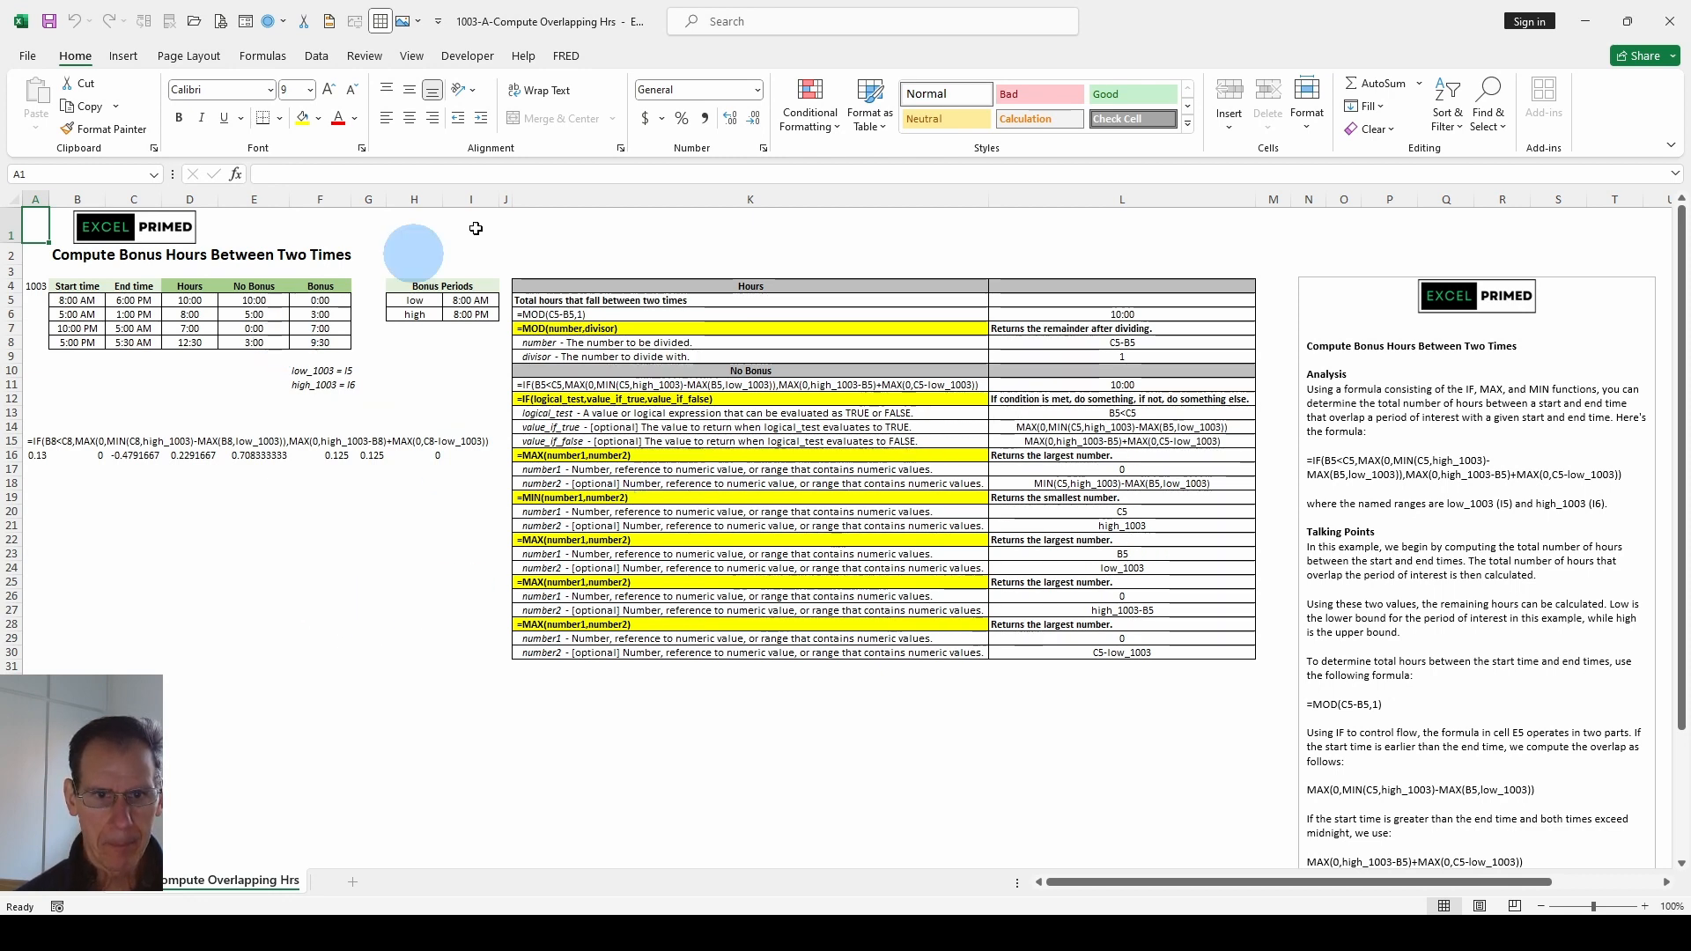
mouse_move(189, 380)
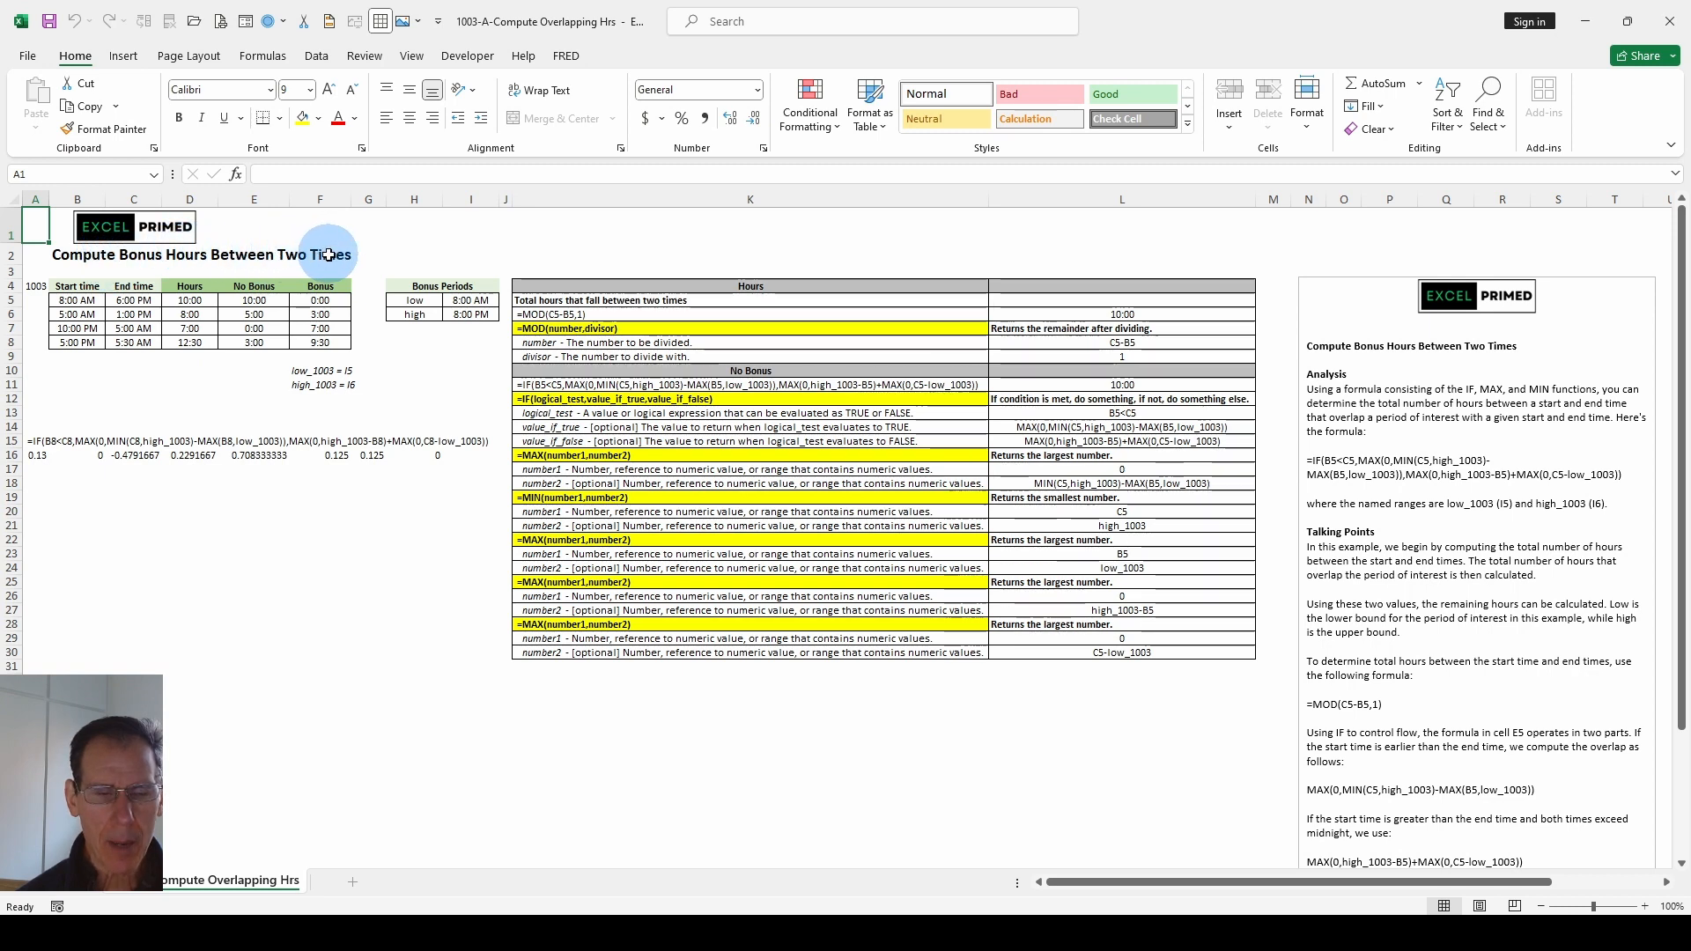
mouse_move(237, 366)
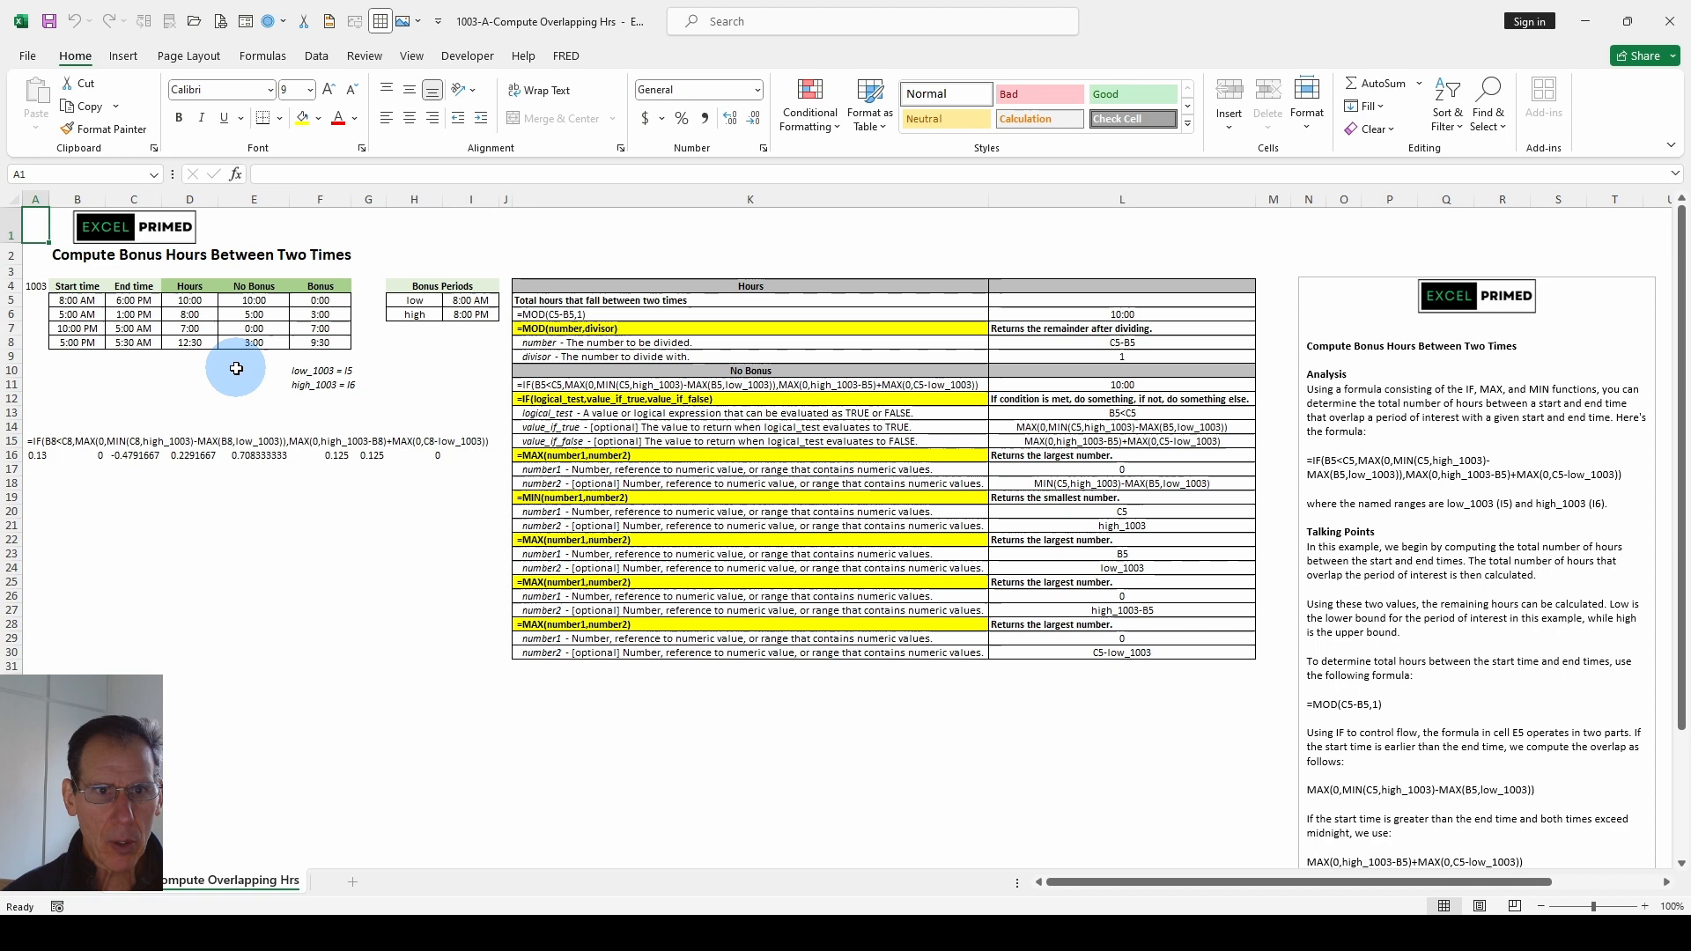
mouse_move(611, 296)
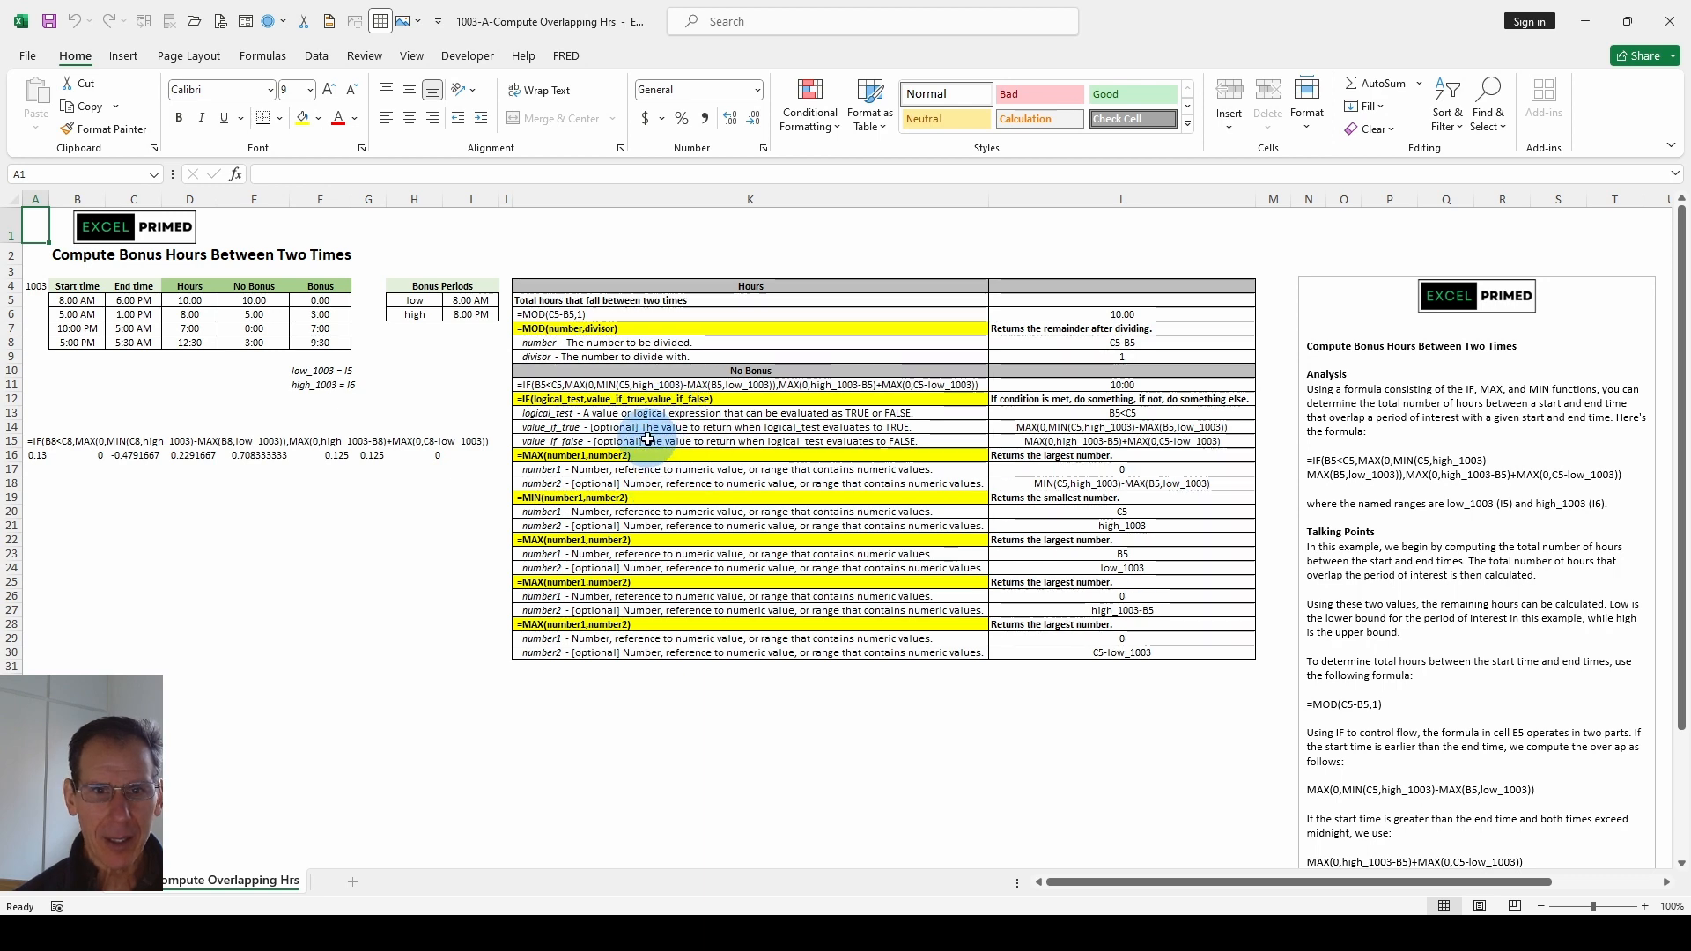
mouse_move(731, 310)
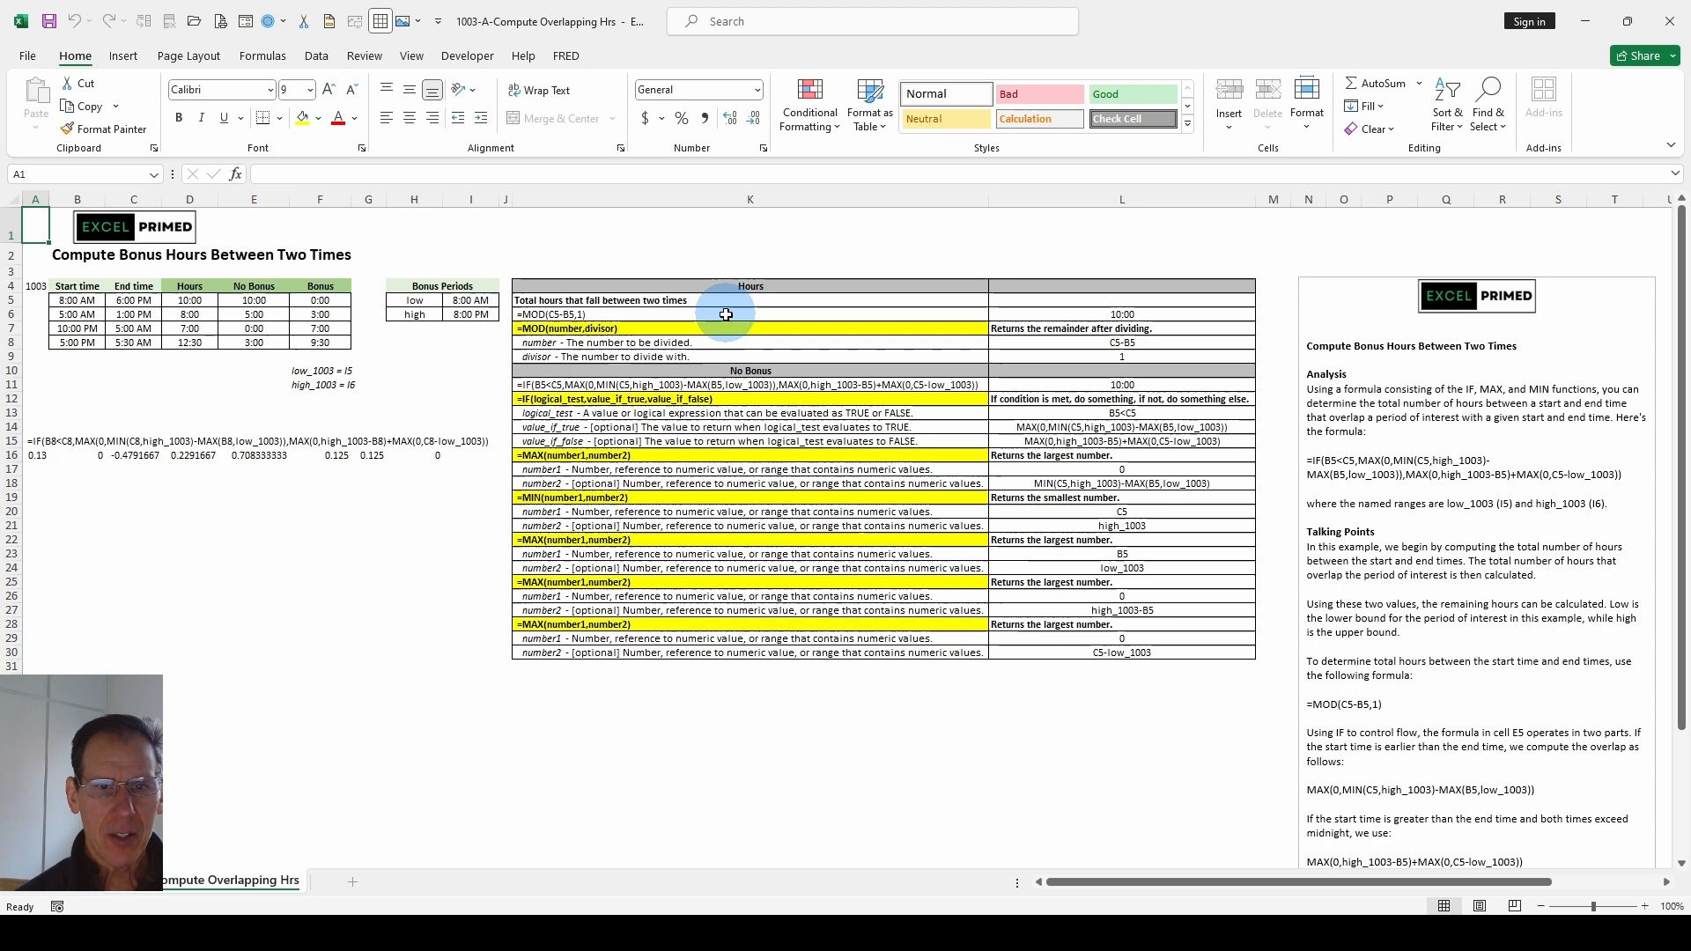
mouse_move(741, 322)
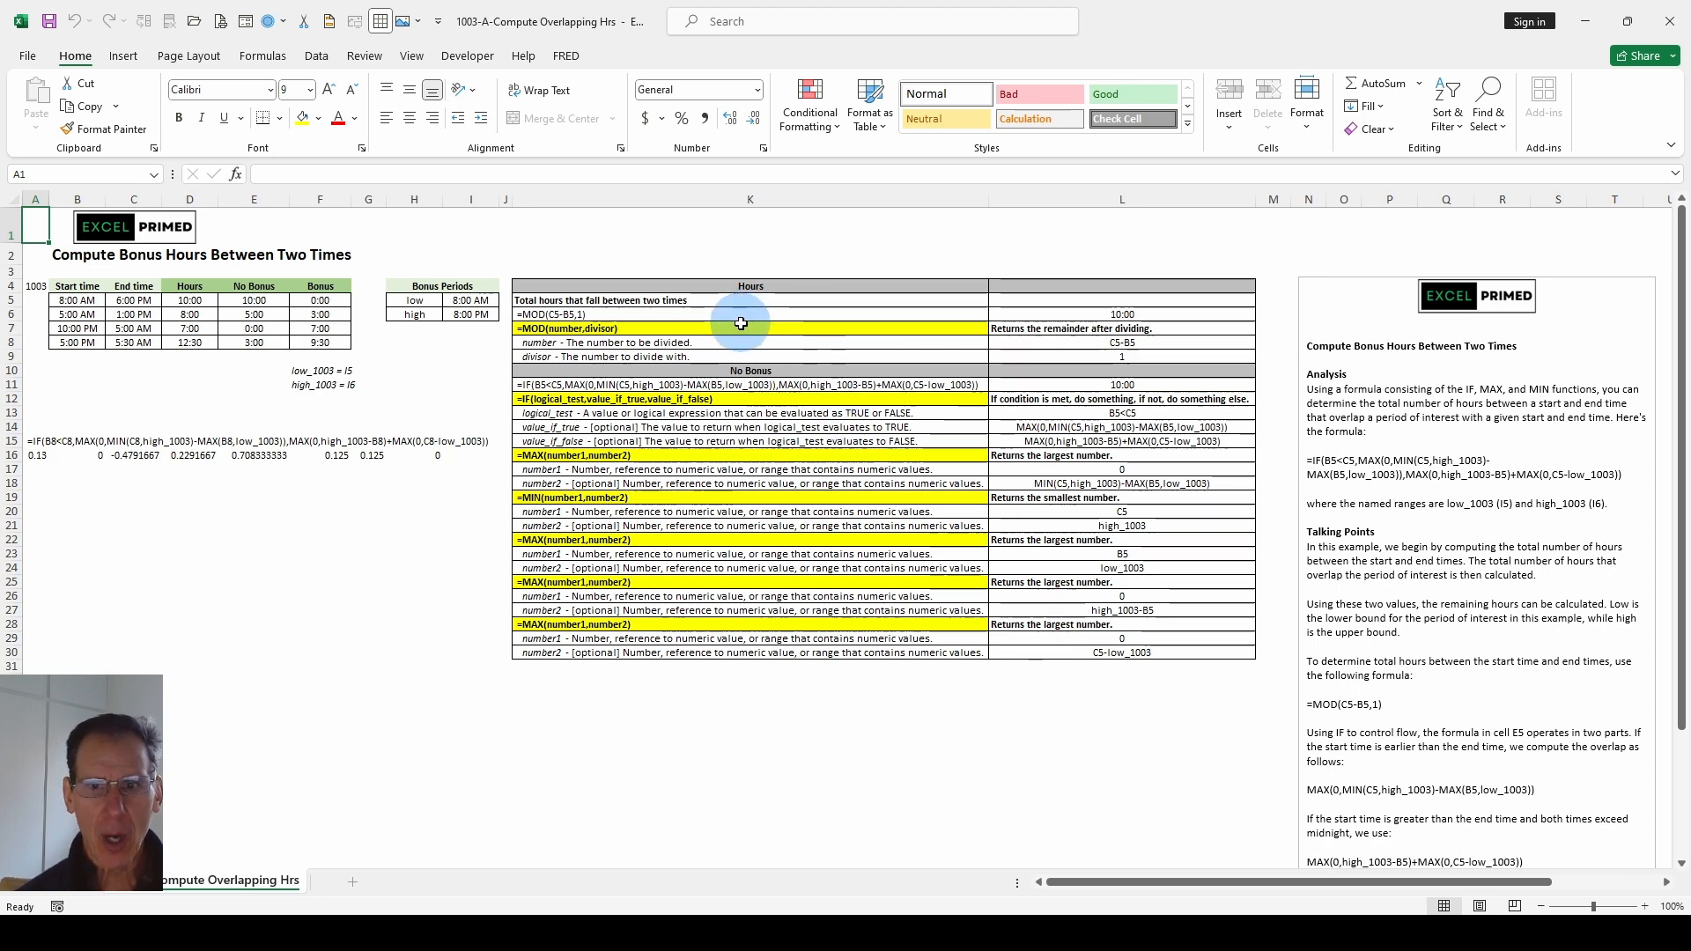
mouse_move(701, 511)
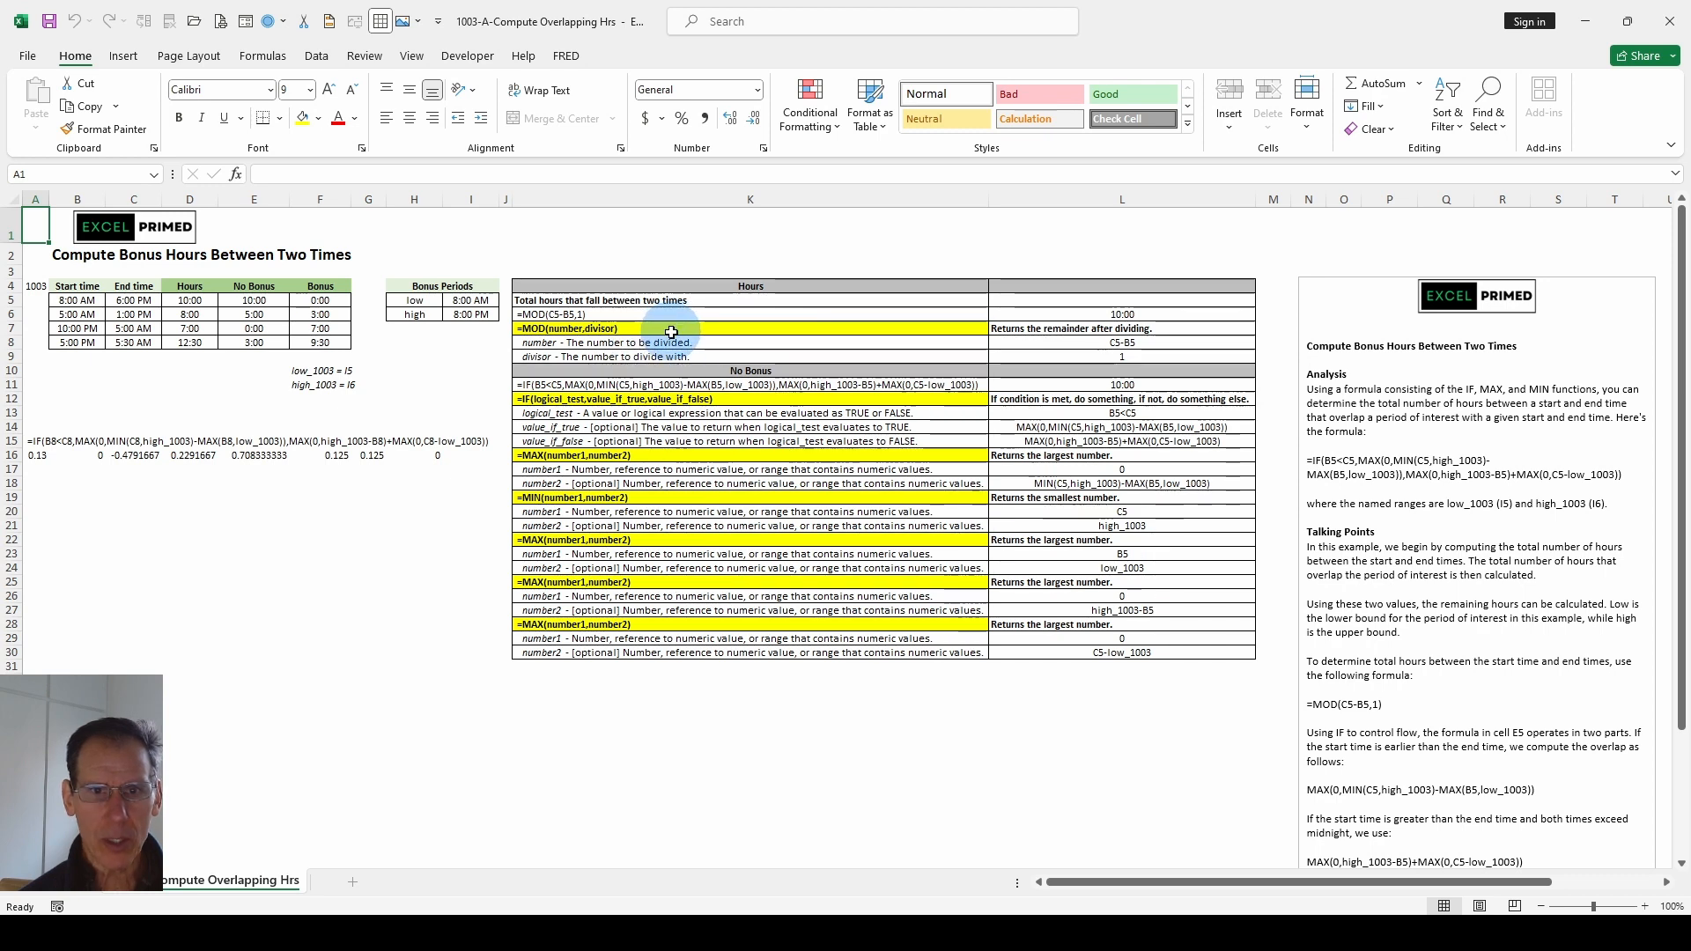
mouse_move(782, 372)
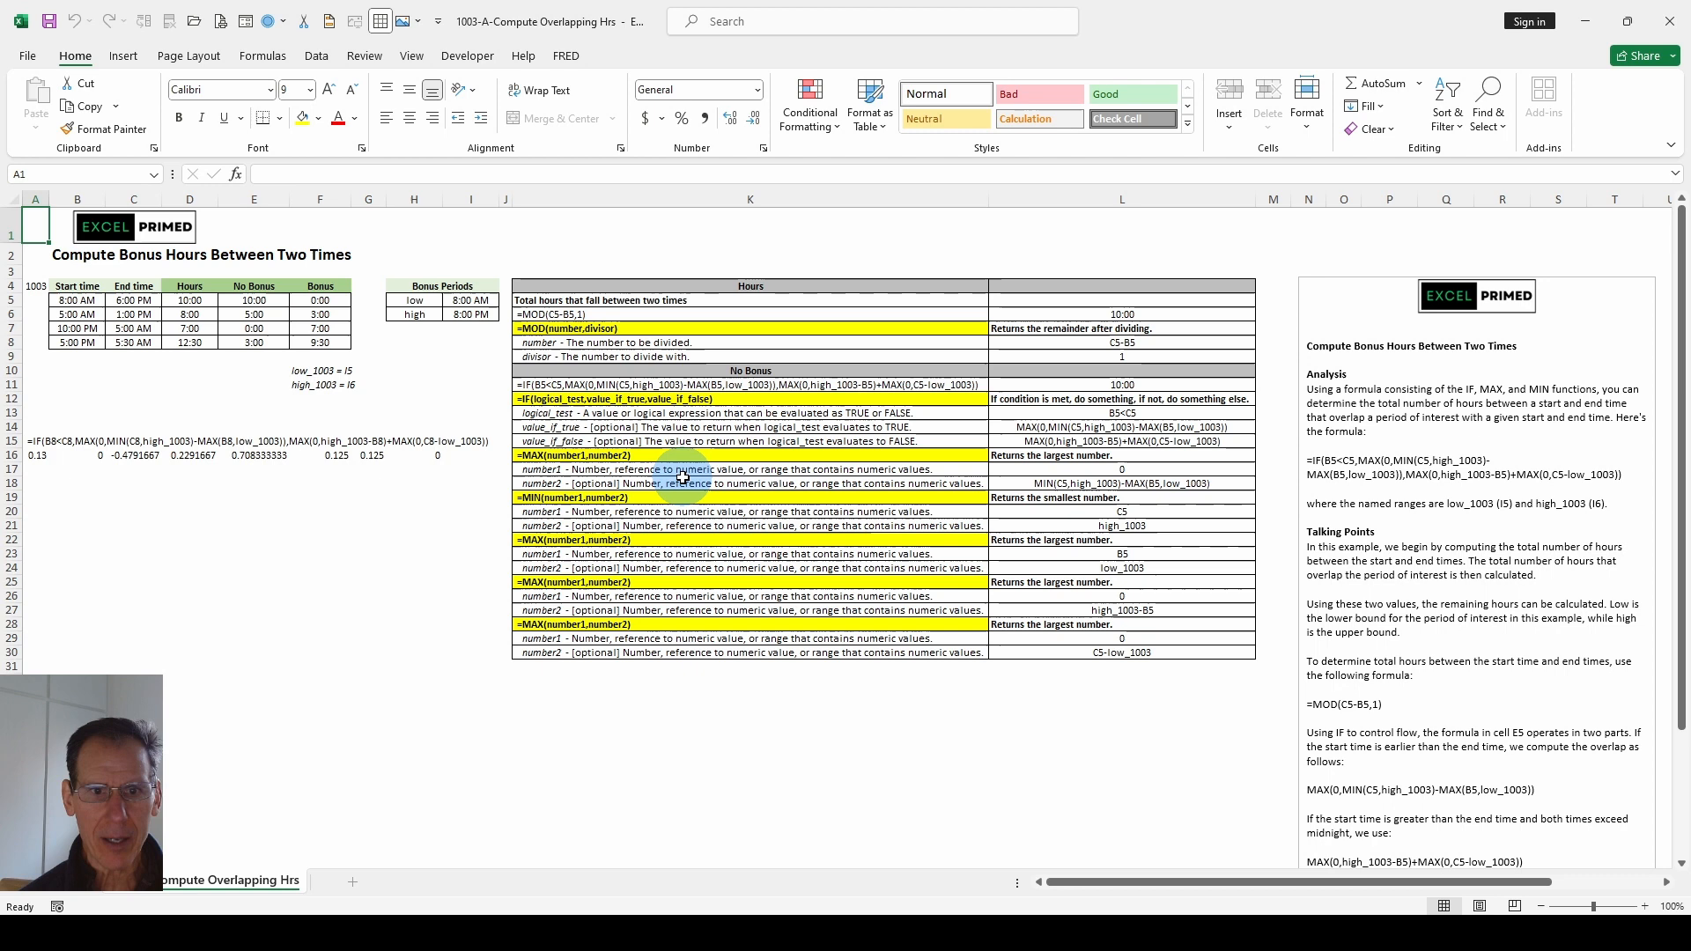
mouse_move(677, 597)
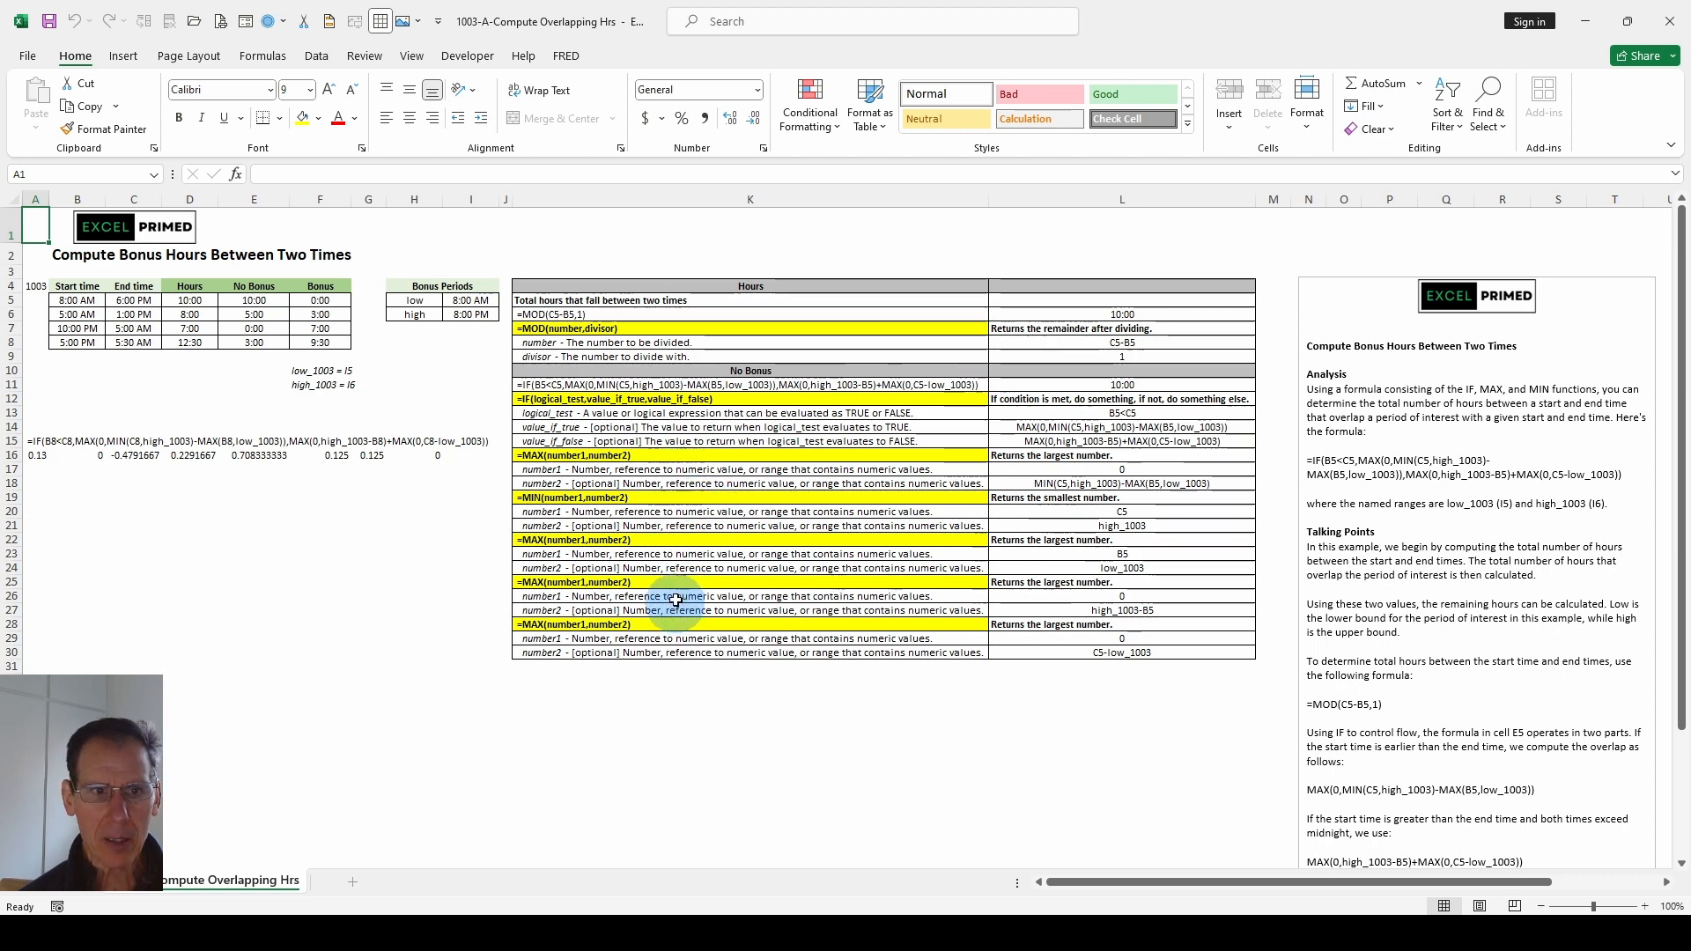
mouse_move(707, 510)
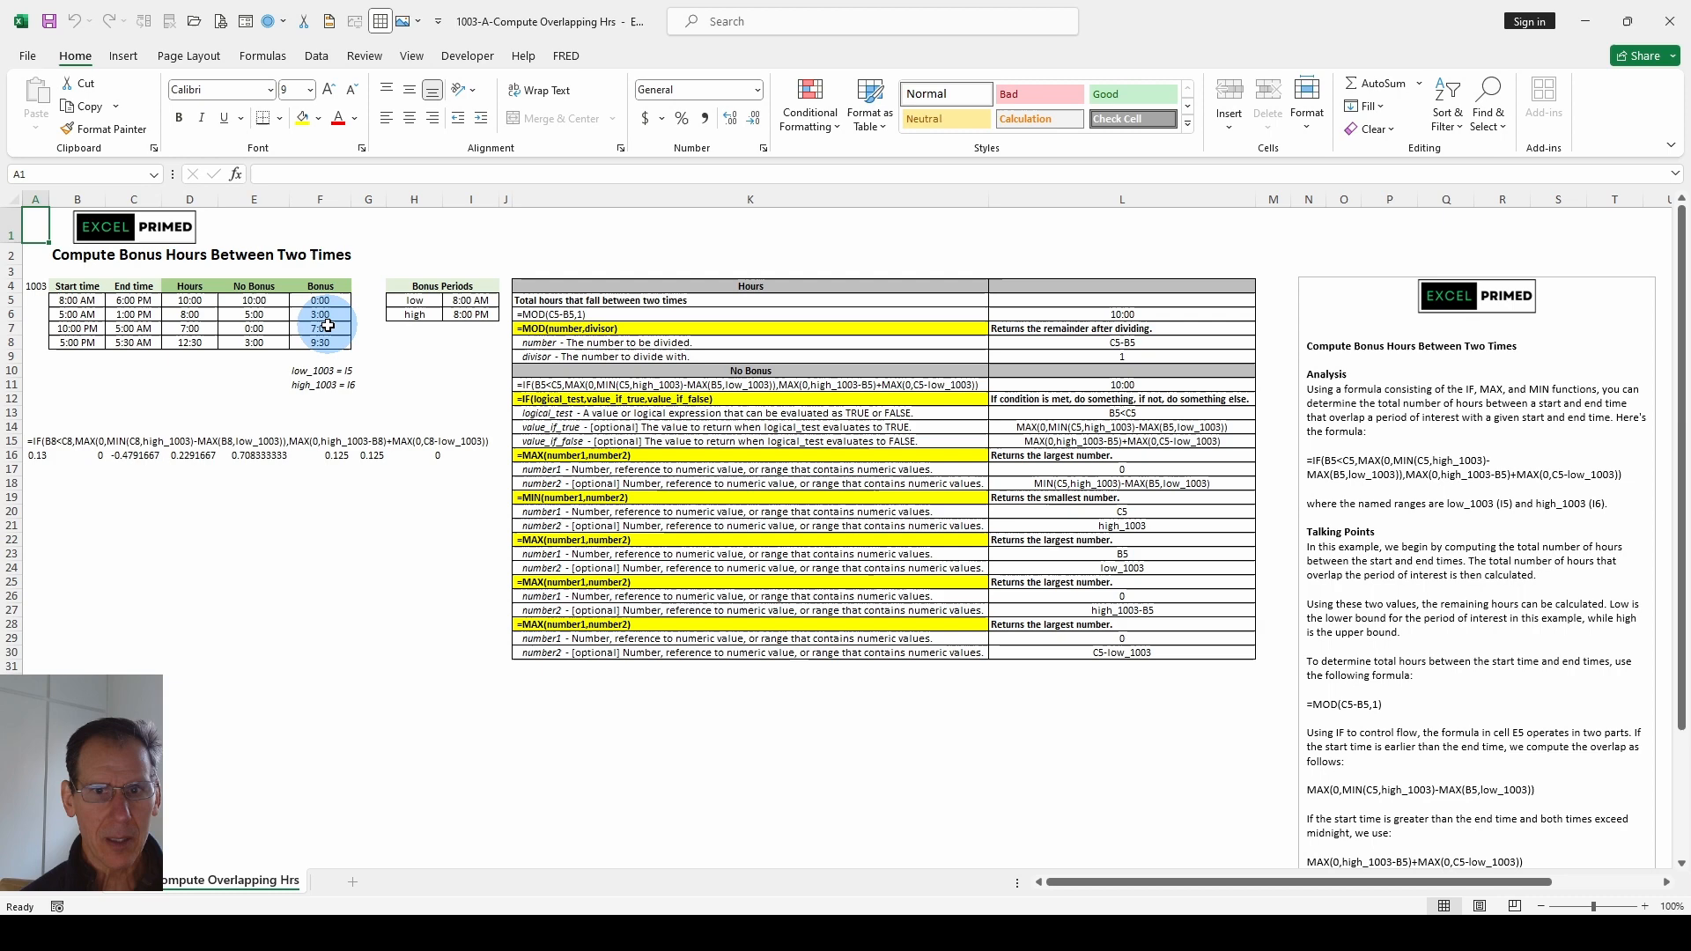
- Scroll down the sheet and back up so the shift table and Analysis panel are visible
scroll("down", 3)
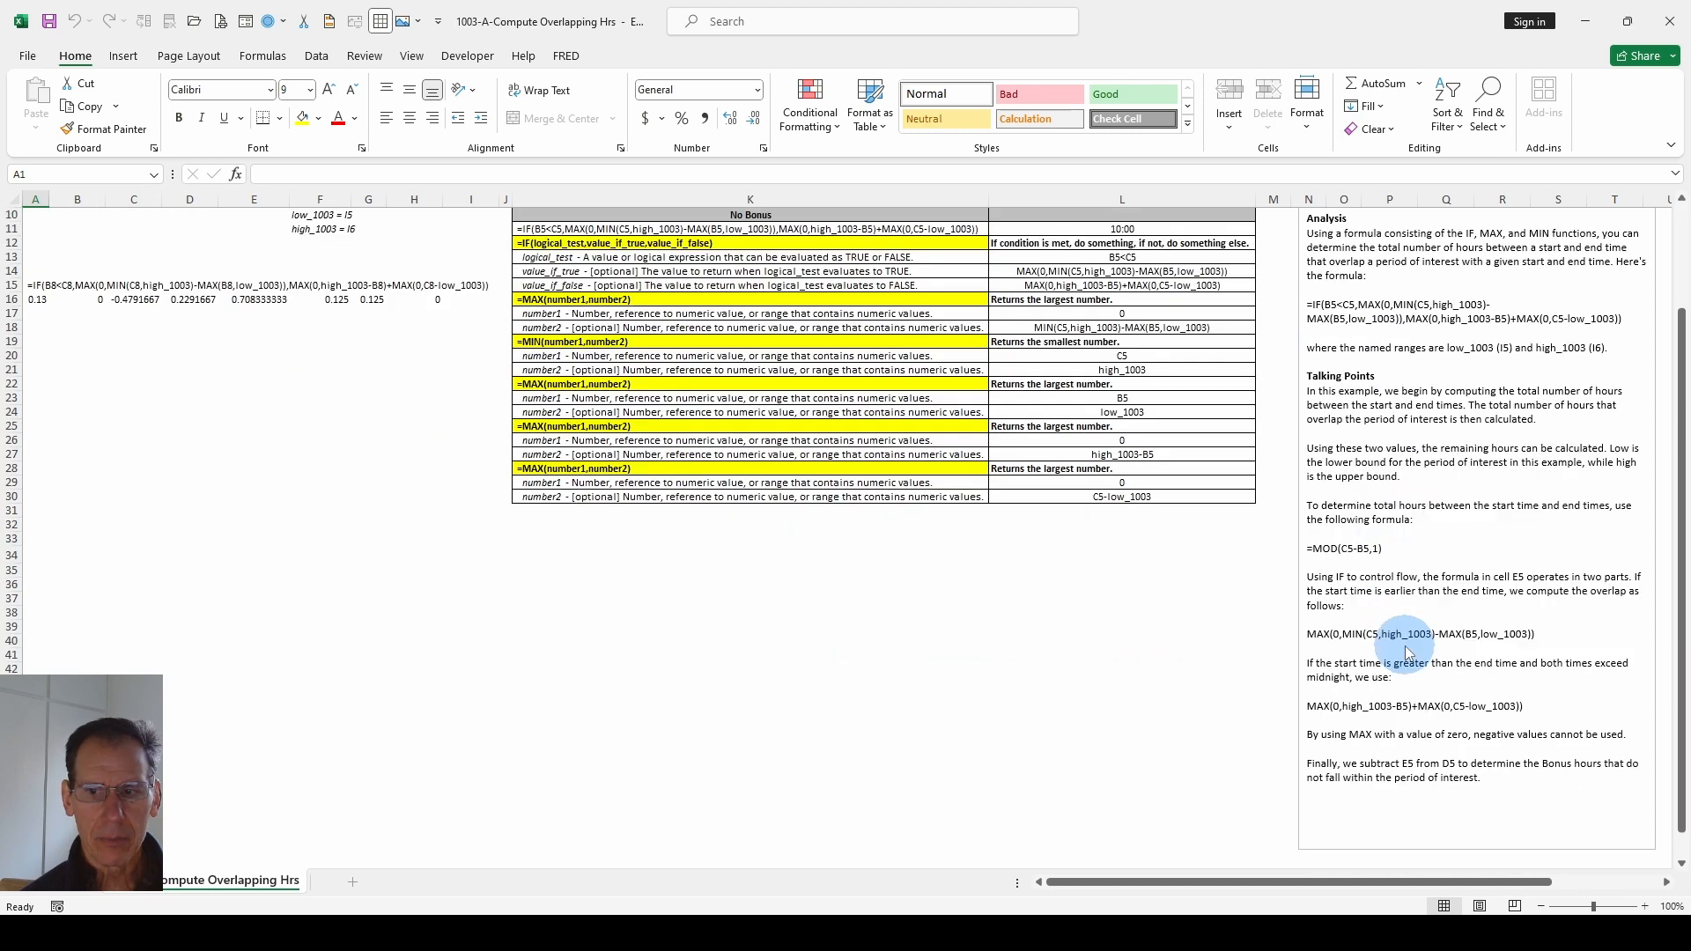
scroll("up", 3)
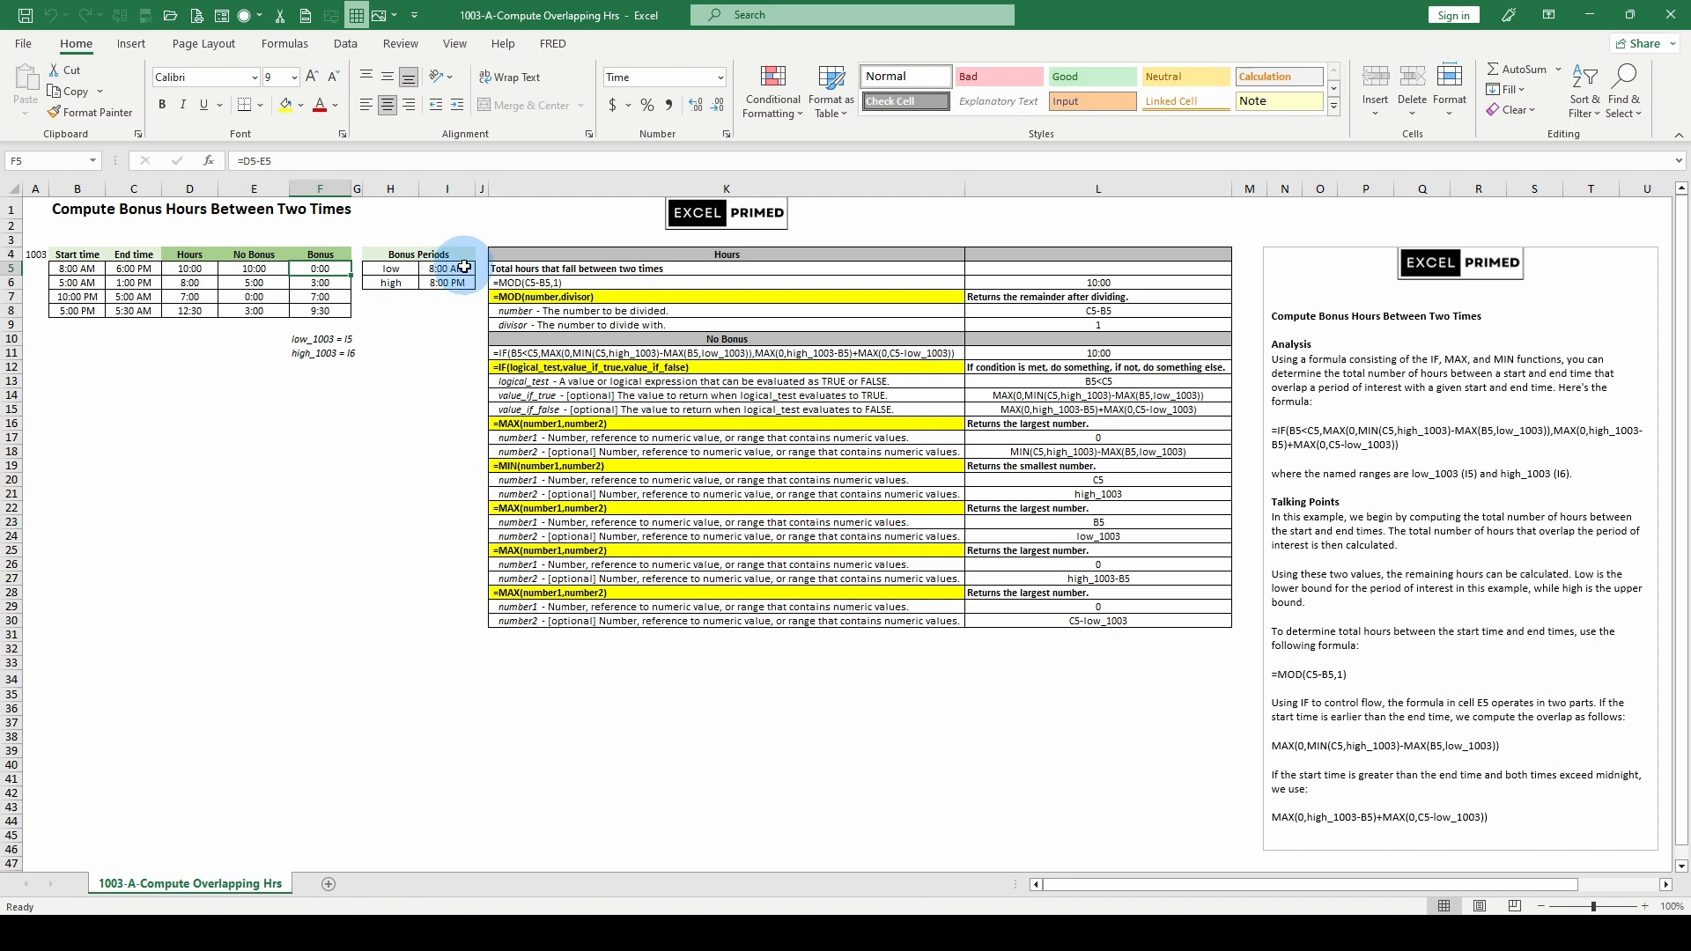
mouse_move(462, 285)
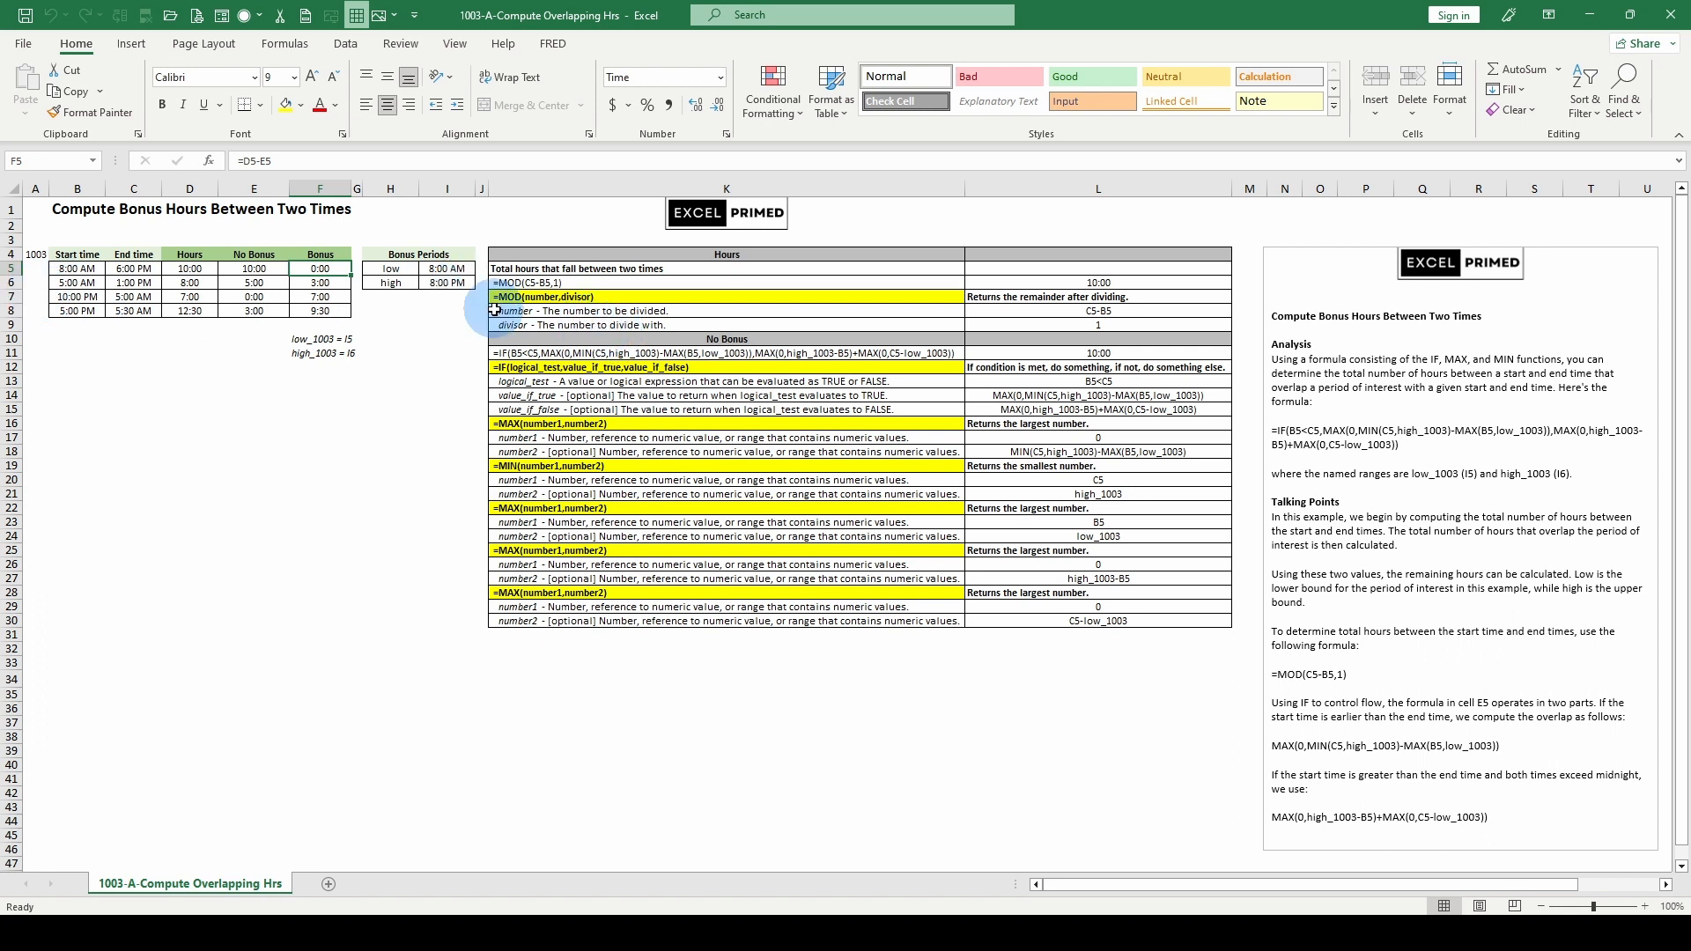
left_click(76, 268)
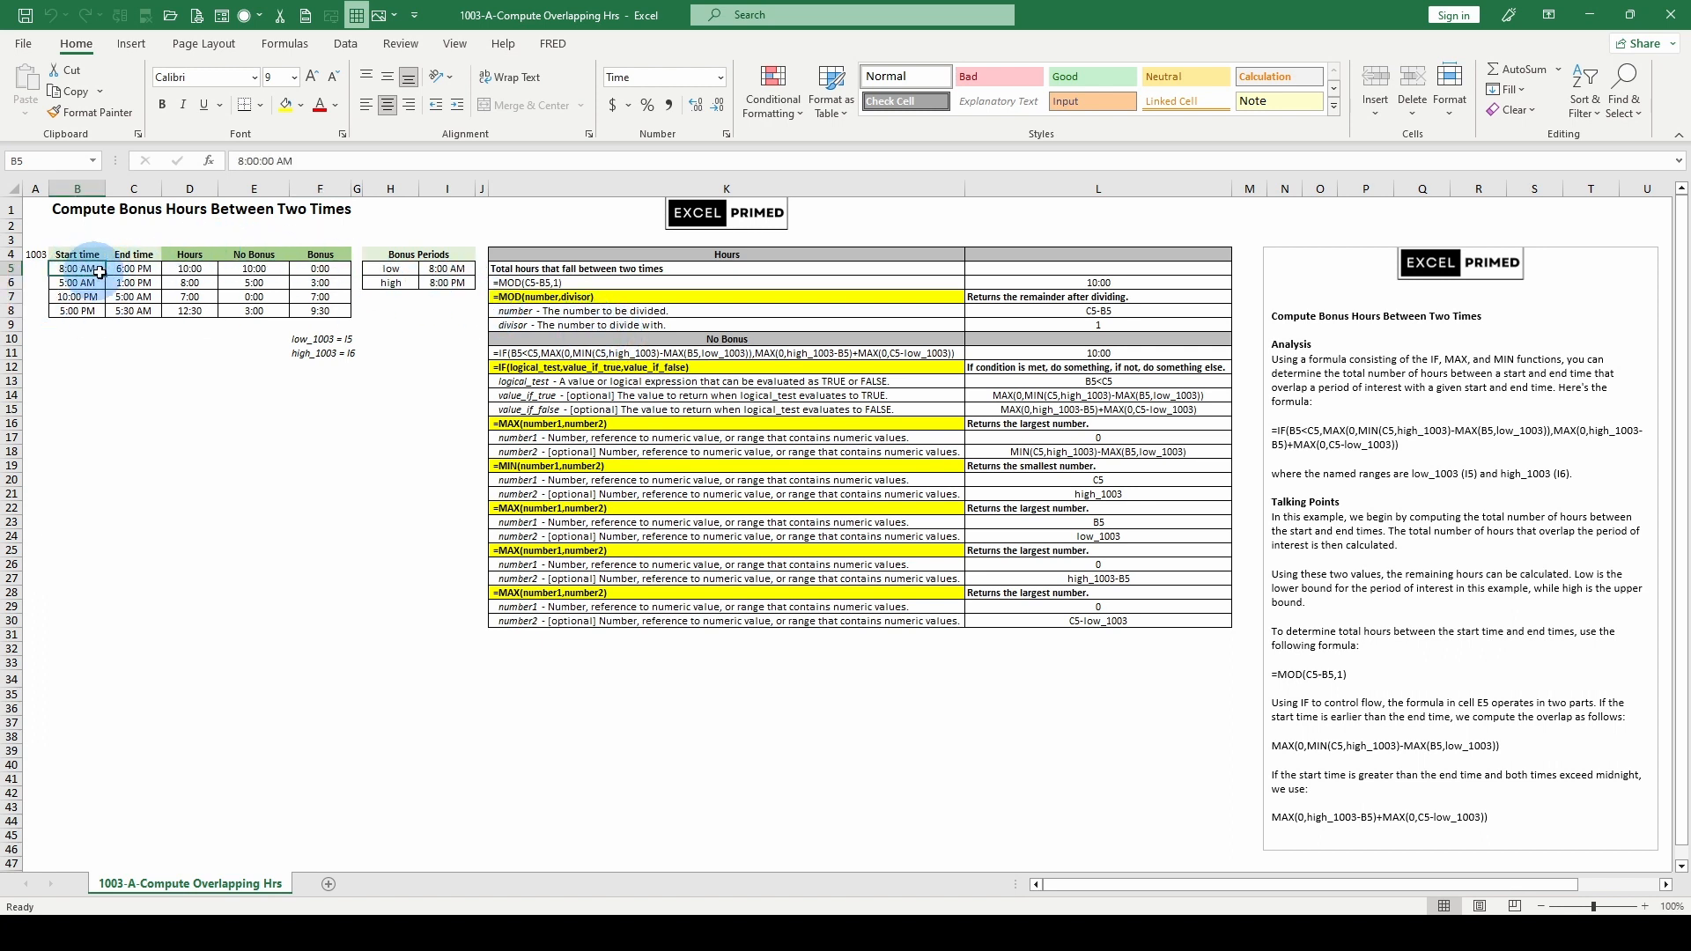
left_click(319, 267)
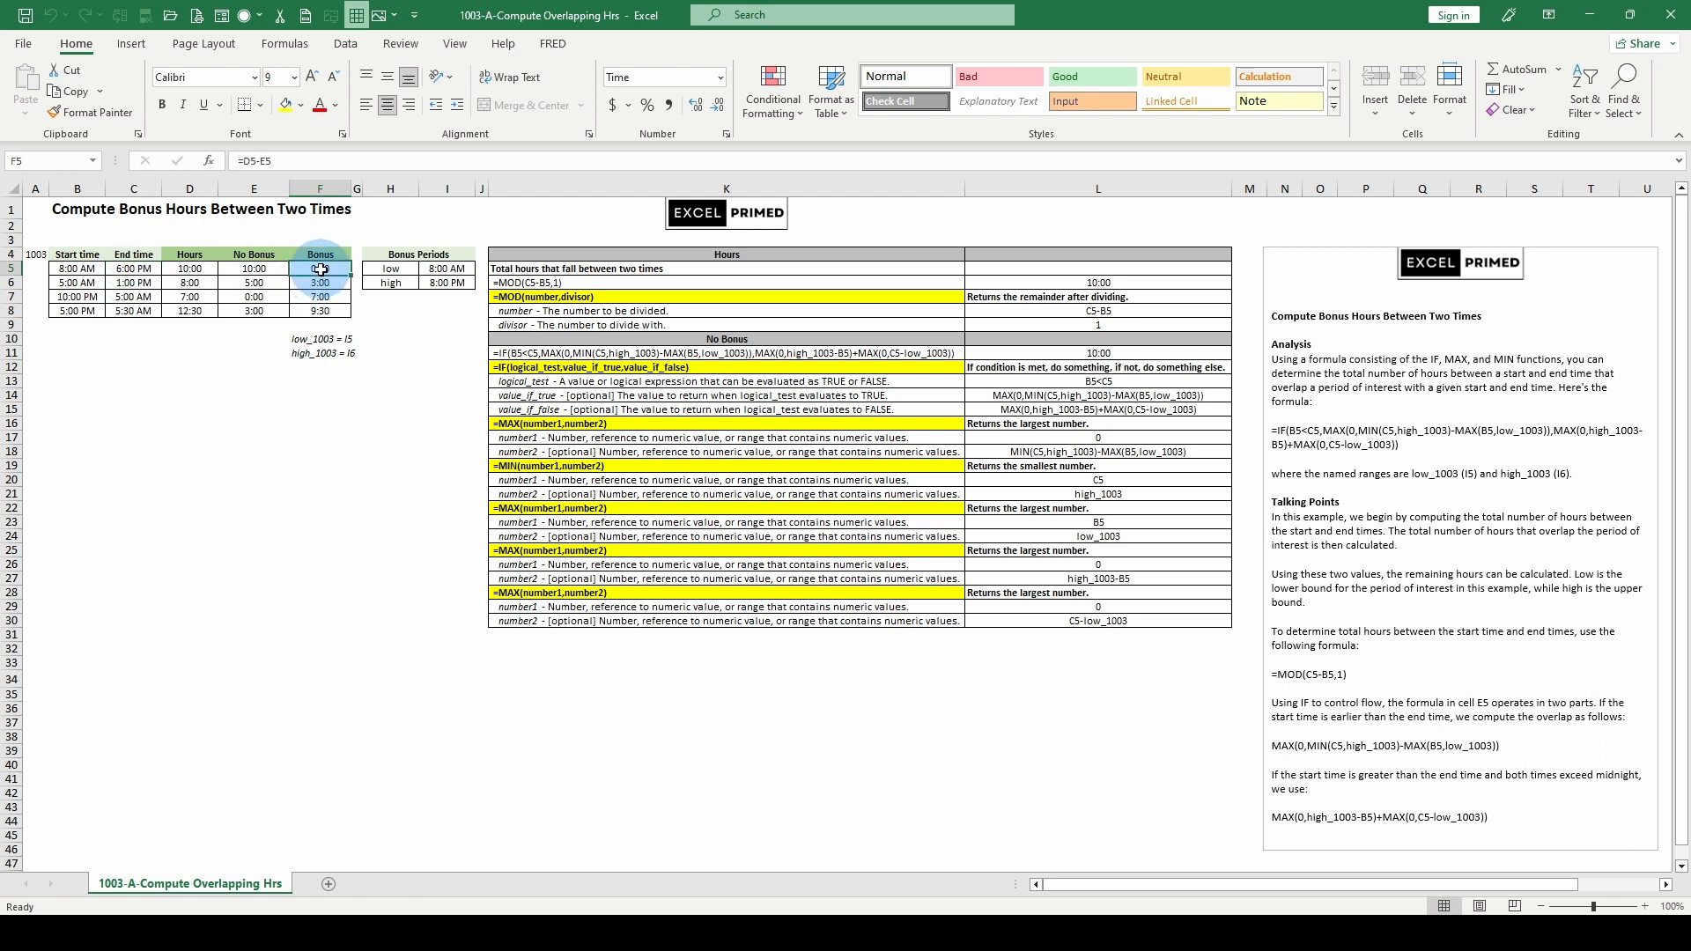
left_click(134, 282)
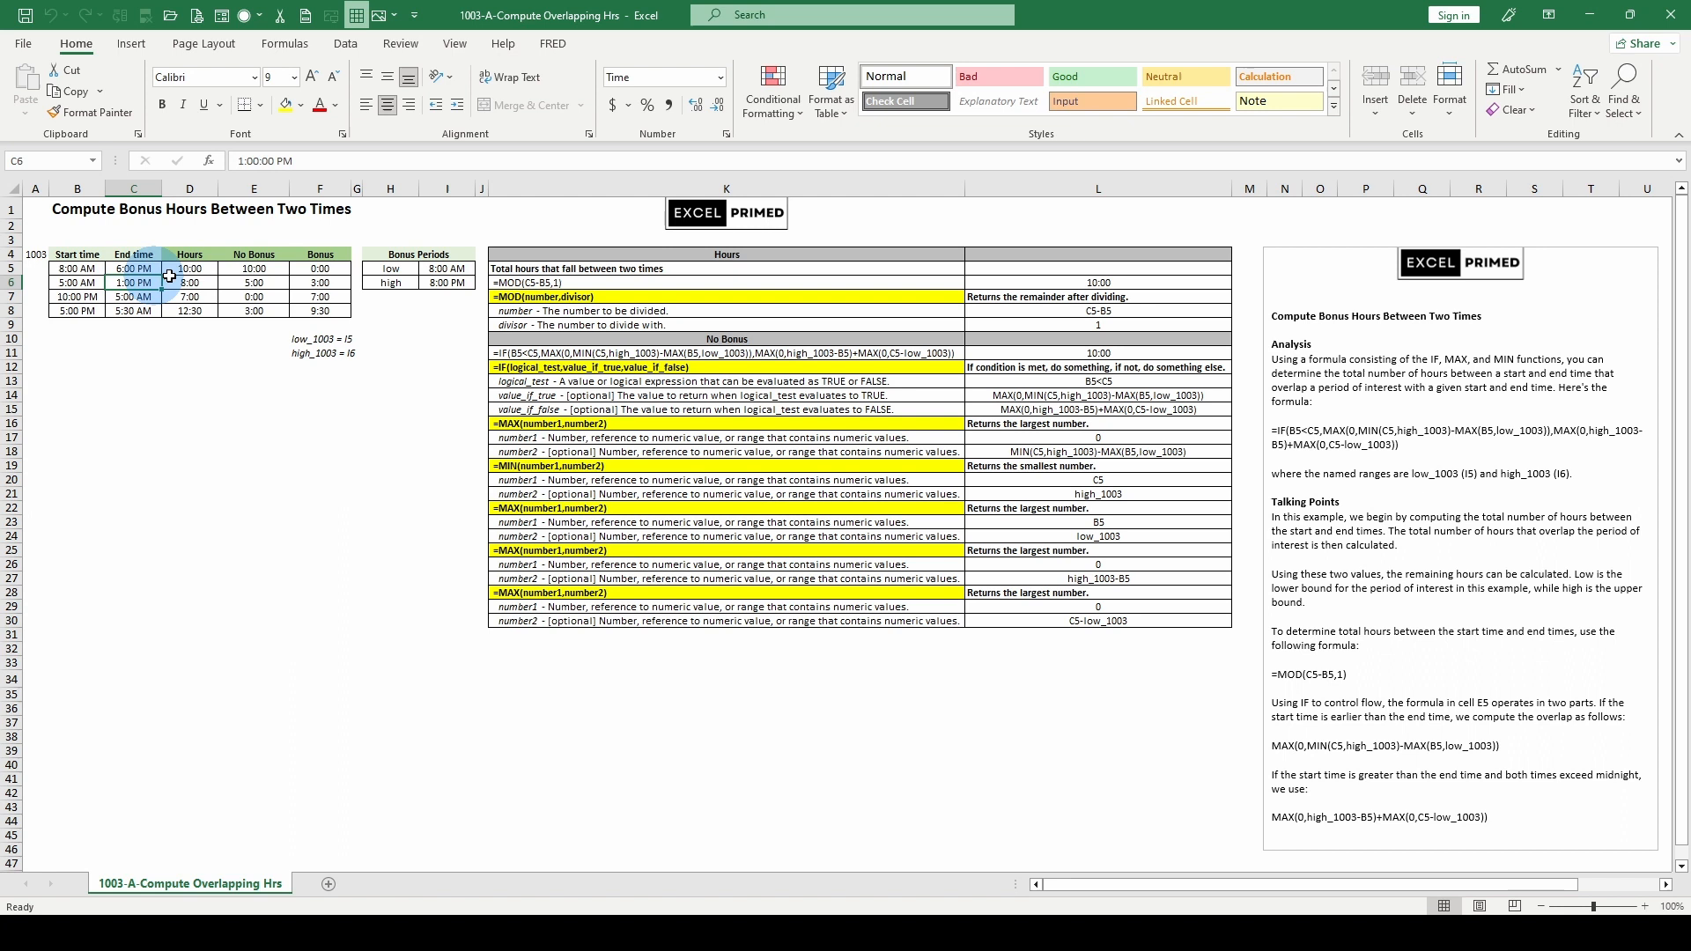
left_click(76, 282)
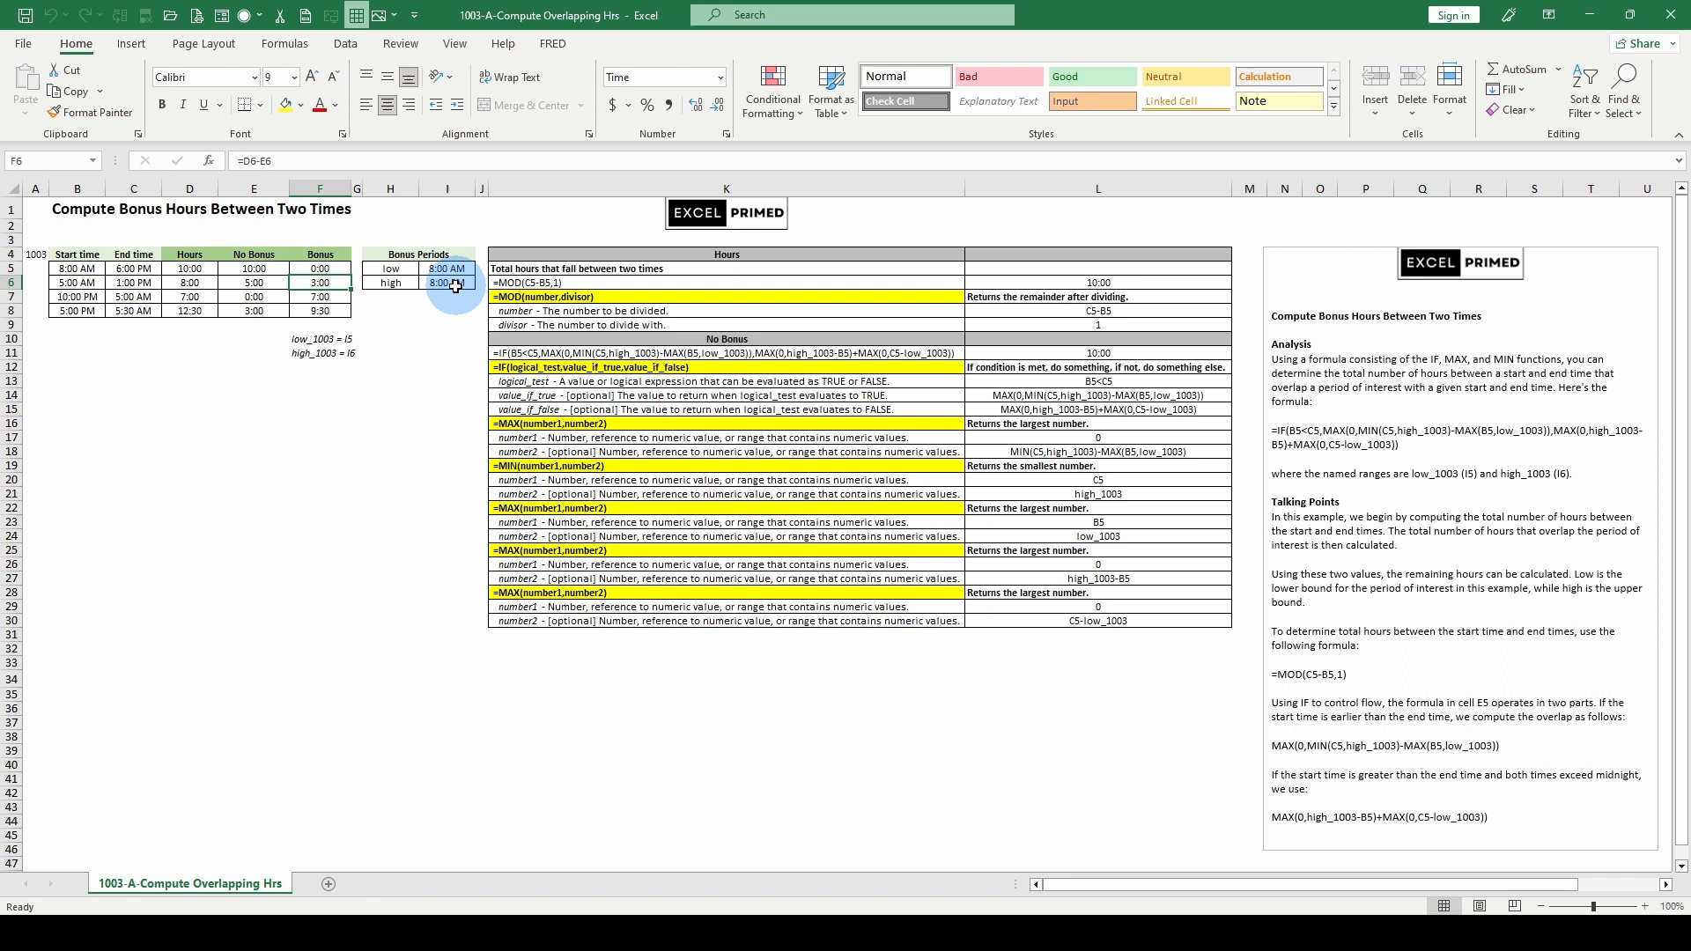
left_click(76, 281)
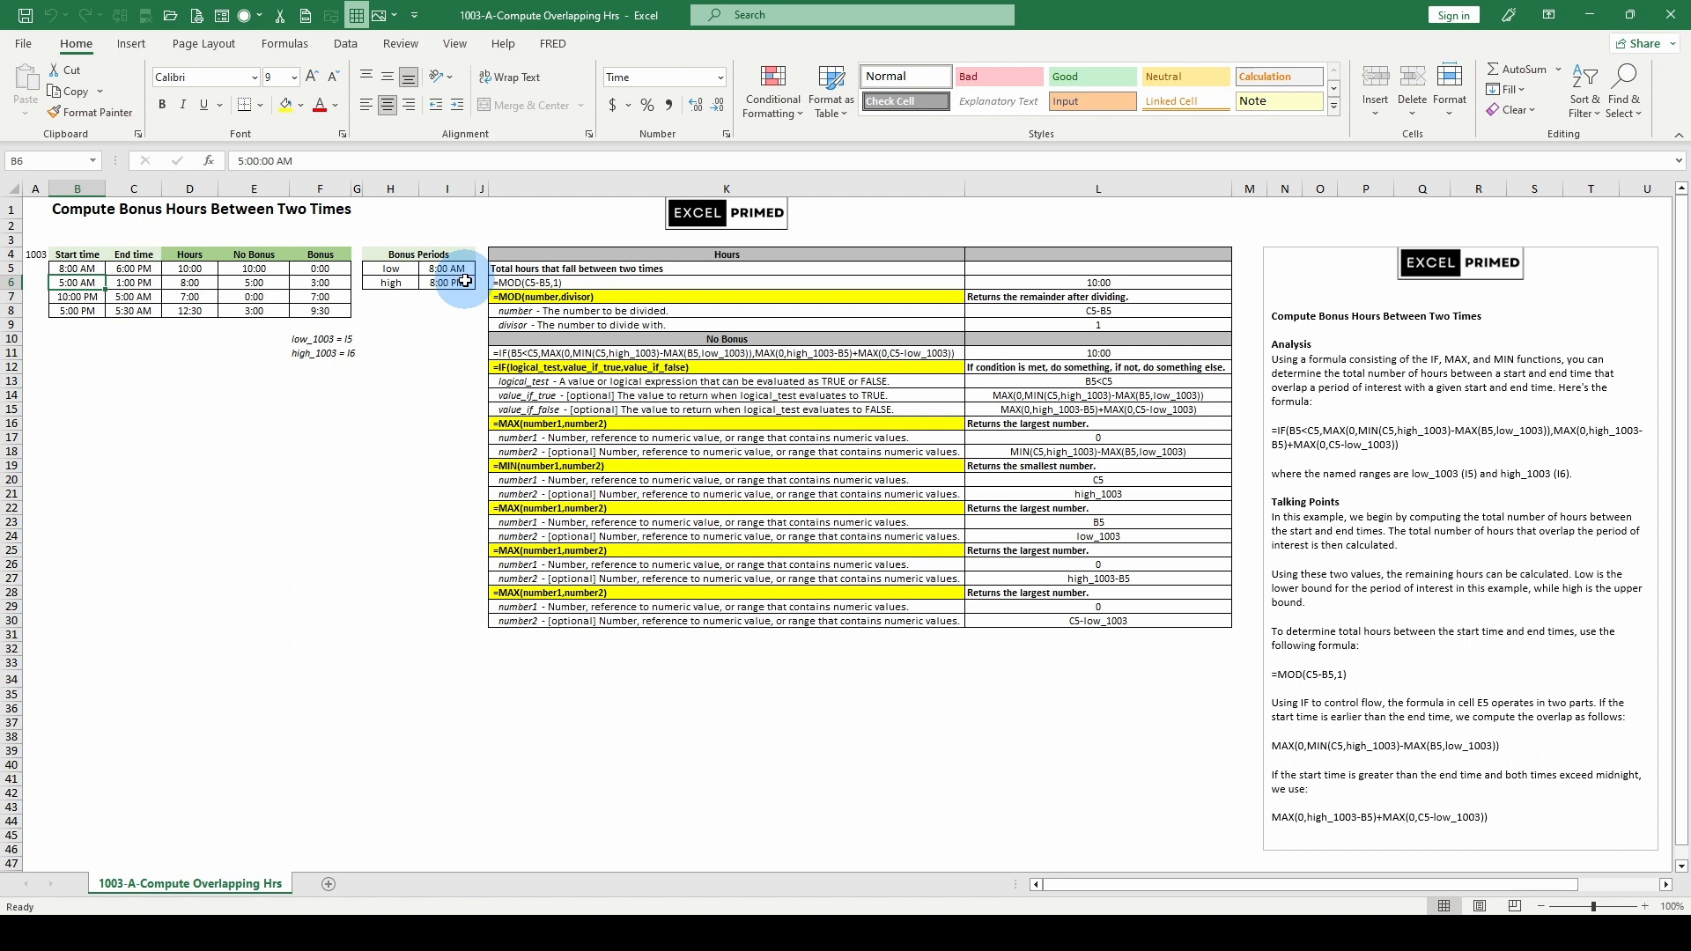
left_click(76, 296)
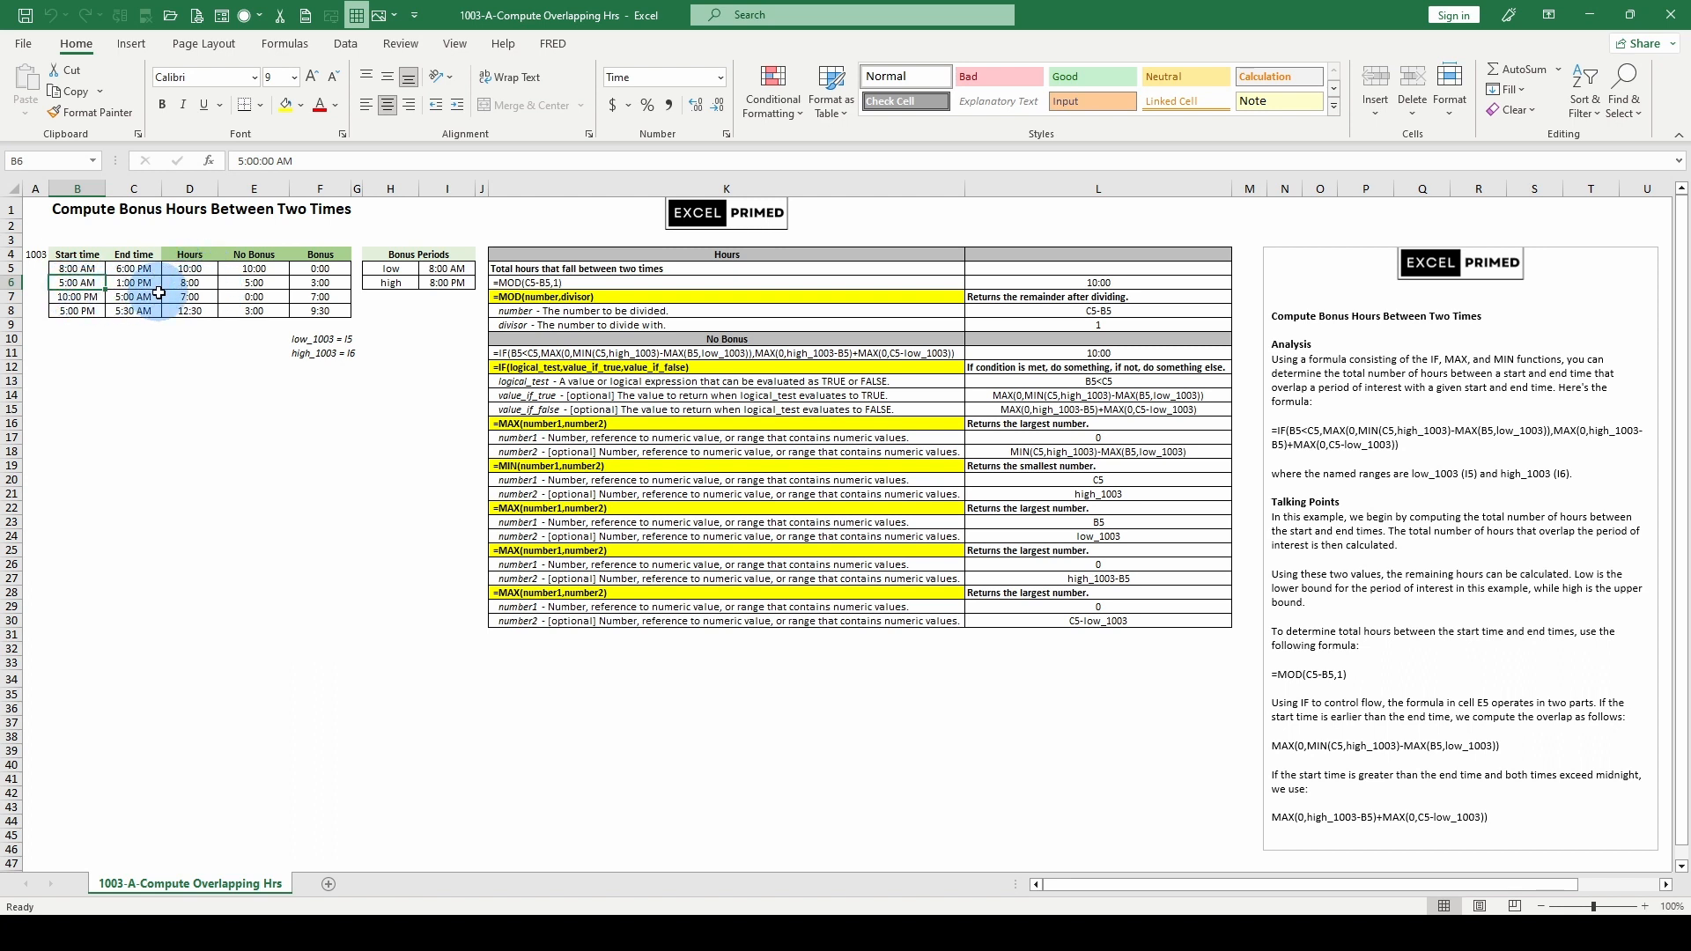
left_click(446, 281)
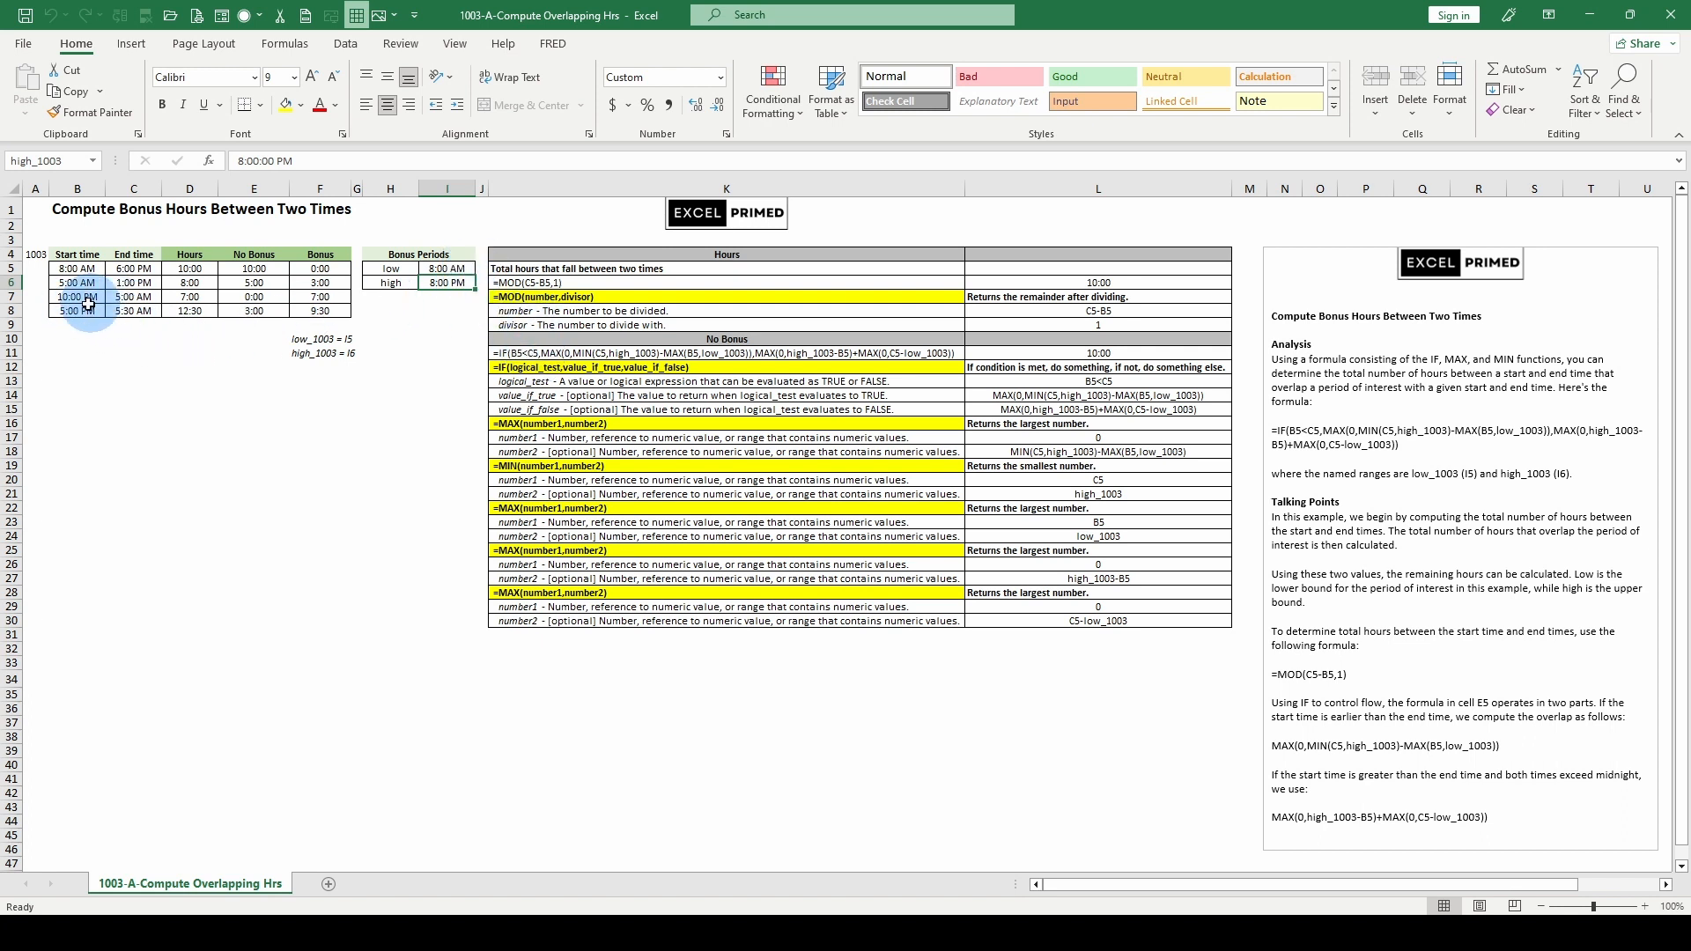
left_click(188, 296)
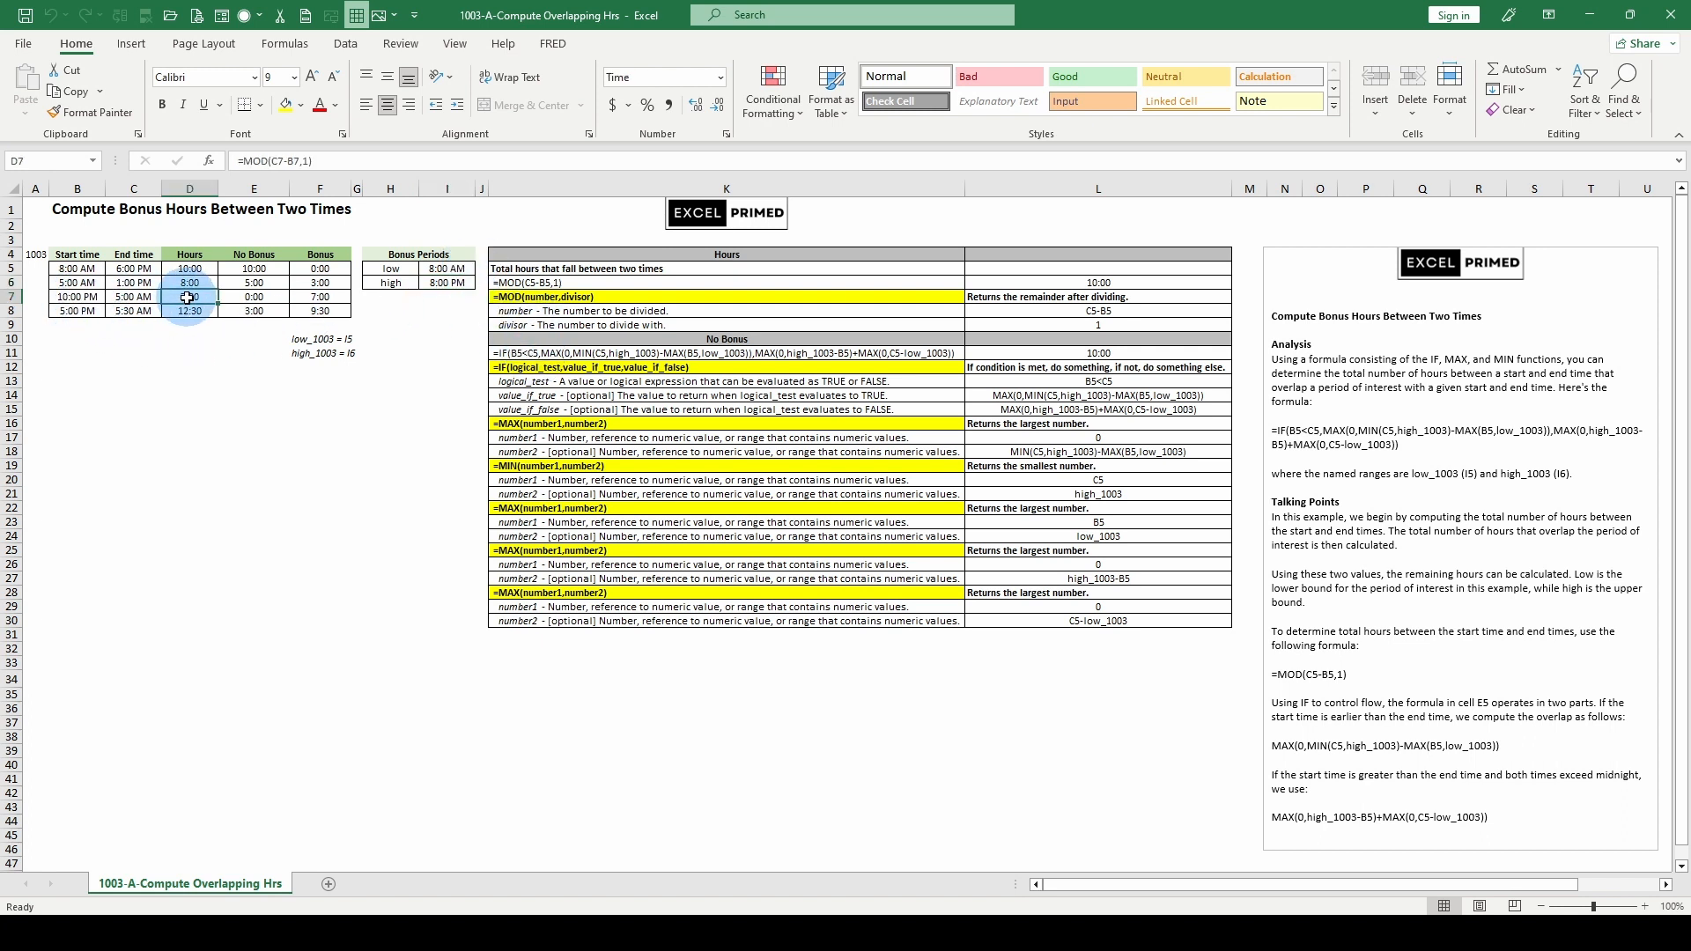
left_click(318, 296)
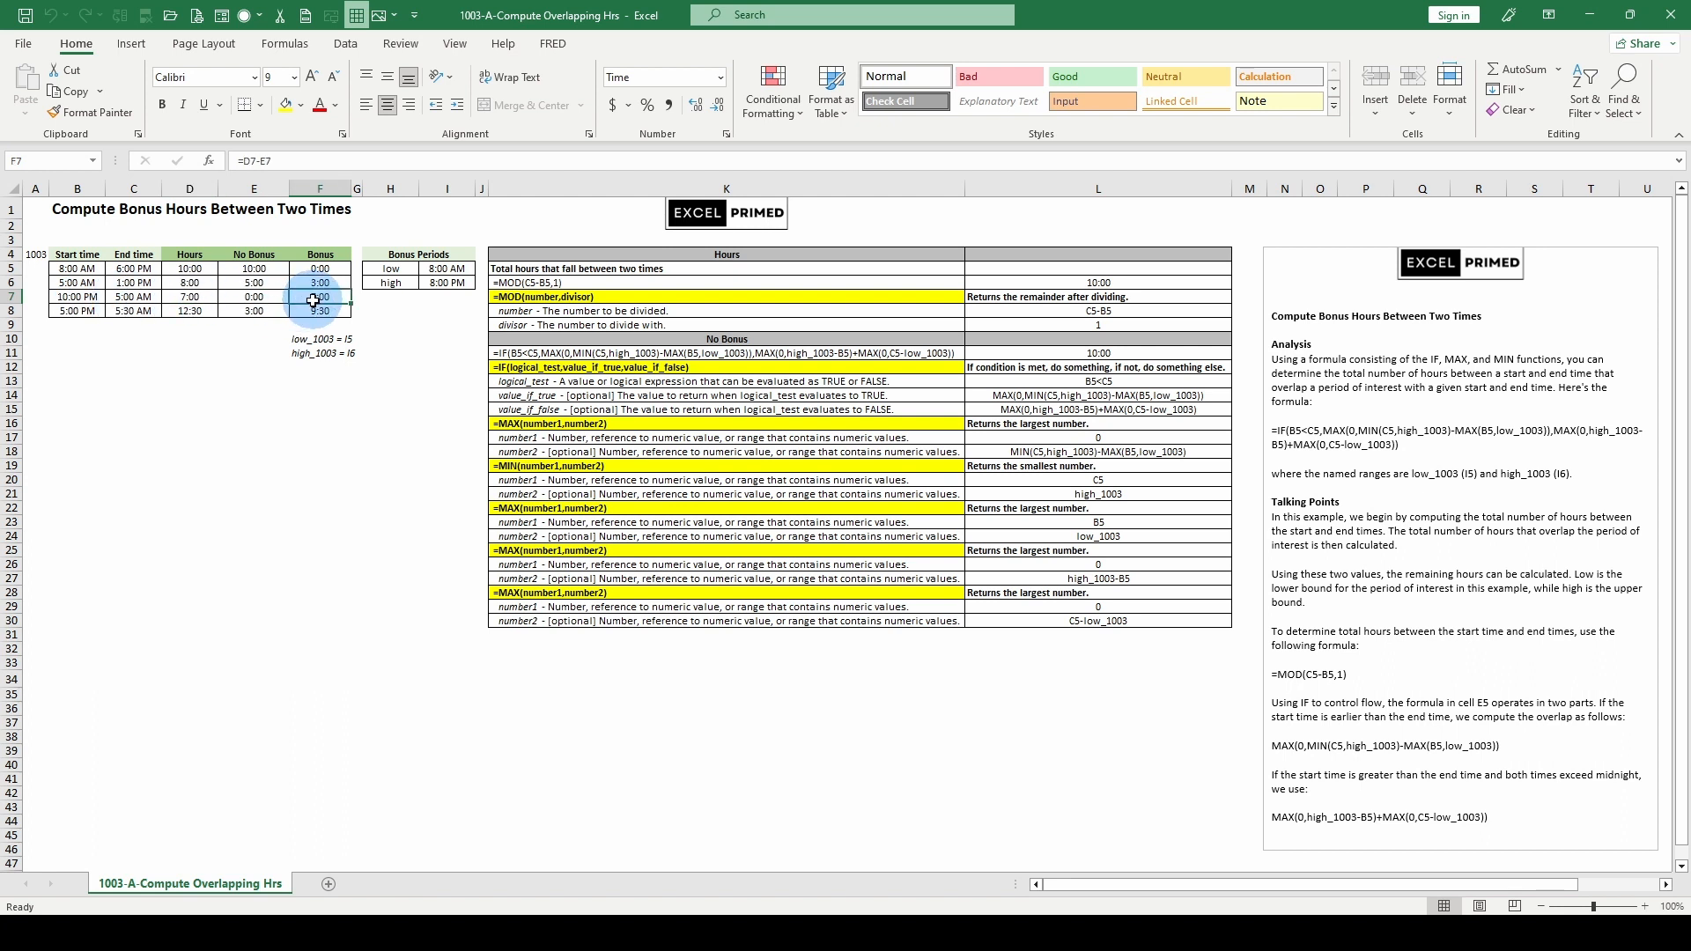
left_click(76, 310)
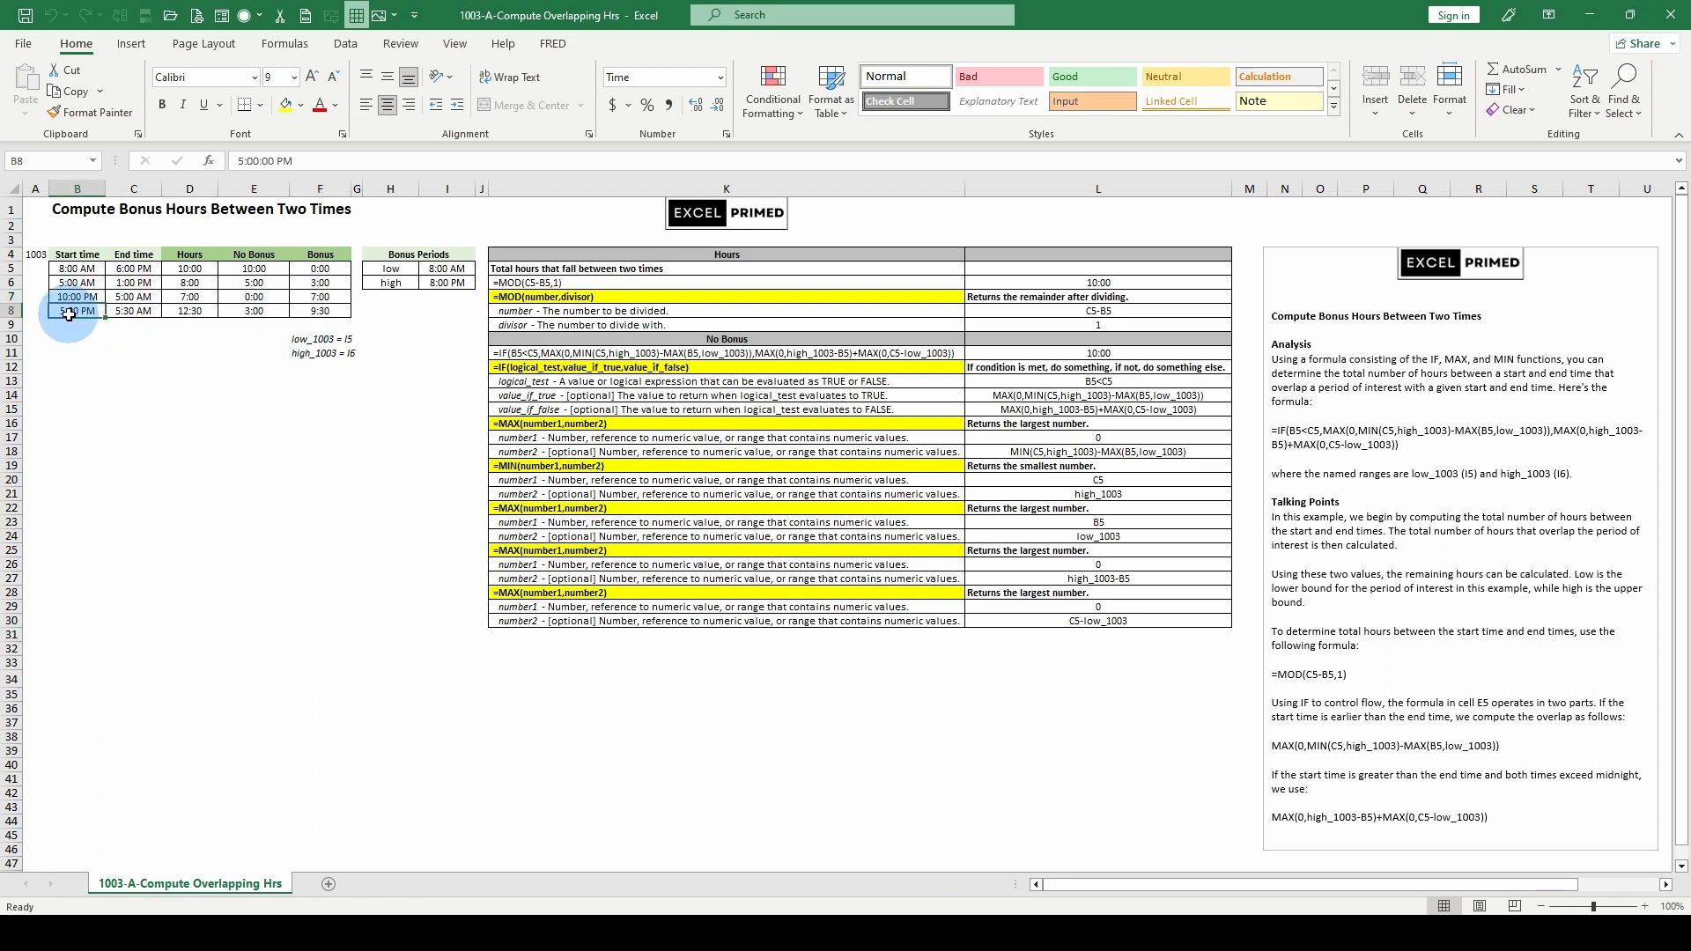
left_click(134, 310)
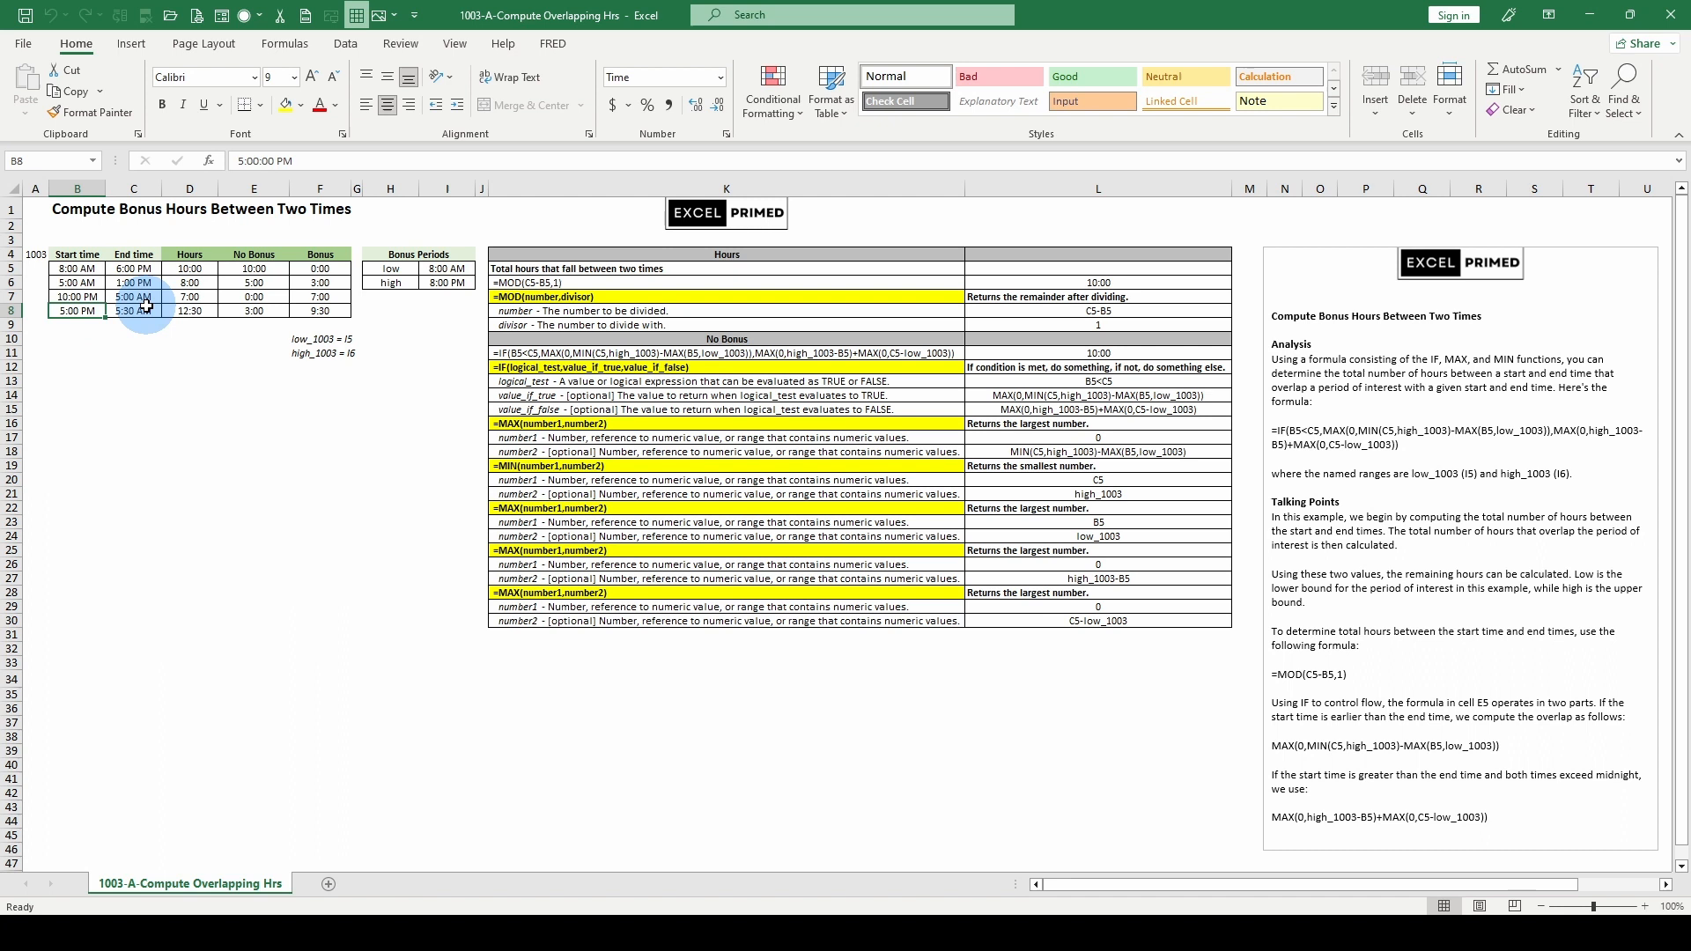
left_click(133, 310)
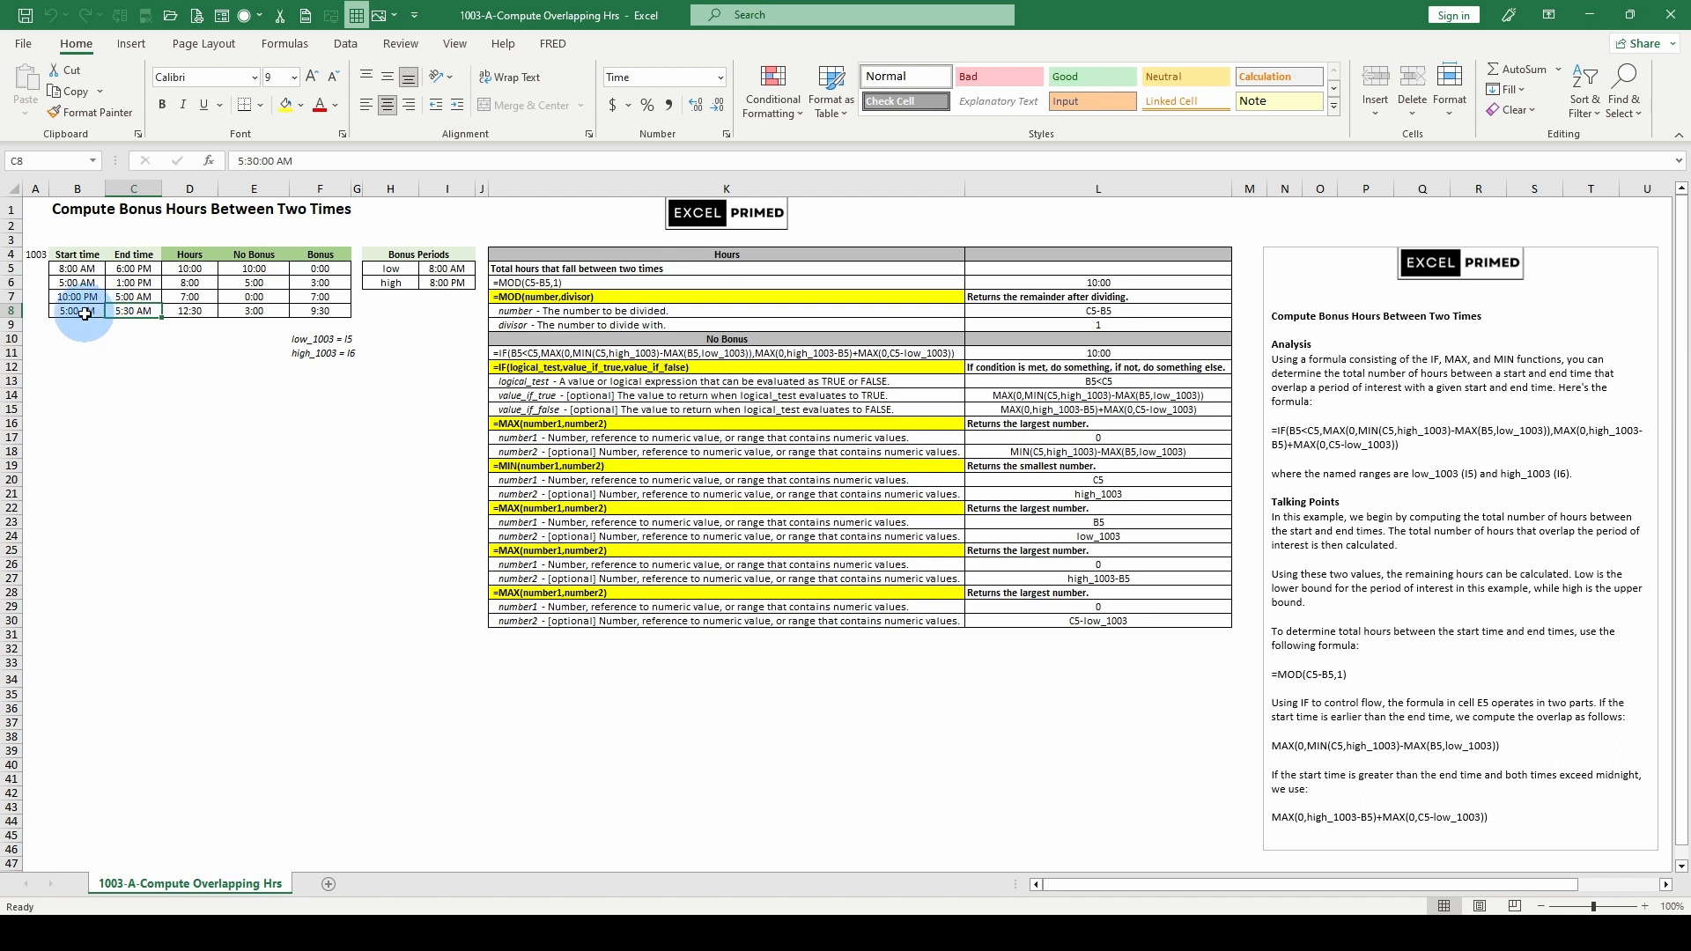
left_click(318, 310)
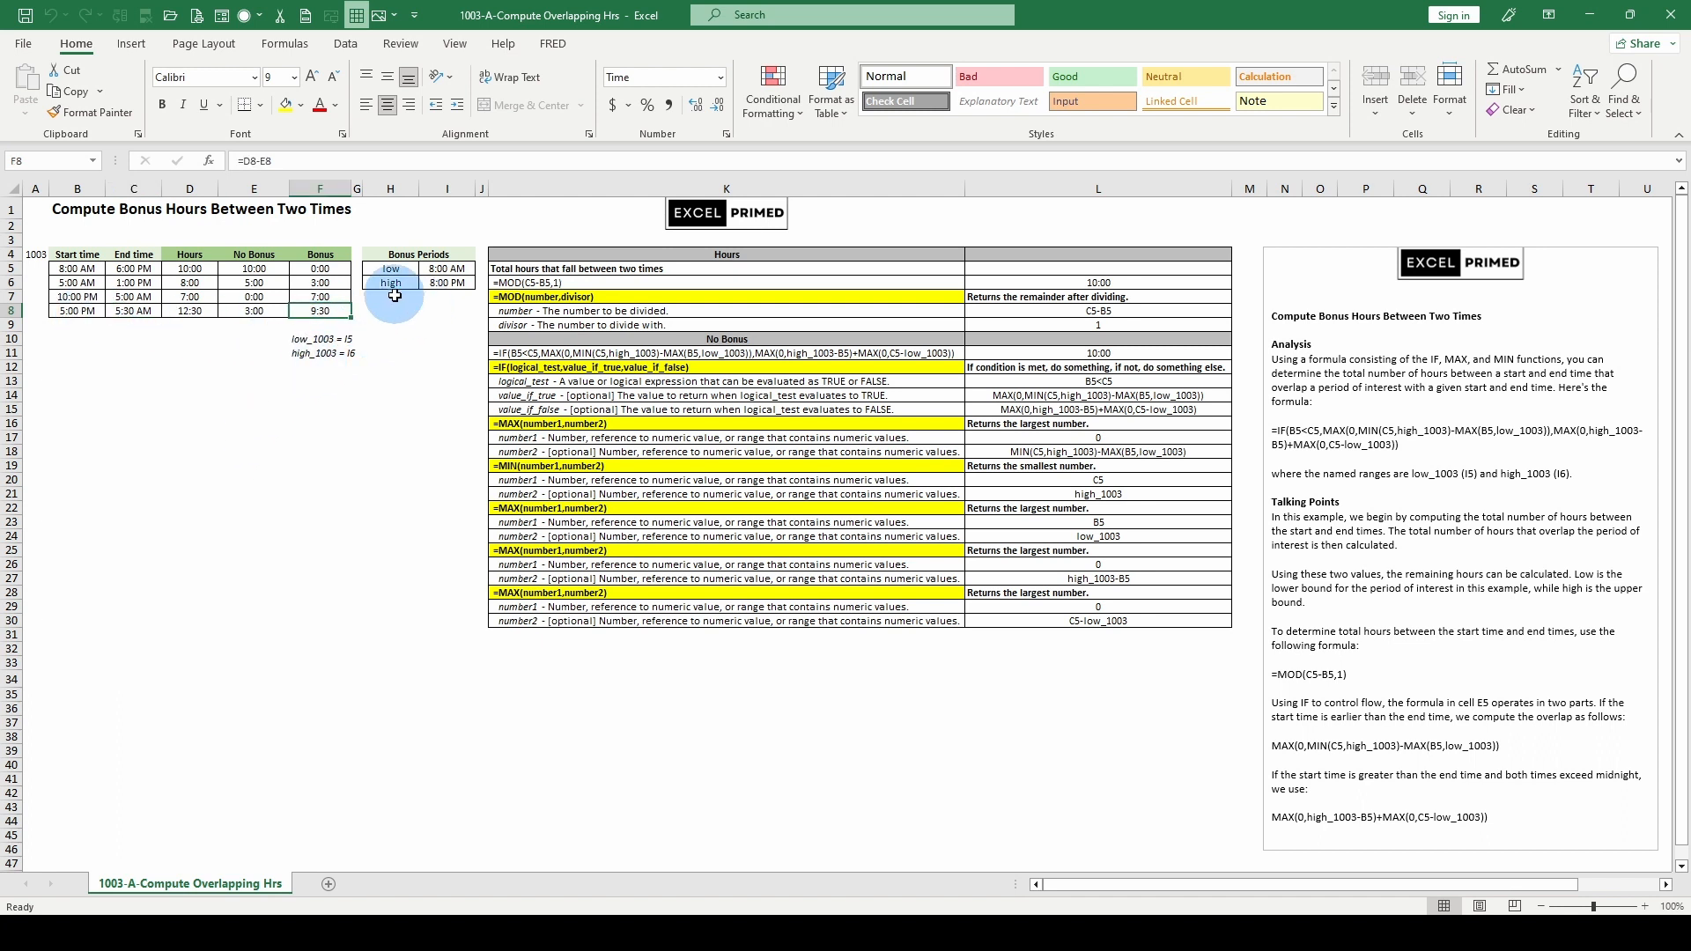
left_click(189, 268)
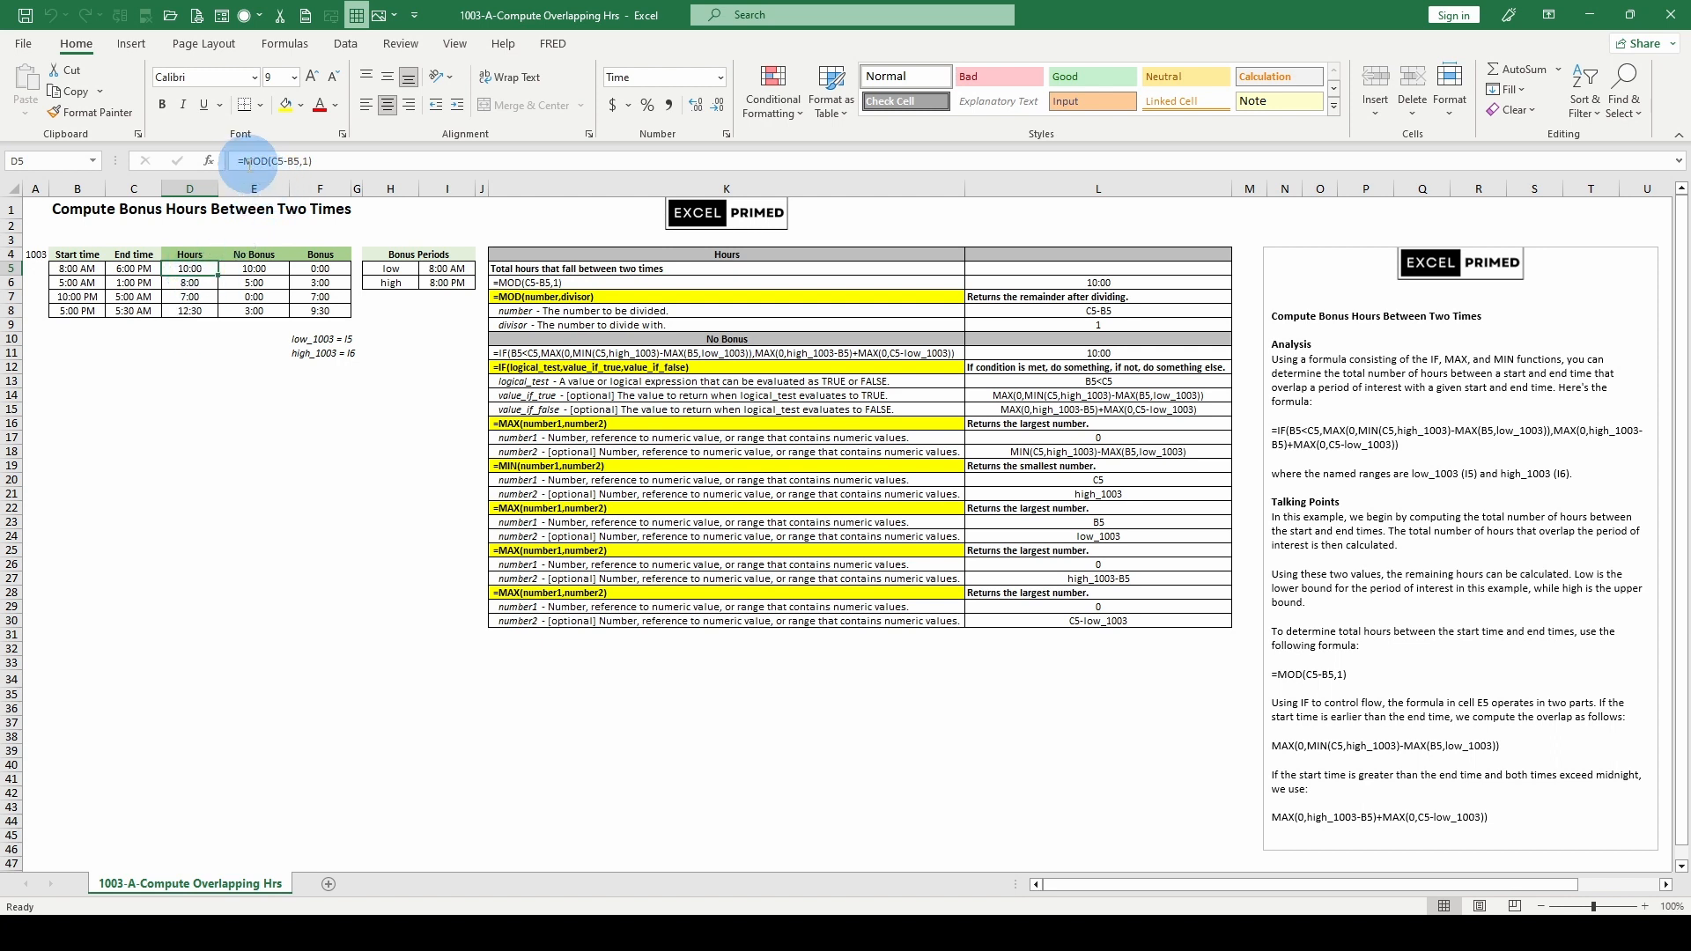
- Copy the Hours formula from D5 into A5, widen column A, and strip MOD so A5 is plain end-minus-start
right_click(254, 268)
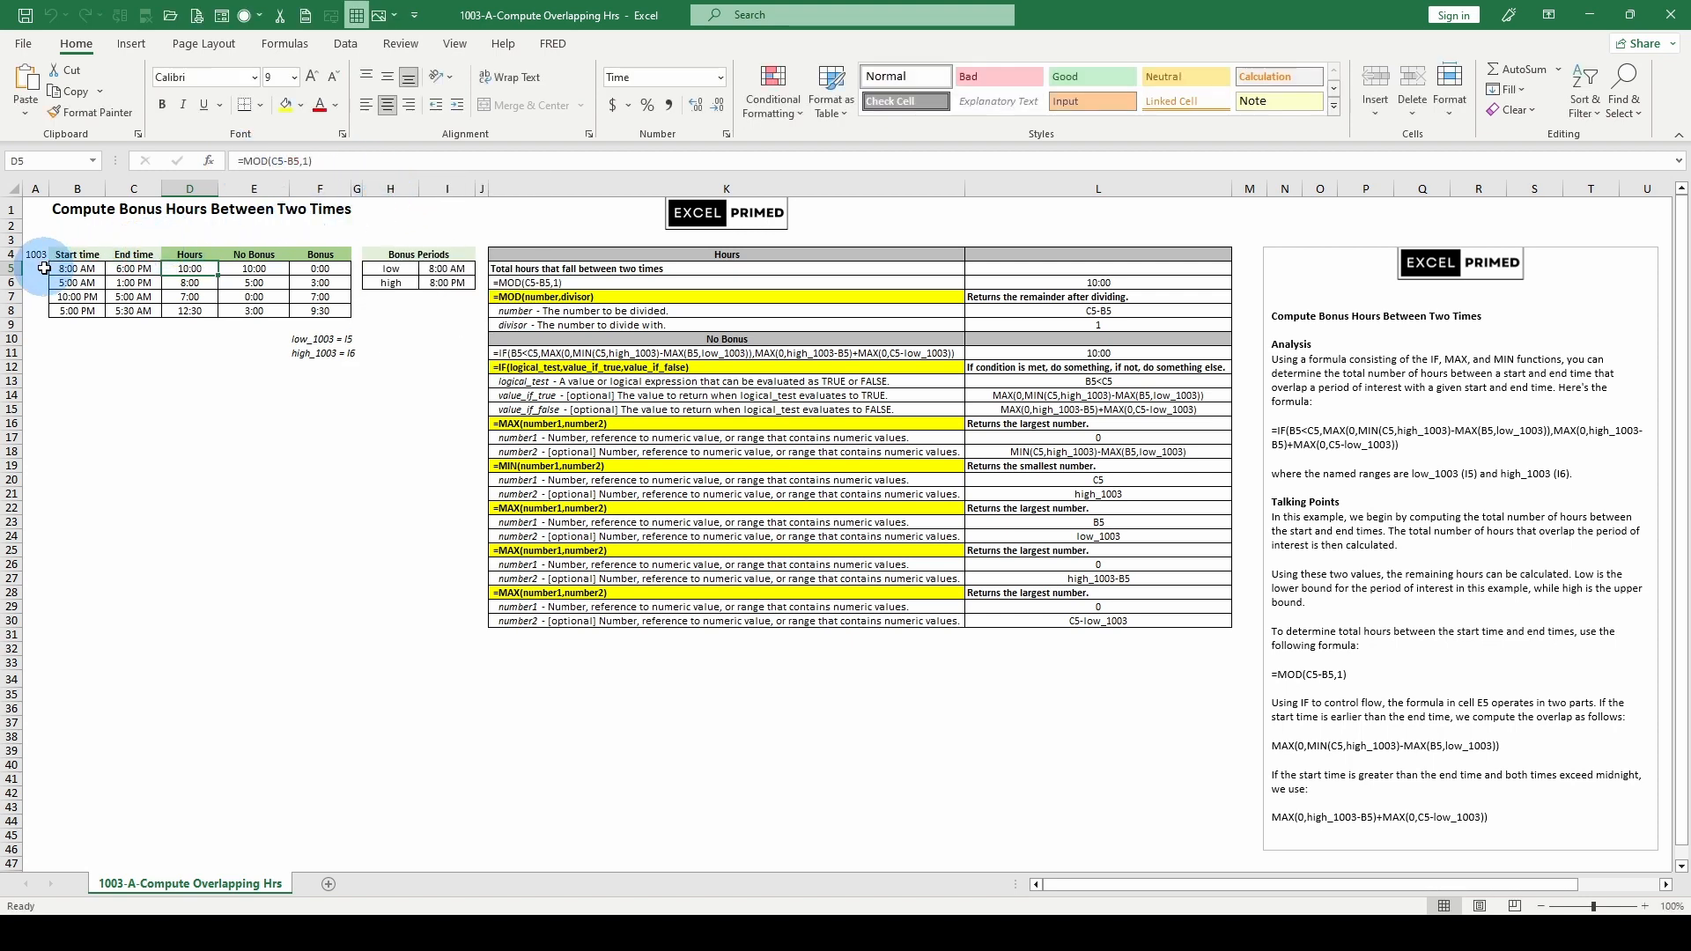
left_click(35, 267)
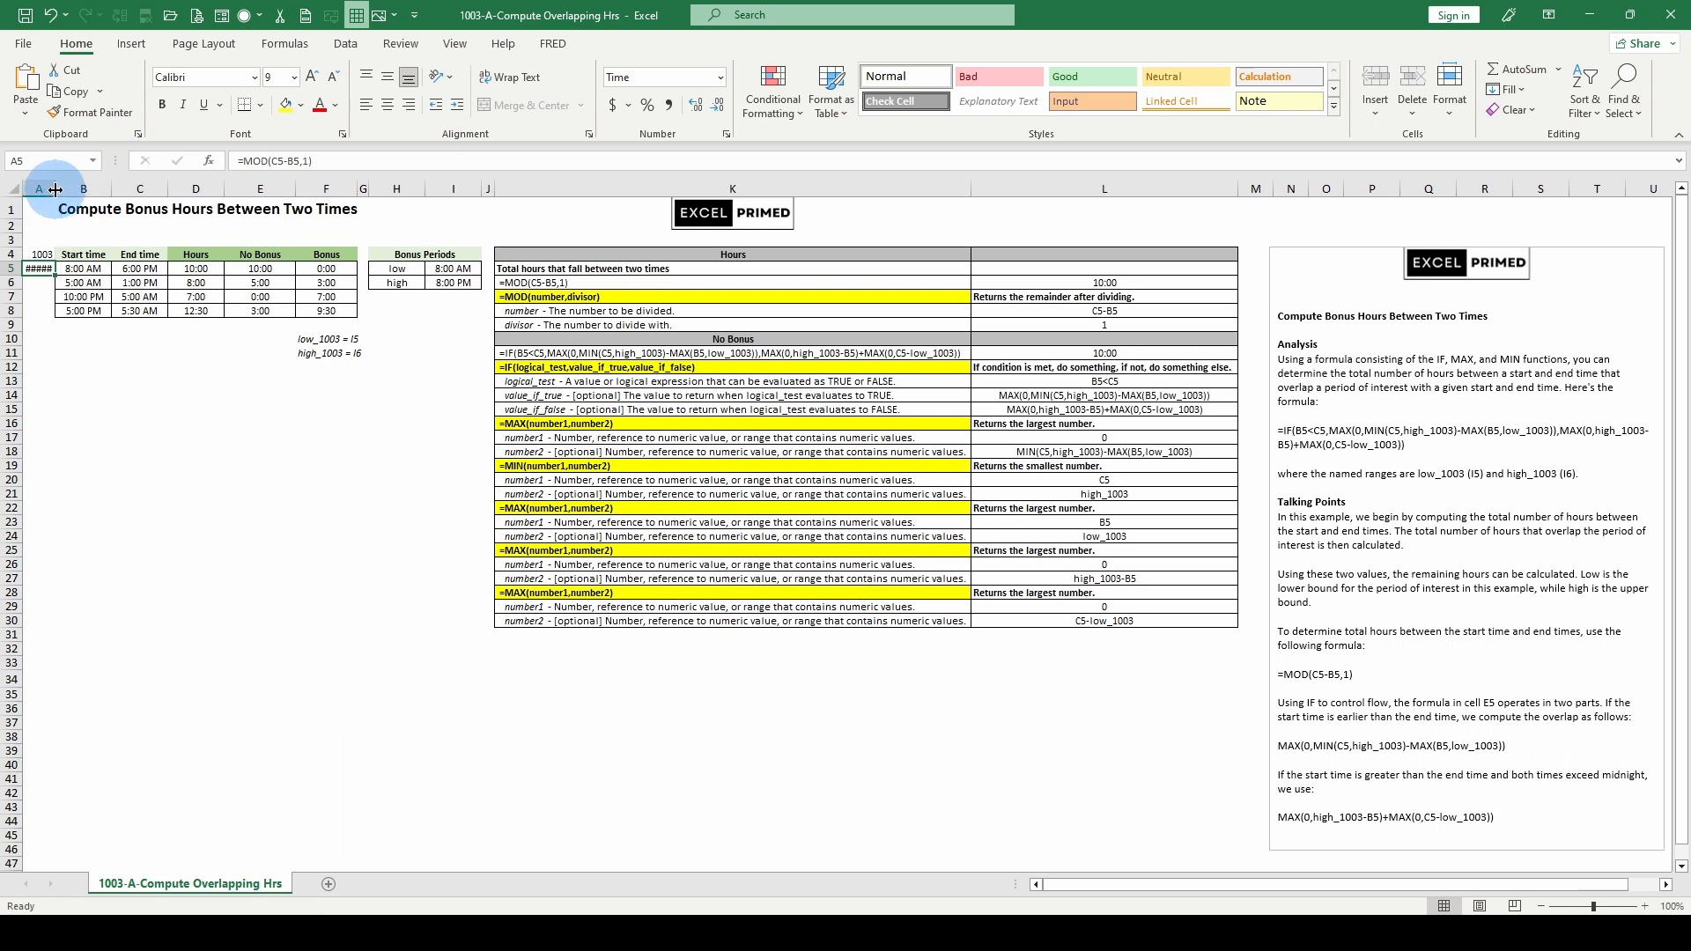
left_click_drag(58, 188, 51, 189)
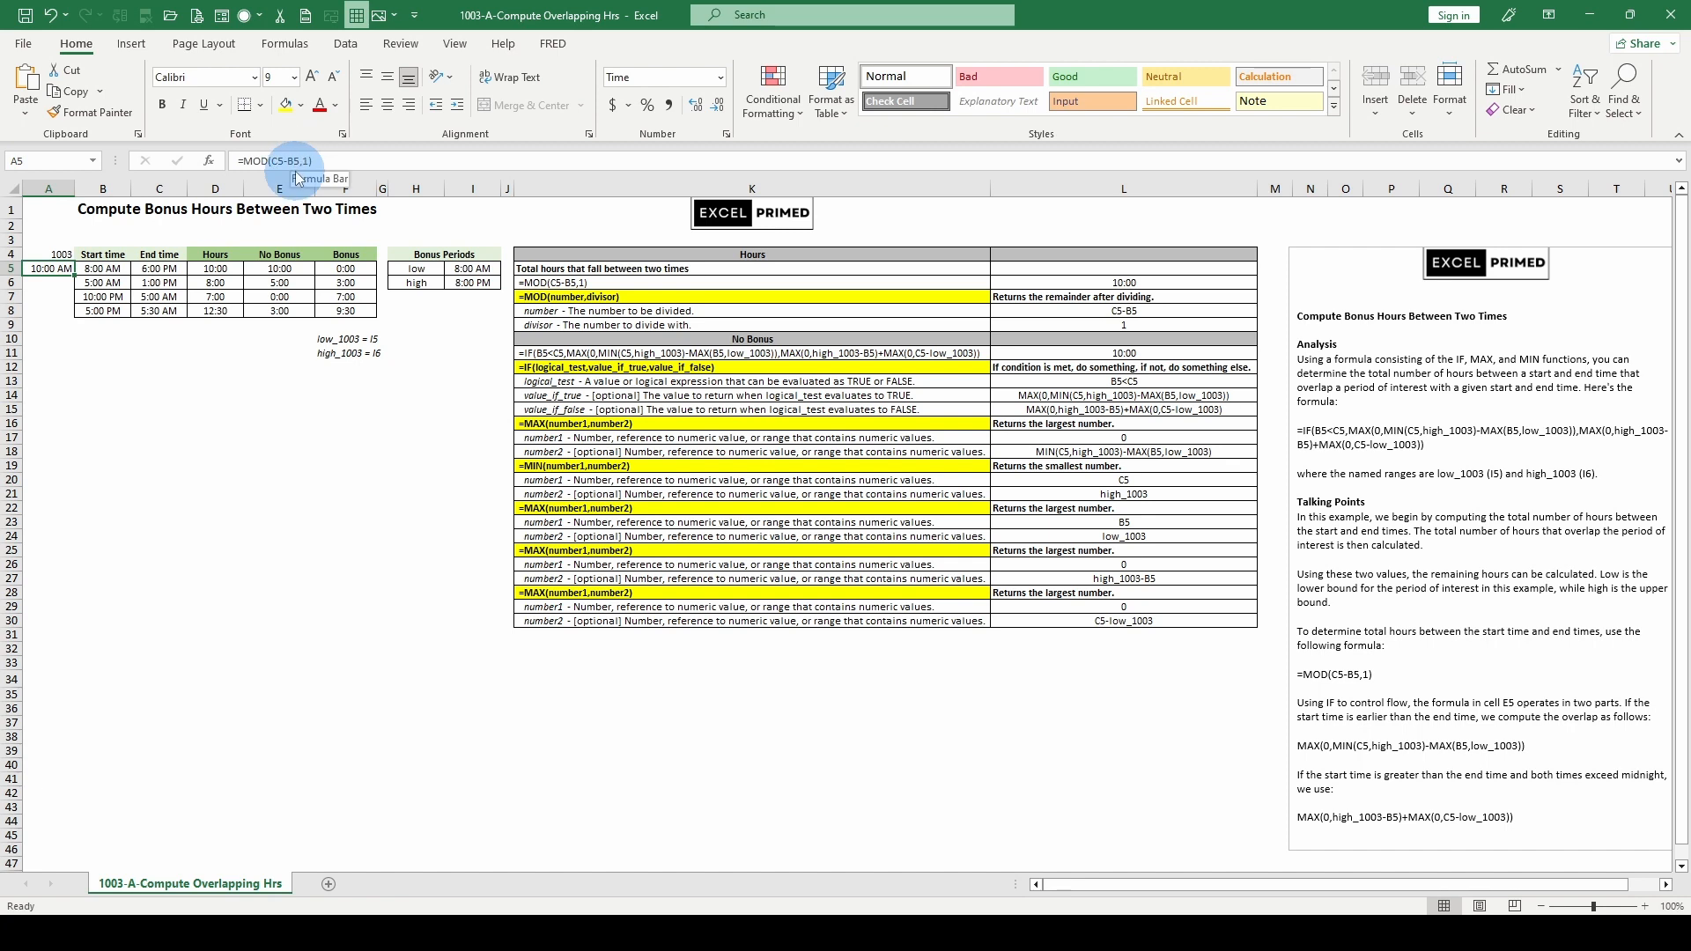
double_click(49, 267)
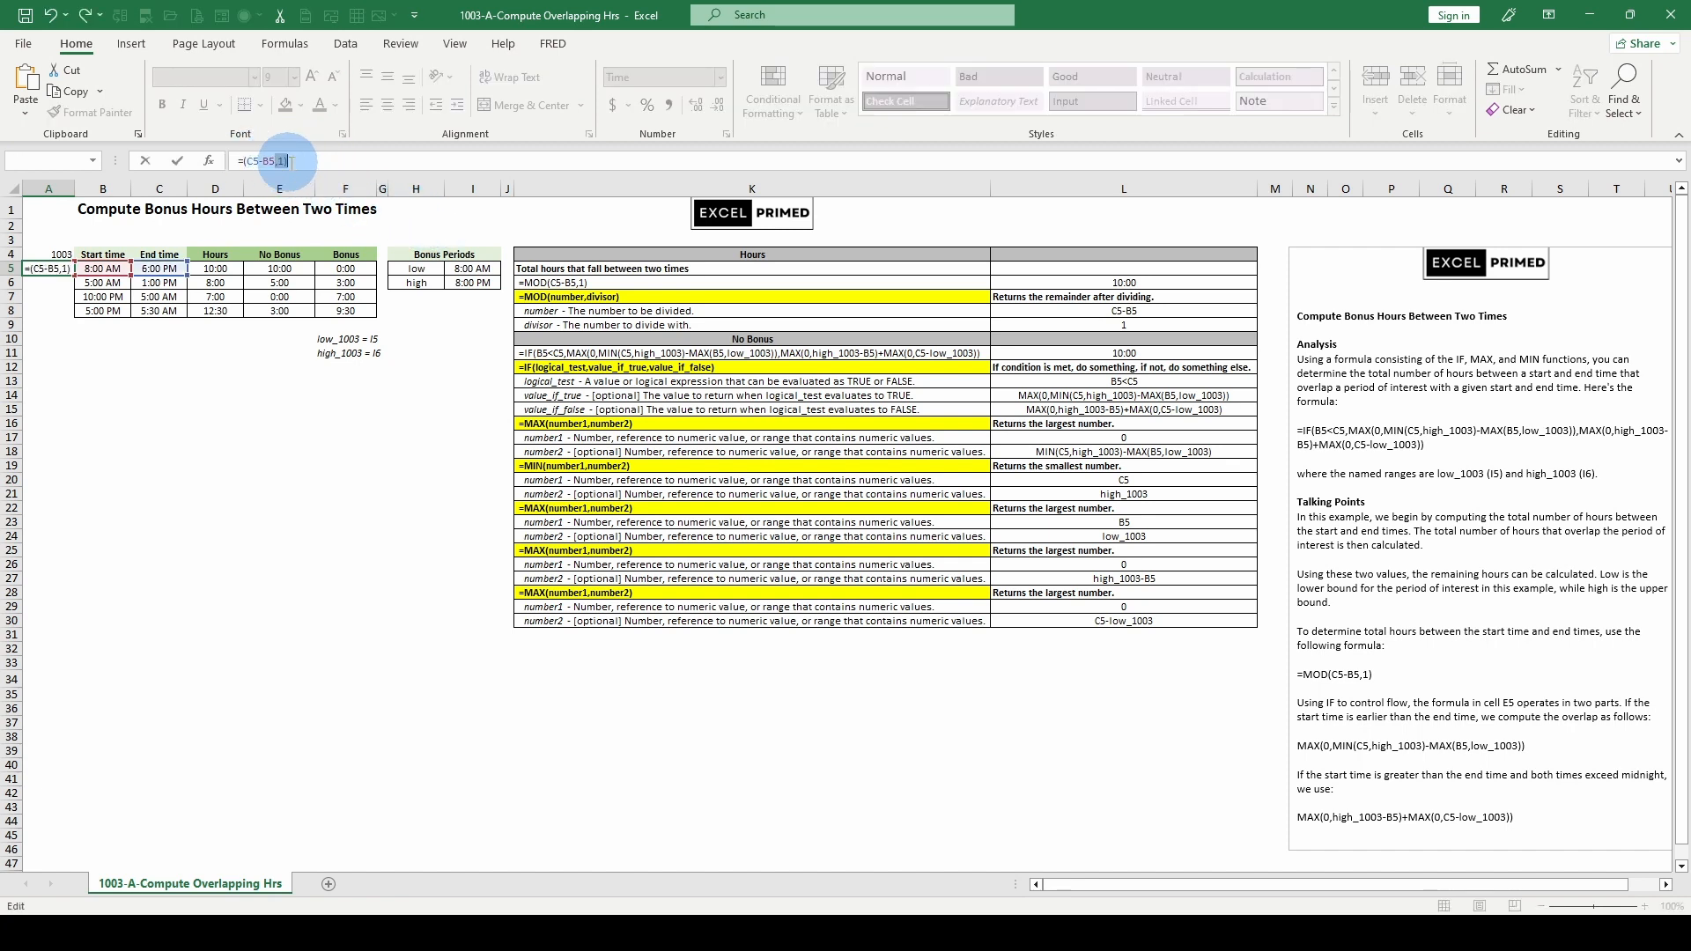
key("Return")
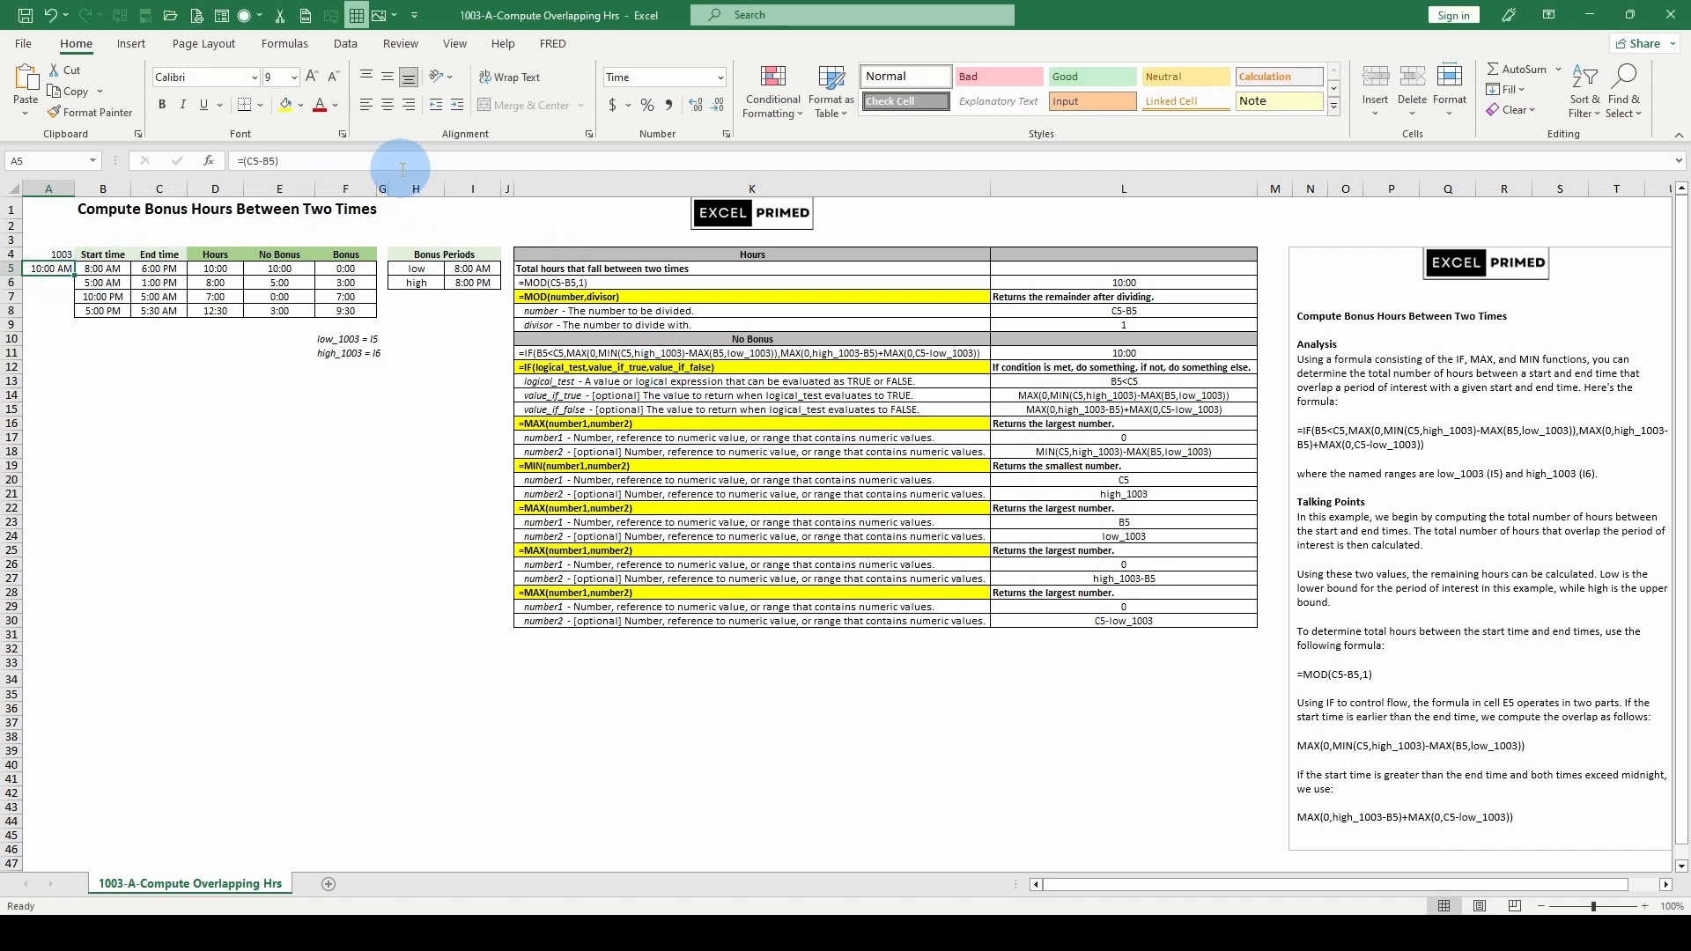
- Fill the difference formula from A5 down to A8; overnight rows 7 and 8 show as #######
left_click(215, 267)
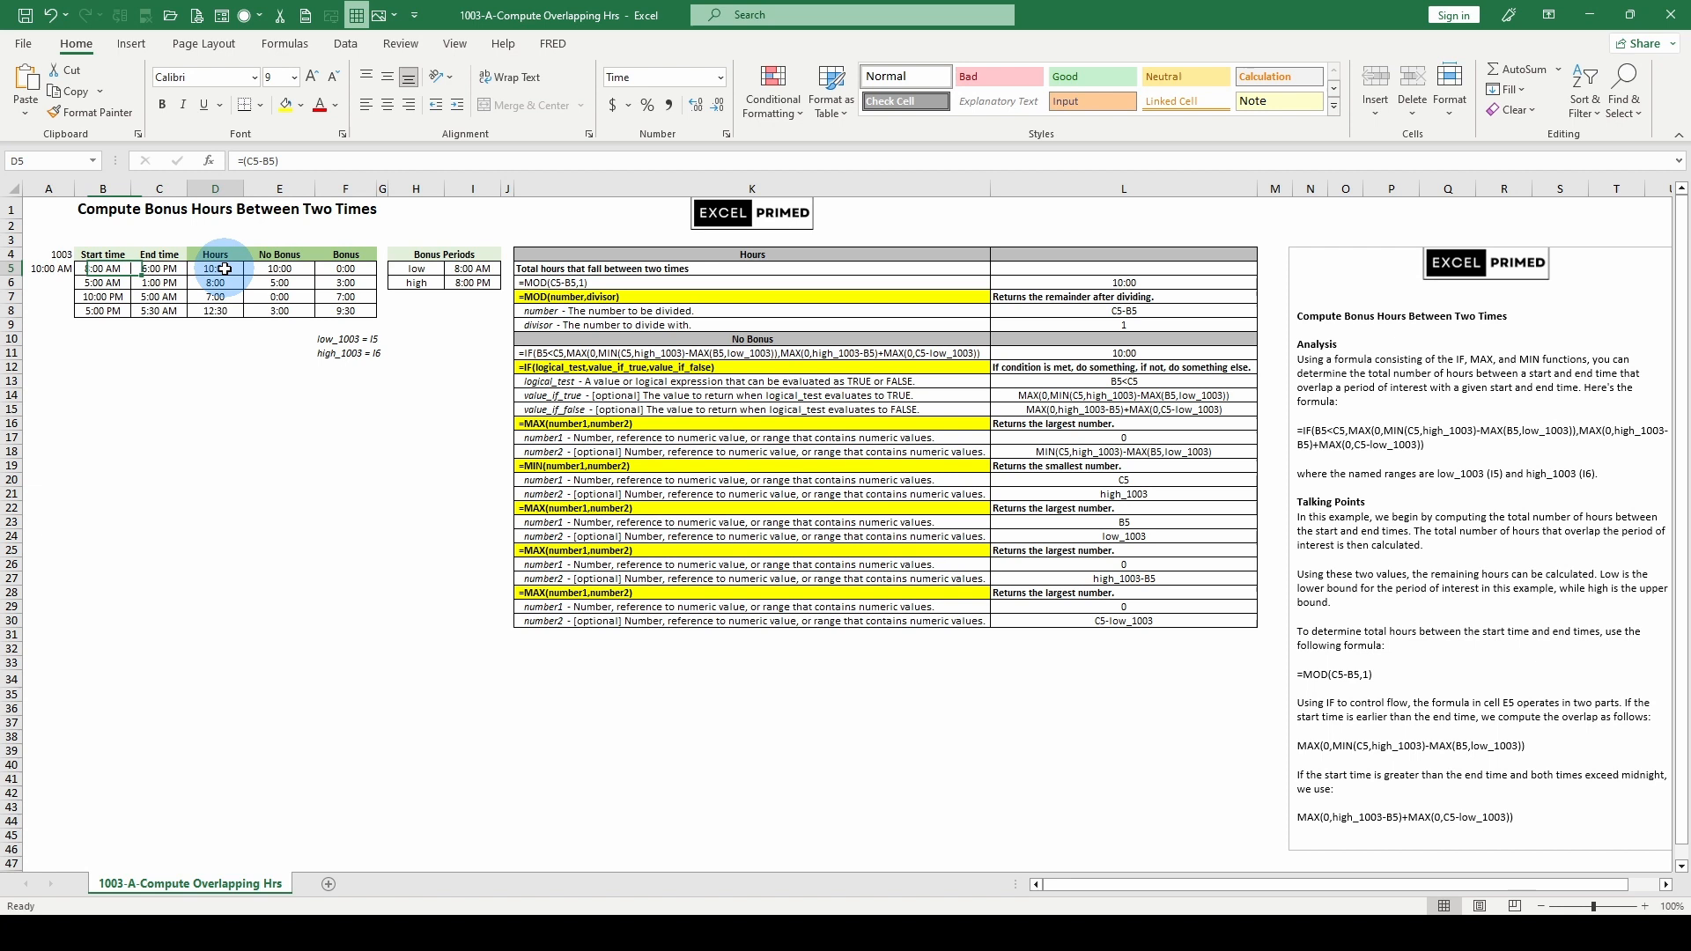
left_click(47, 268)
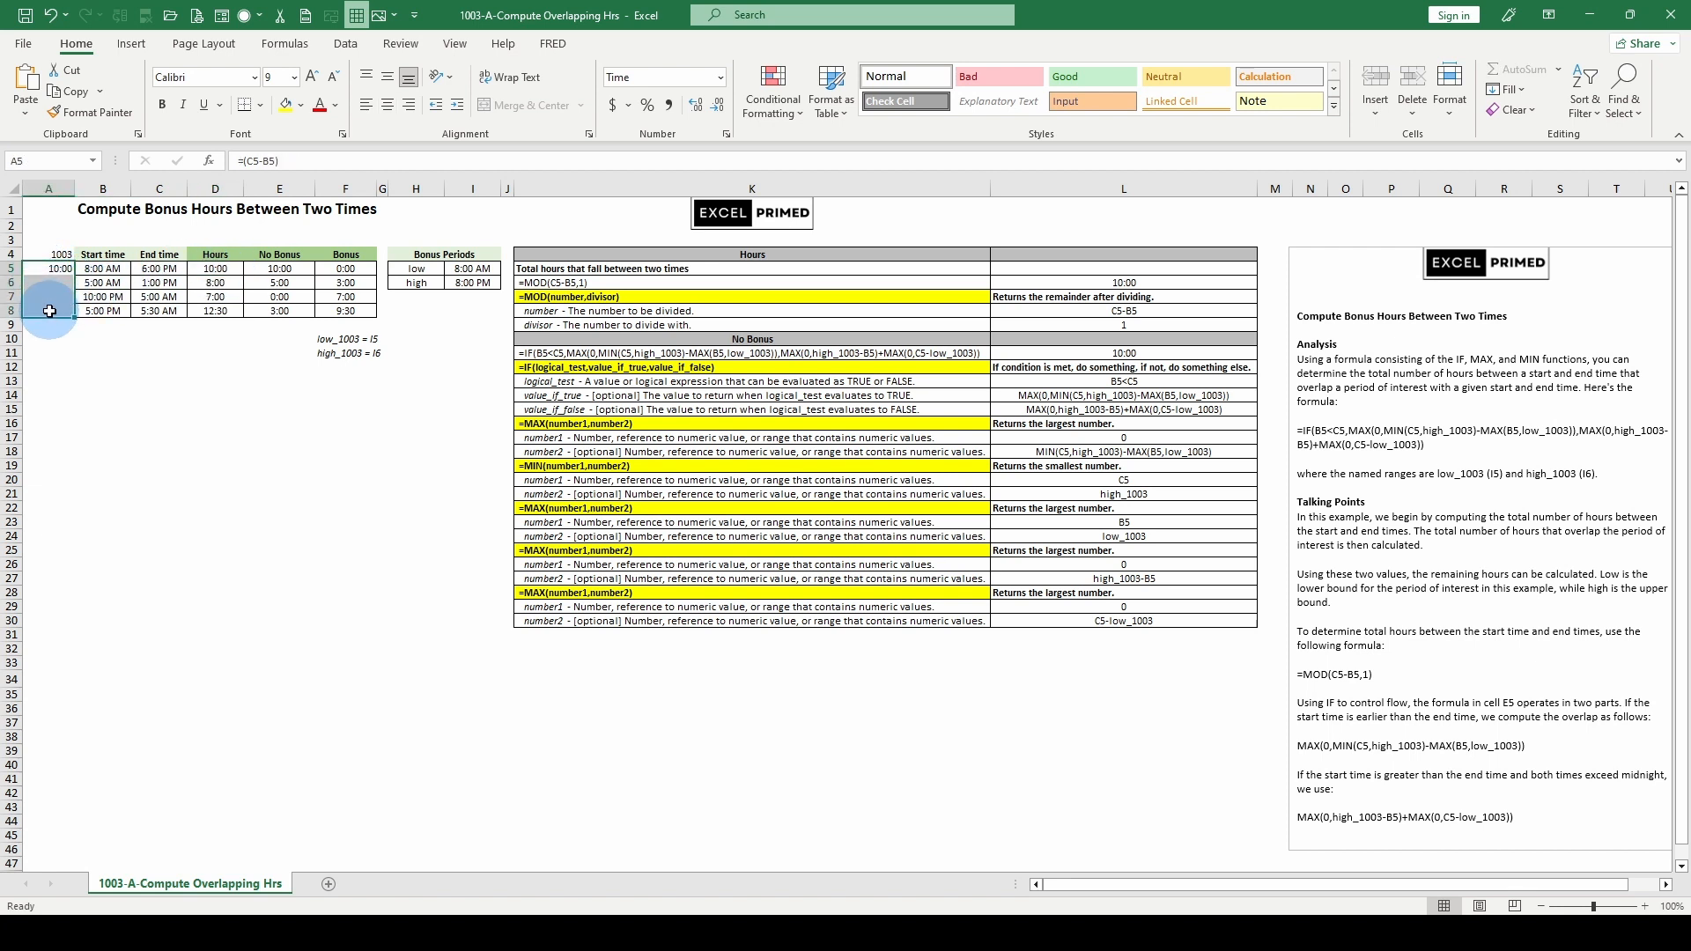
left_click(50, 296)
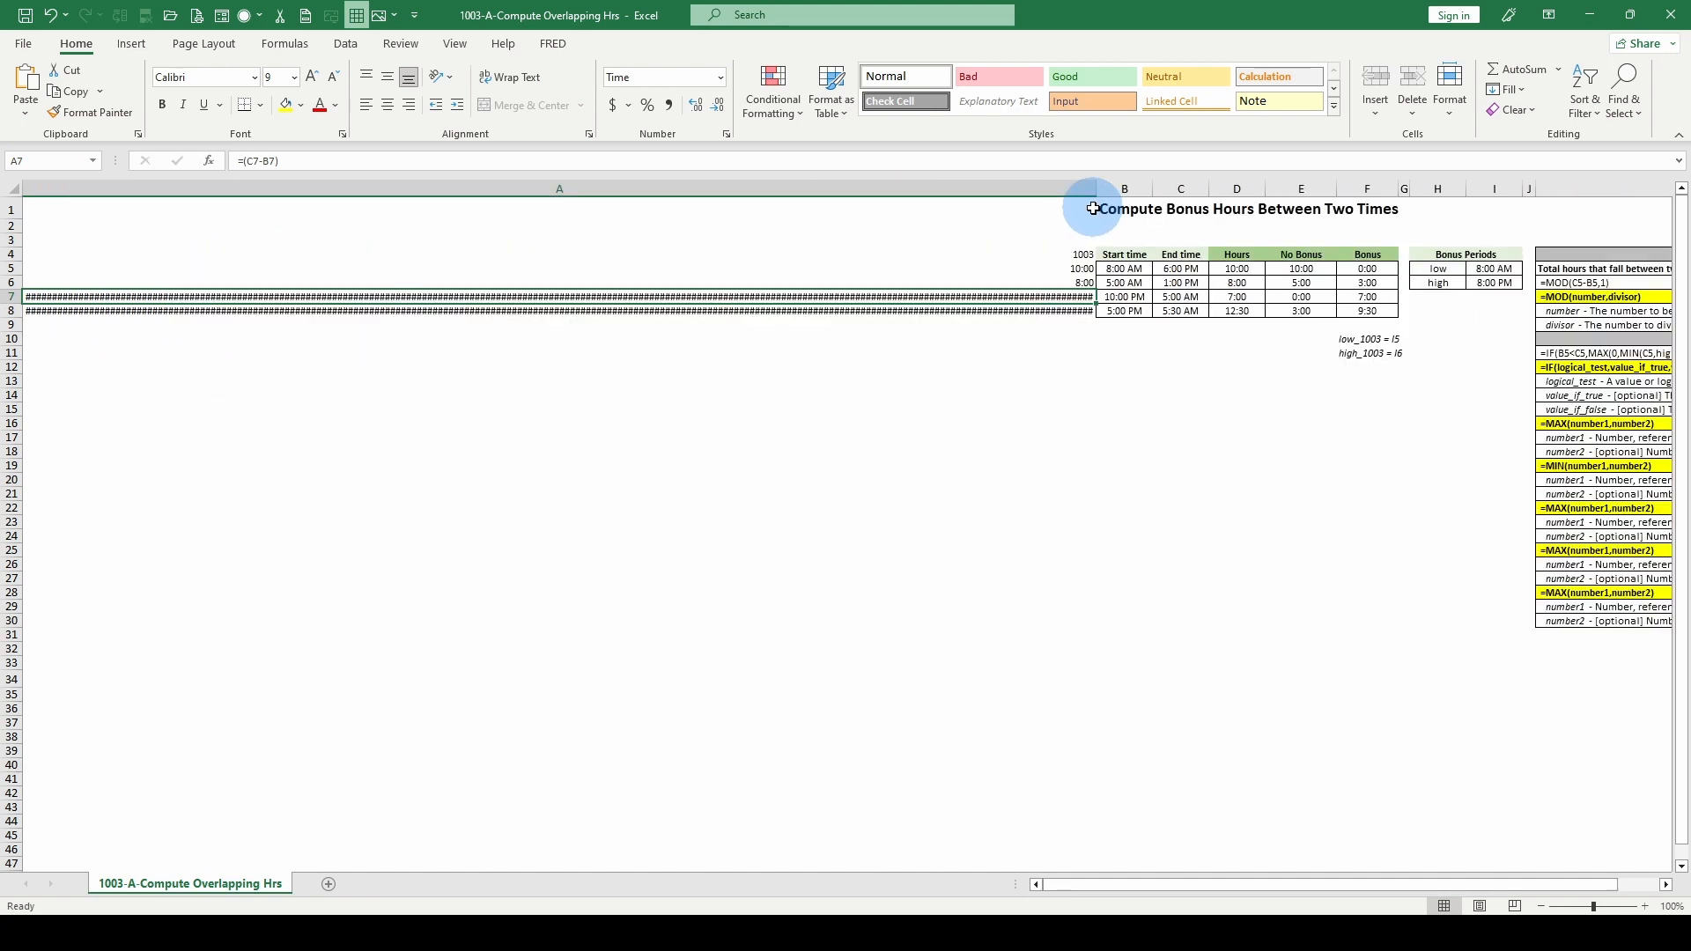
mouse_move(903, 402)
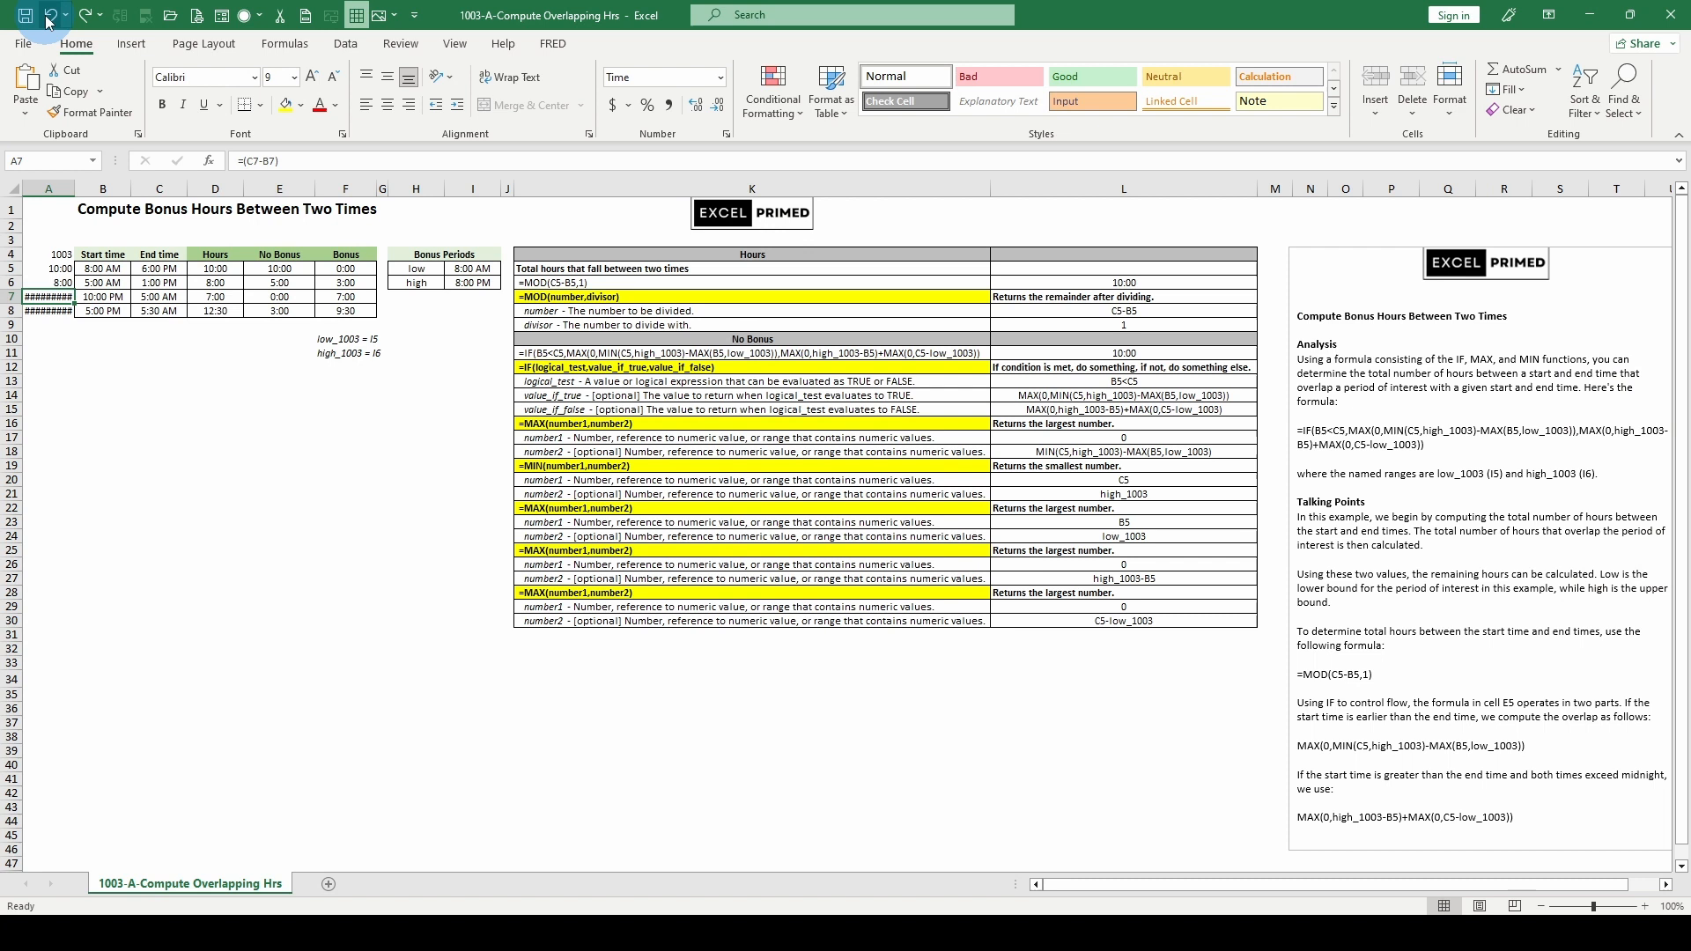
left_click(53, 15)
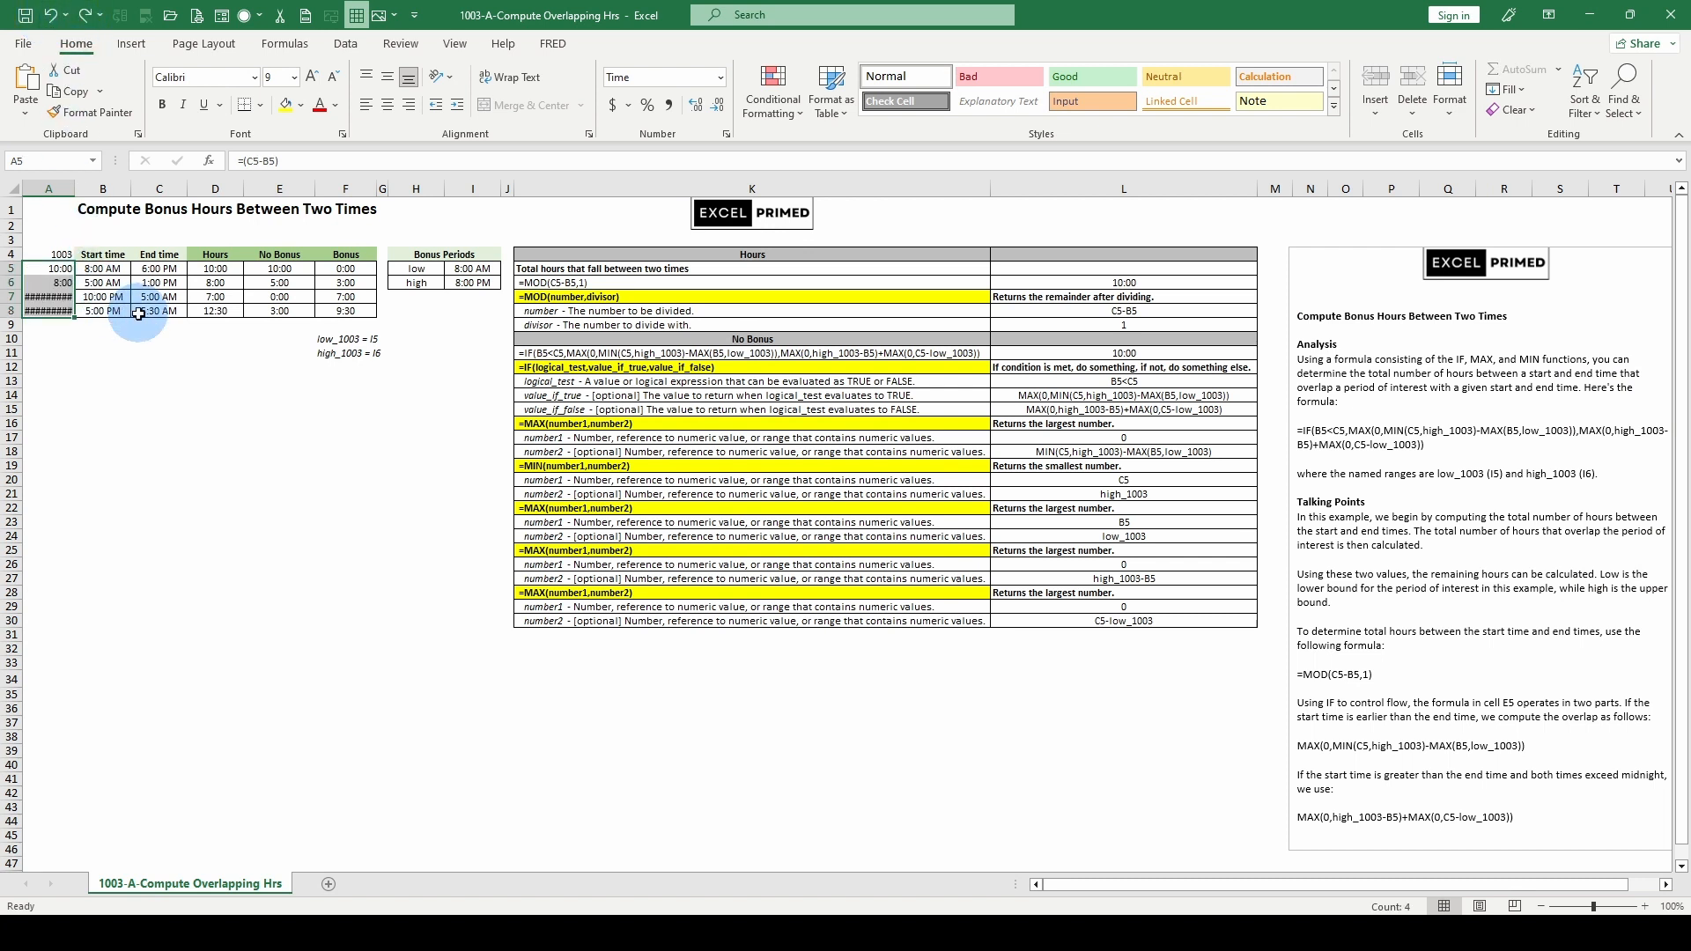
left_click(49, 296)
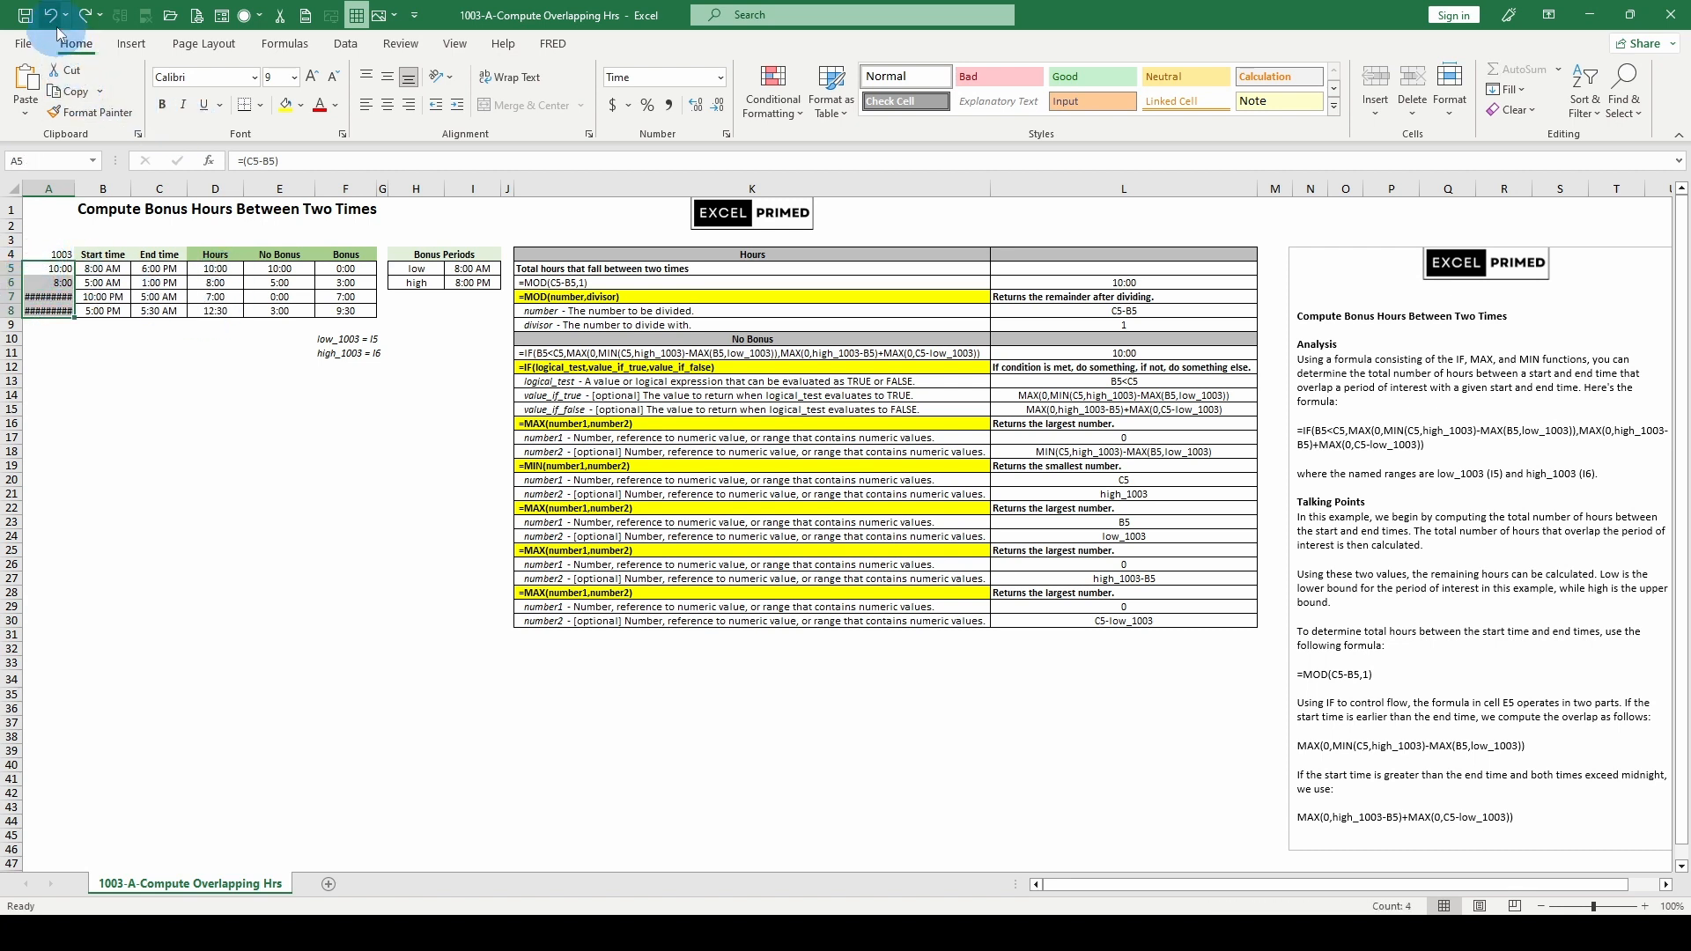
- Undo the temporary column A differences and review the No Bonus formula in E5 and Bonus formula in F5
left_click(49, 14)
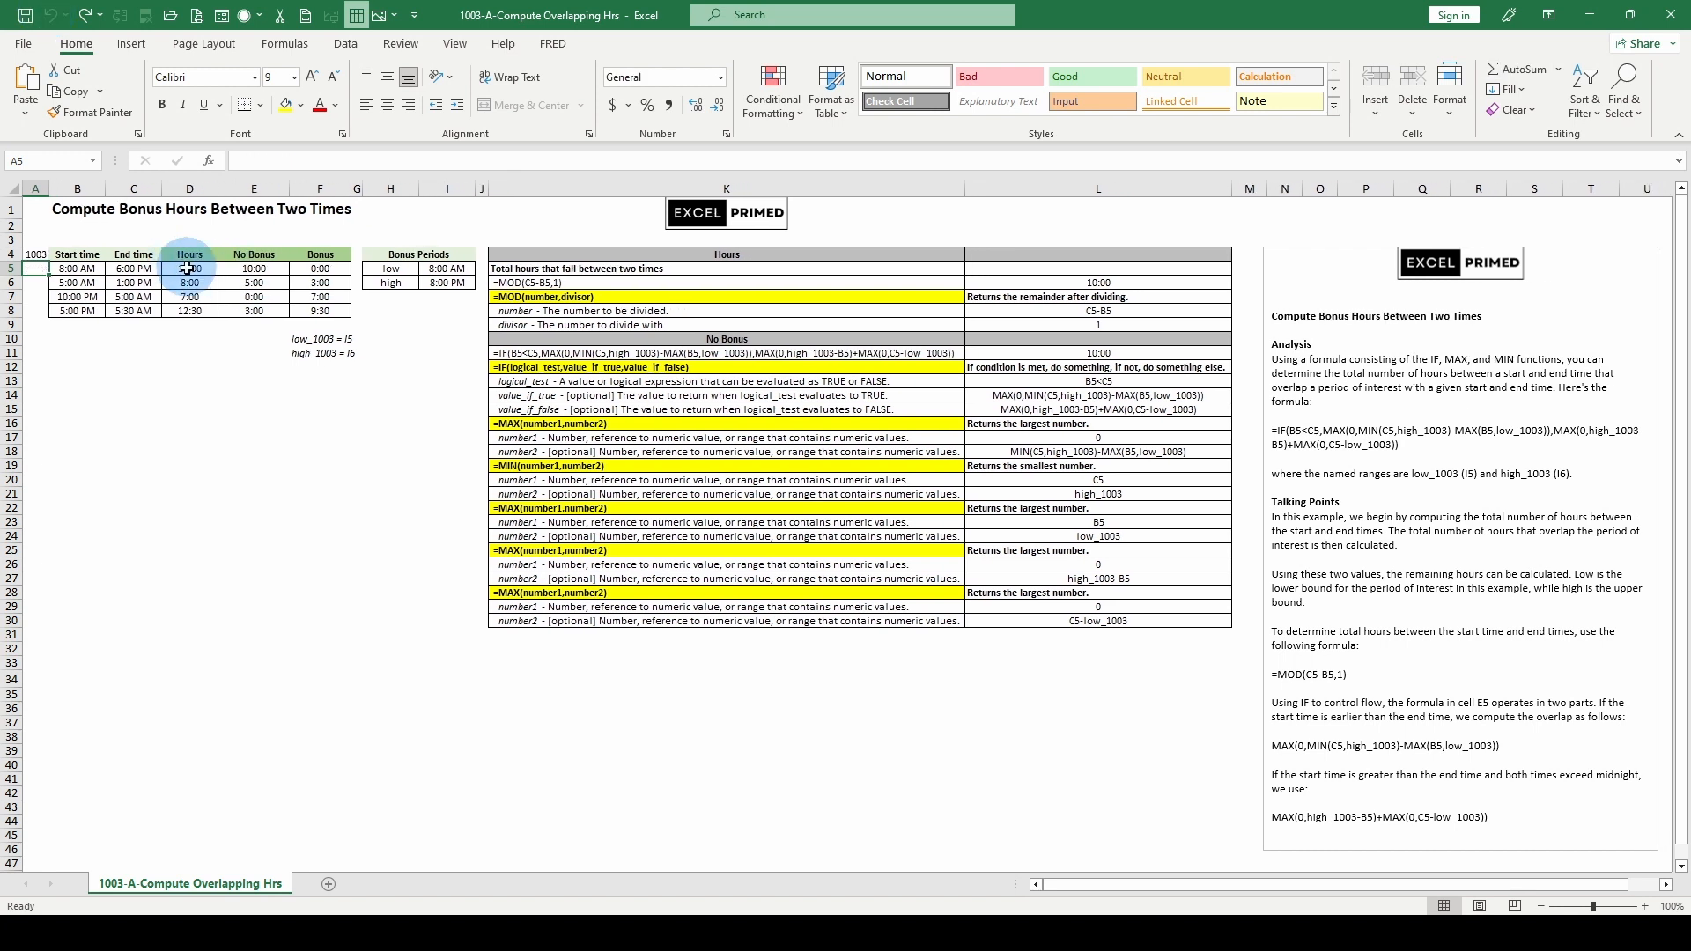
left_click(251, 267)
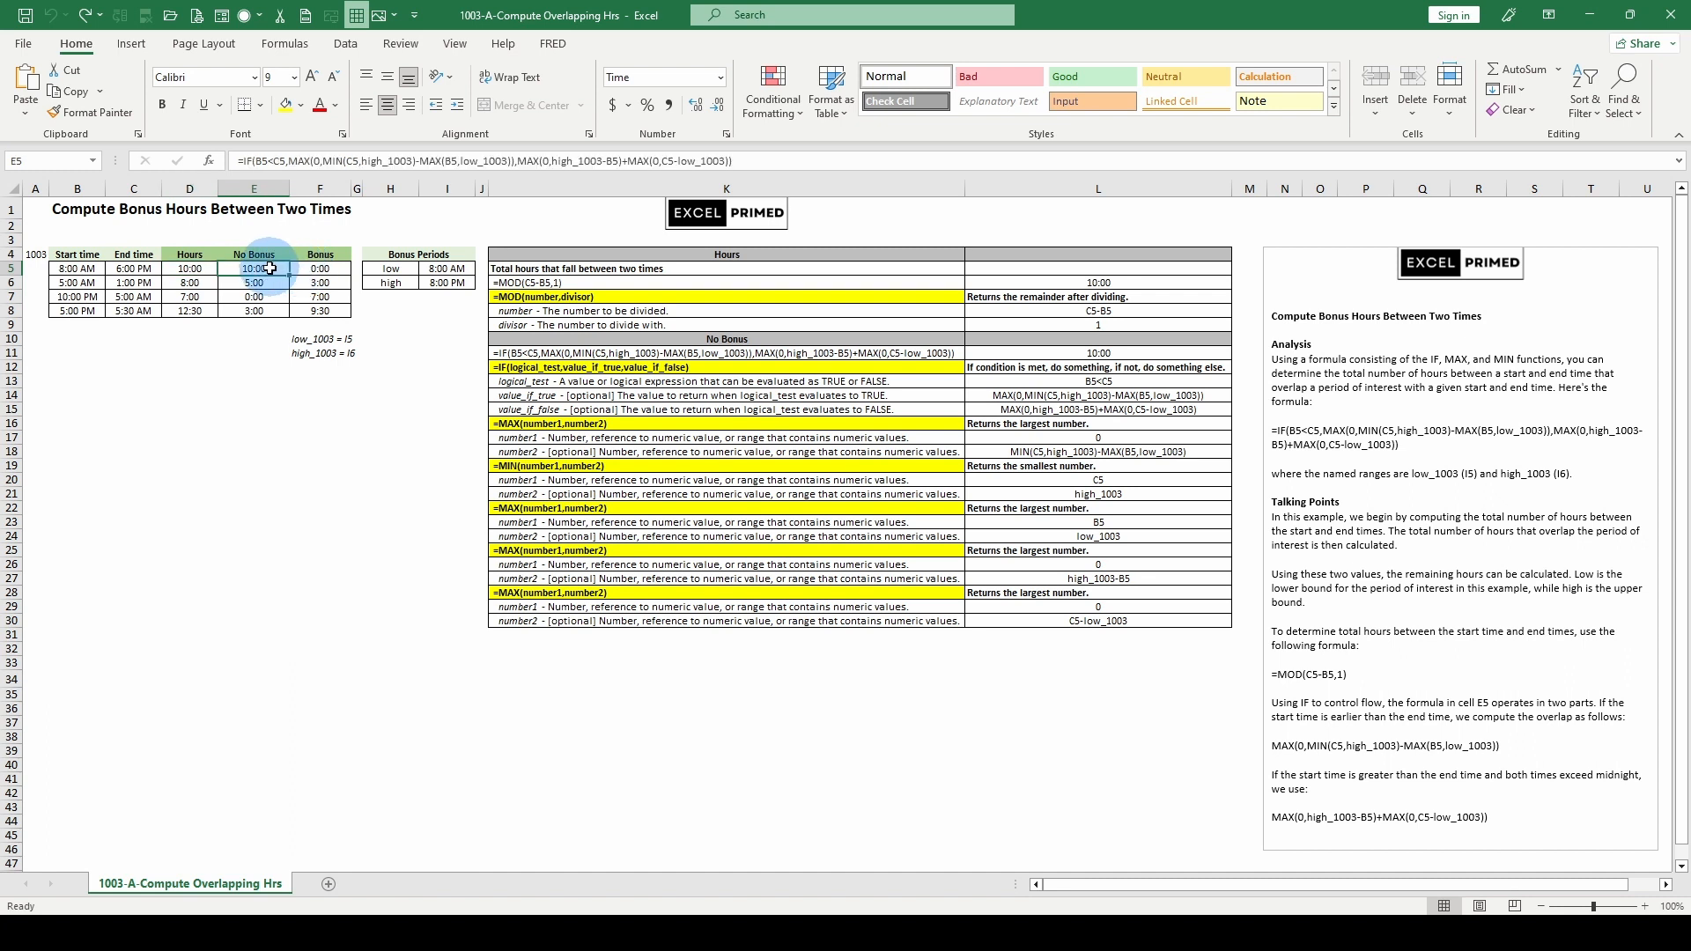
mouse_move(252, 160)
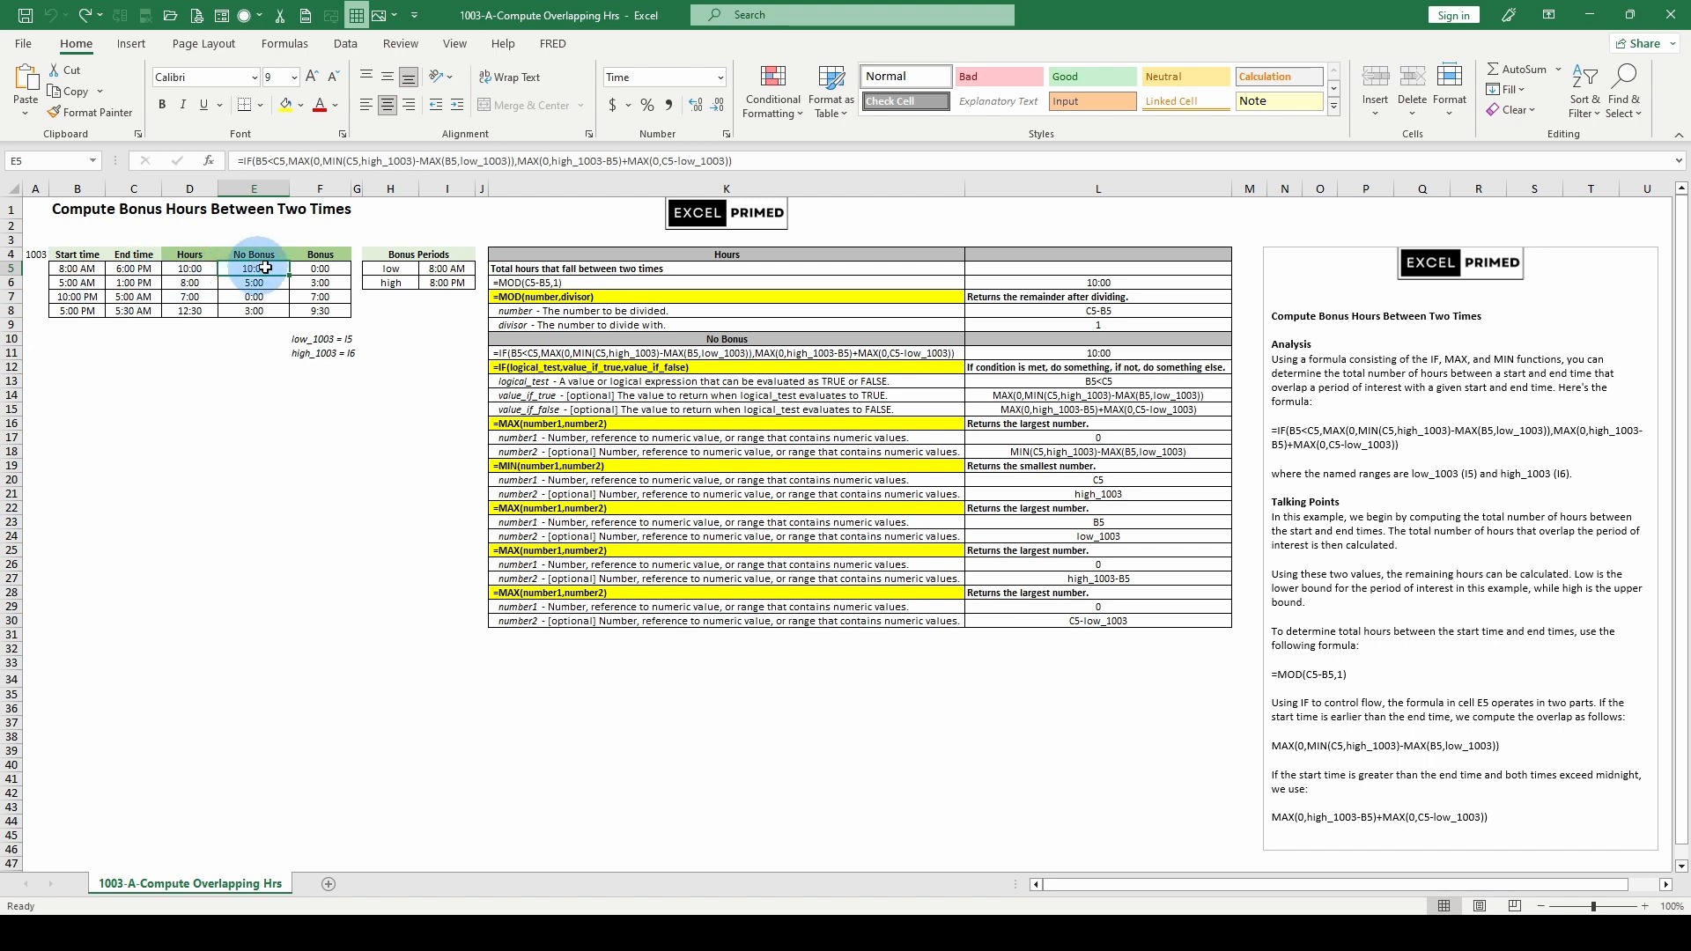
left_click(321, 267)
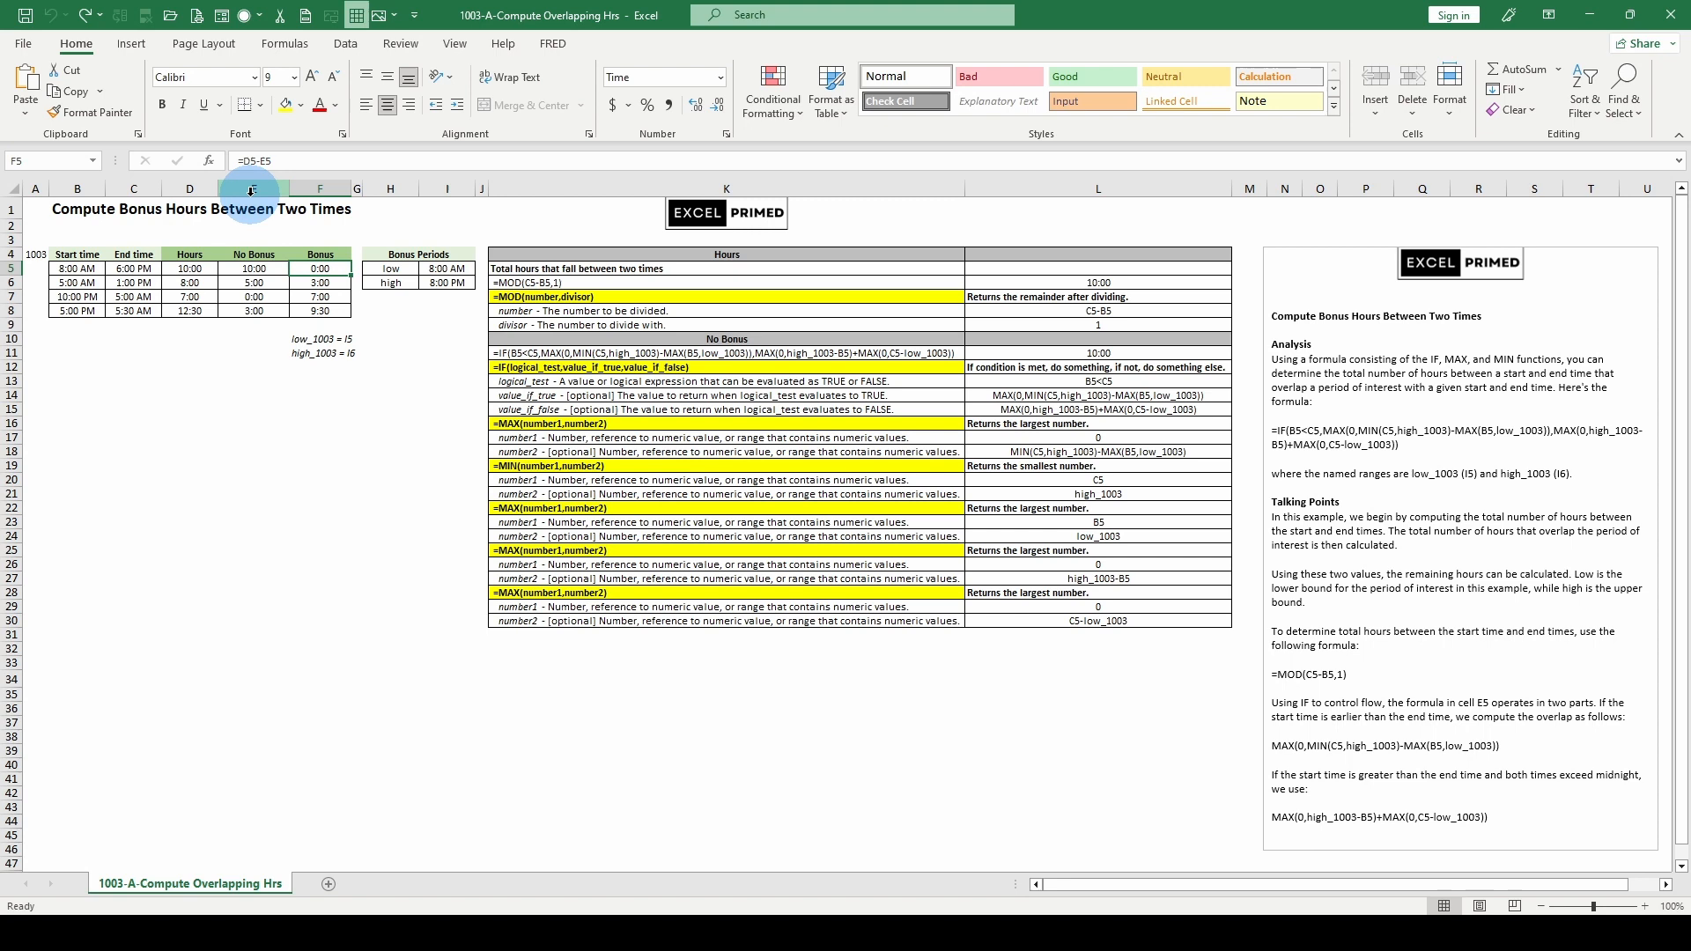
left_click(254, 311)
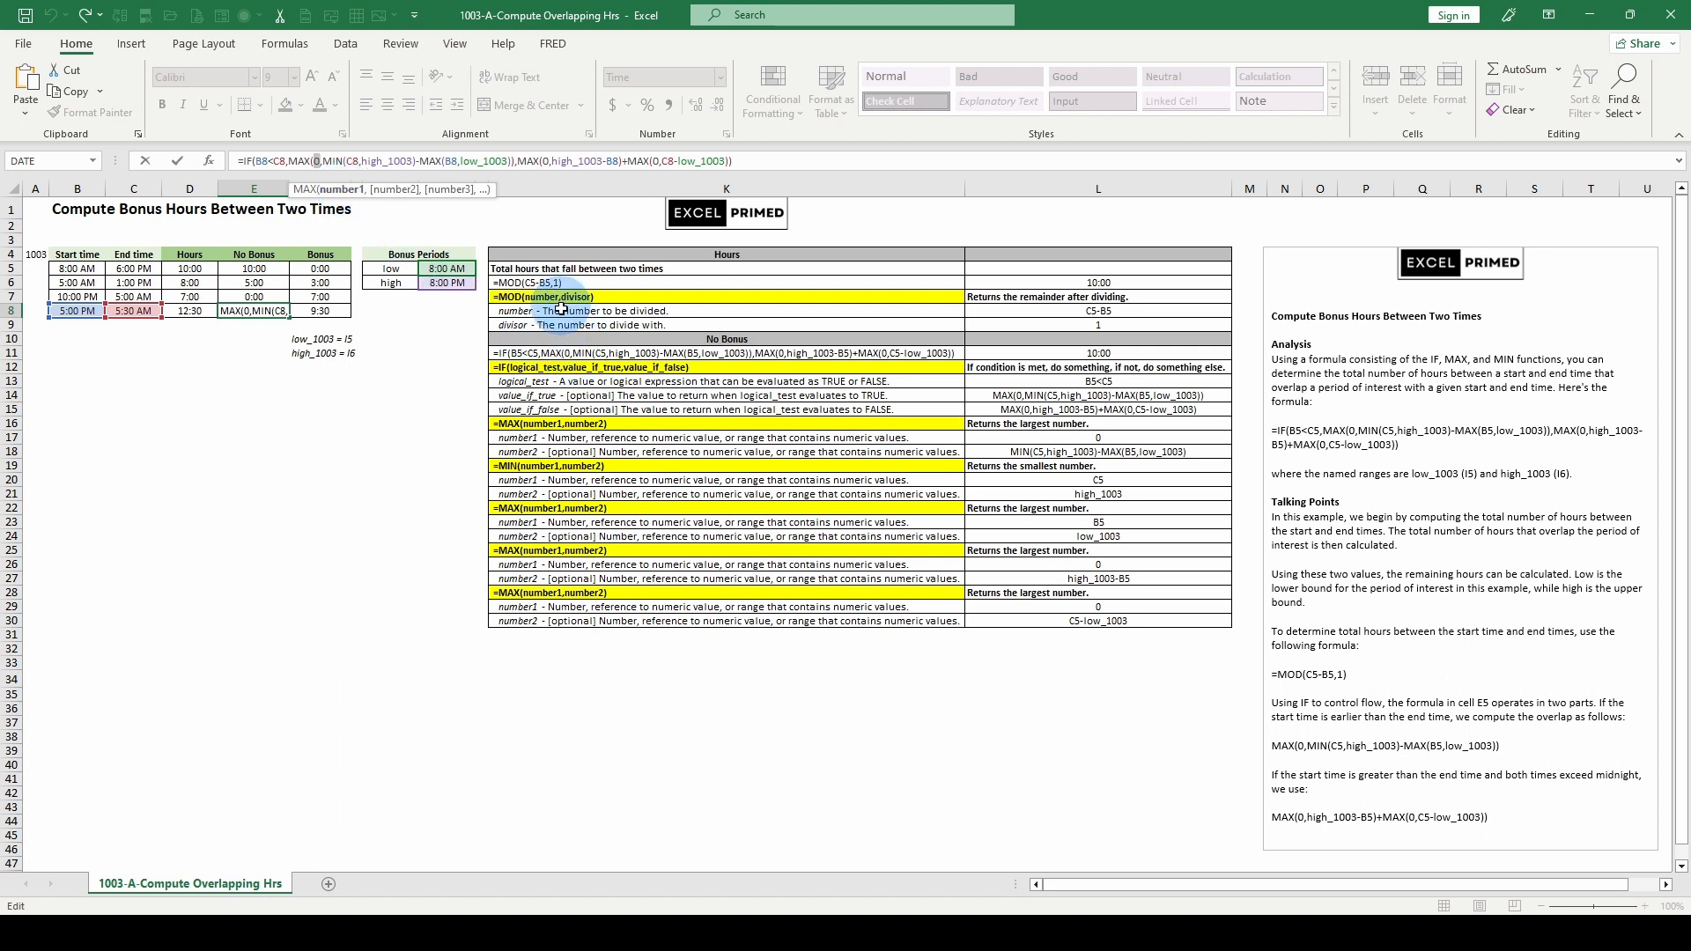
mouse_move(1055, 570)
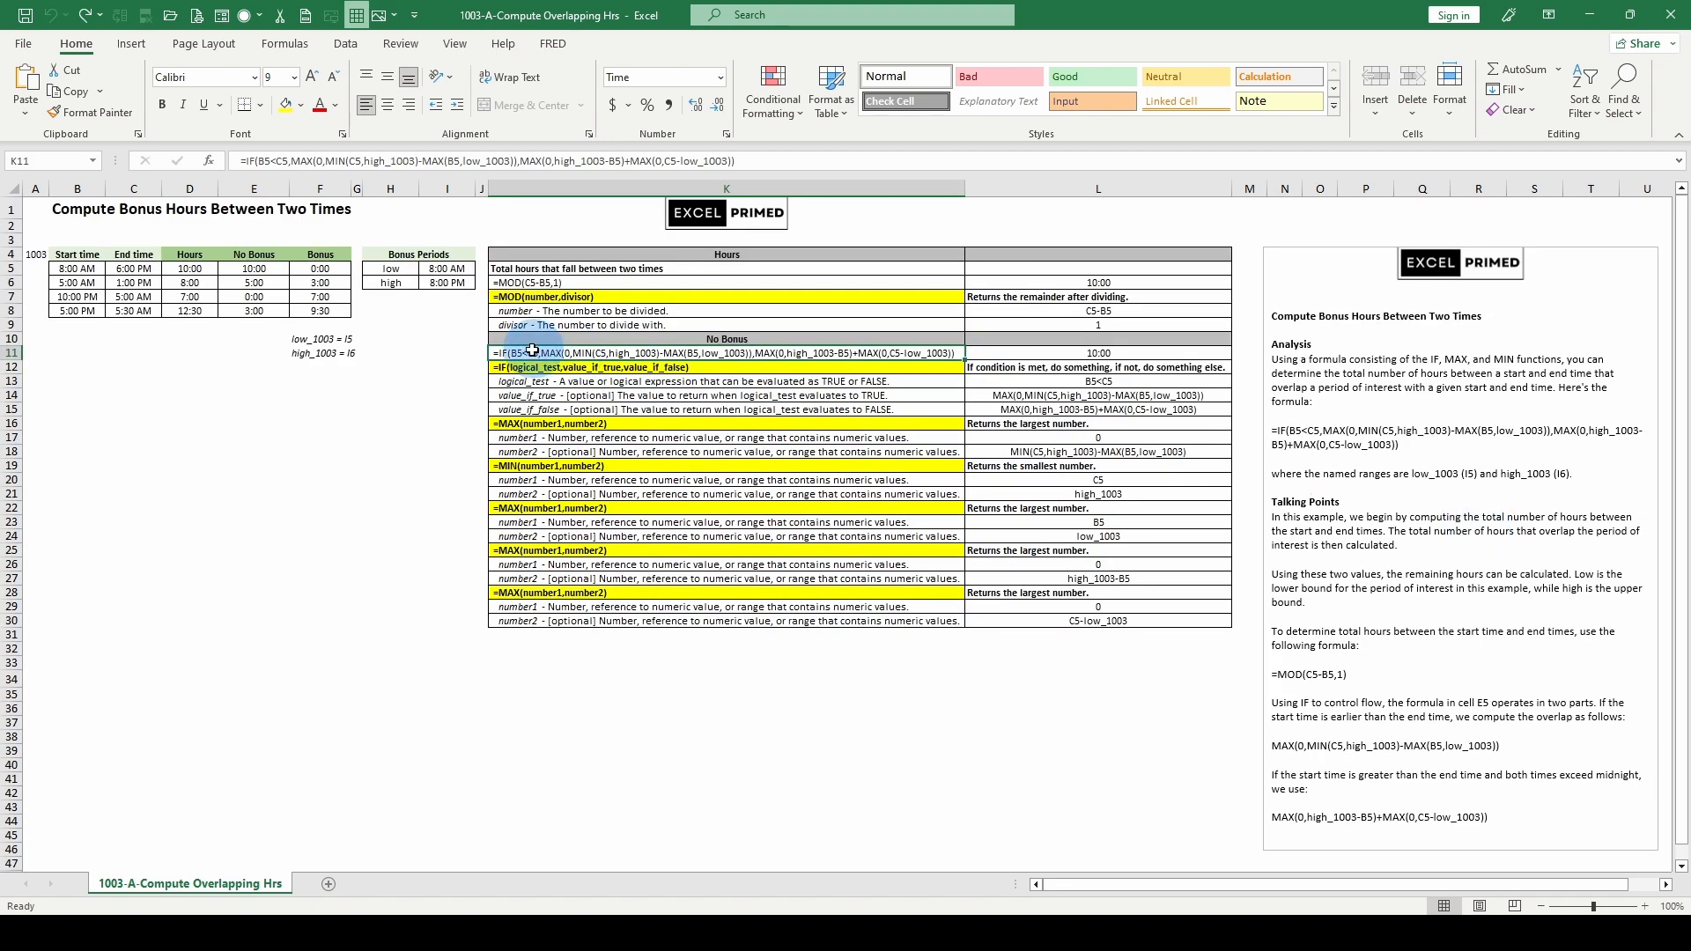
mouse_move(313, 160)
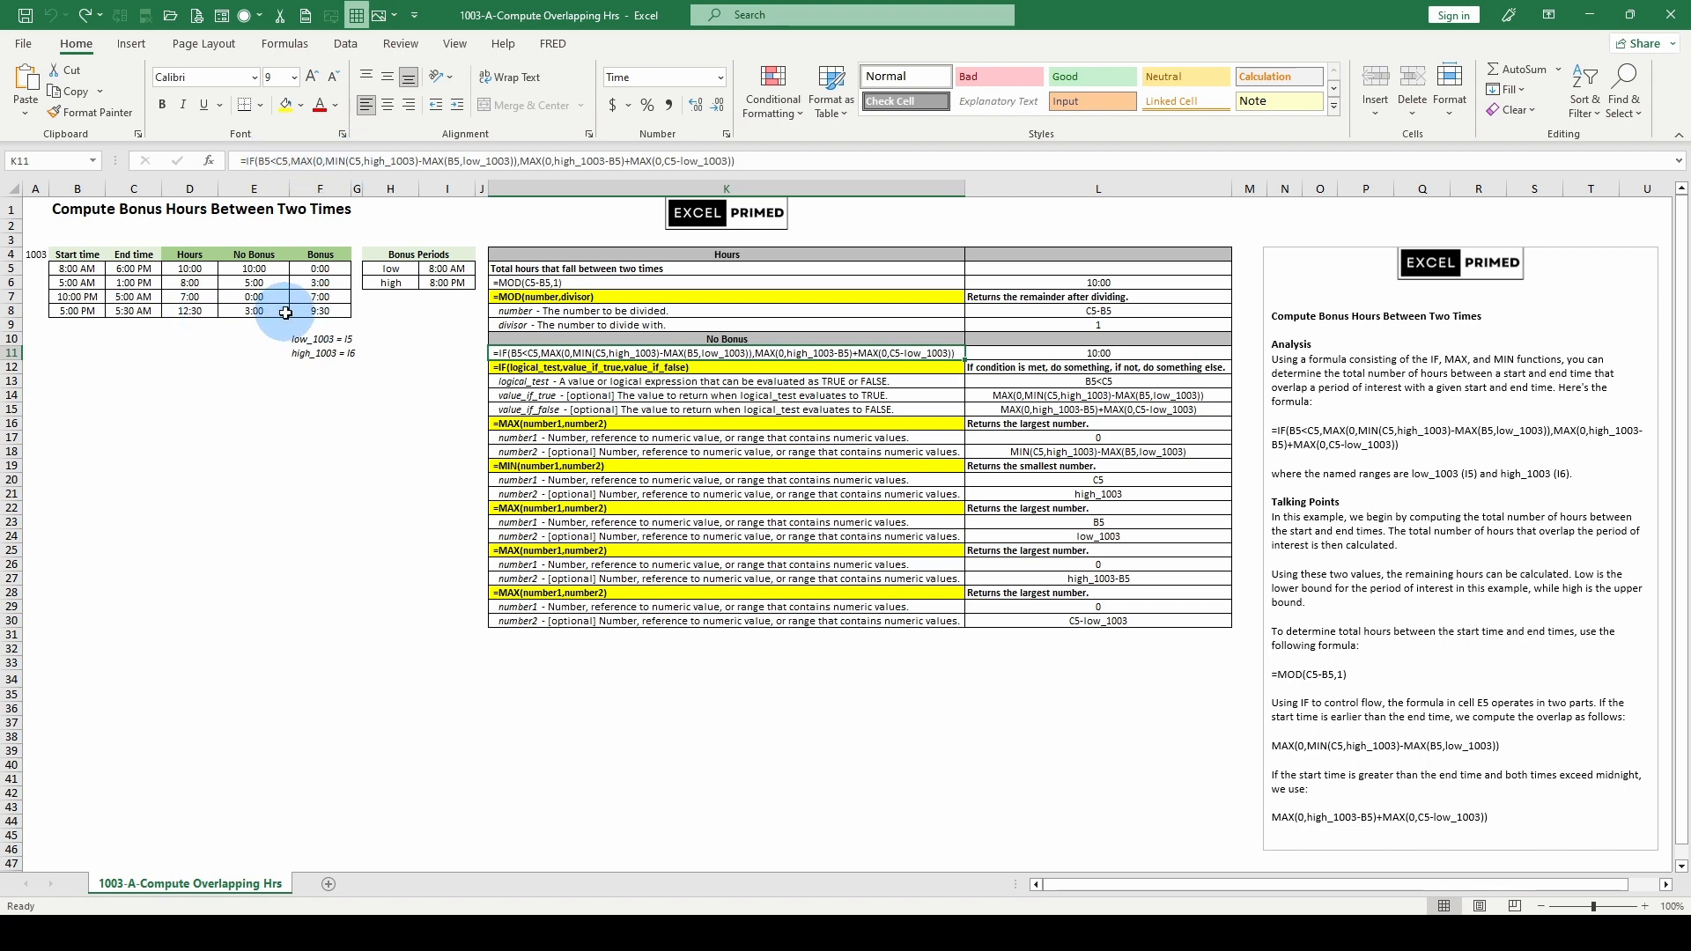
mouse_move(248, 396)
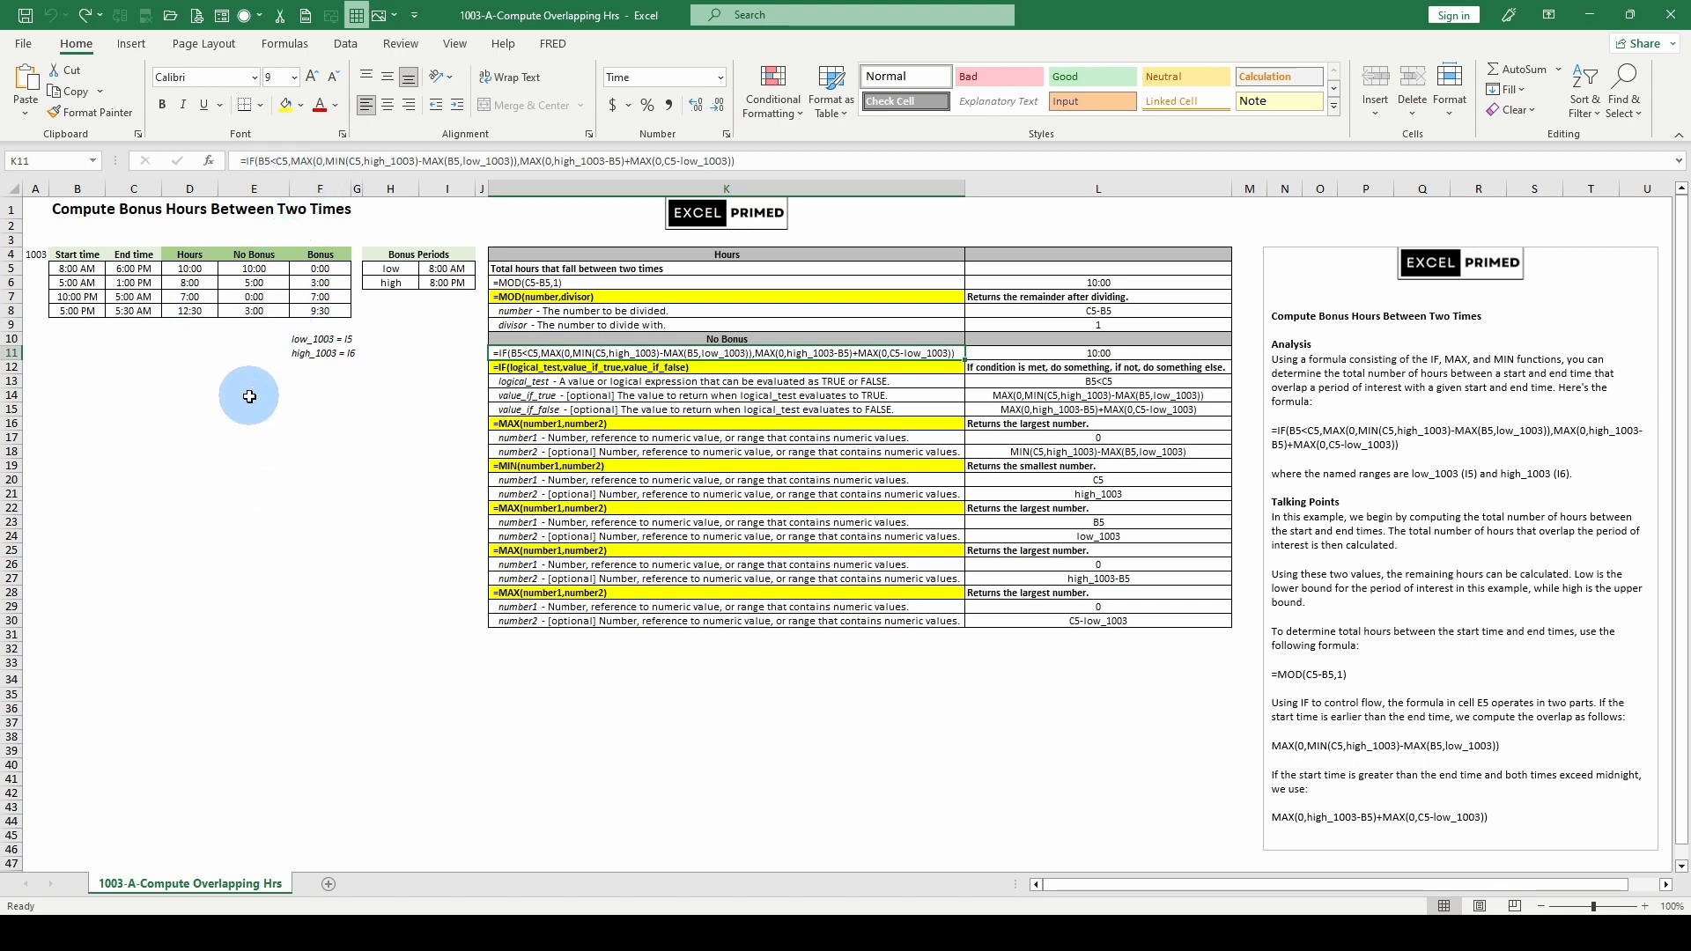
left_click(254, 310)
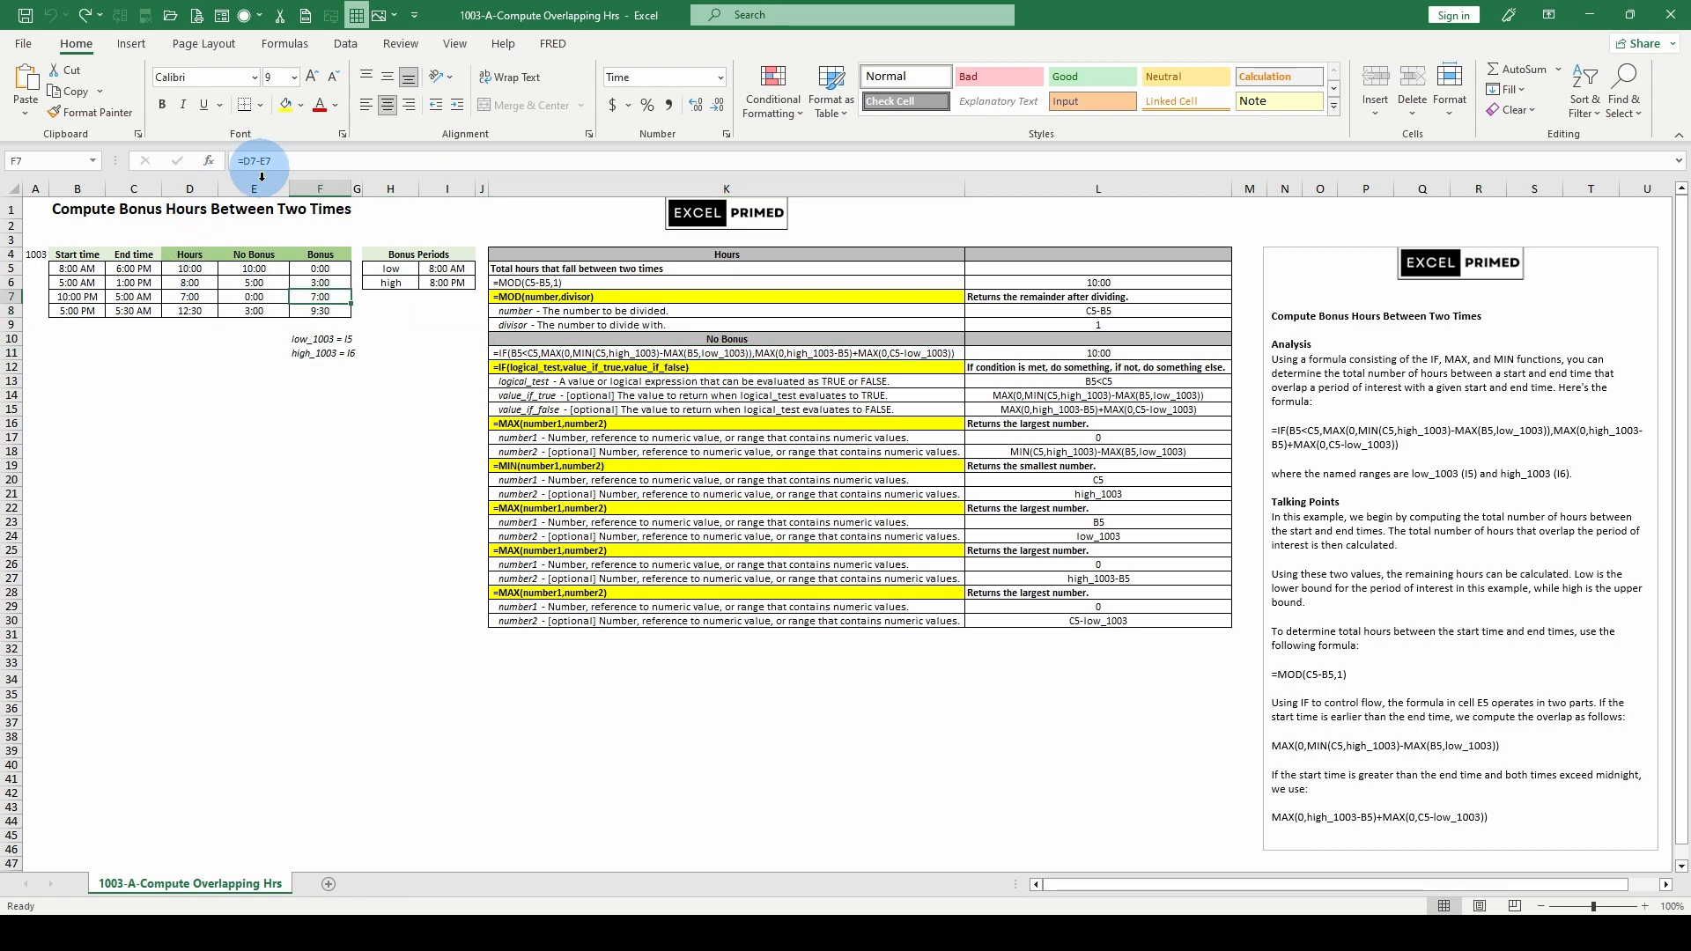
left_click(321, 310)
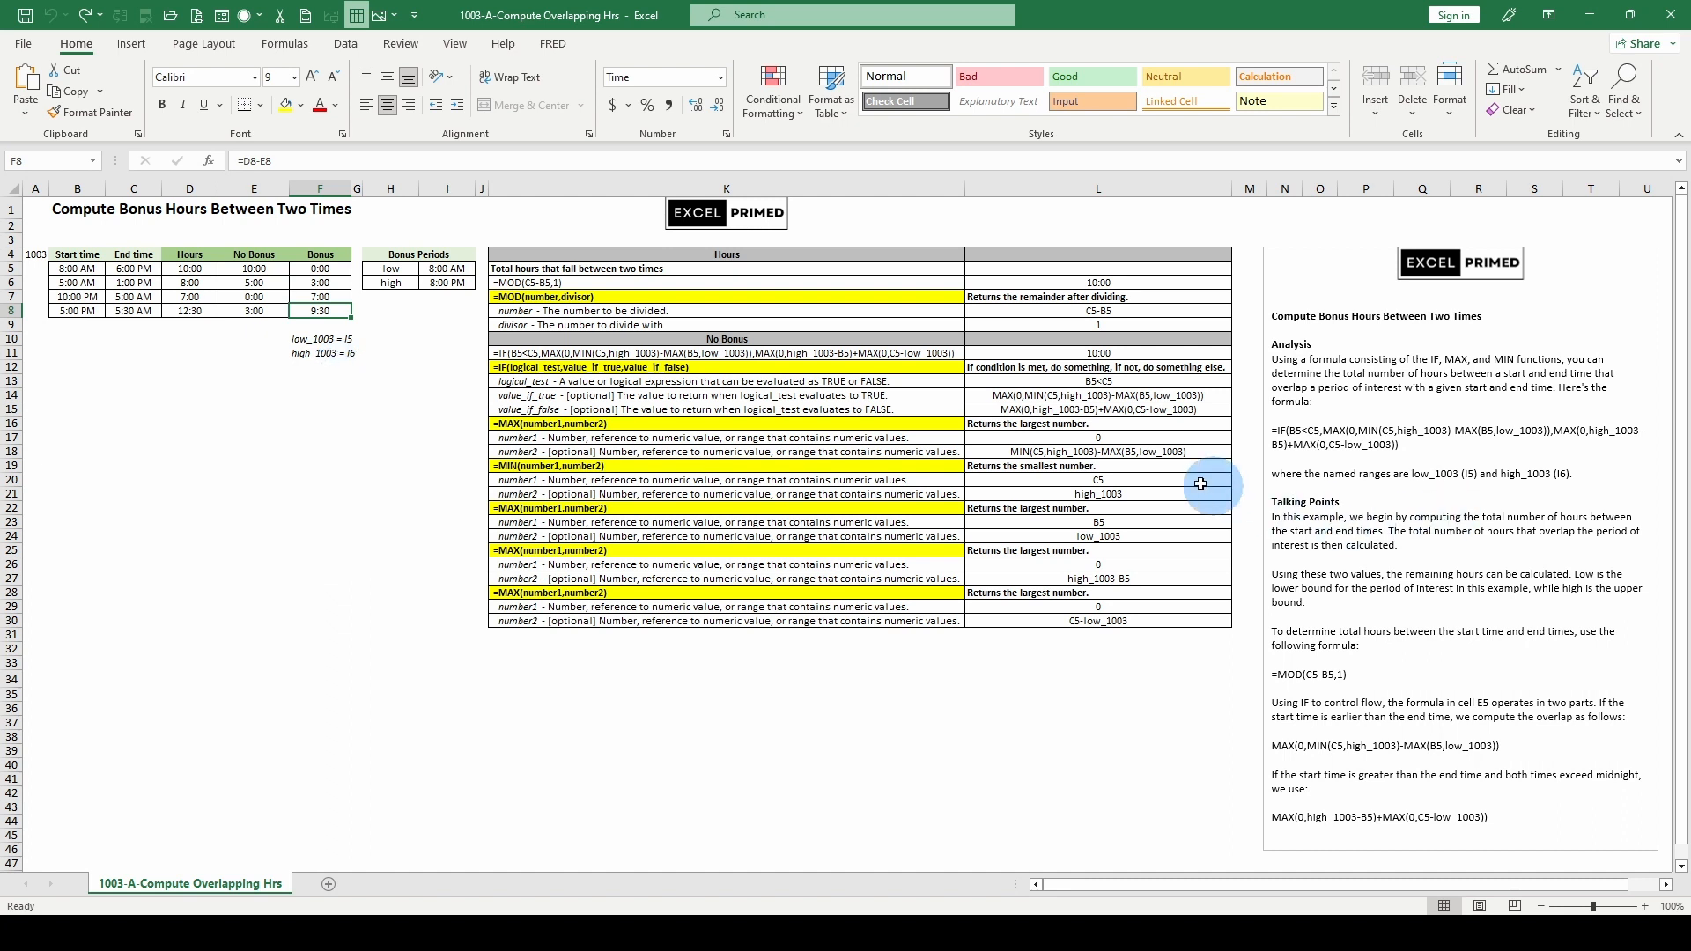
mouse_move(588, 444)
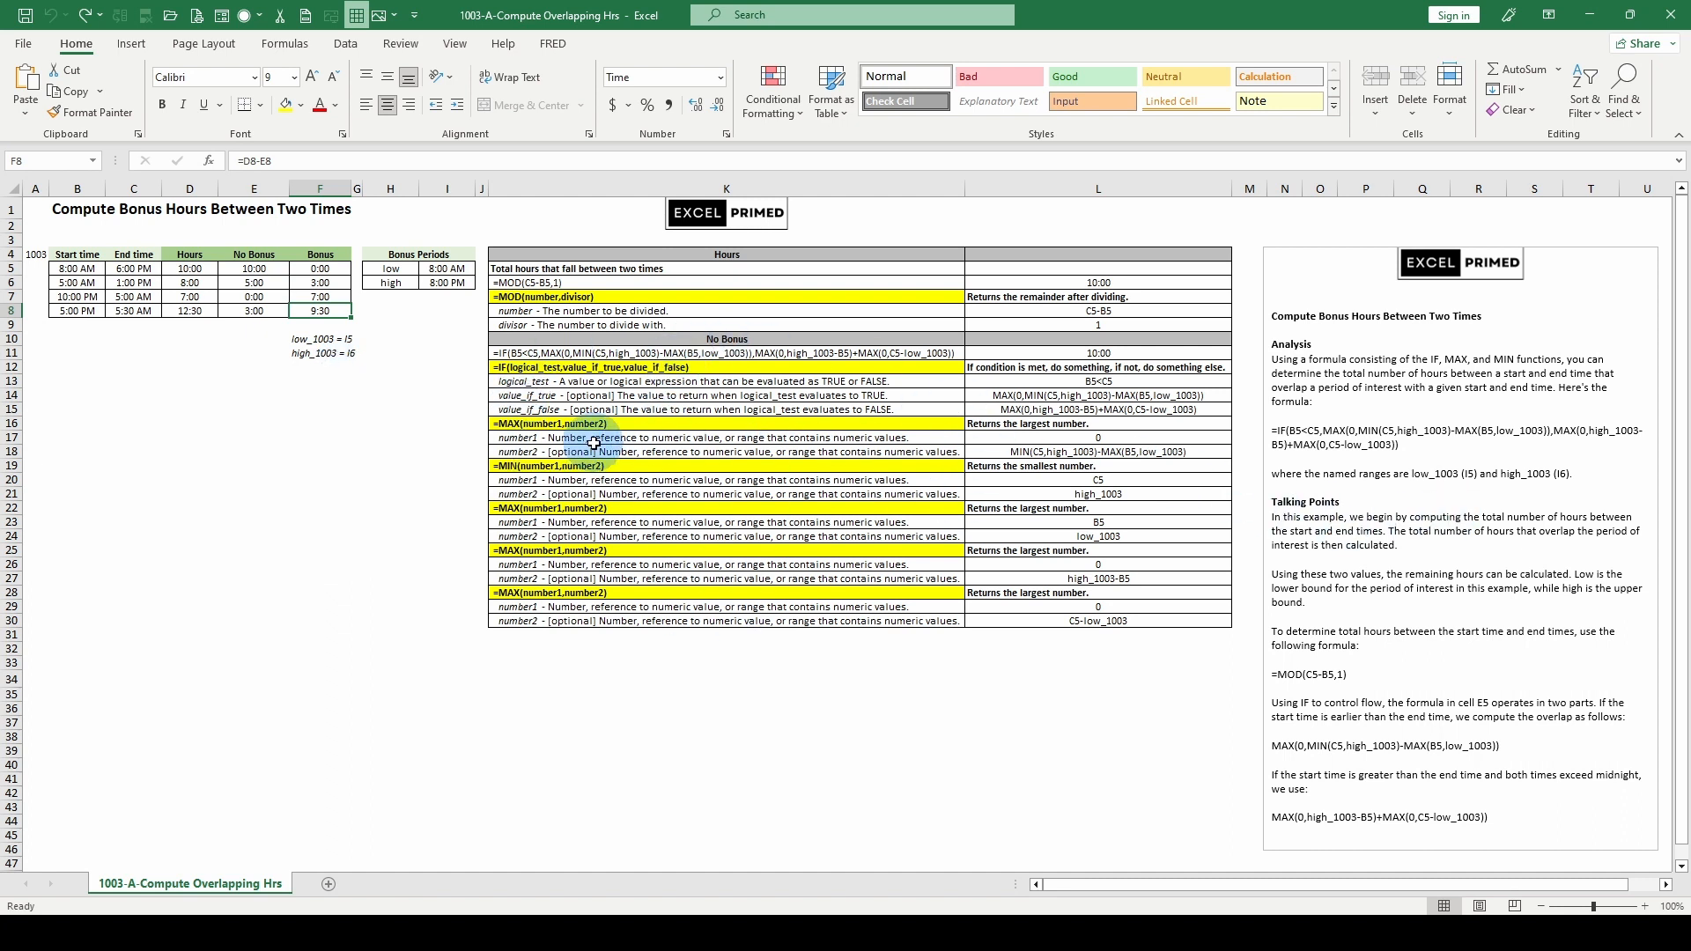
mouse_move(536, 329)
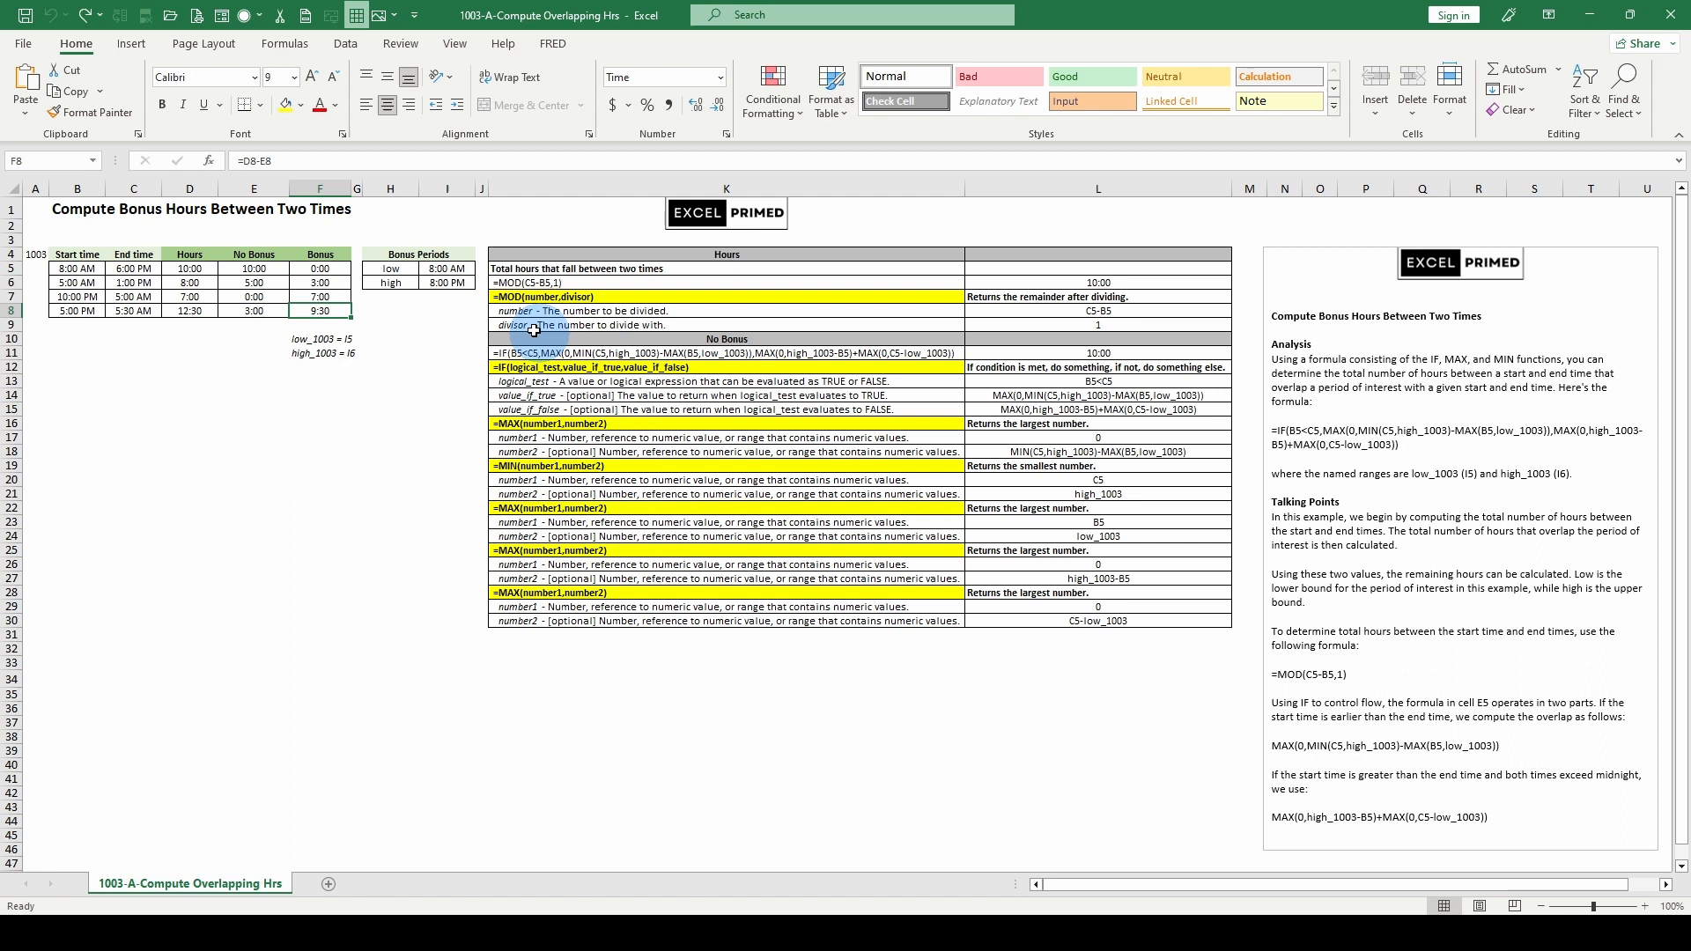
left_click(388, 420)
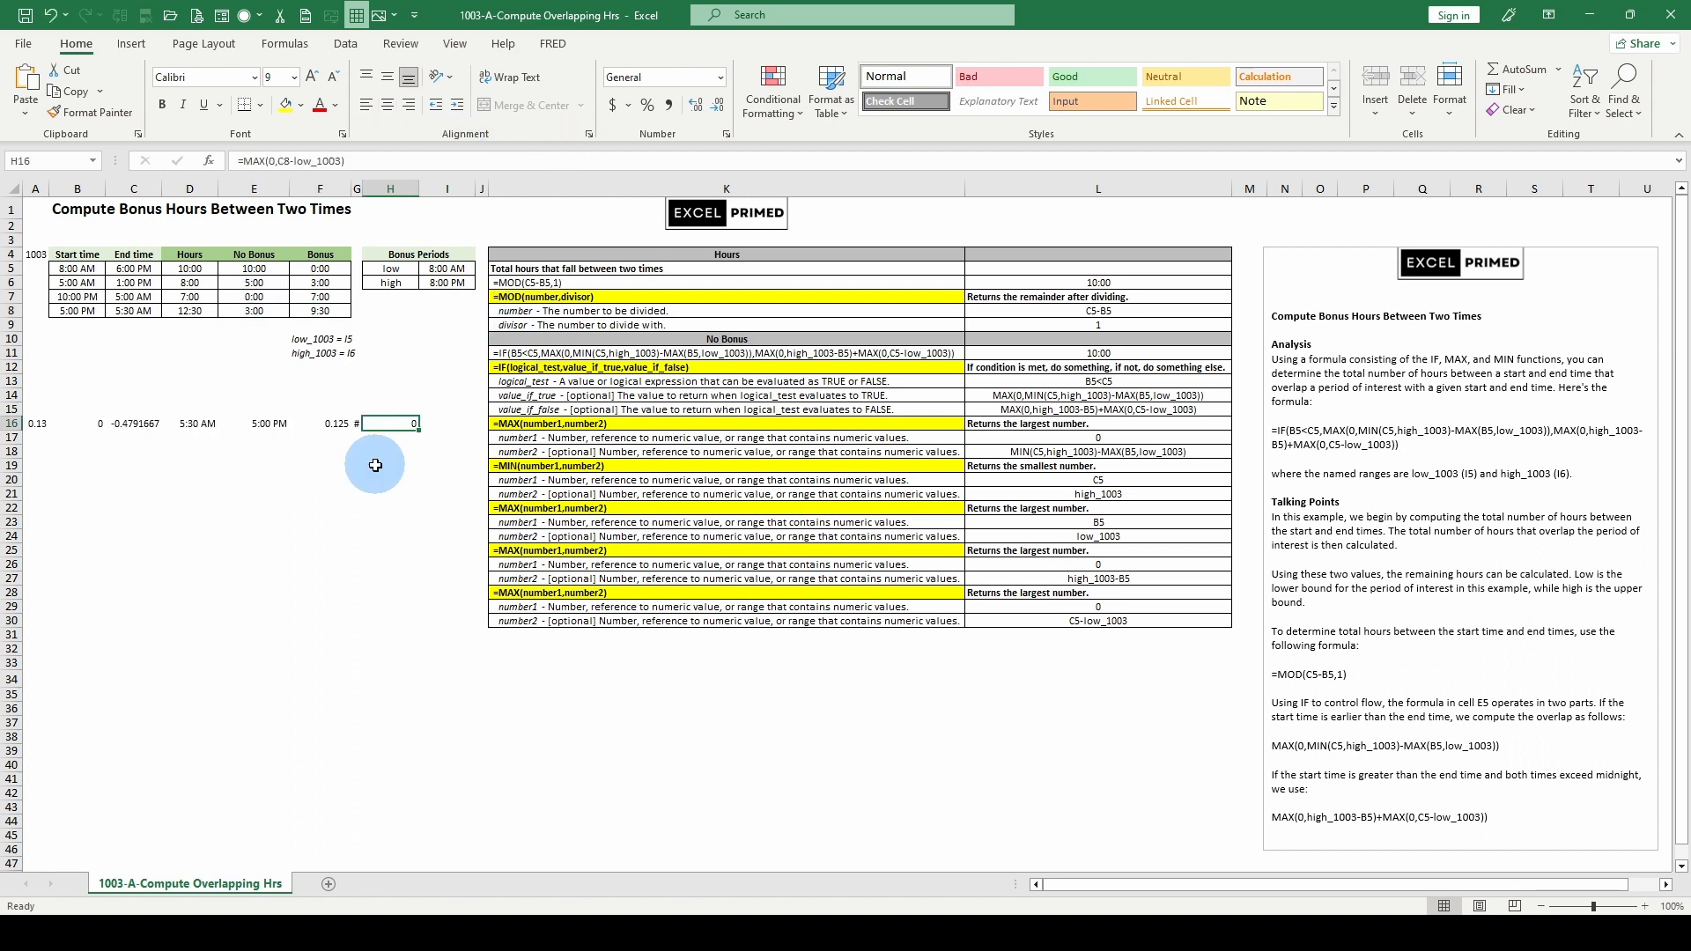
mouse_move(56, 427)
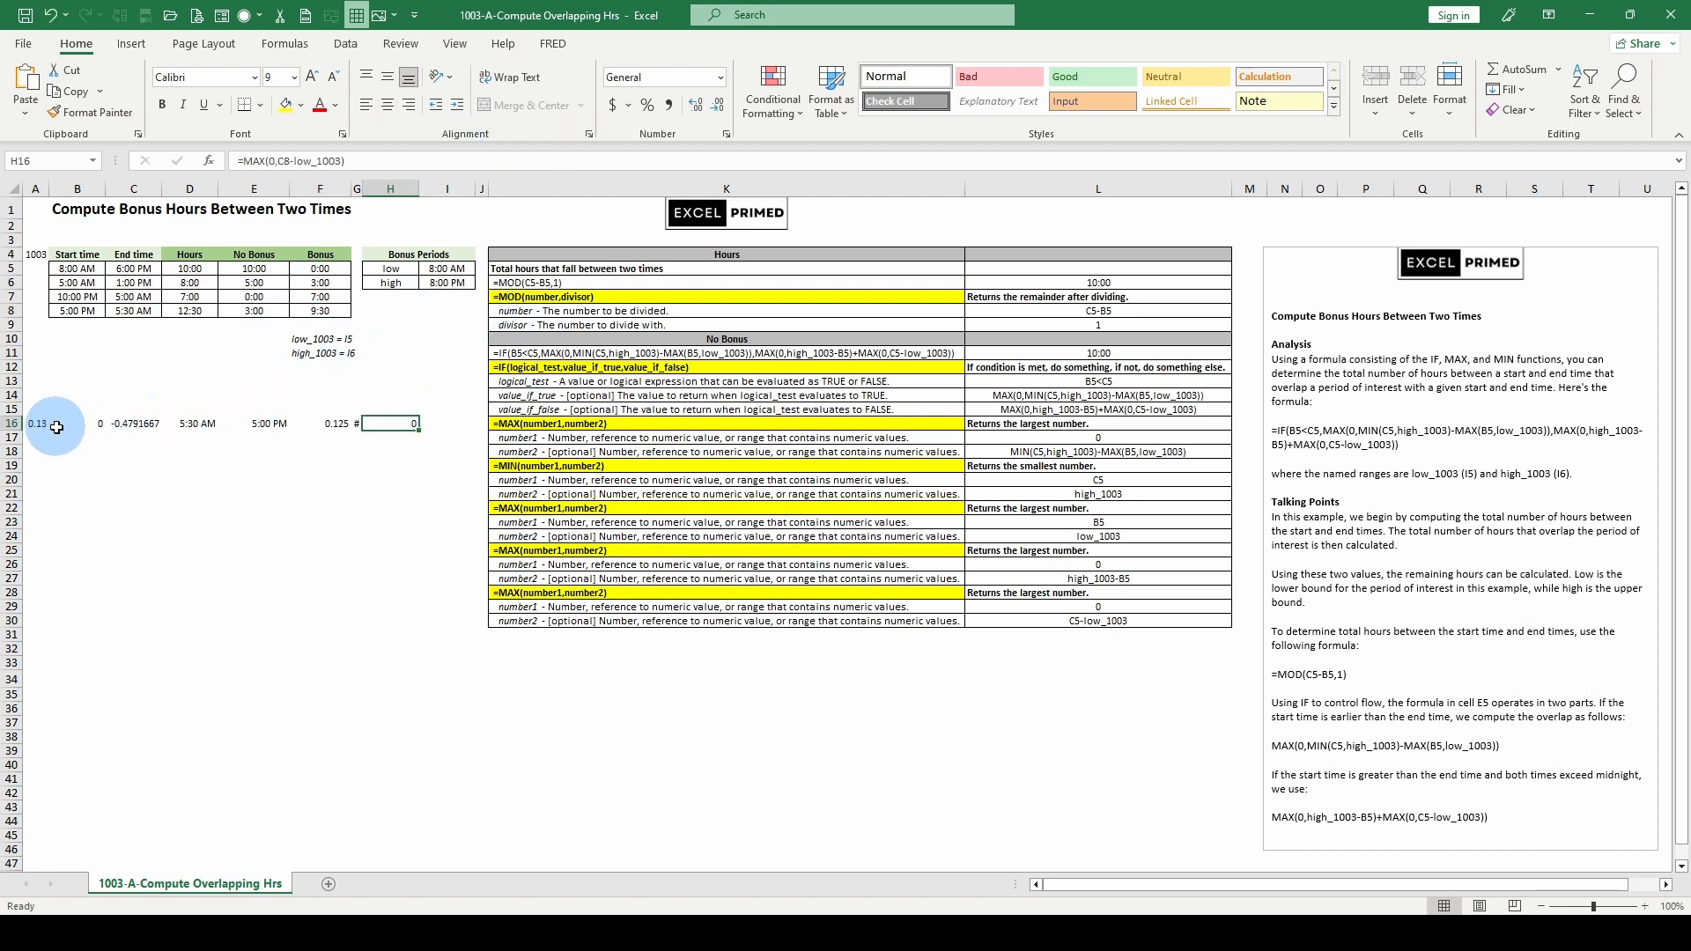
left_click(319, 310)
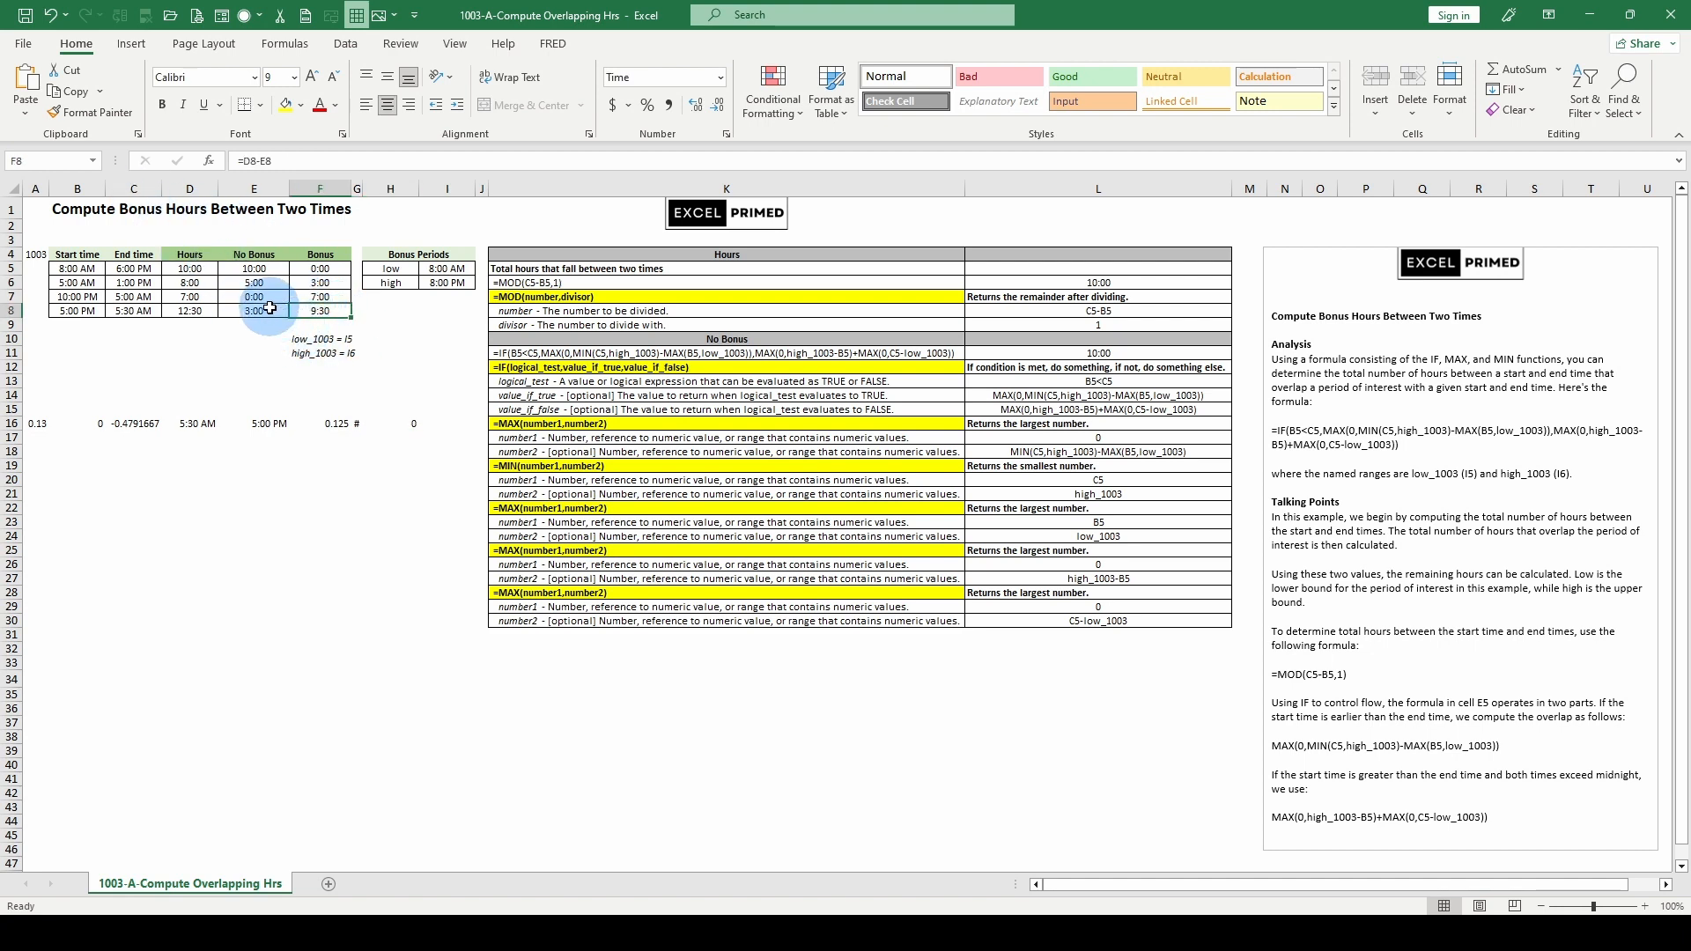
- Paste the fourth shift's full IF formula as text into A15 and compare it with the MAX(0,C8-low_1003) part in H16
right_click(35, 423)
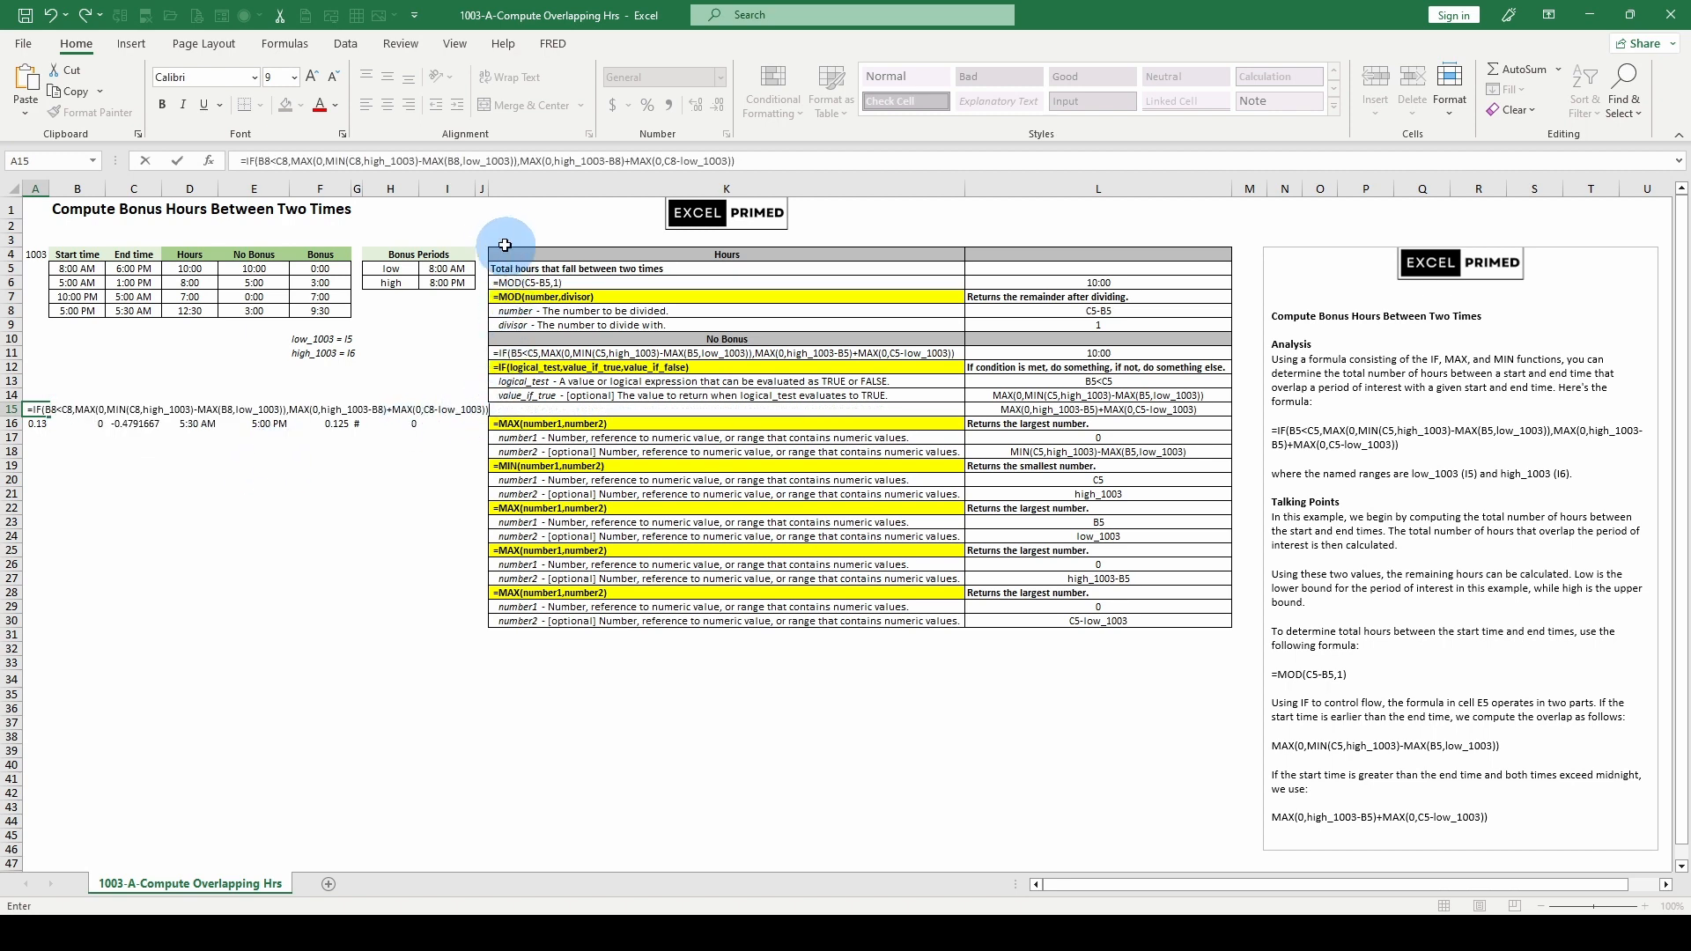
left_click(383, 370)
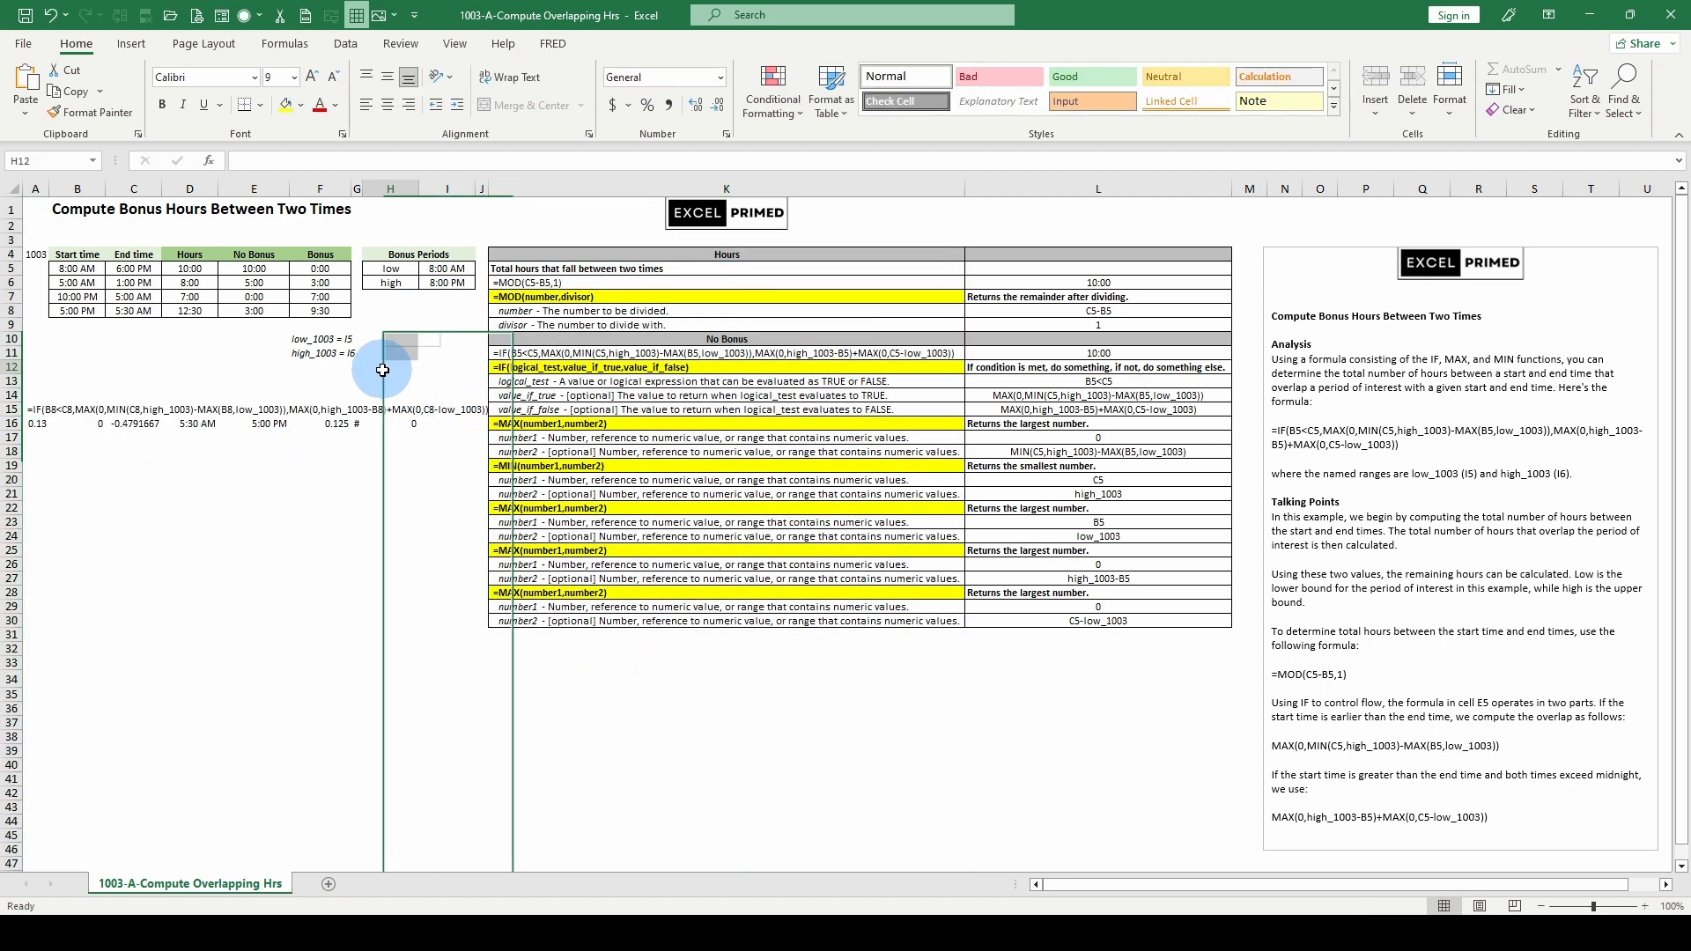
left_click(36, 409)
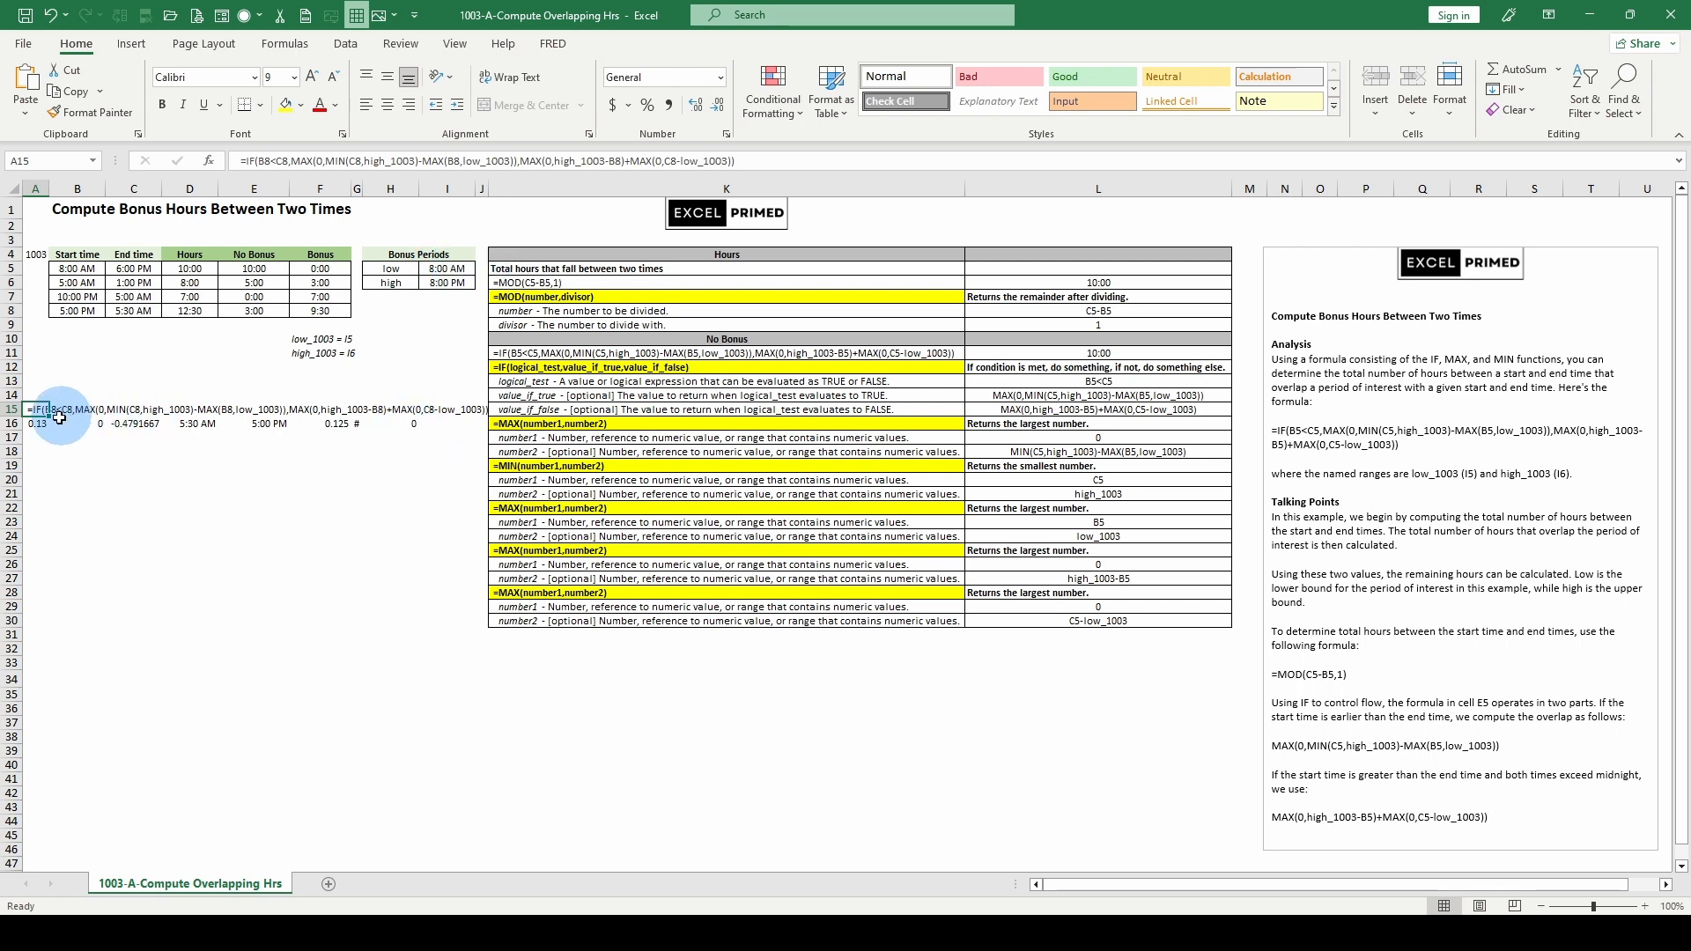
left_click(391, 423)
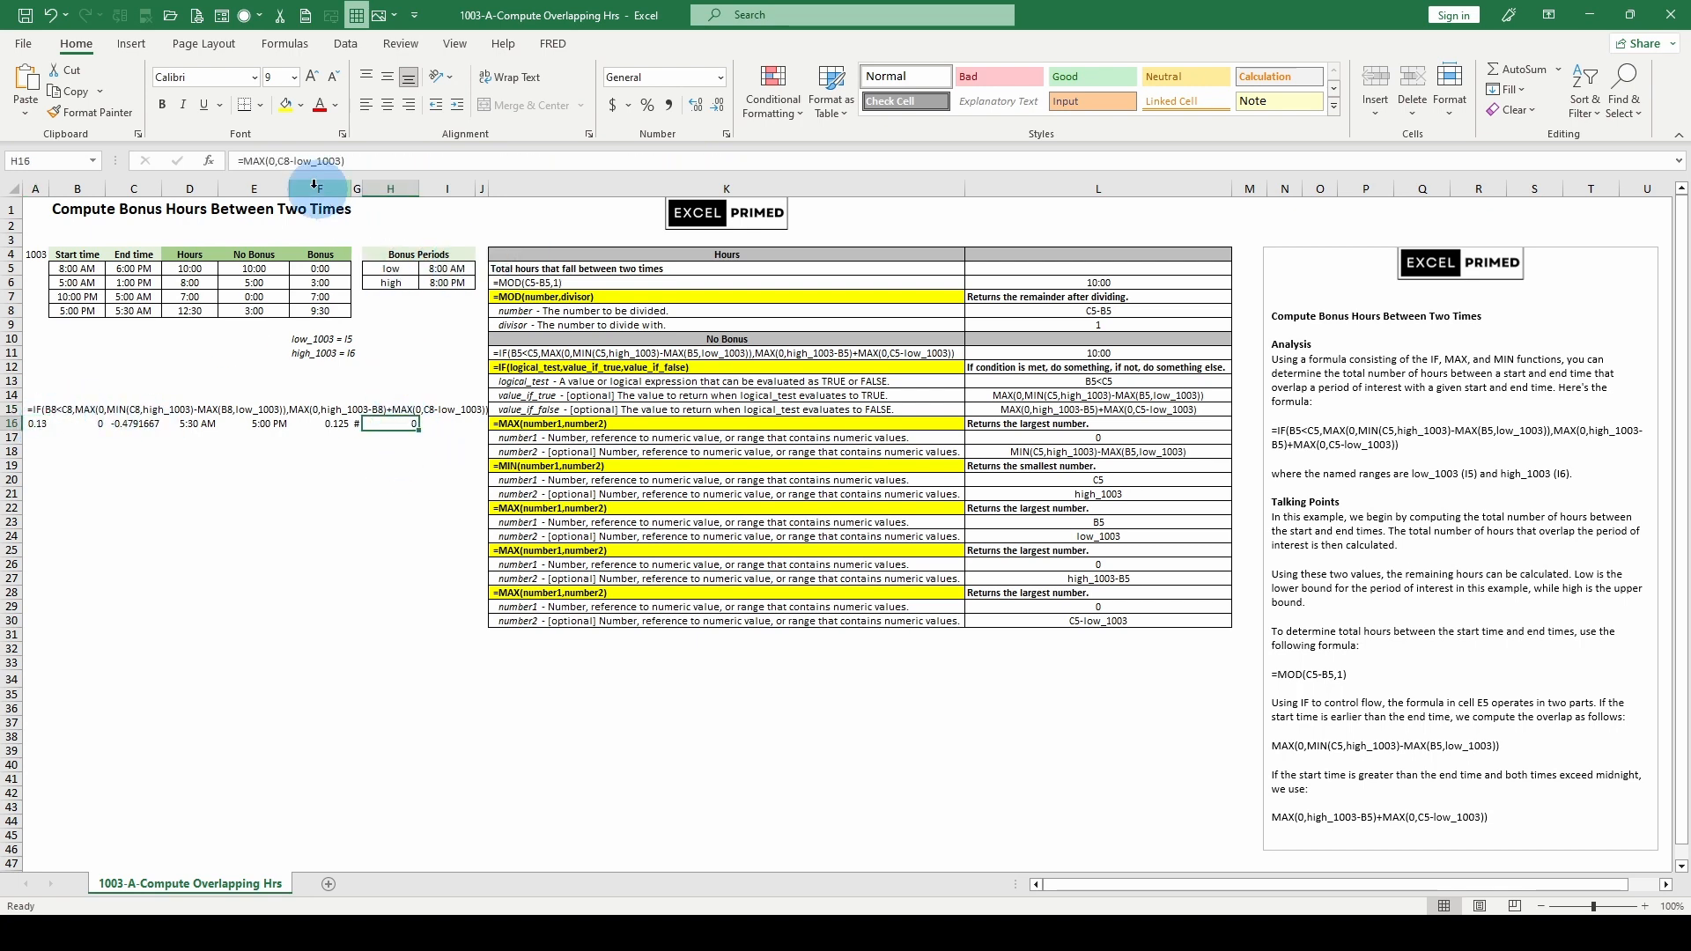
mouse_move(314, 160)
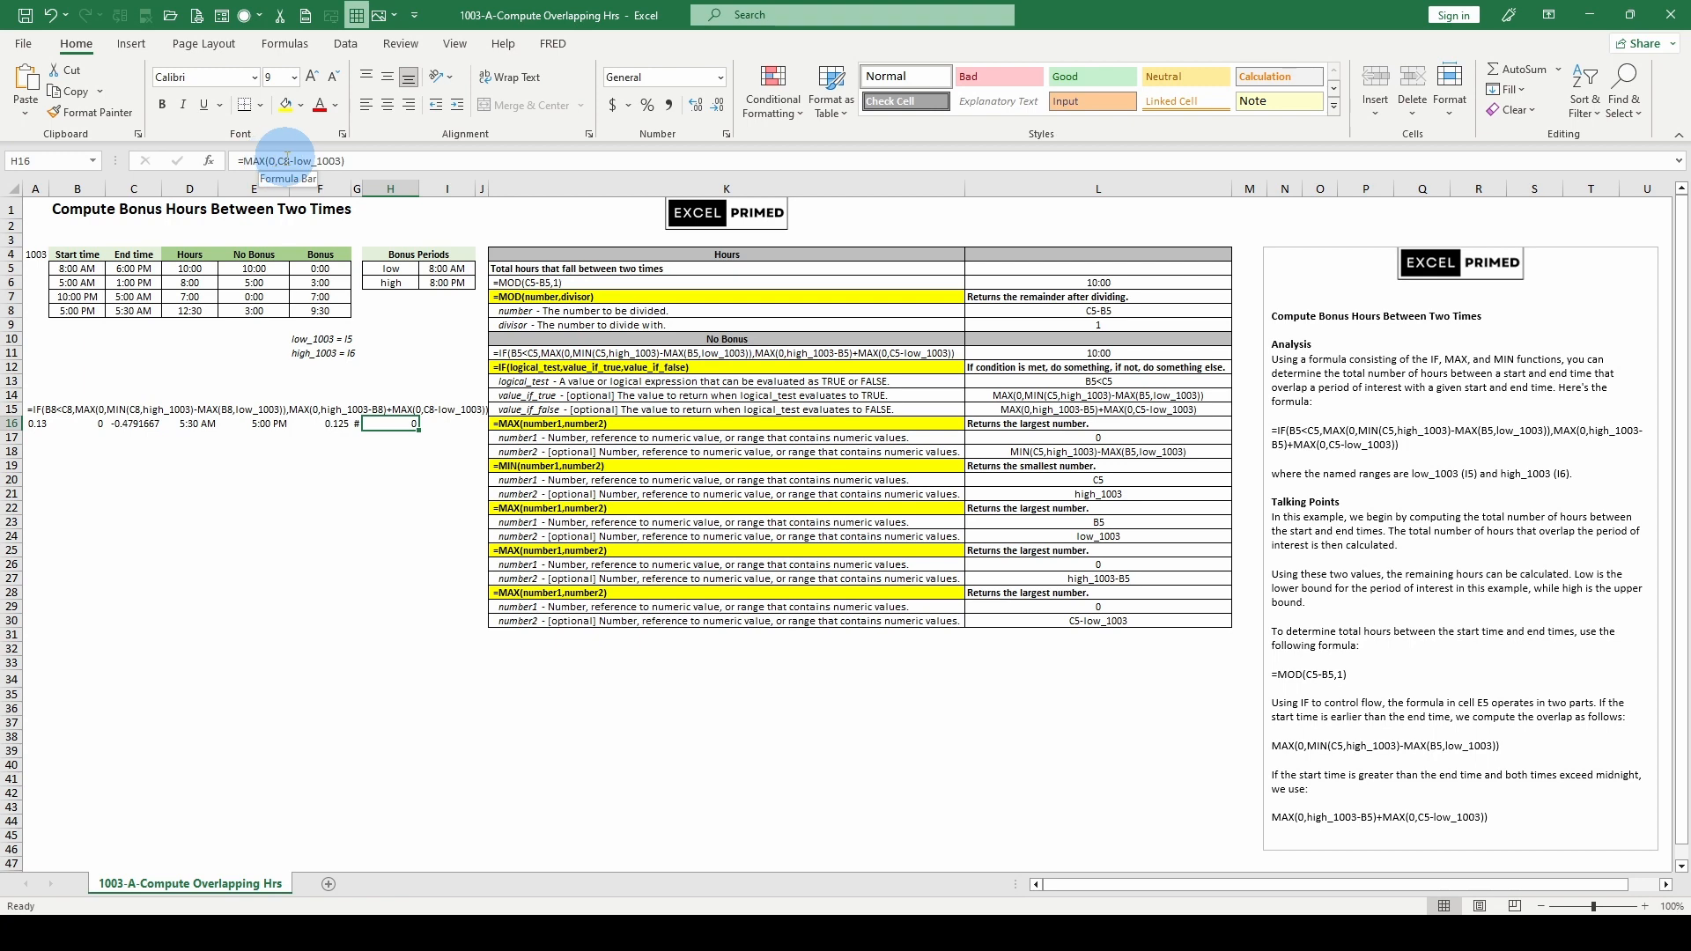
mouse_move(331, 340)
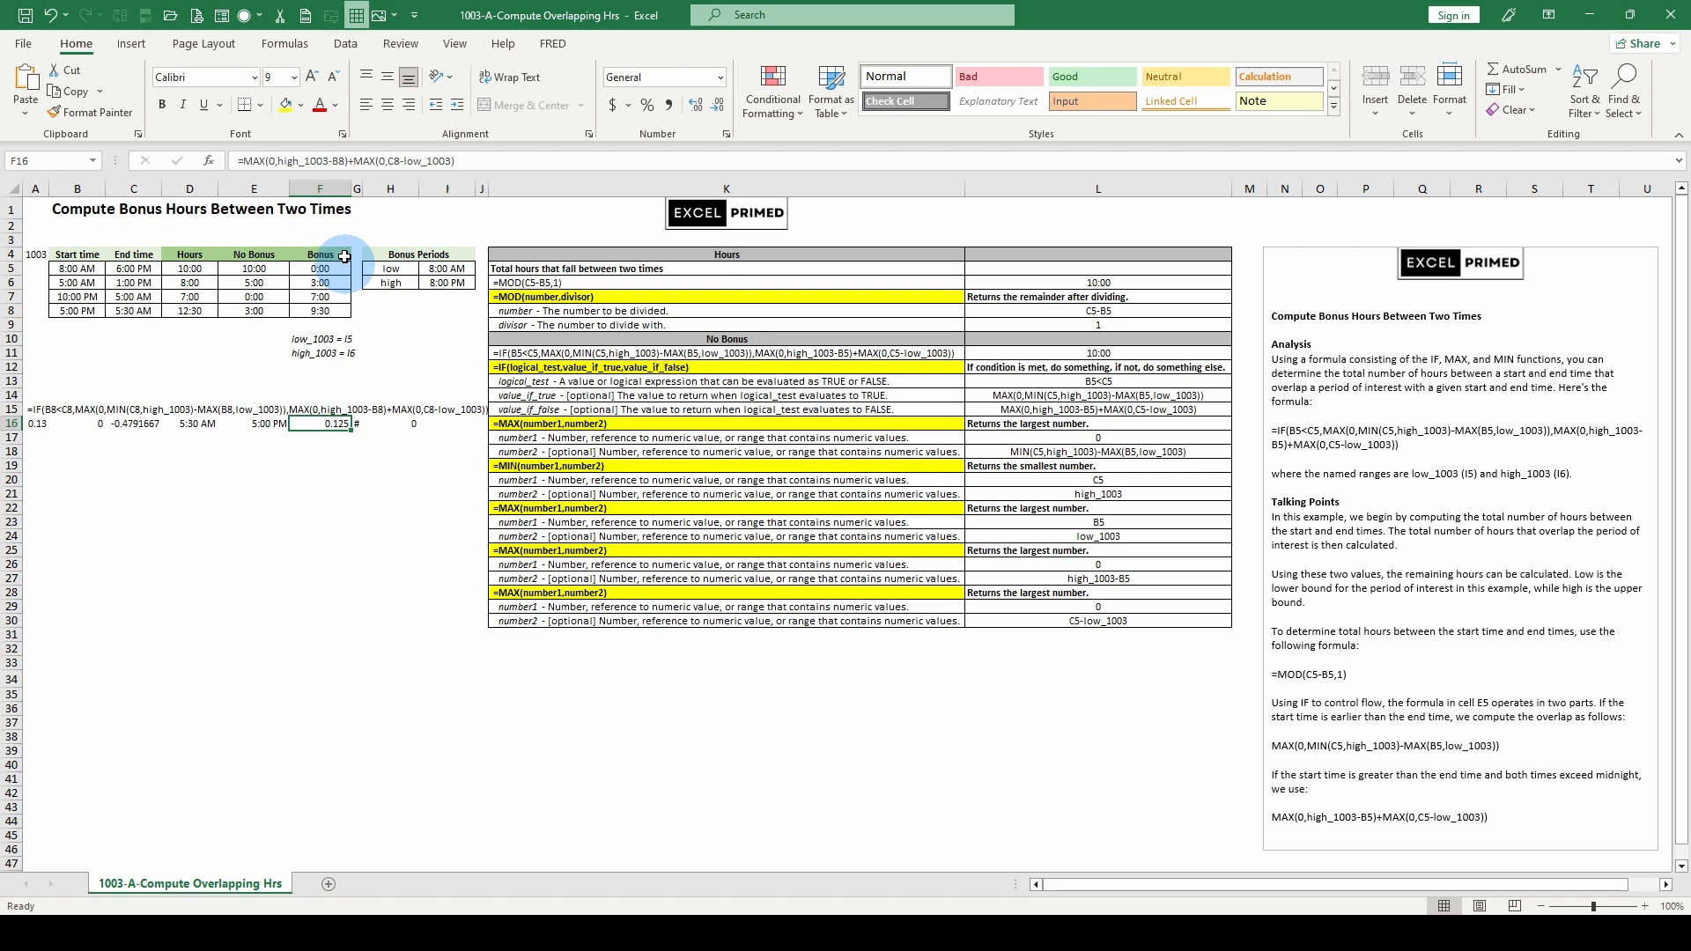
left_click(354, 423)
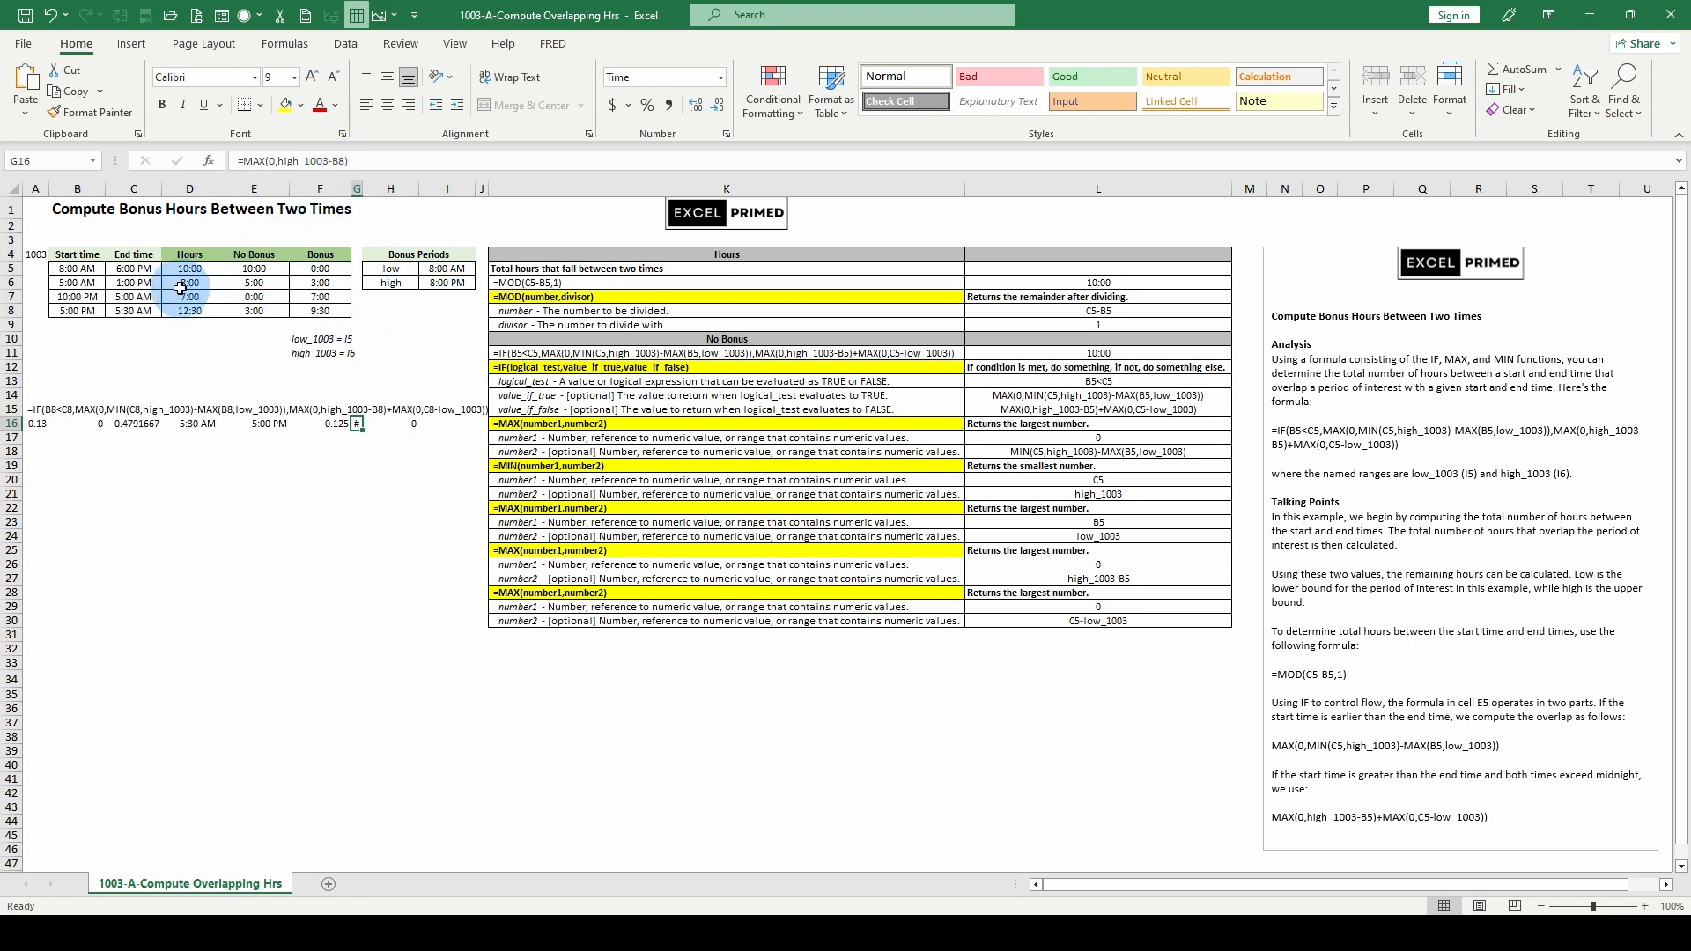
left_click(75, 310)
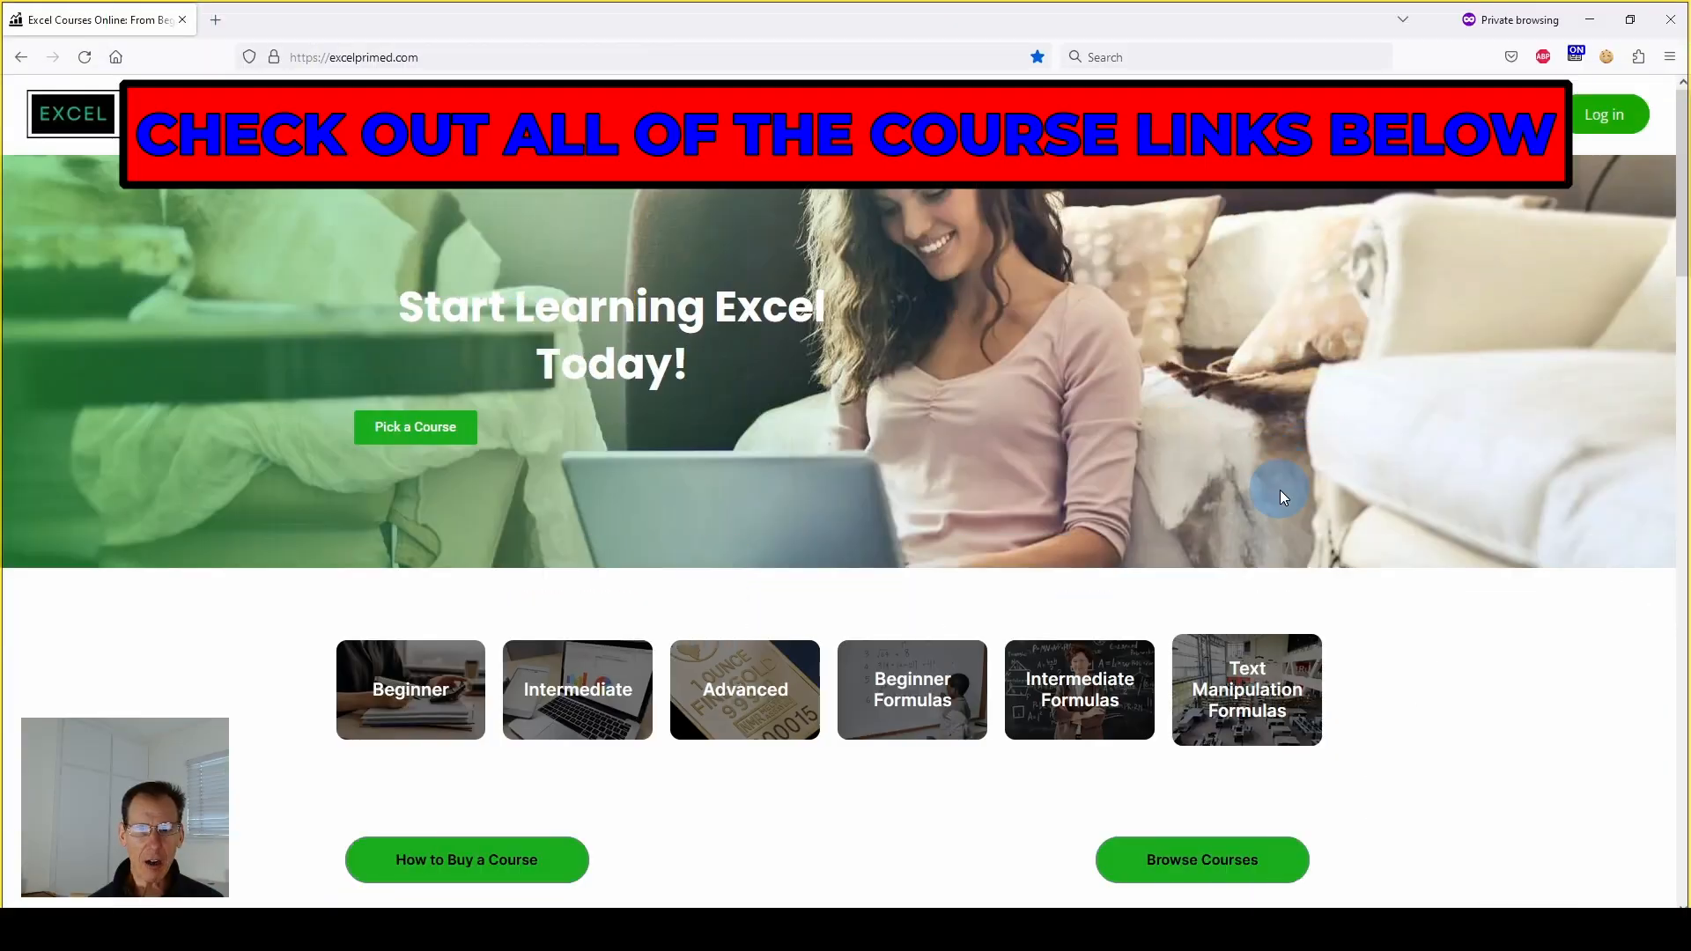
- Scroll the excelprimed.com home page down through the course cards with ratings and prices
scroll("down", 3)
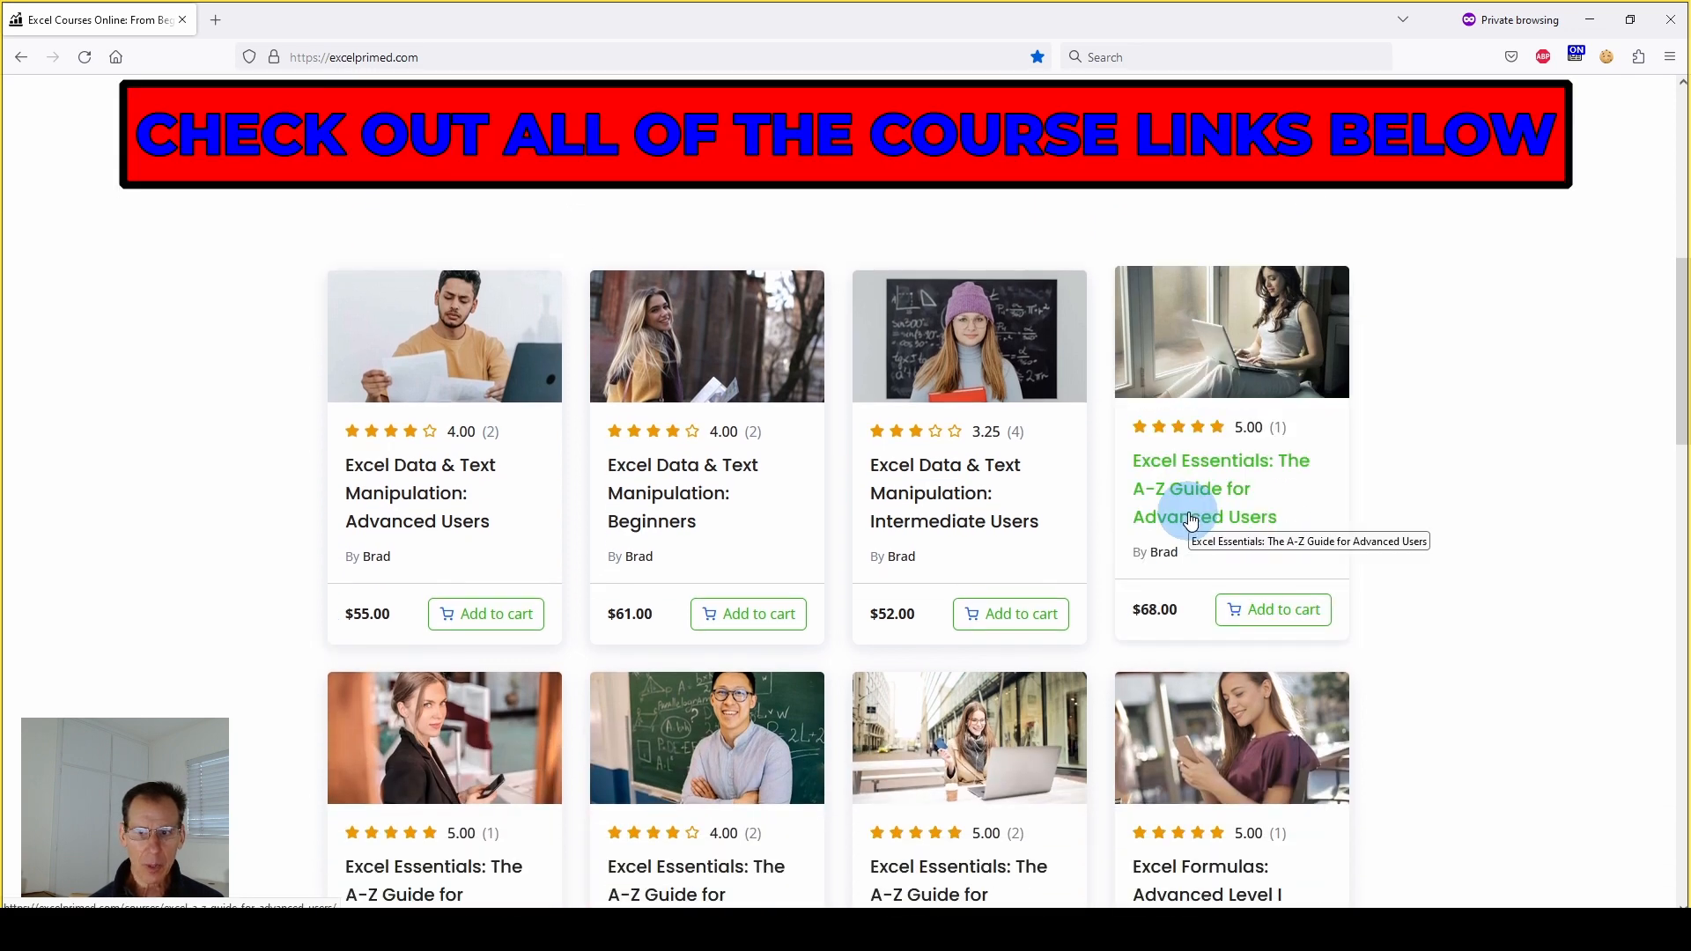
scroll("down", 3)
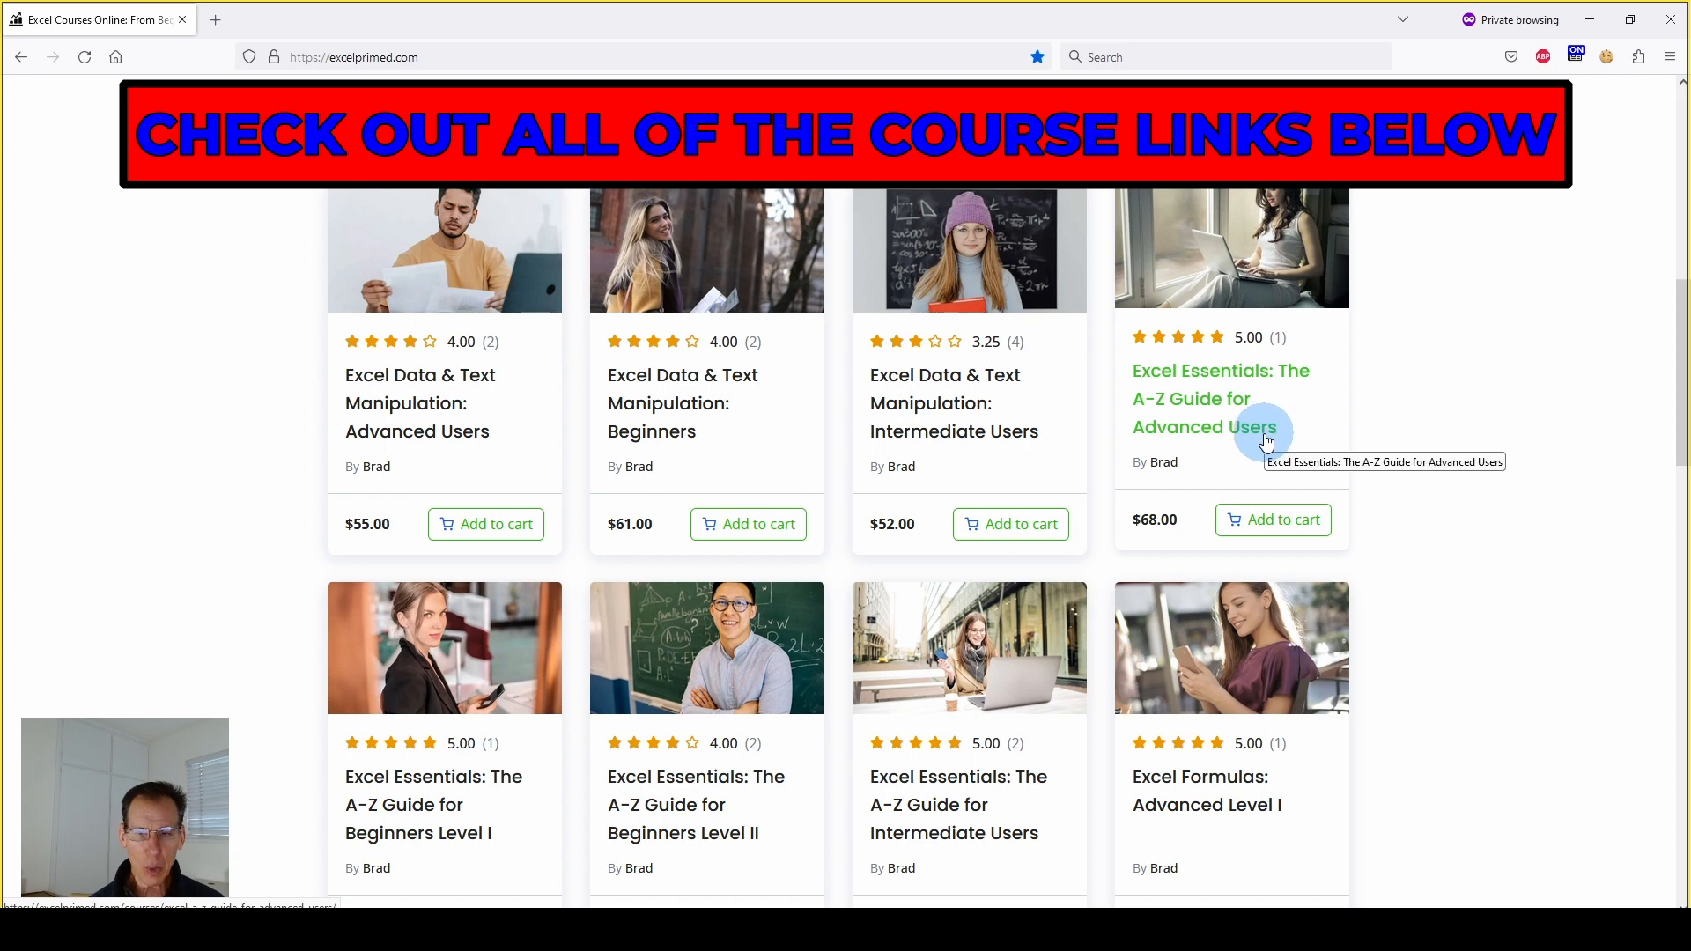
scroll("up", 3)
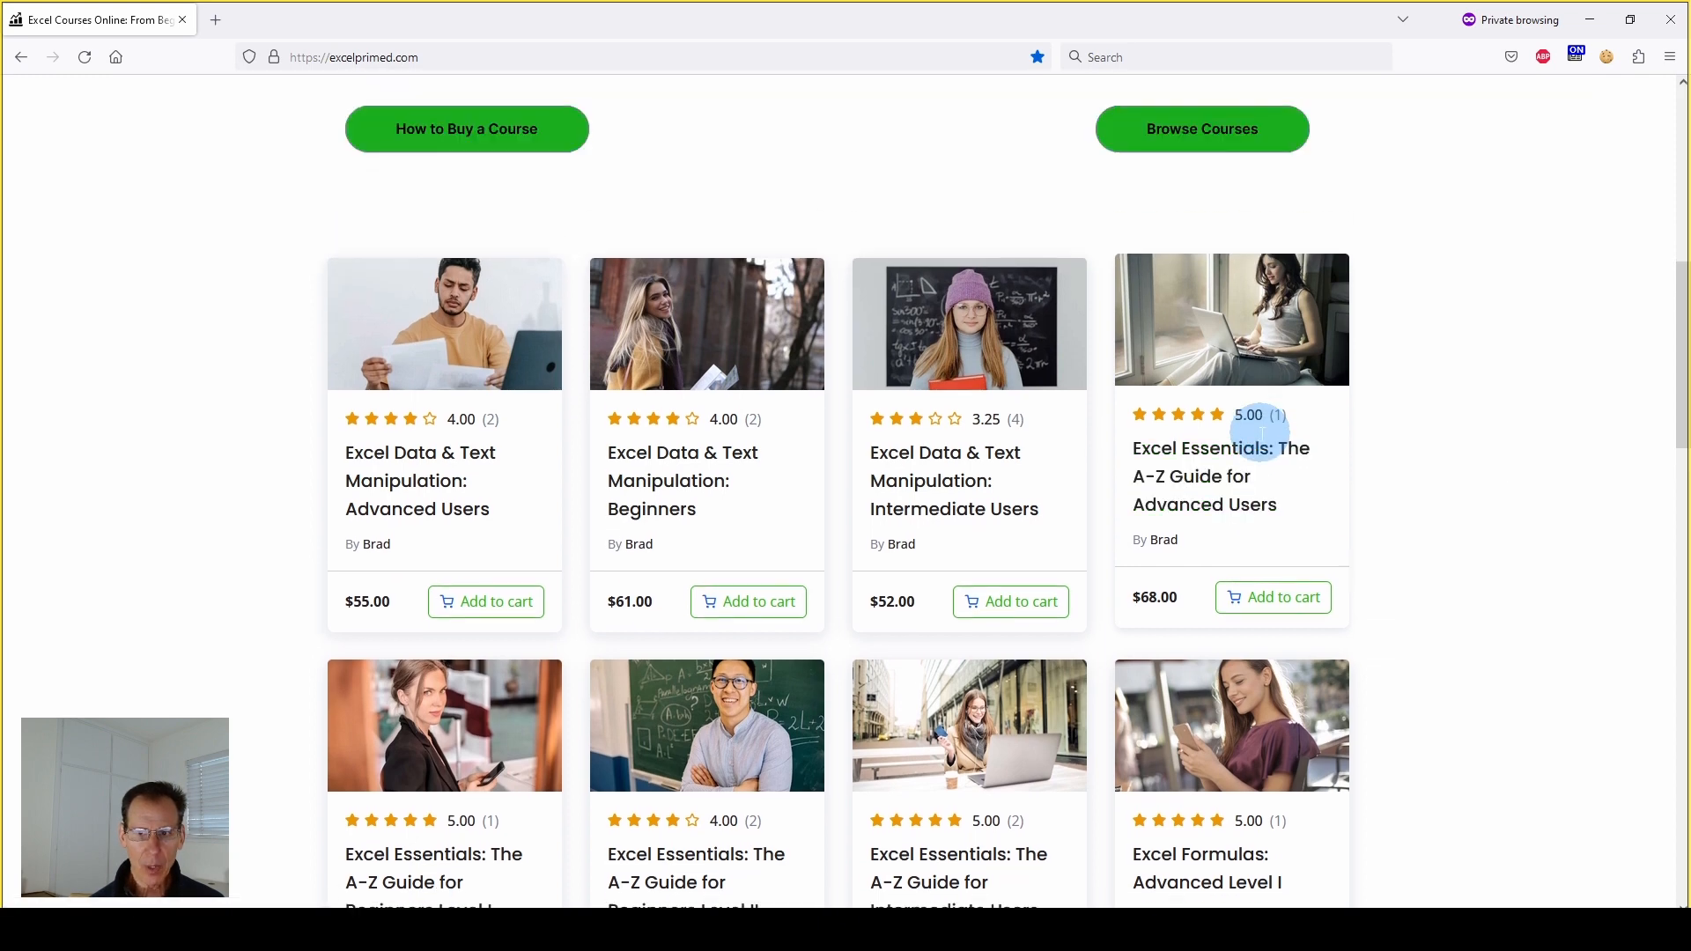
scroll("down", 3)
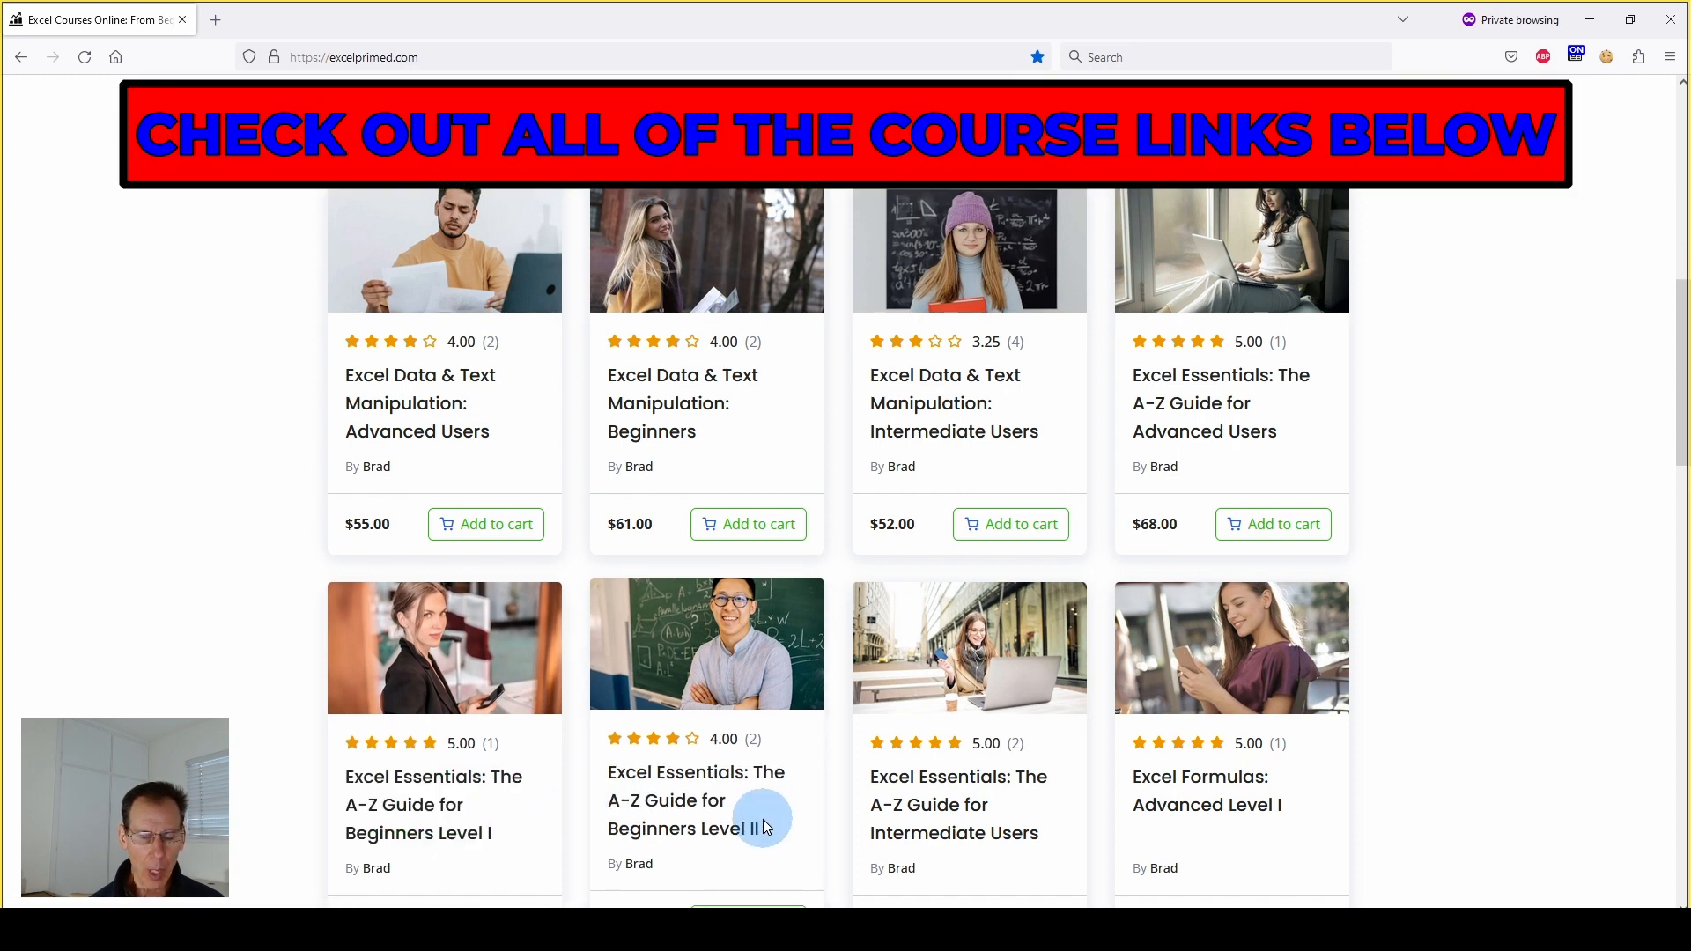
scroll("down", 3)
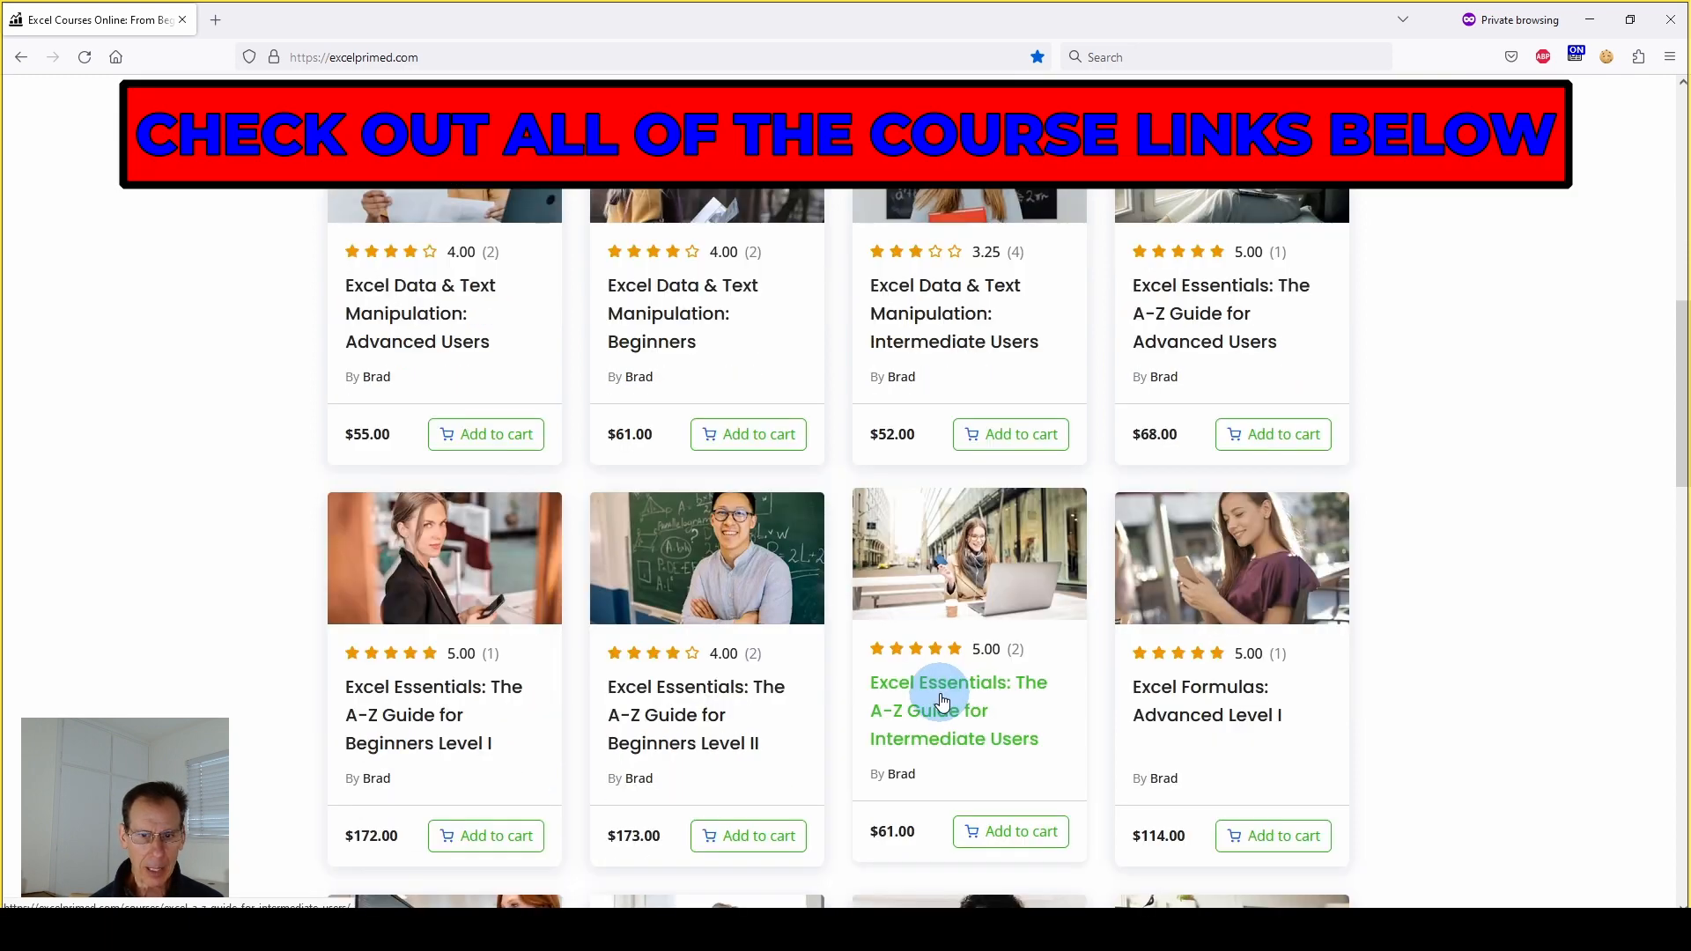
scroll("down", 3)
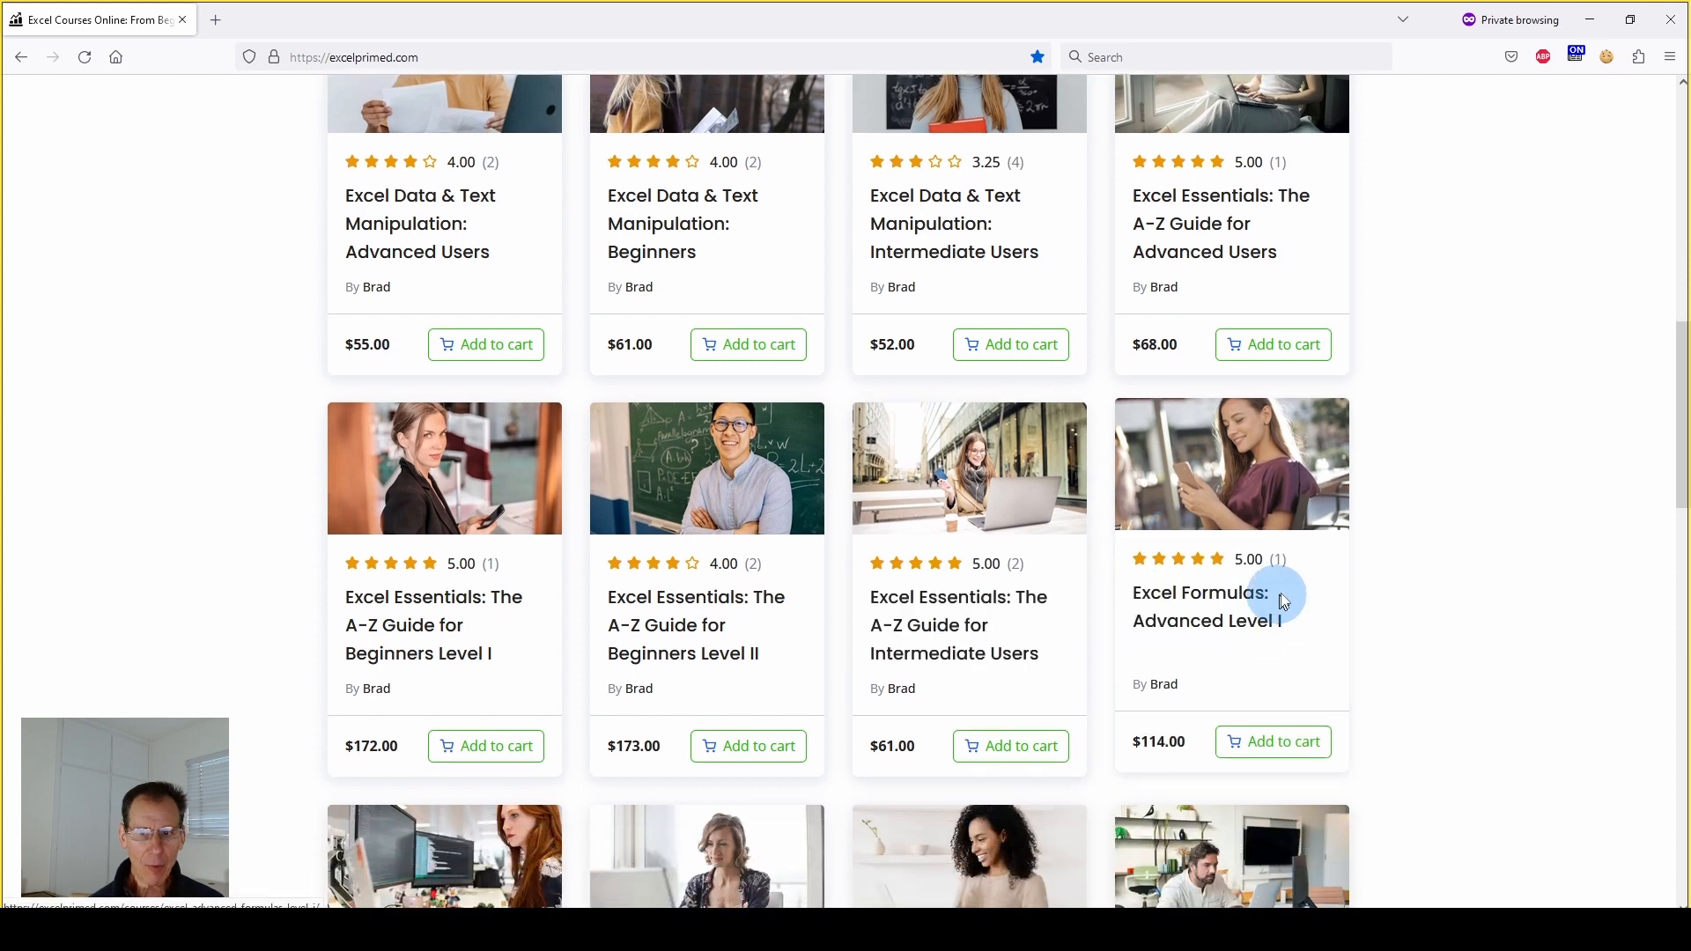
scroll("down", 3)
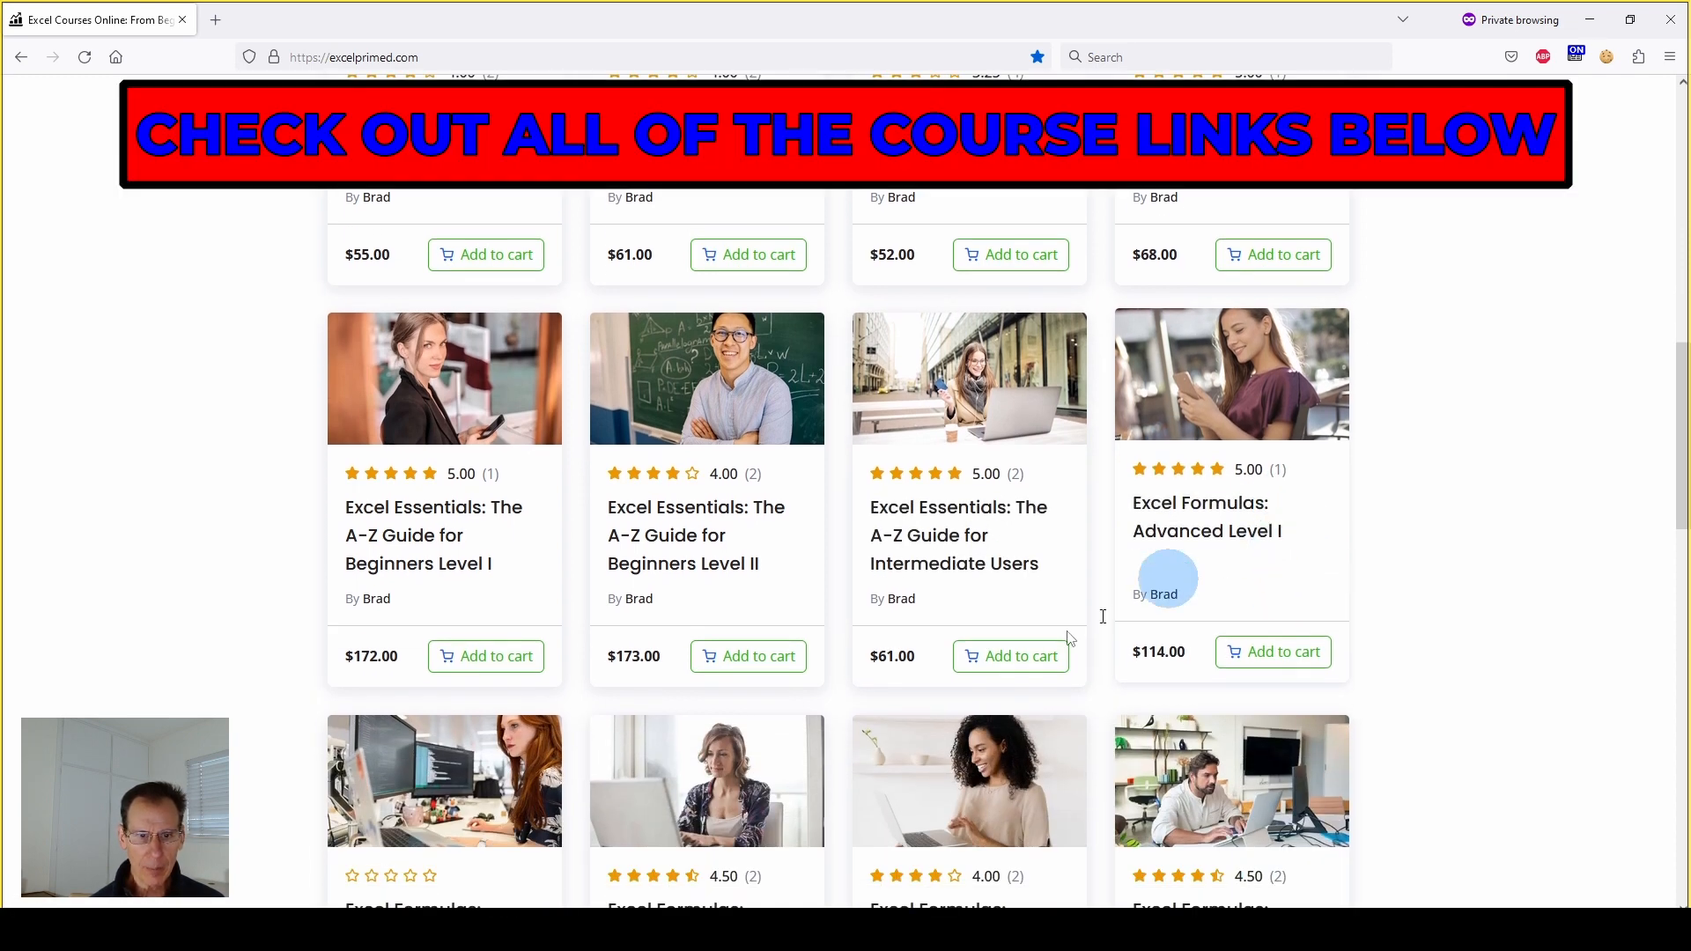
scroll("down", 3)
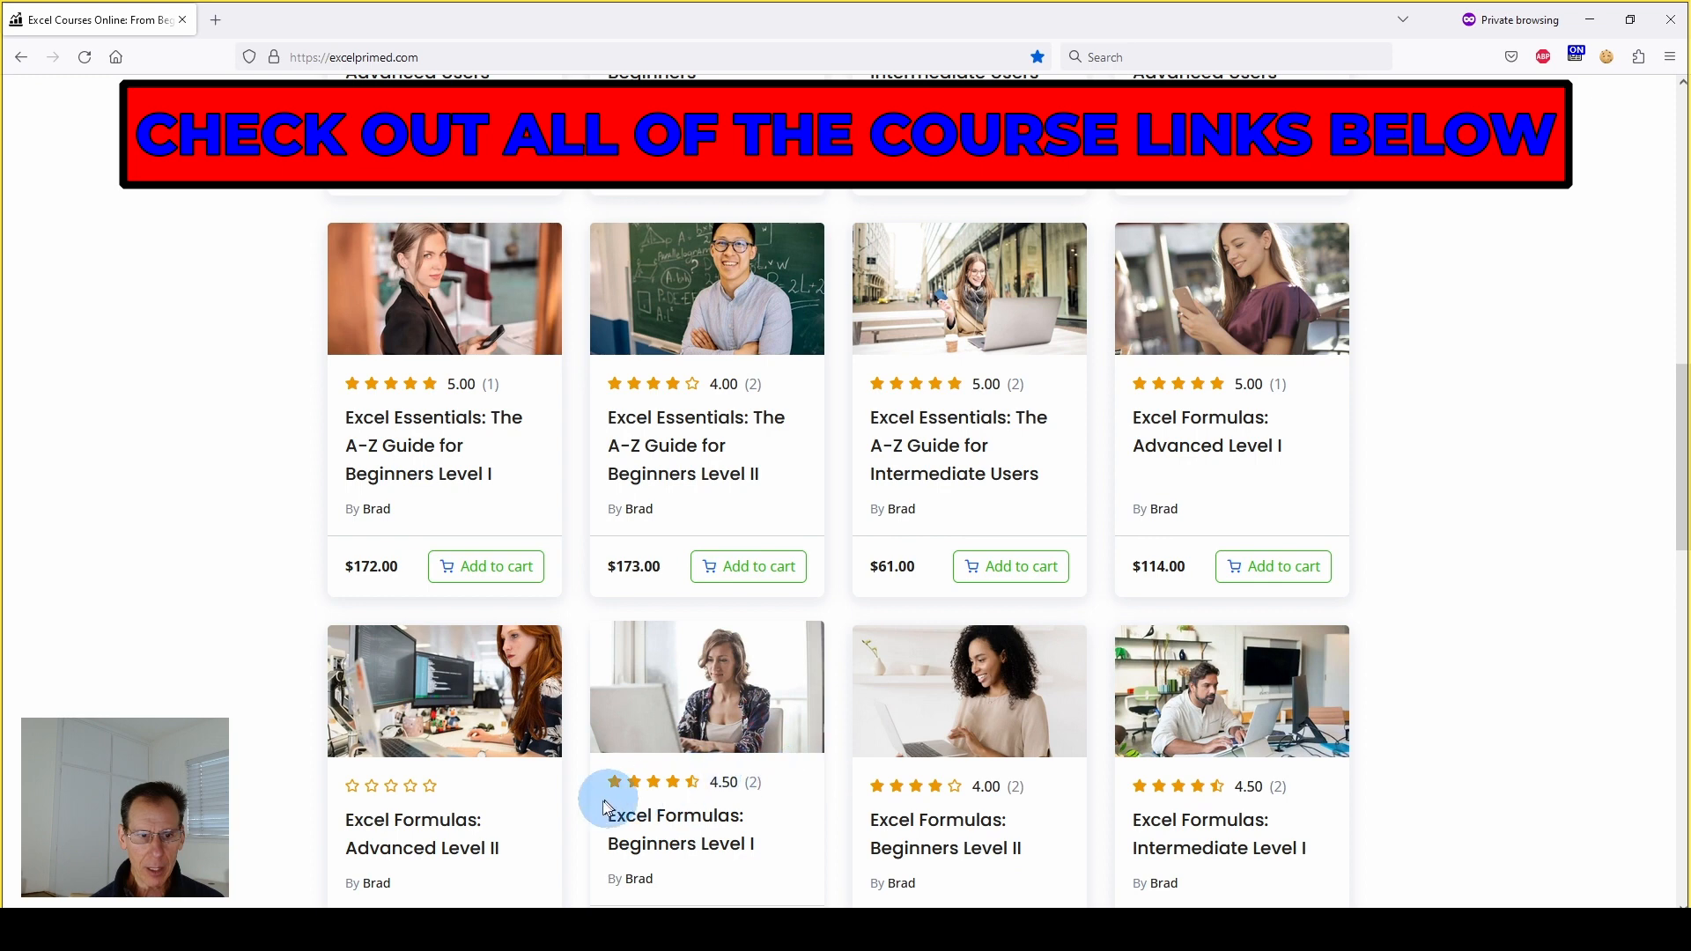
scroll("down", 3)
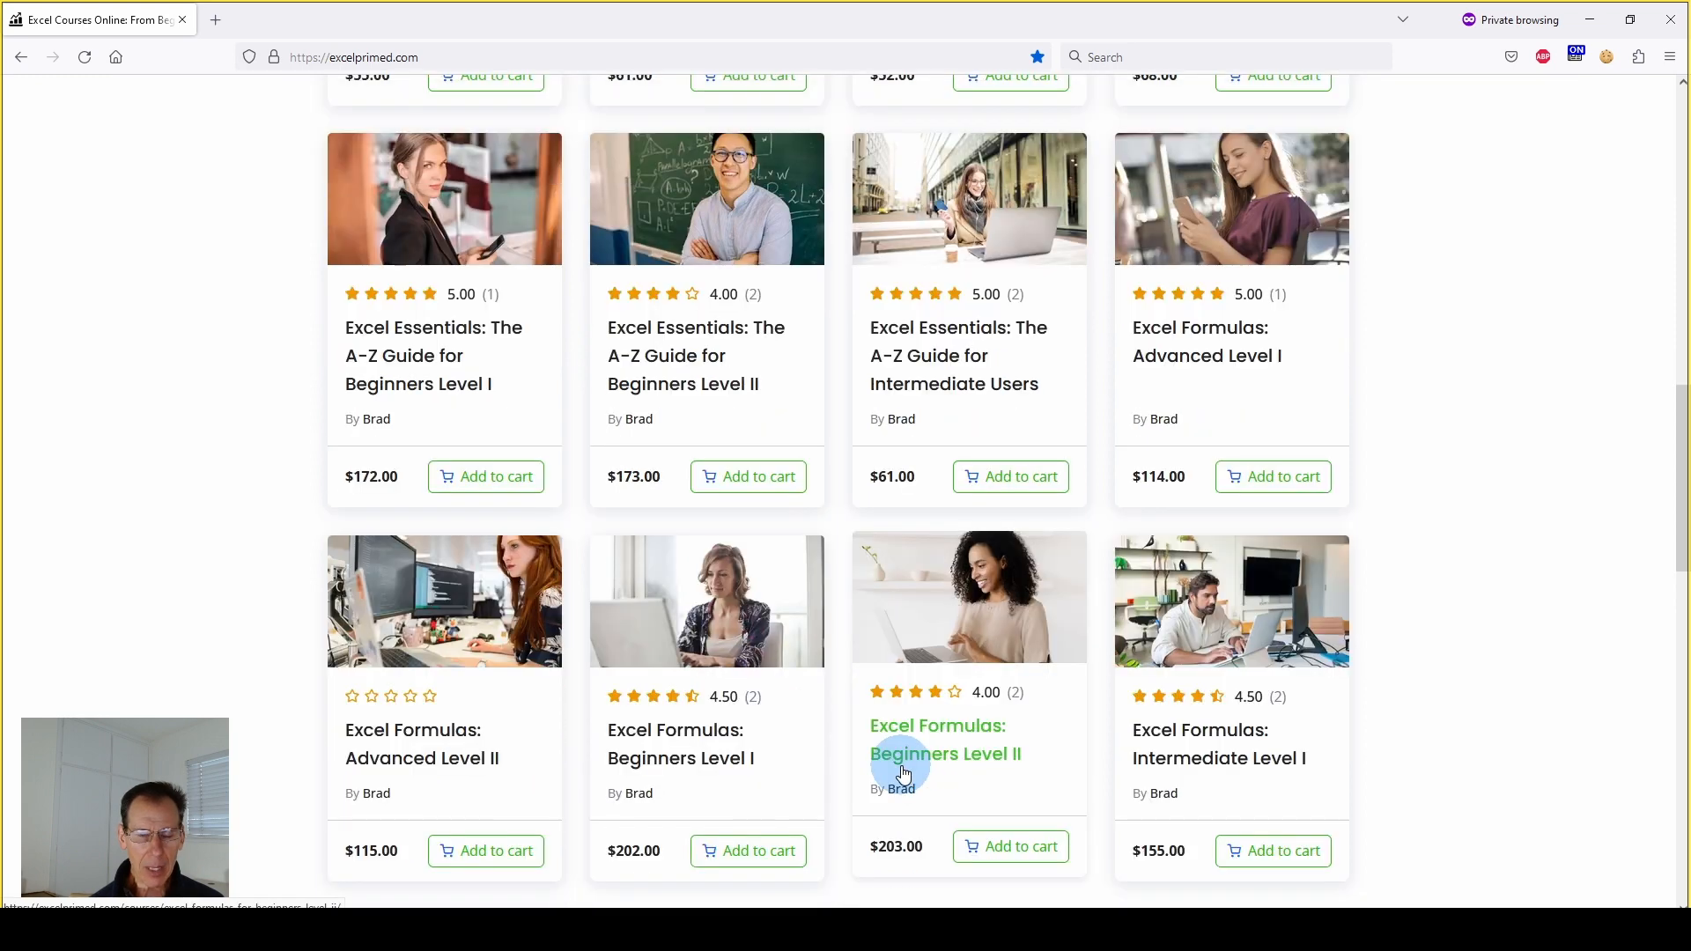
scroll("up", 3)
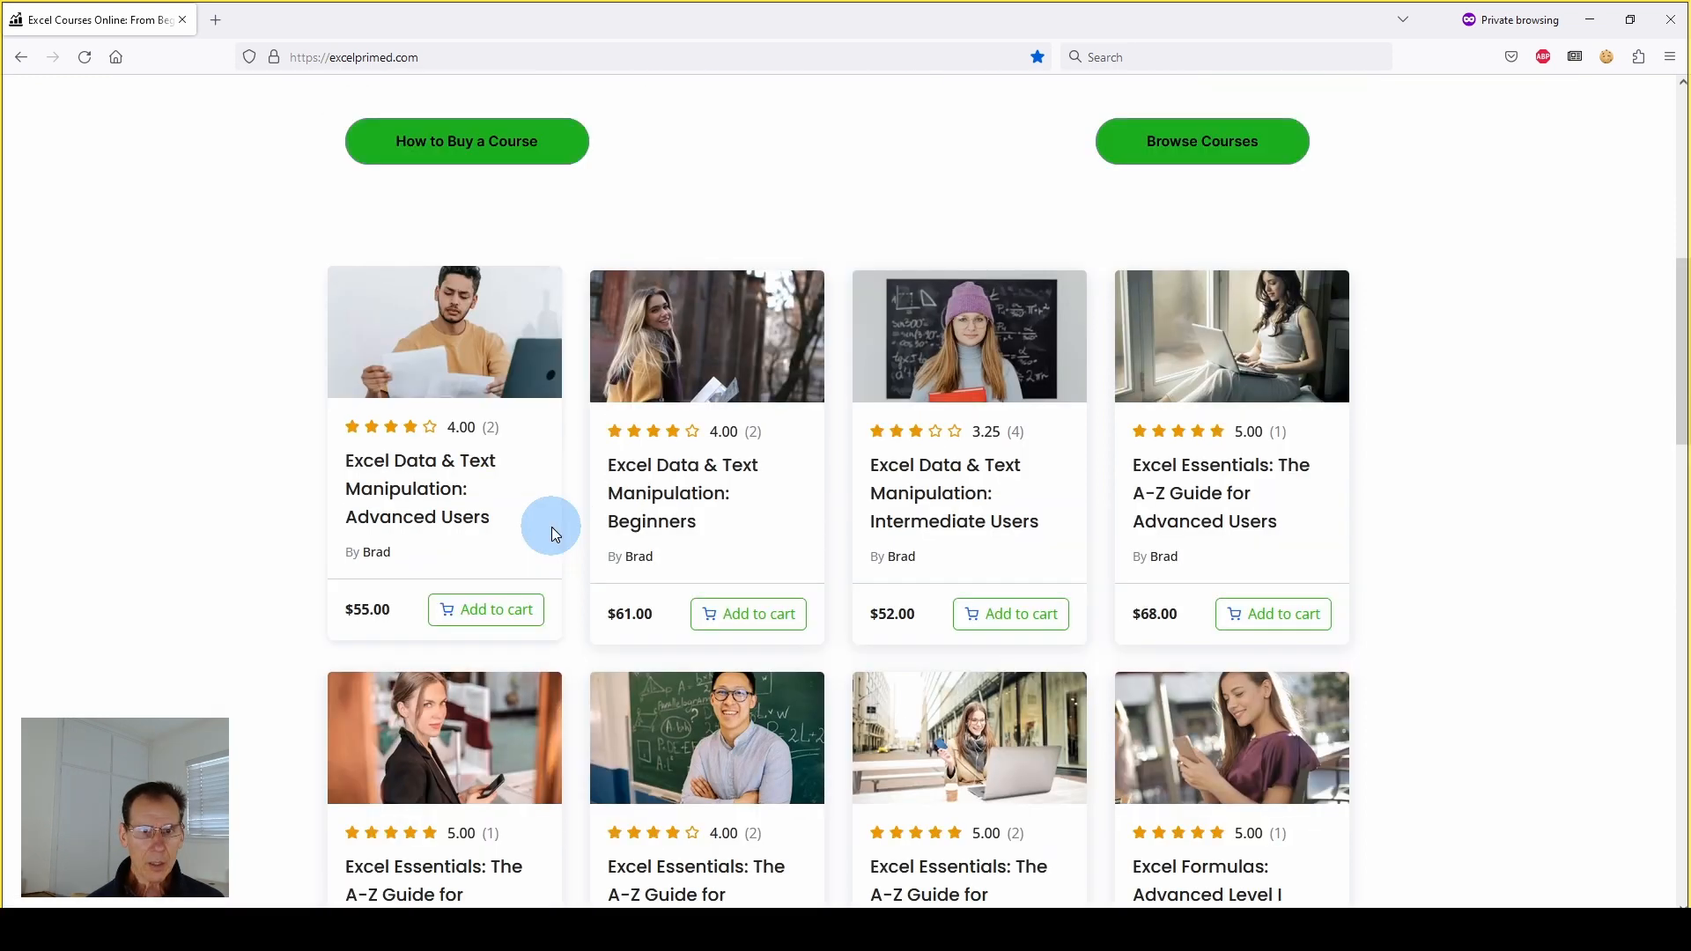
mouse_move(420, 488)
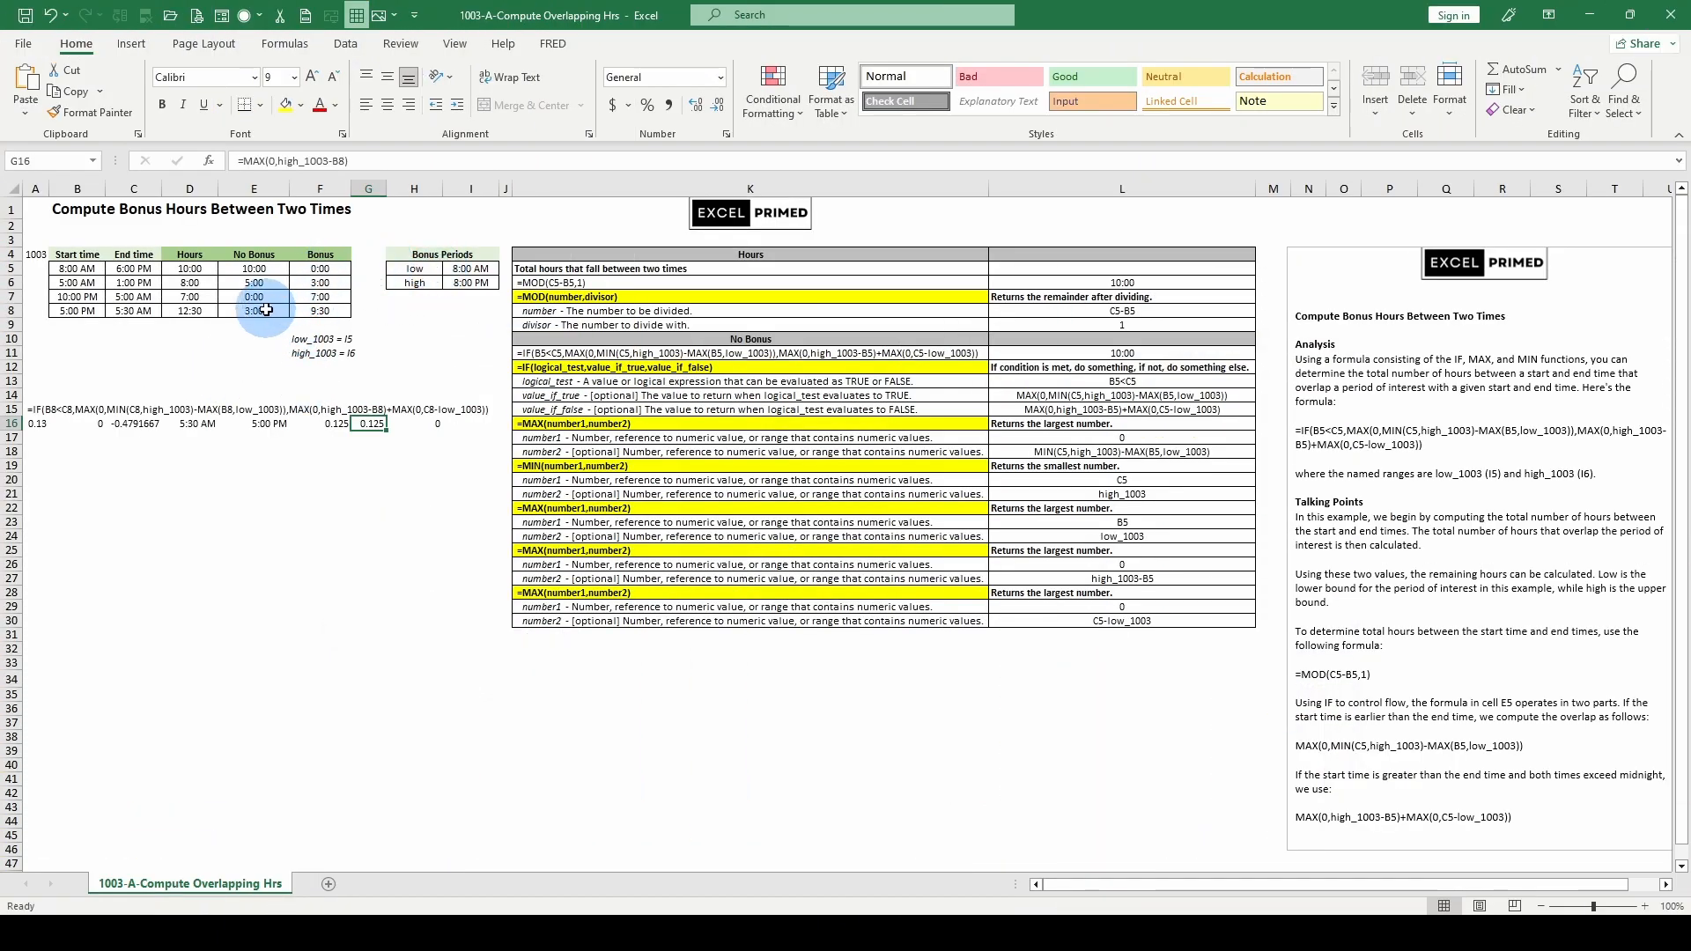
- Review the E8 IF formula and F16 result, then format the MIN(C8,high_1003) result in D16 as General
left_click(254, 310)
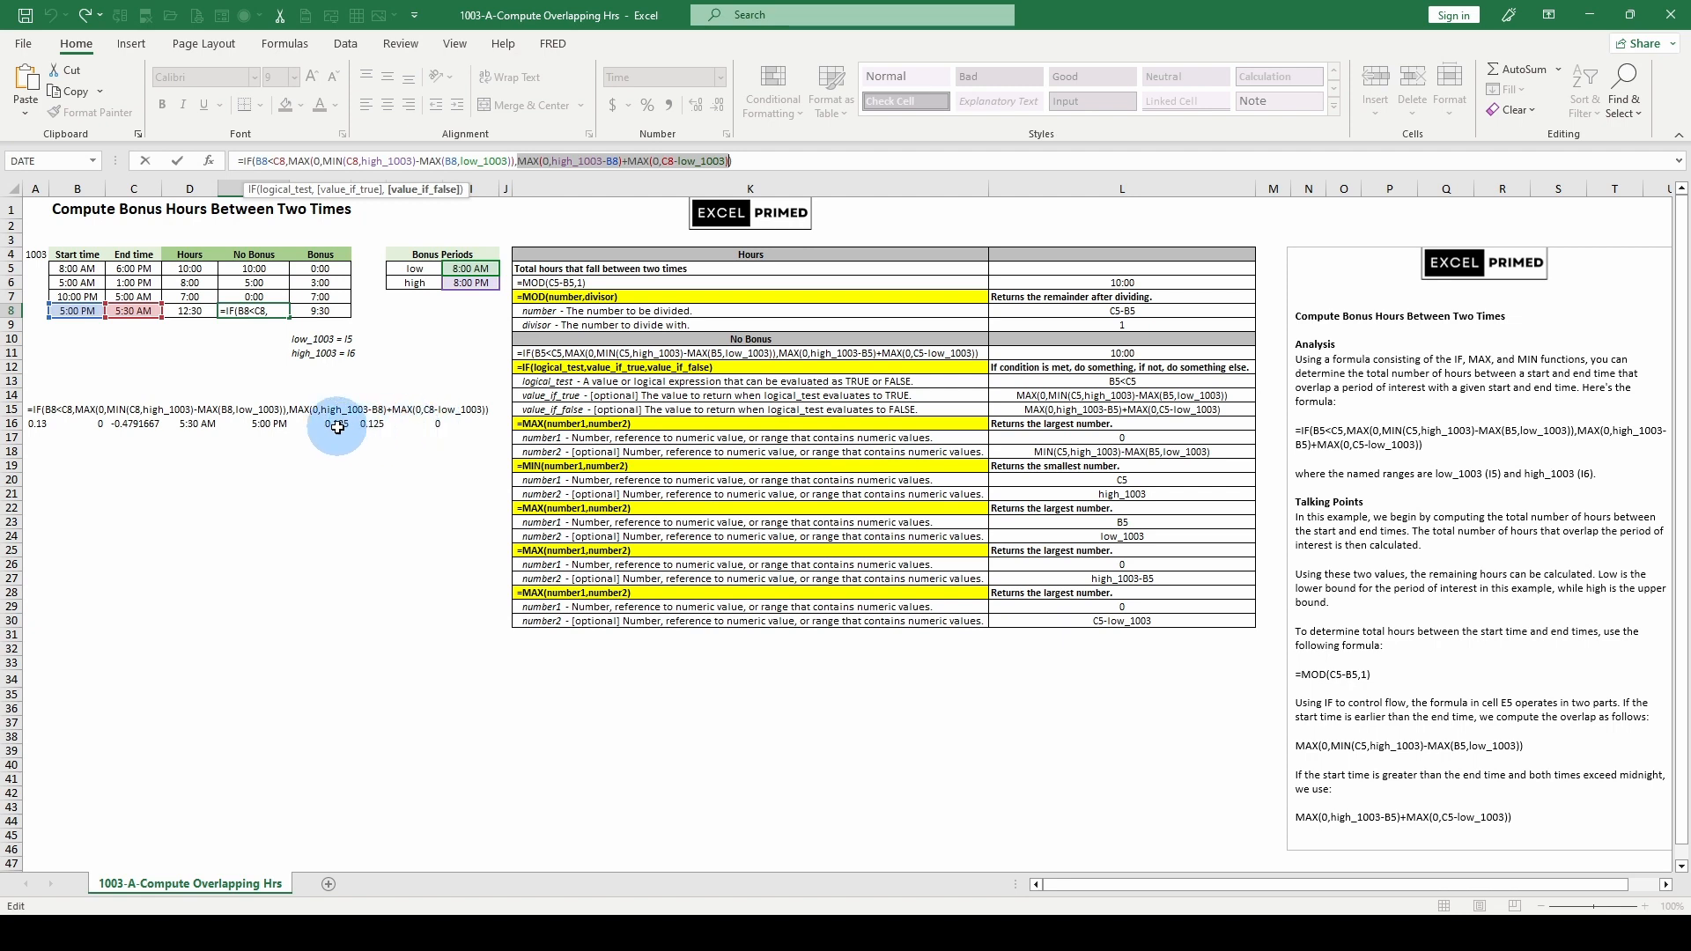
left_click(335, 425)
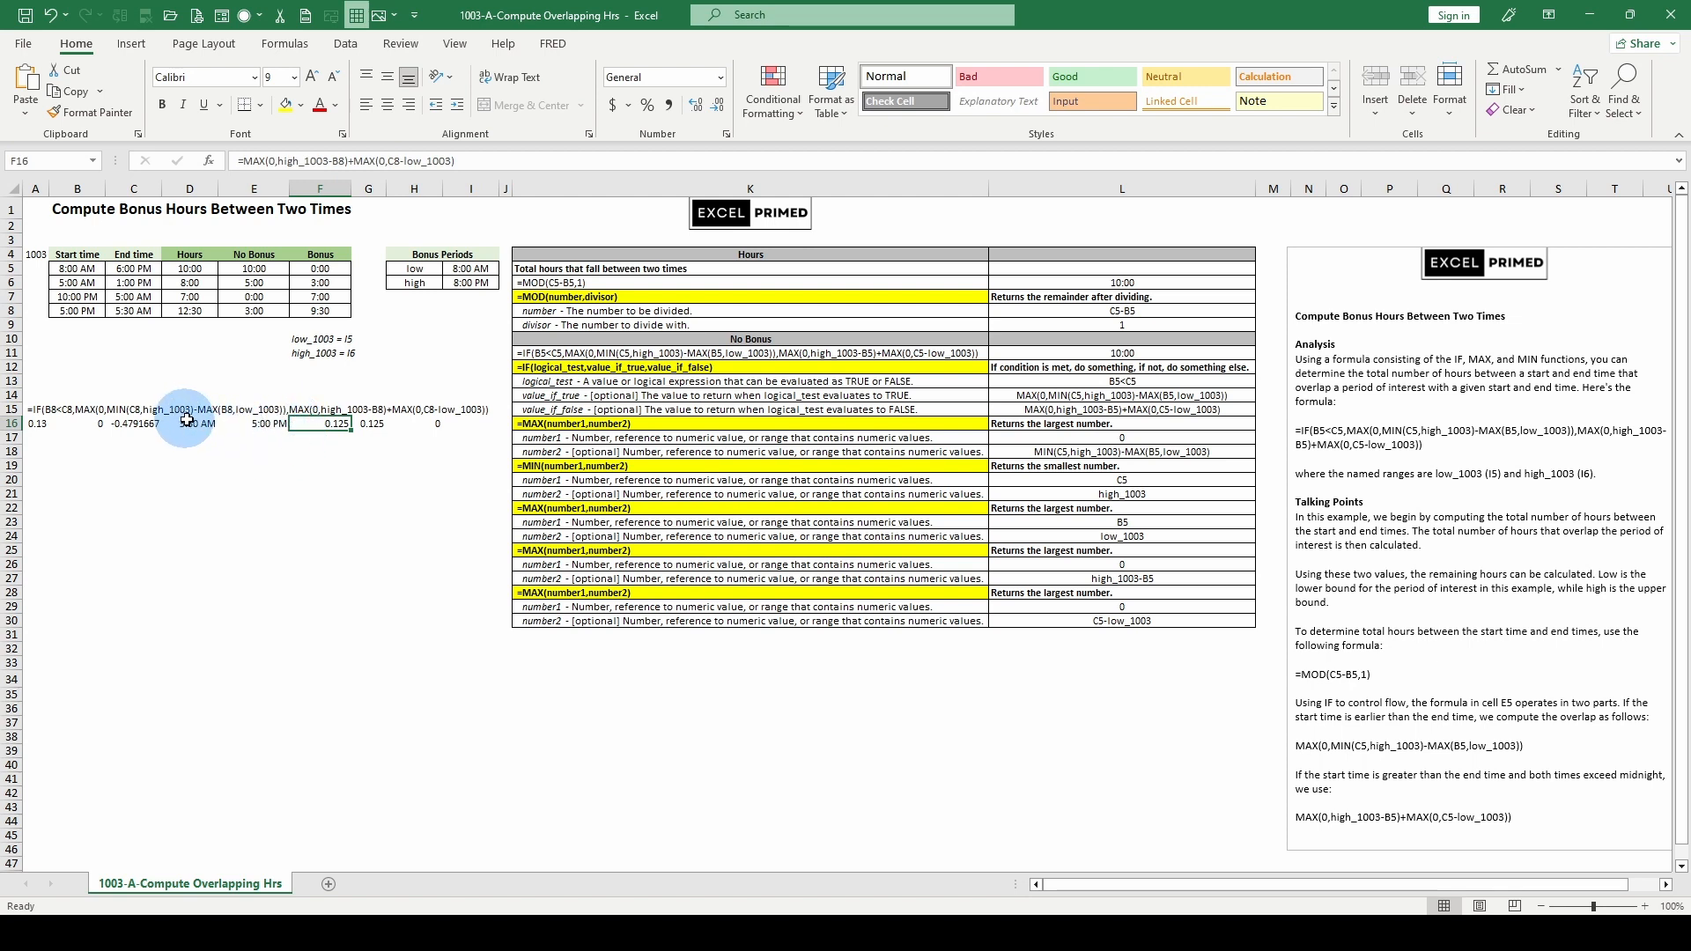
left_click(188, 422)
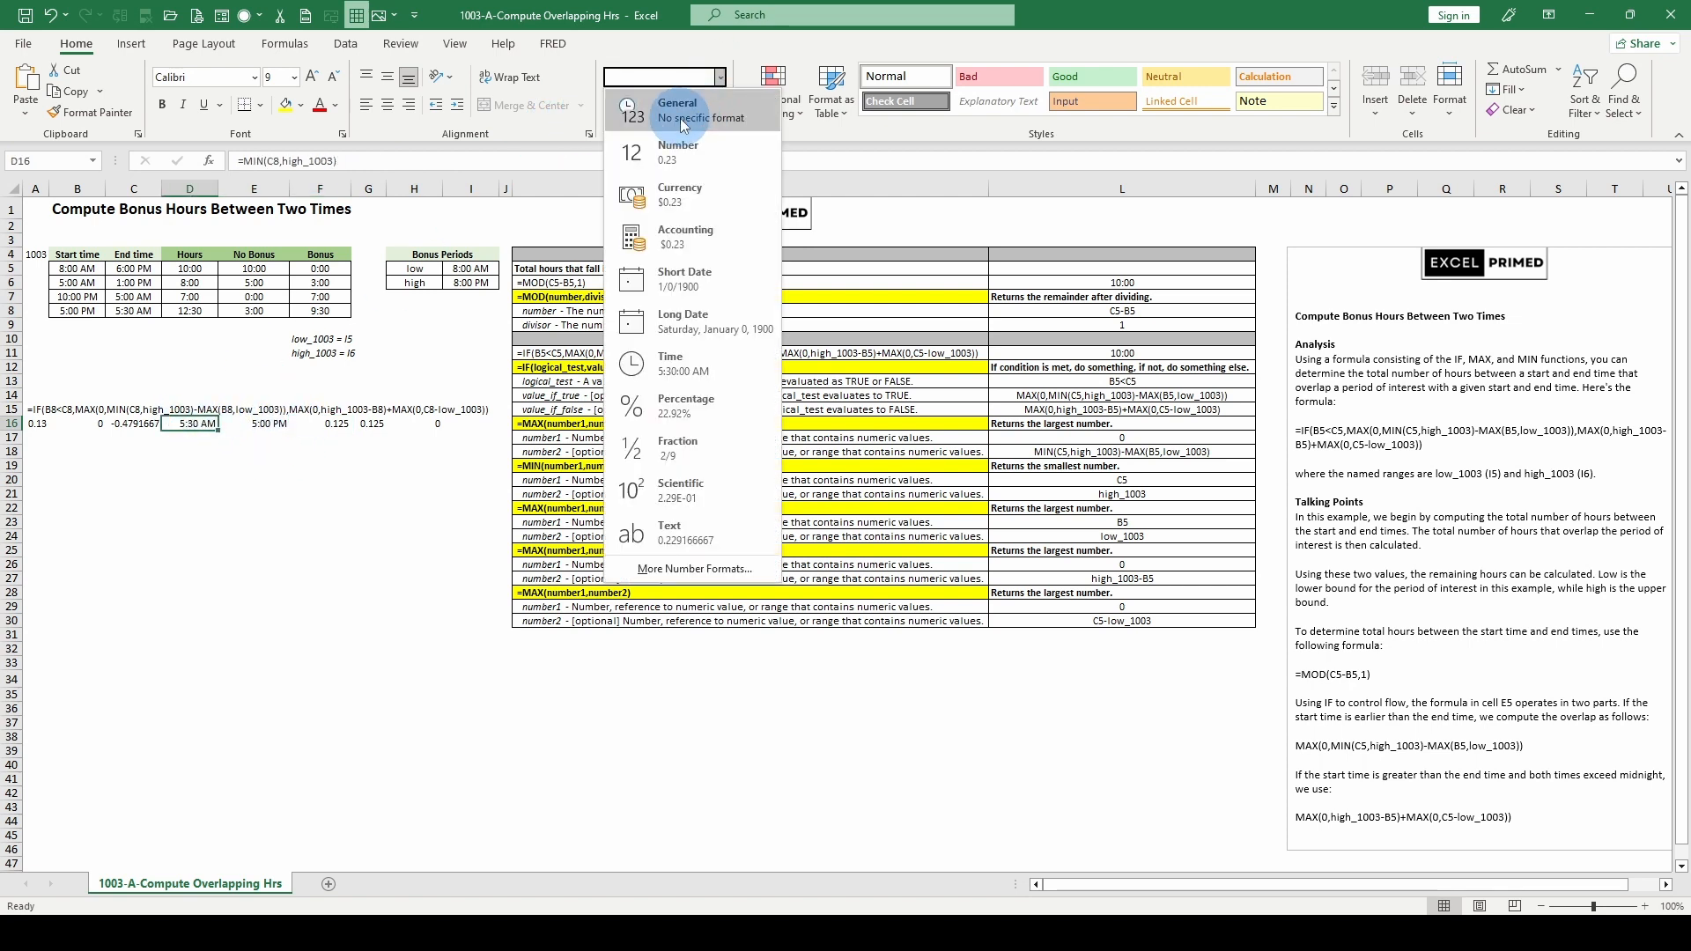
left_click(670, 359)
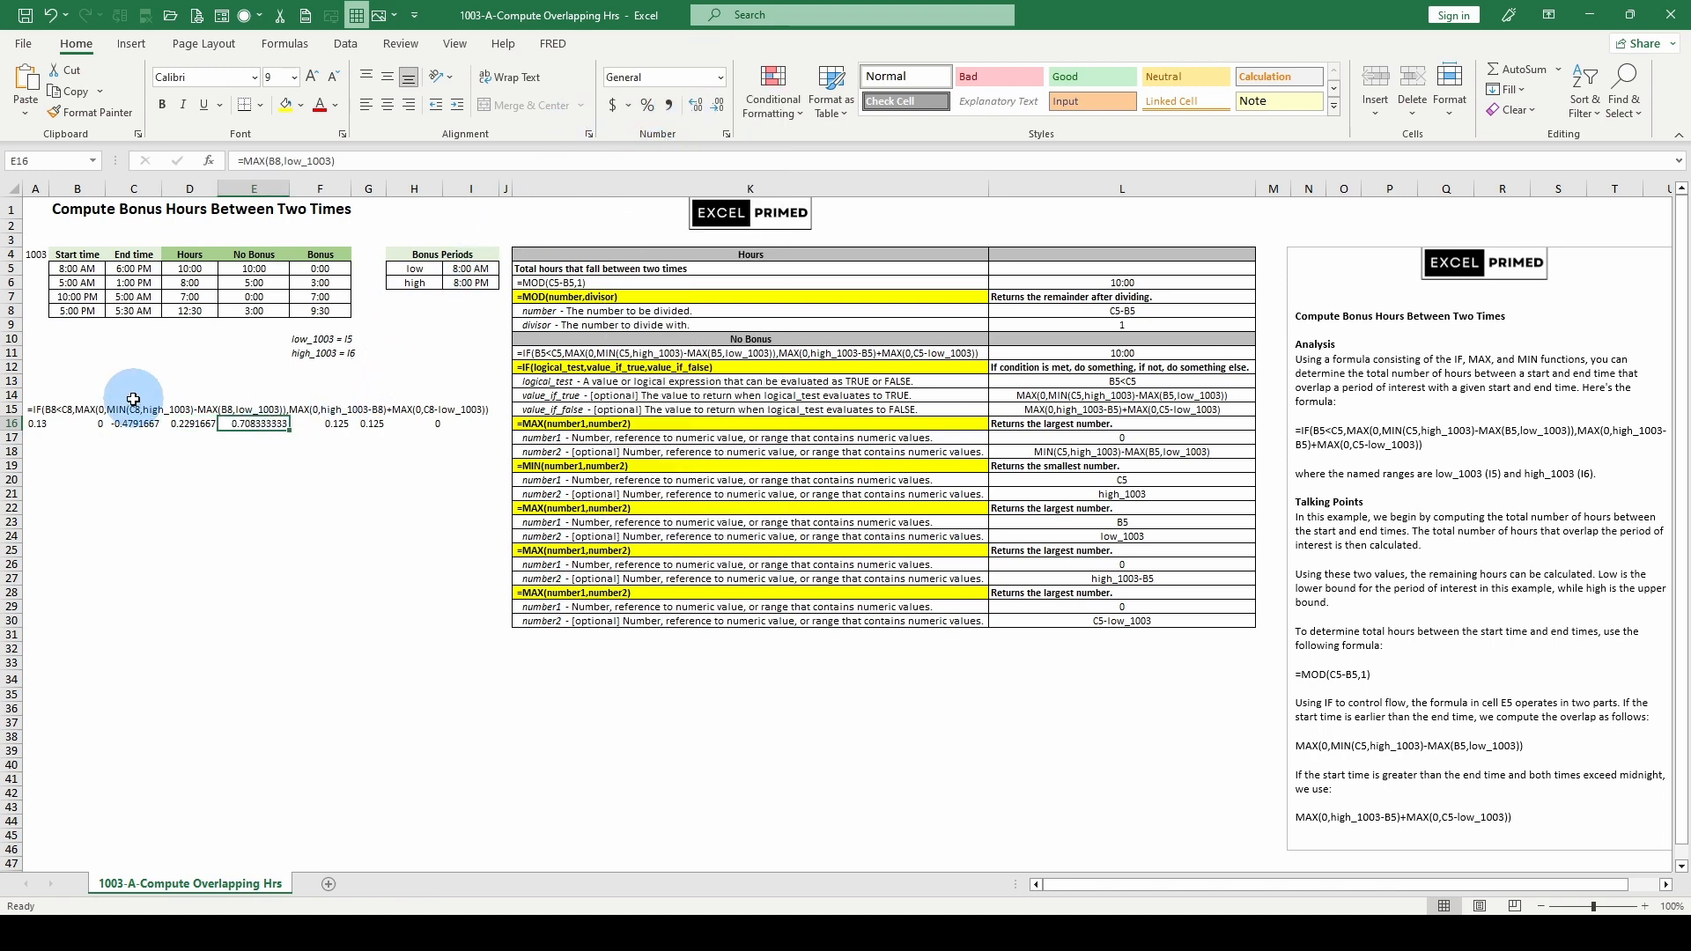
mouse_move(42, 410)
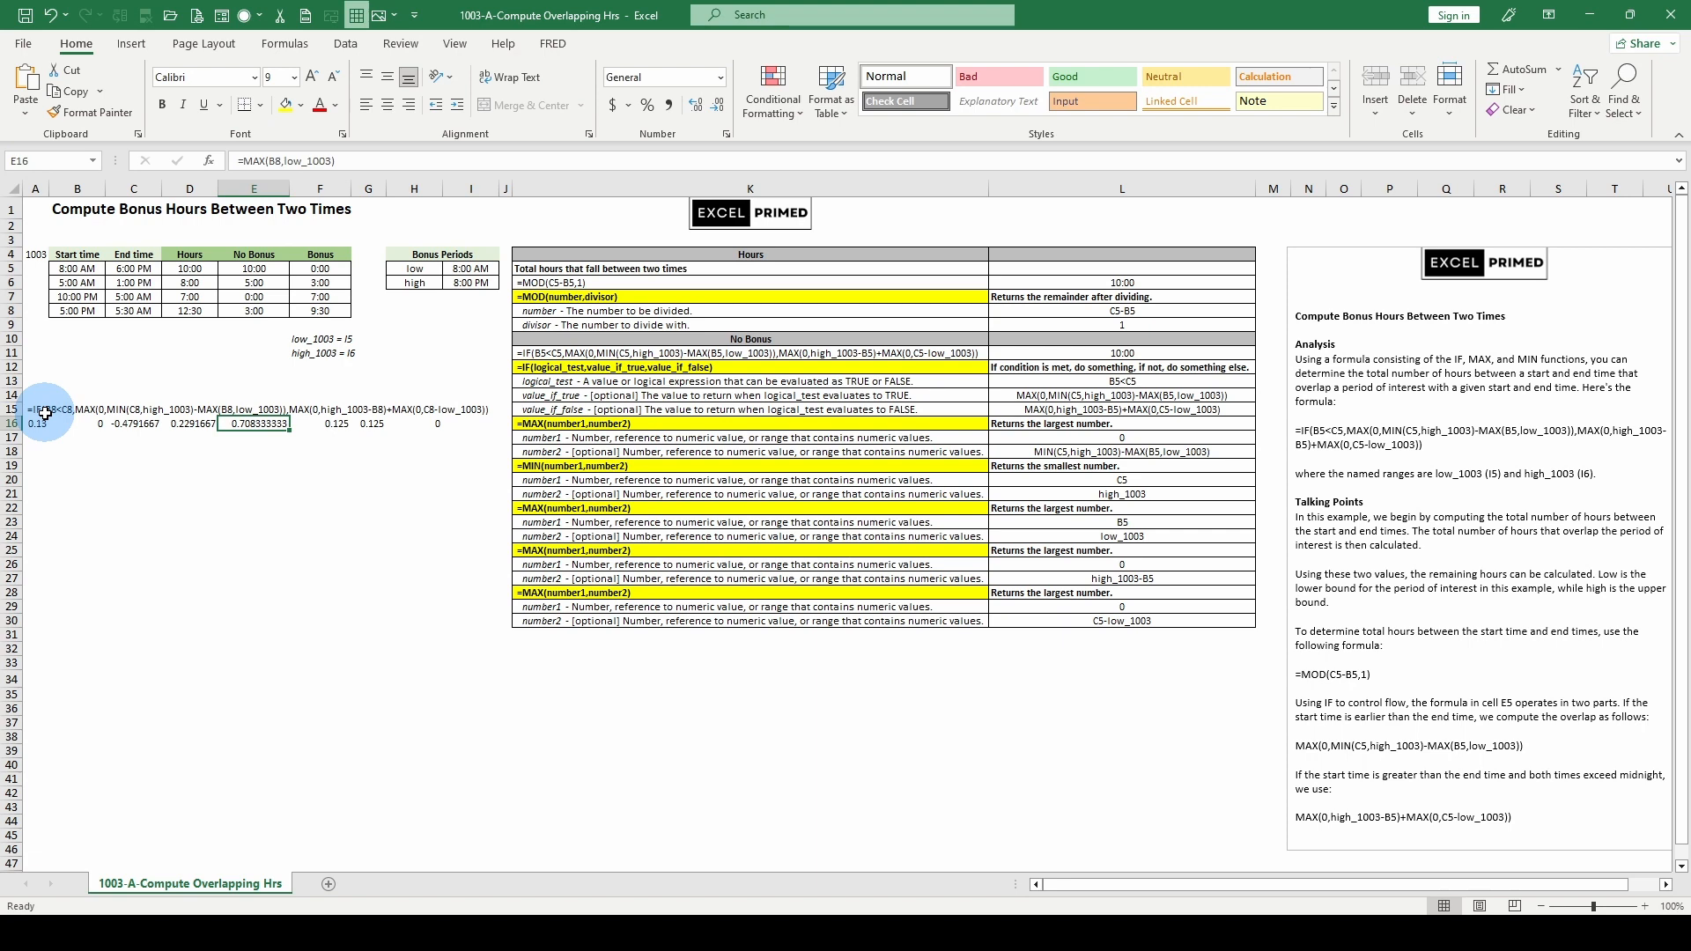
mouse_move(327, 410)
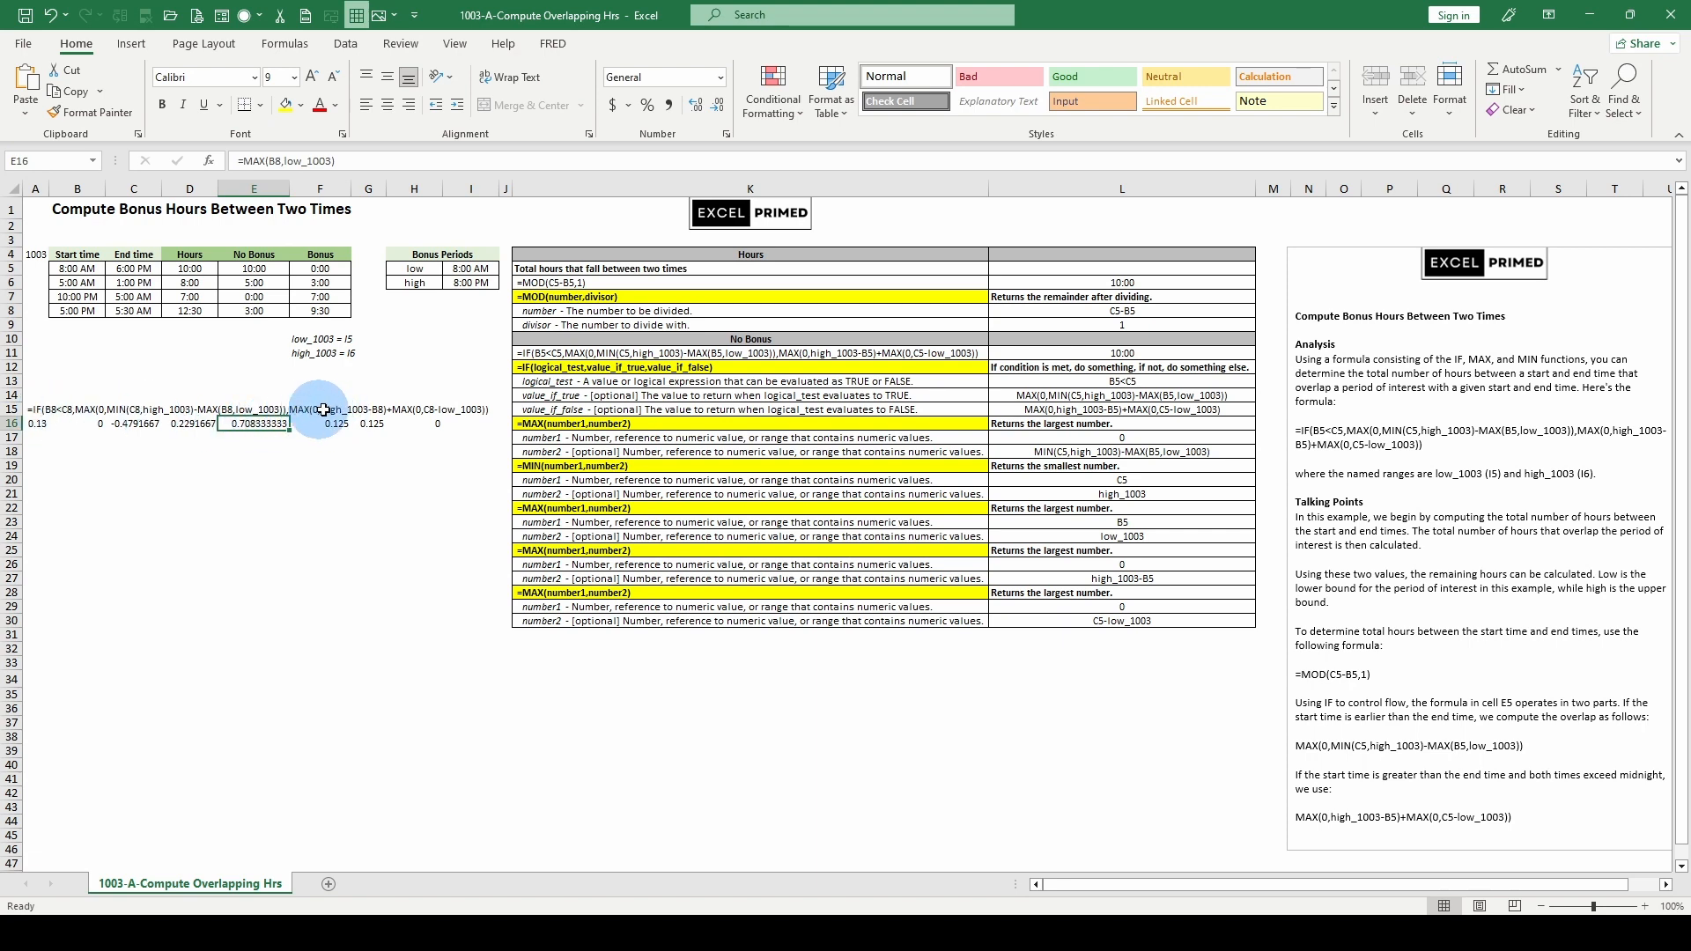
mouse_move(210, 411)
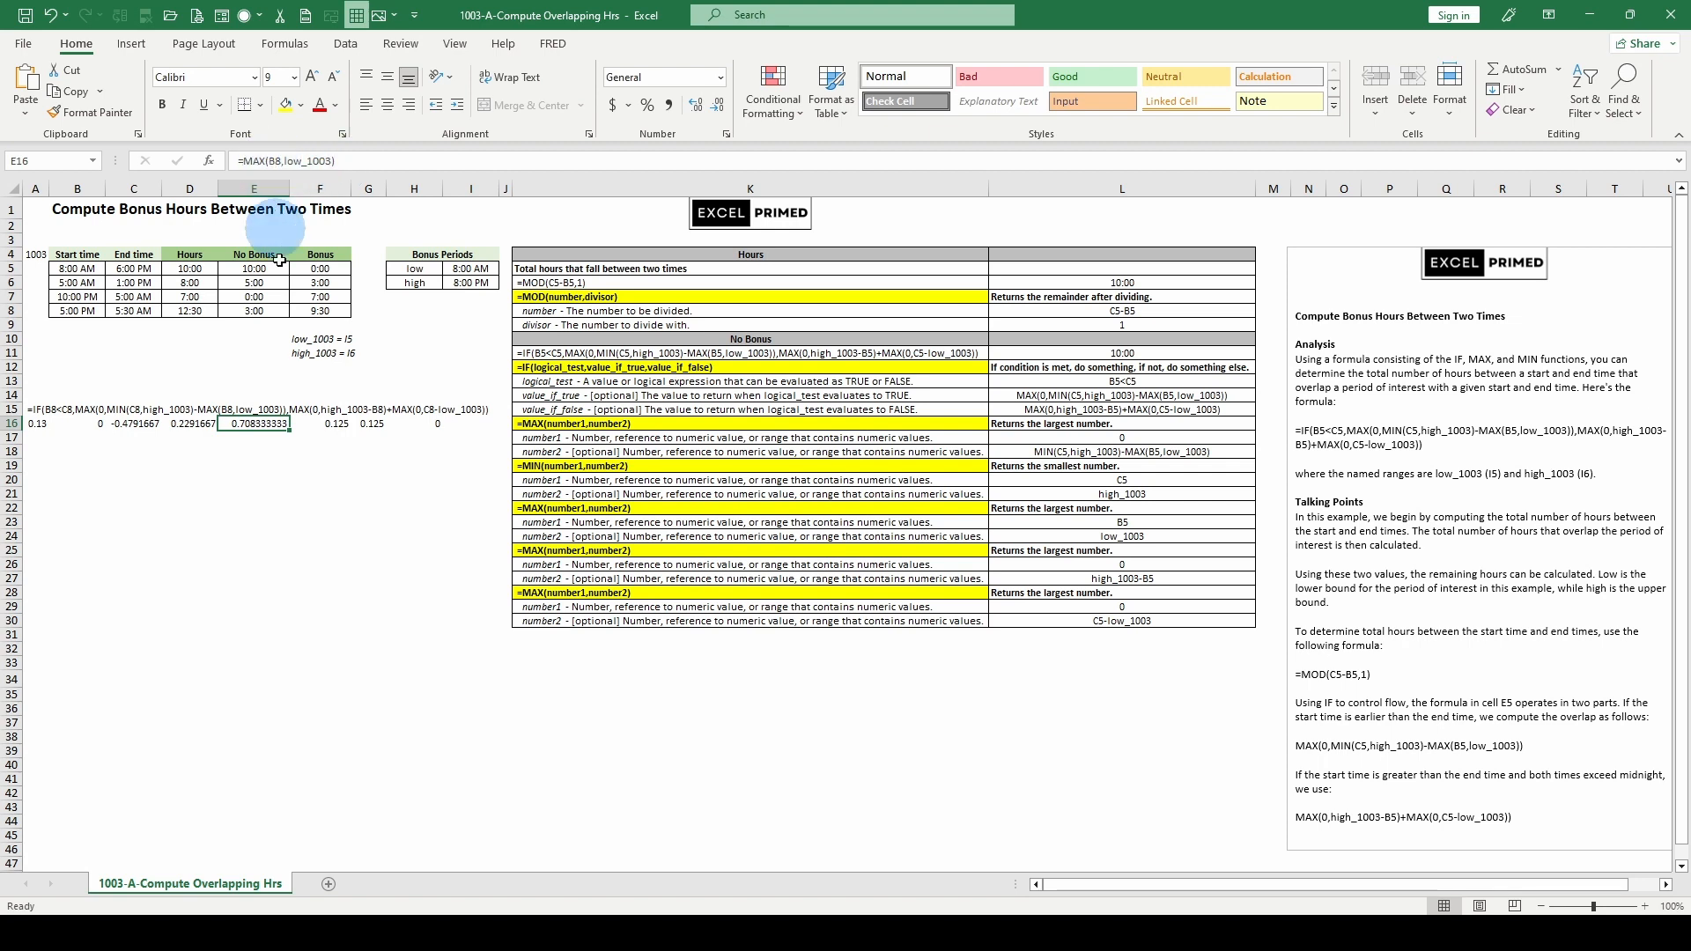
double_click(253, 422)
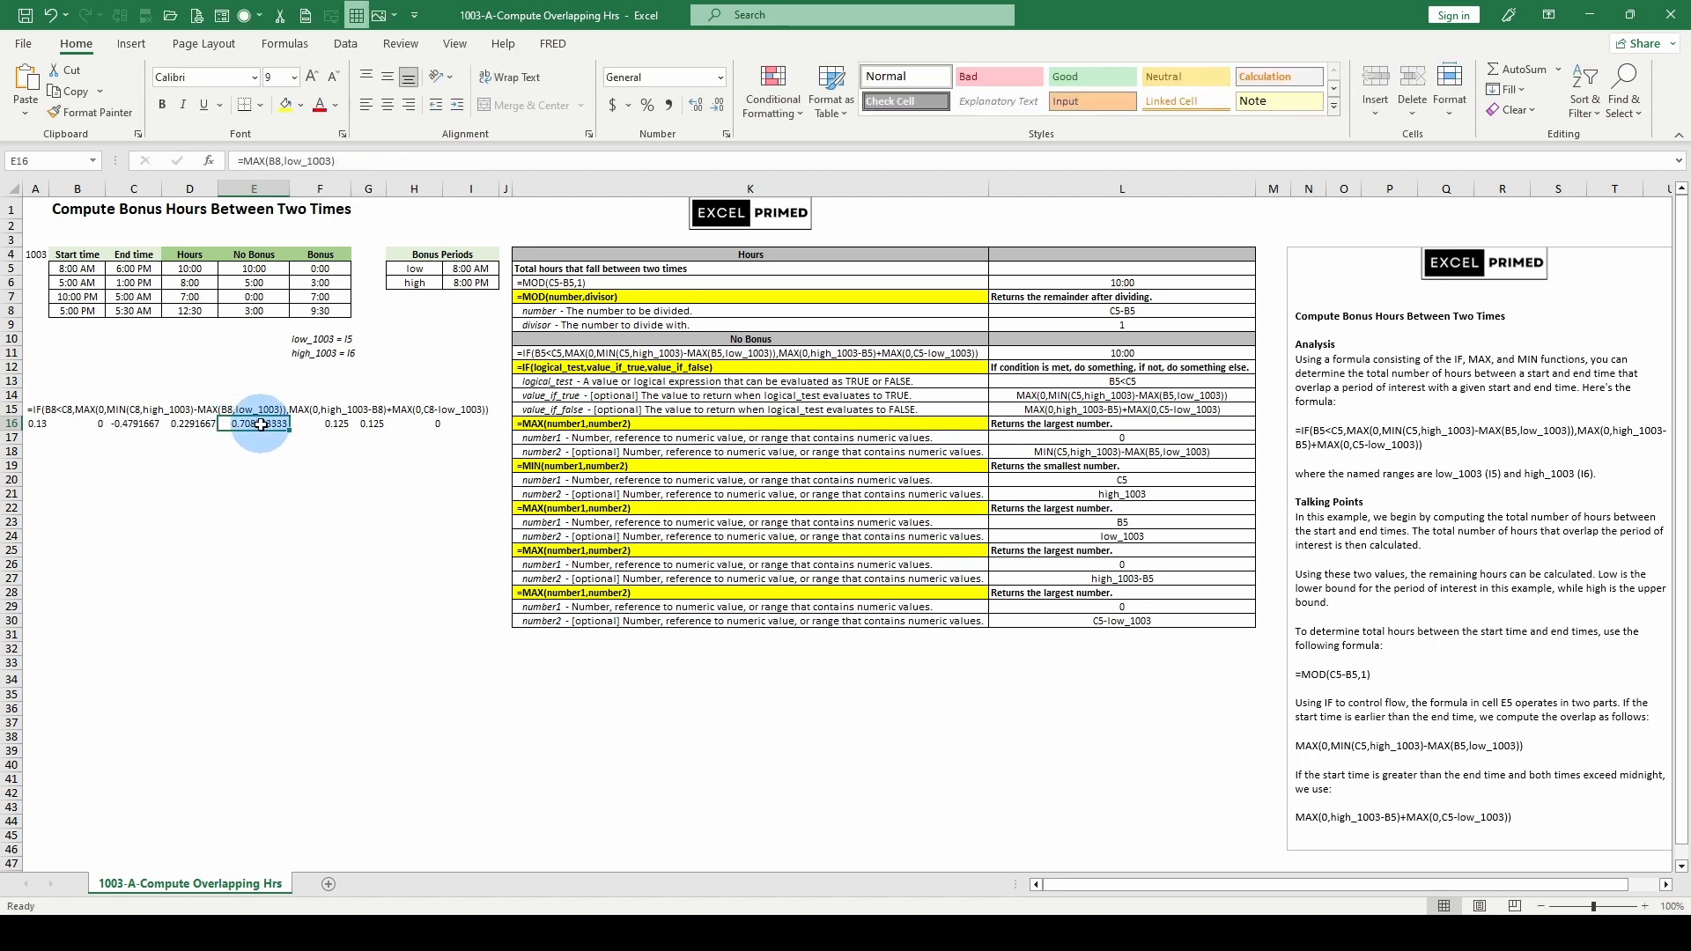
left_click(190, 423)
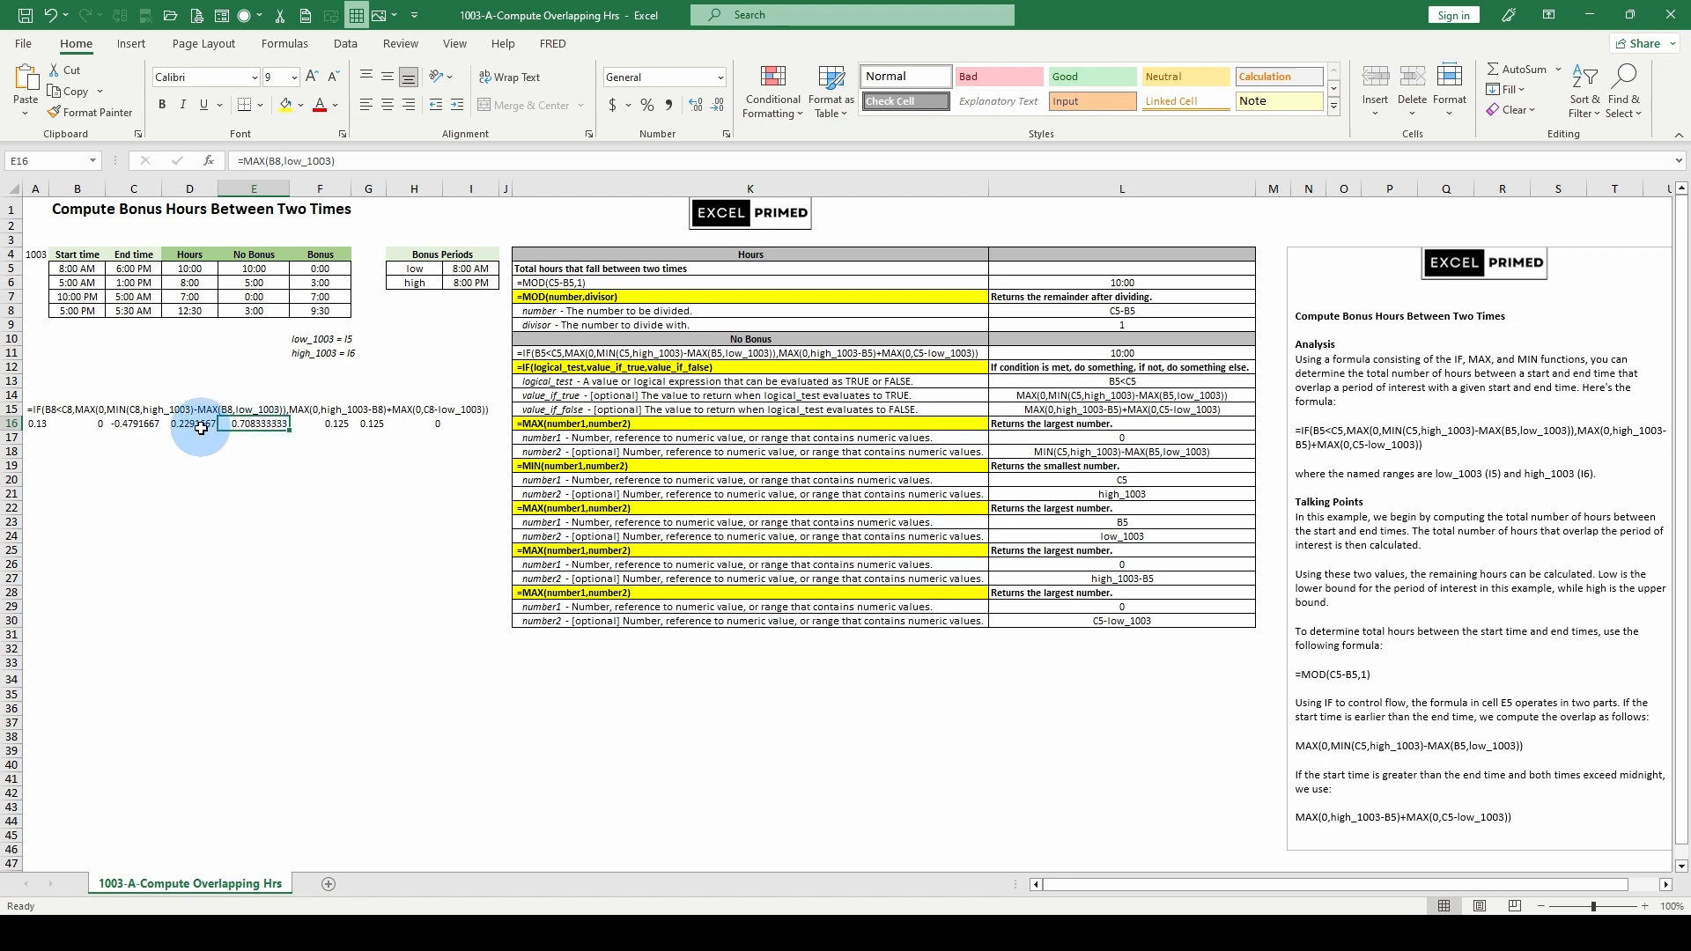
left_click(188, 422)
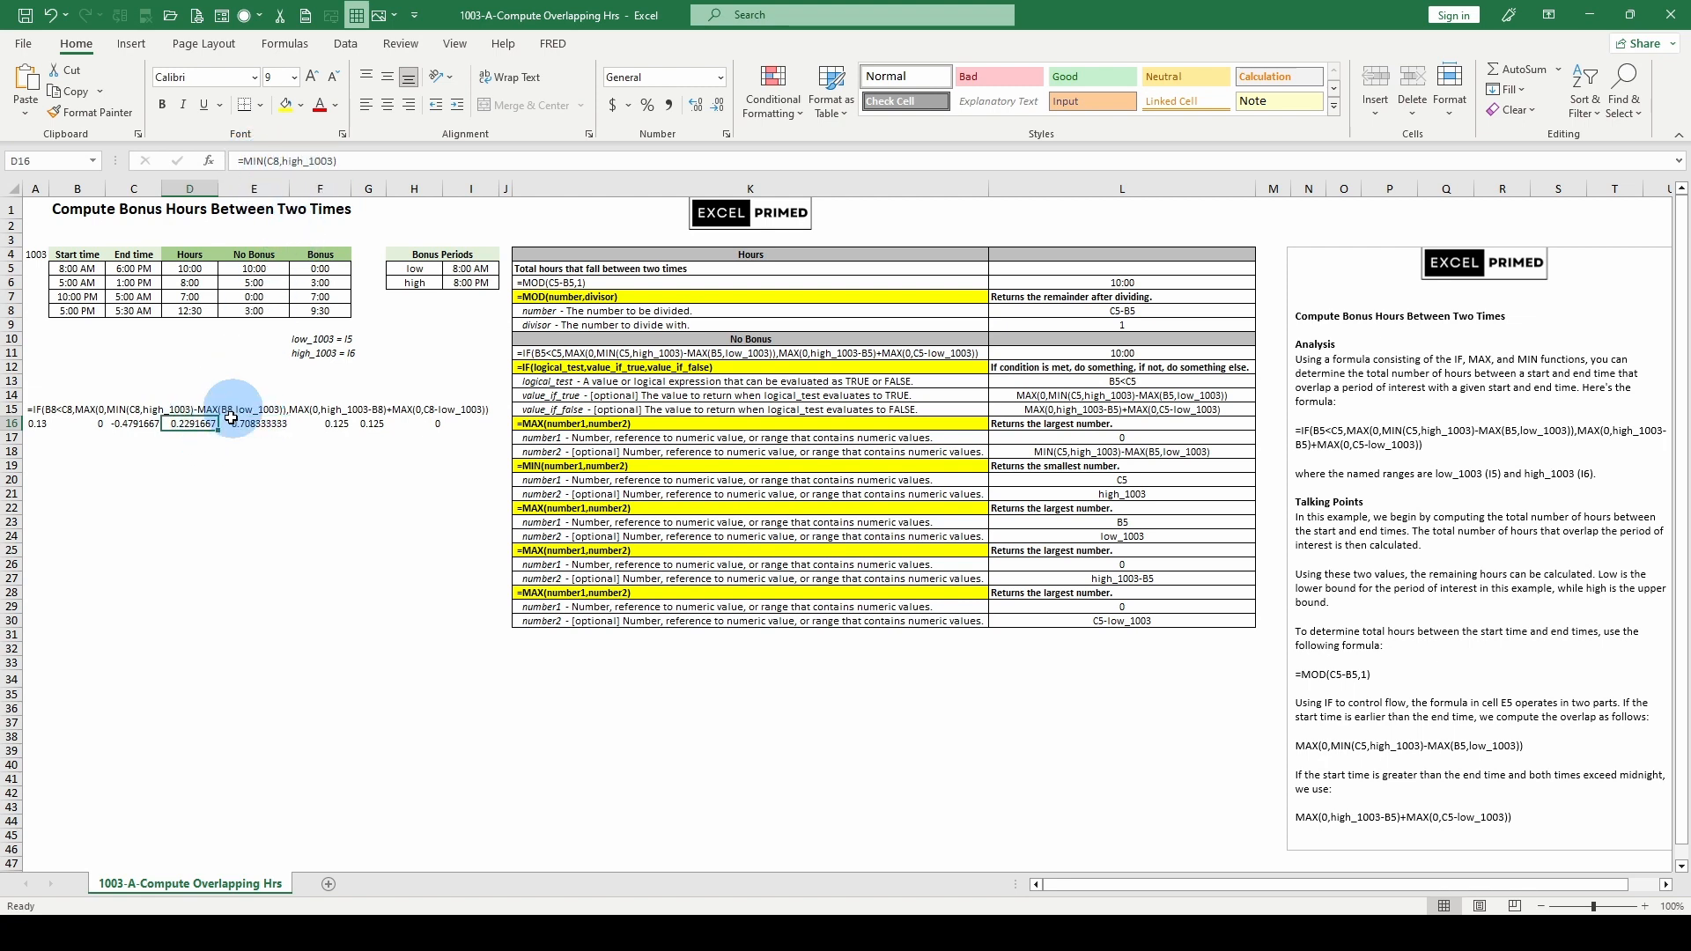
mouse_move(199, 449)
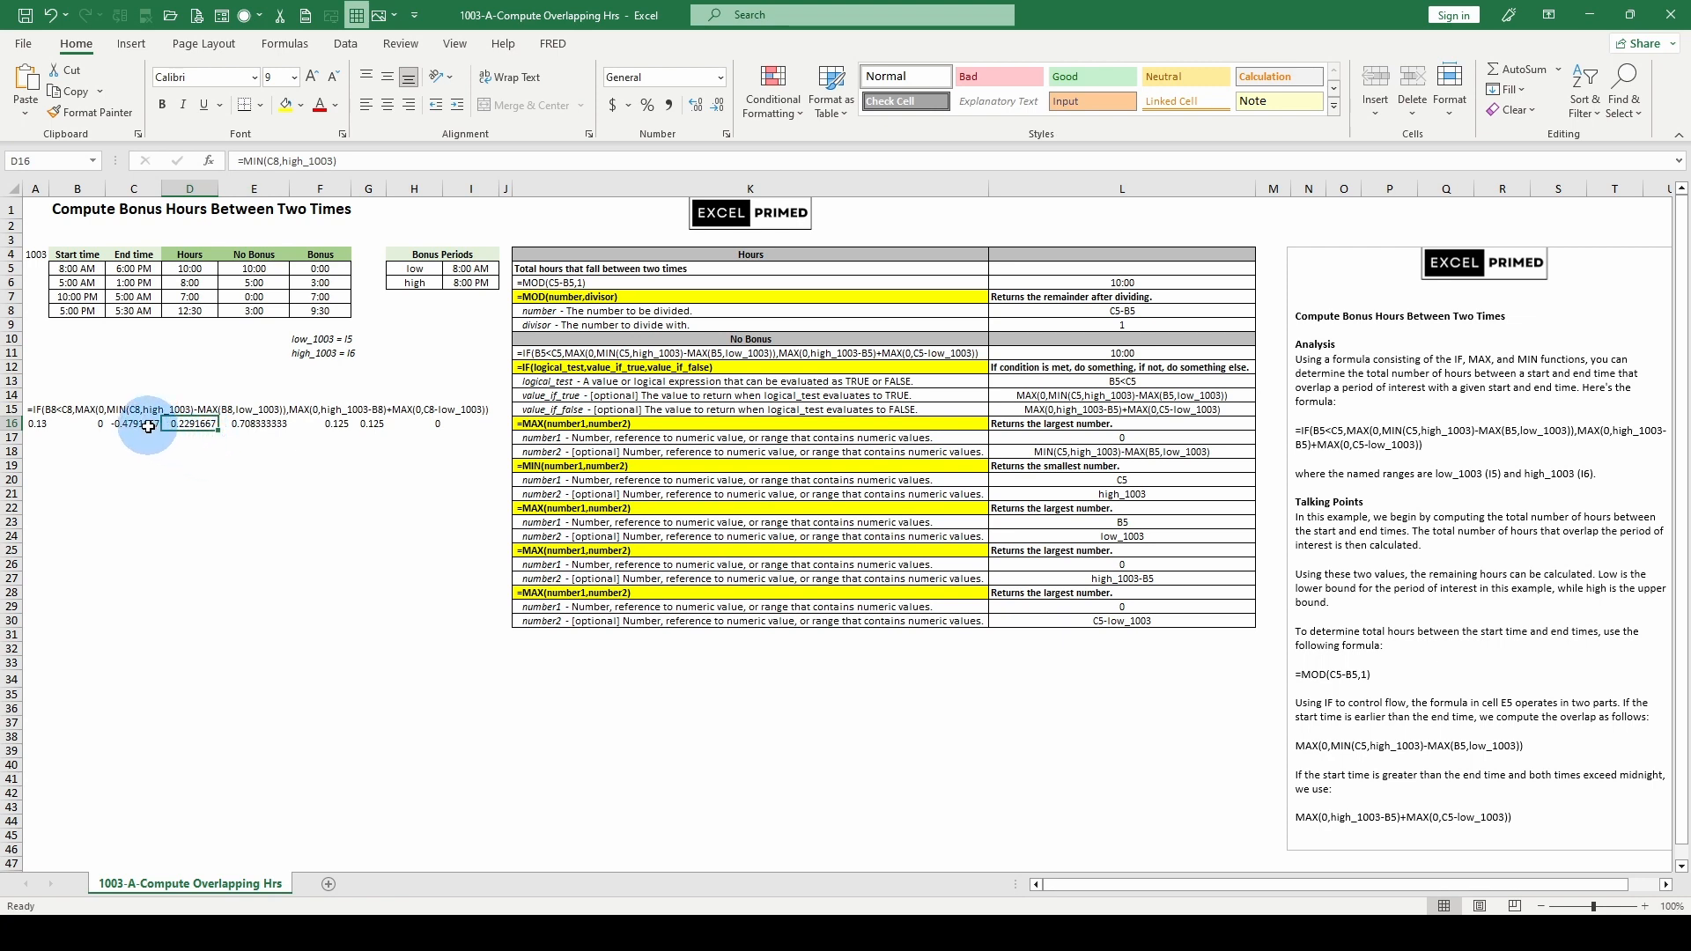
left_click(134, 423)
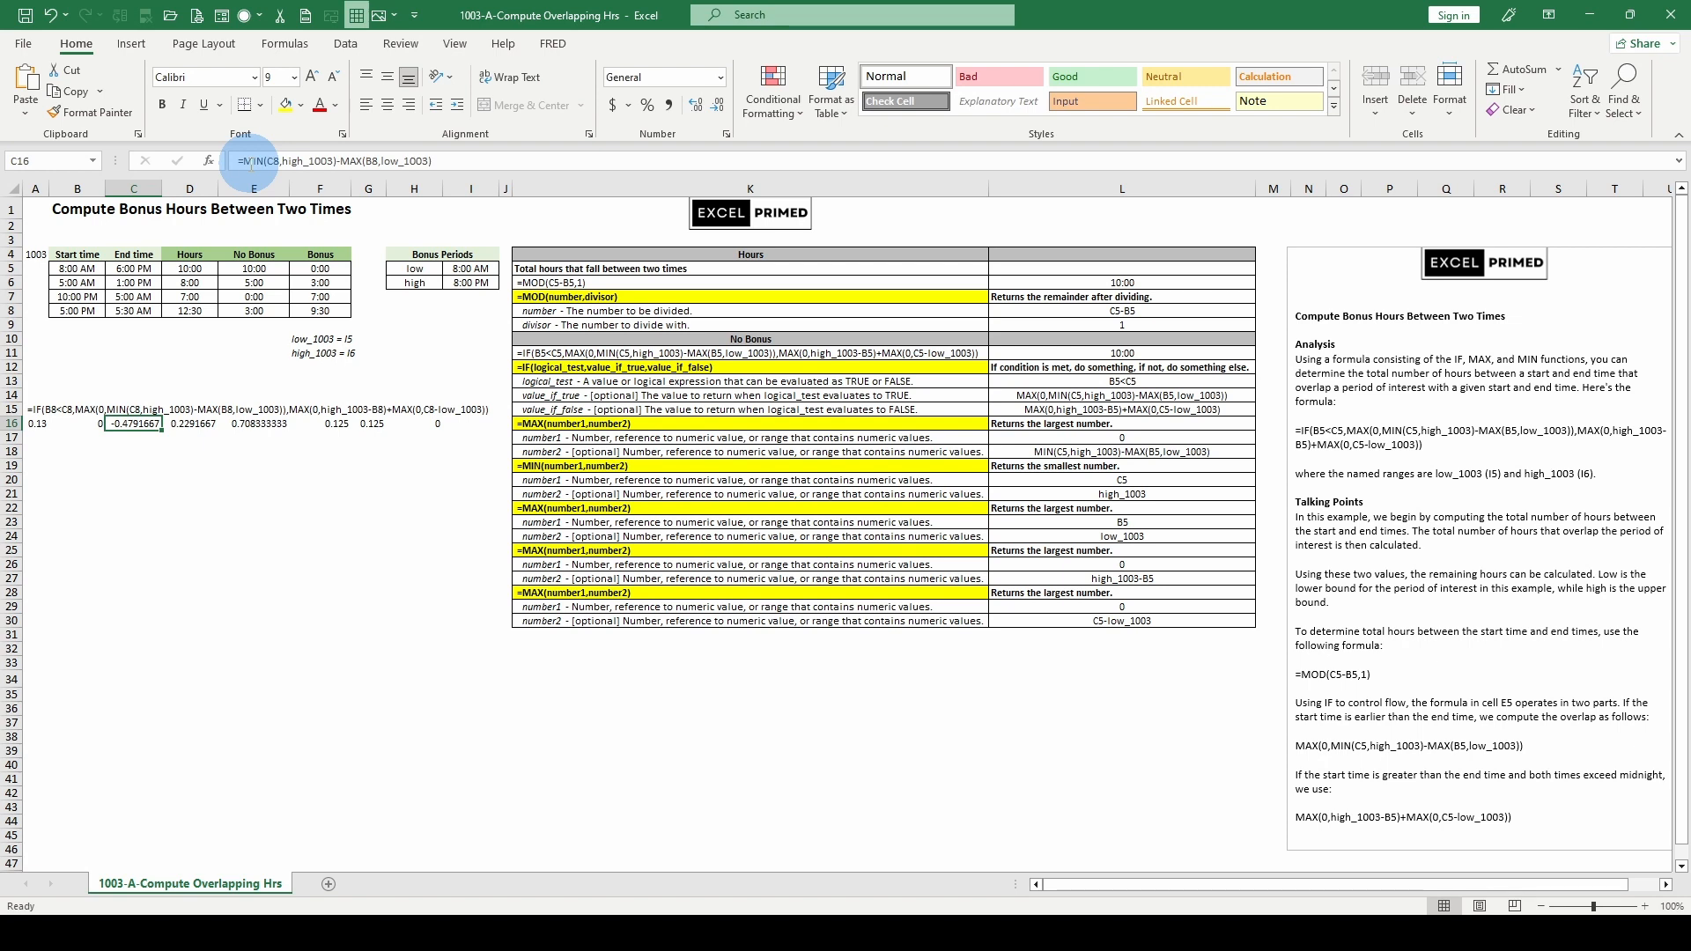
mouse_move(467, 180)
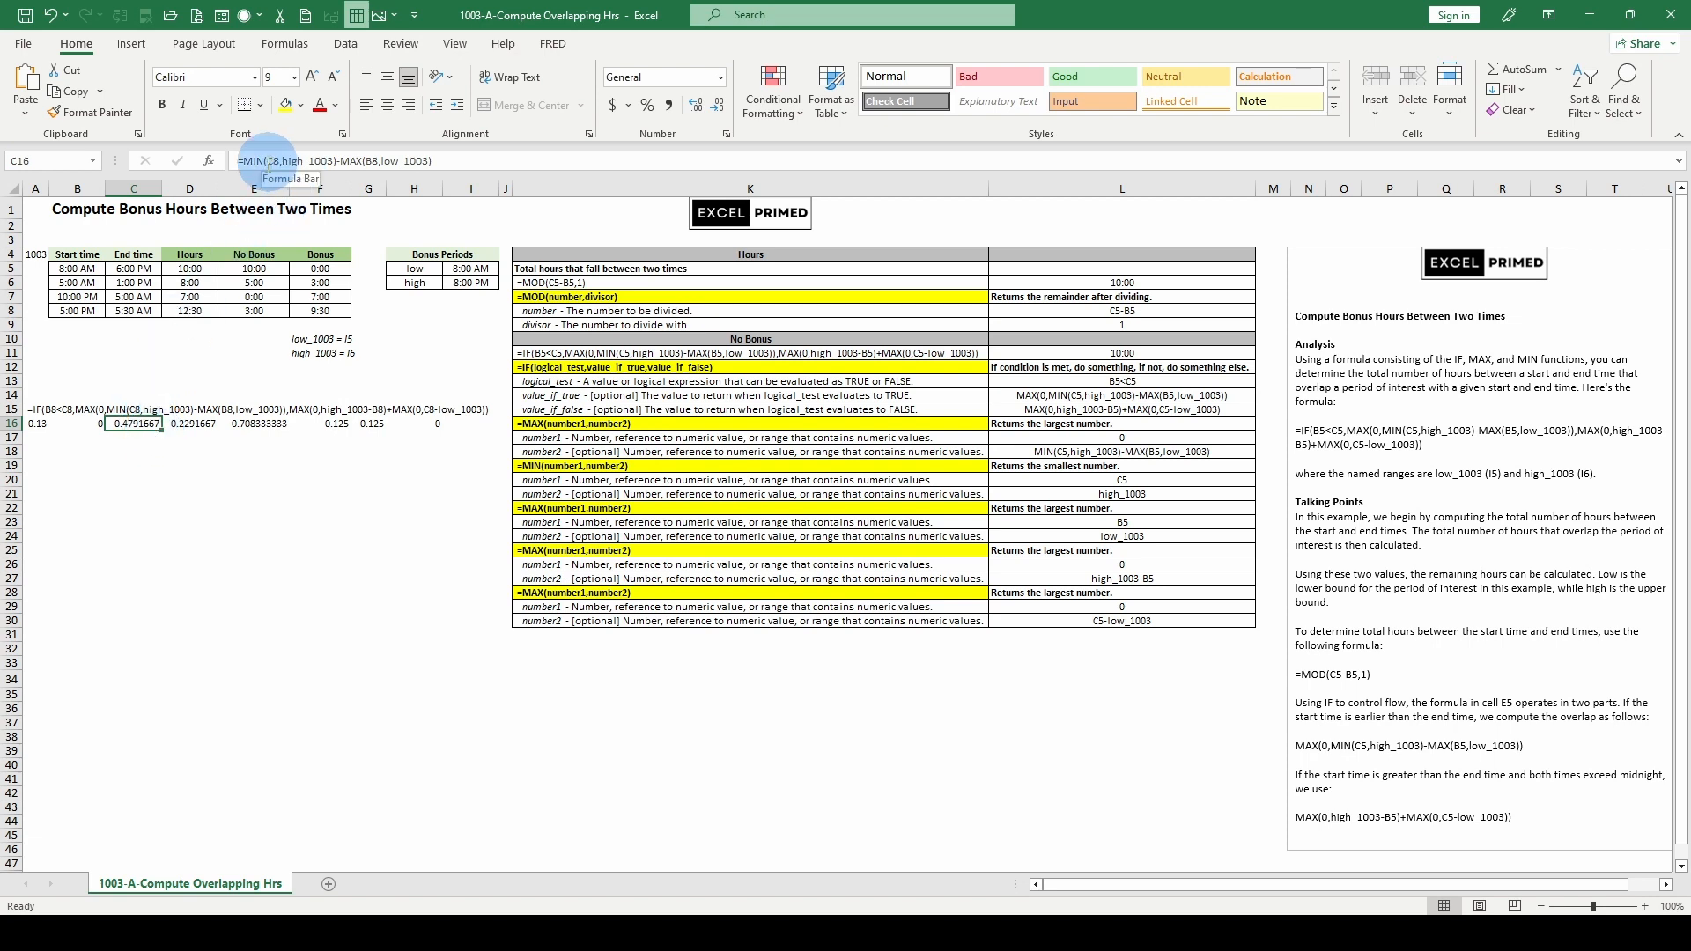
left_click(79, 423)
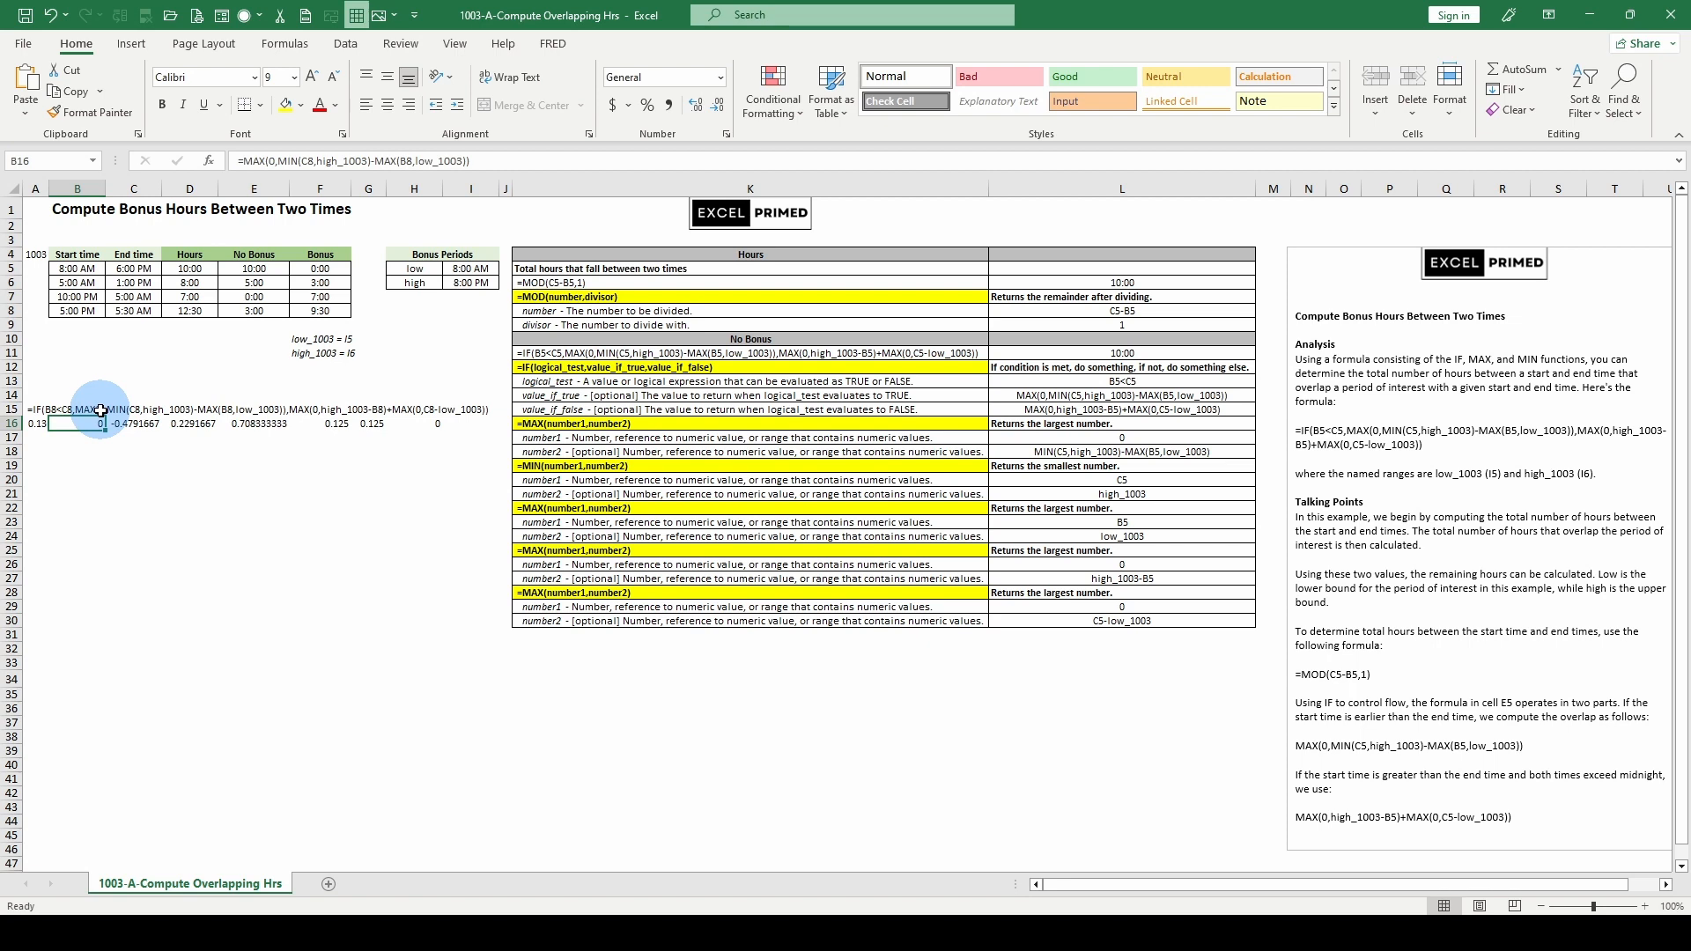
mouse_move(127, 407)
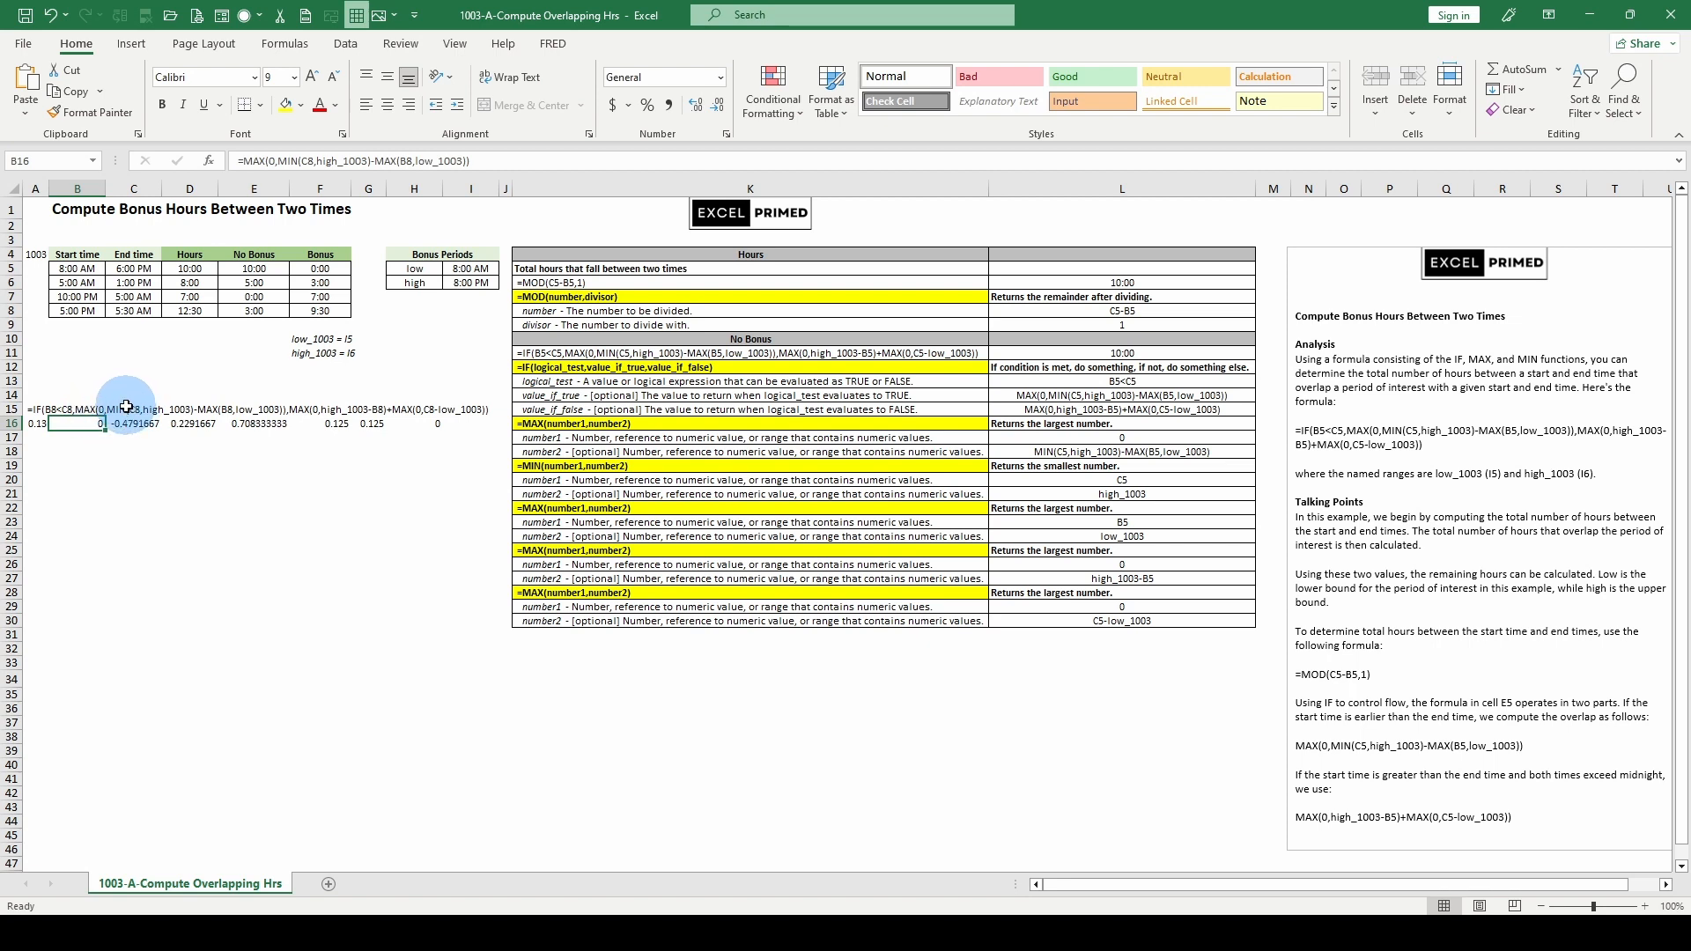
mouse_move(140, 431)
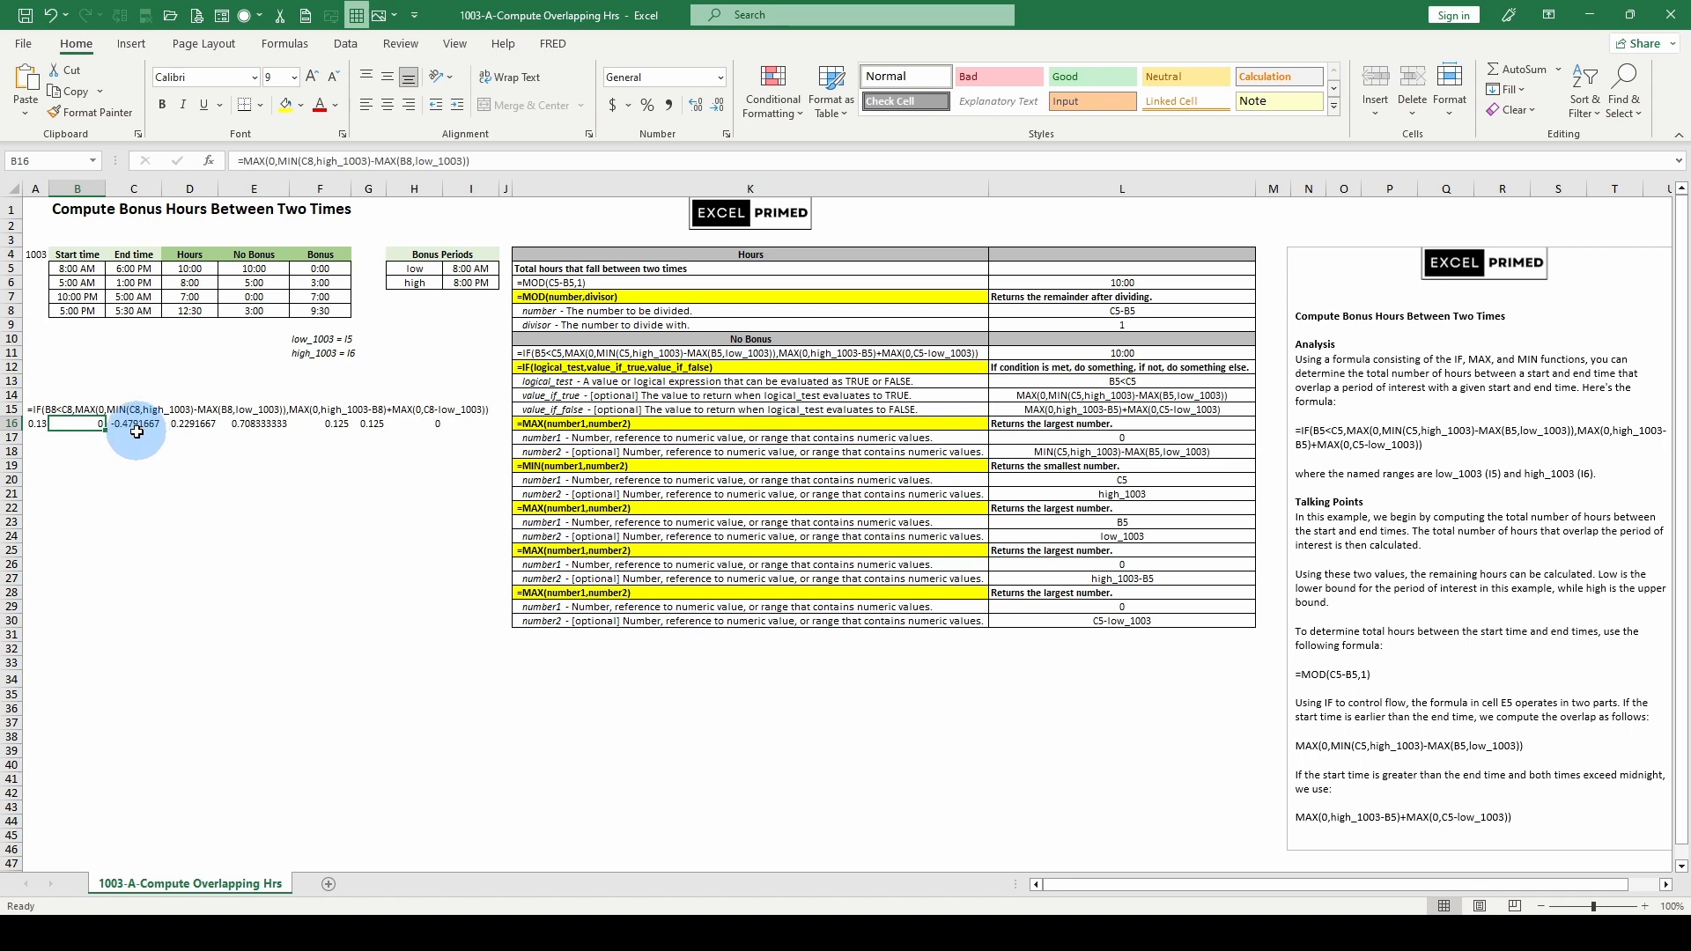
mouse_move(205, 432)
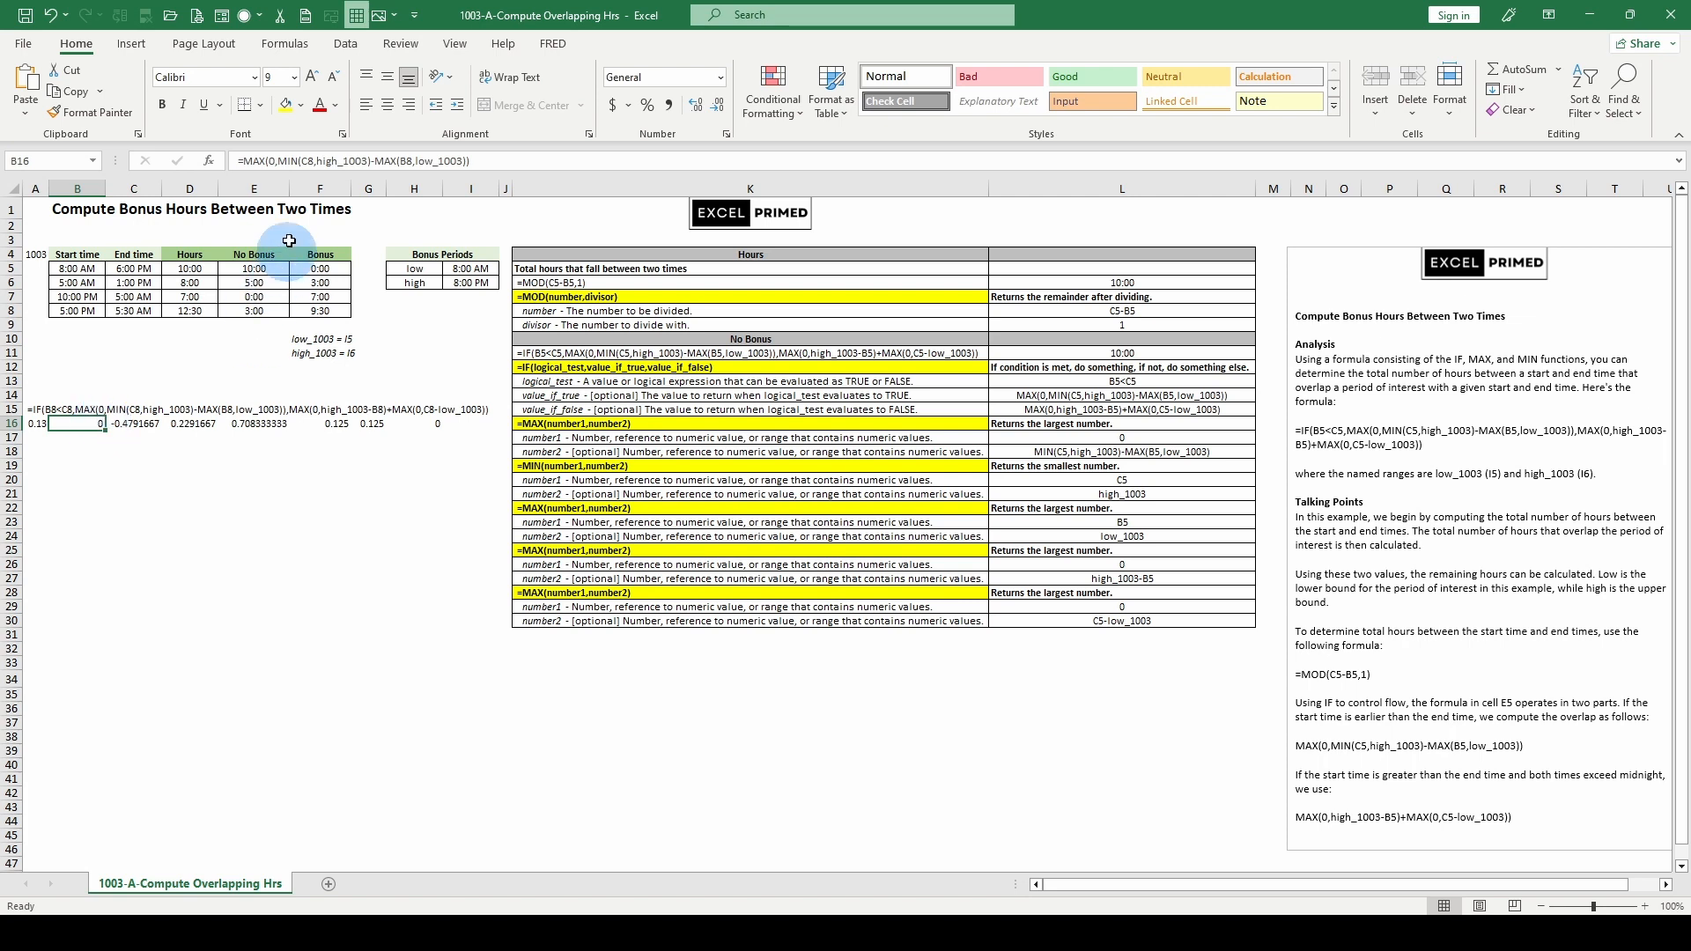
mouse_move(291, 160)
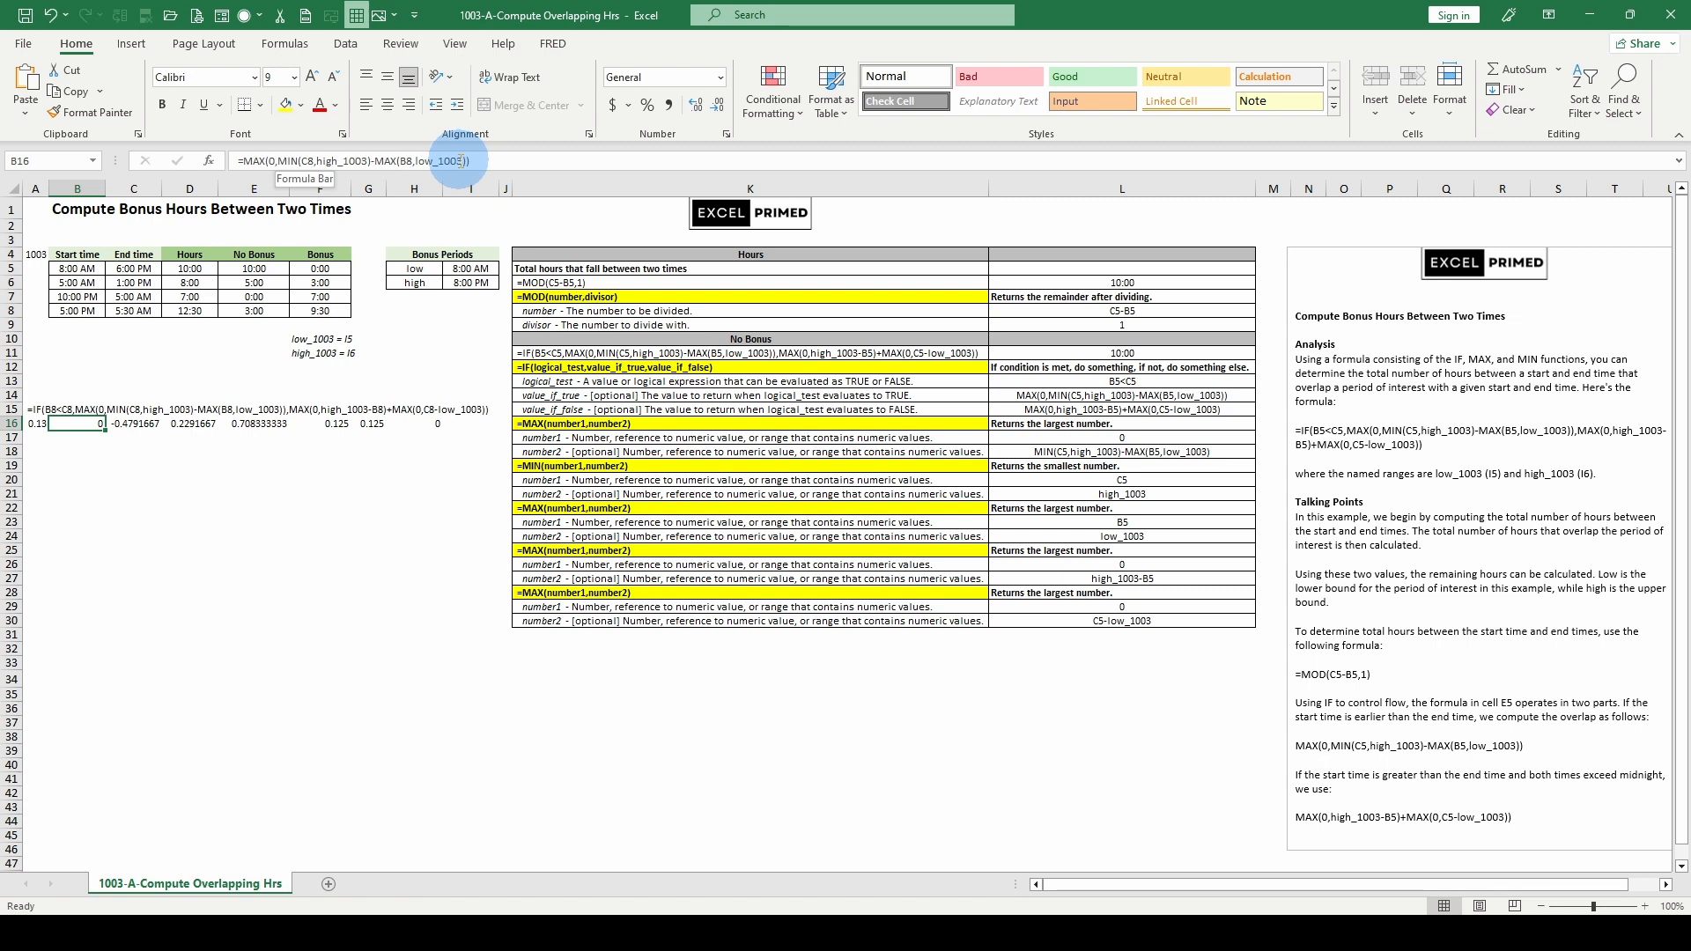
mouse_move(372, 160)
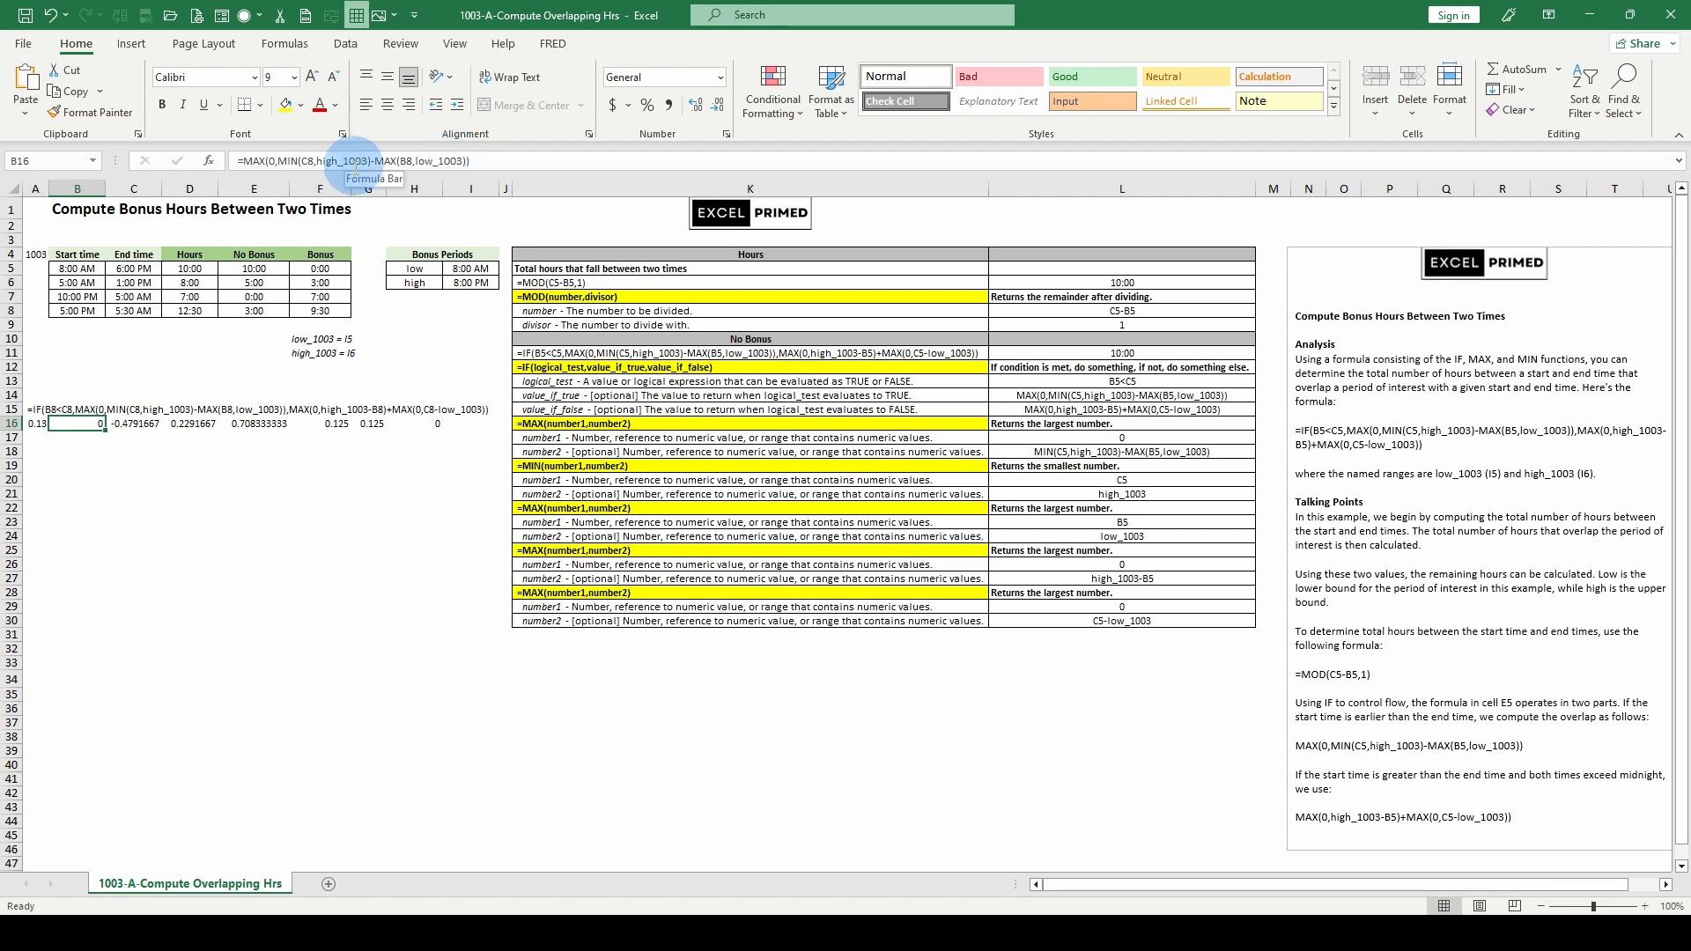
mouse_move(189, 430)
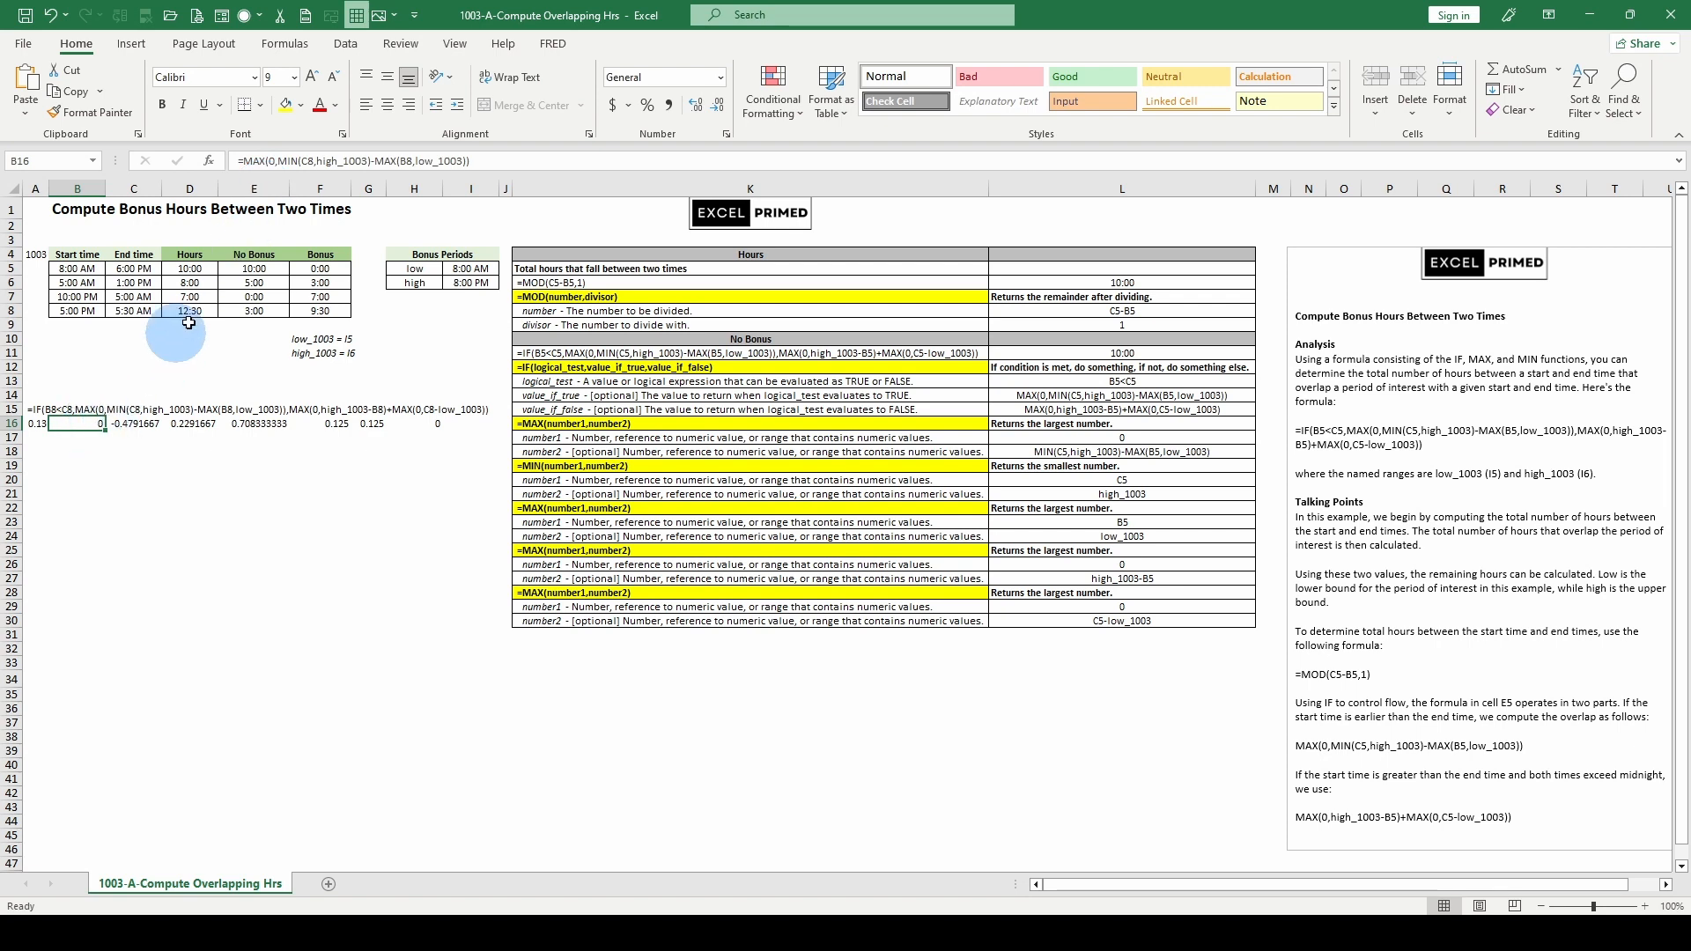
left_click(36, 423)
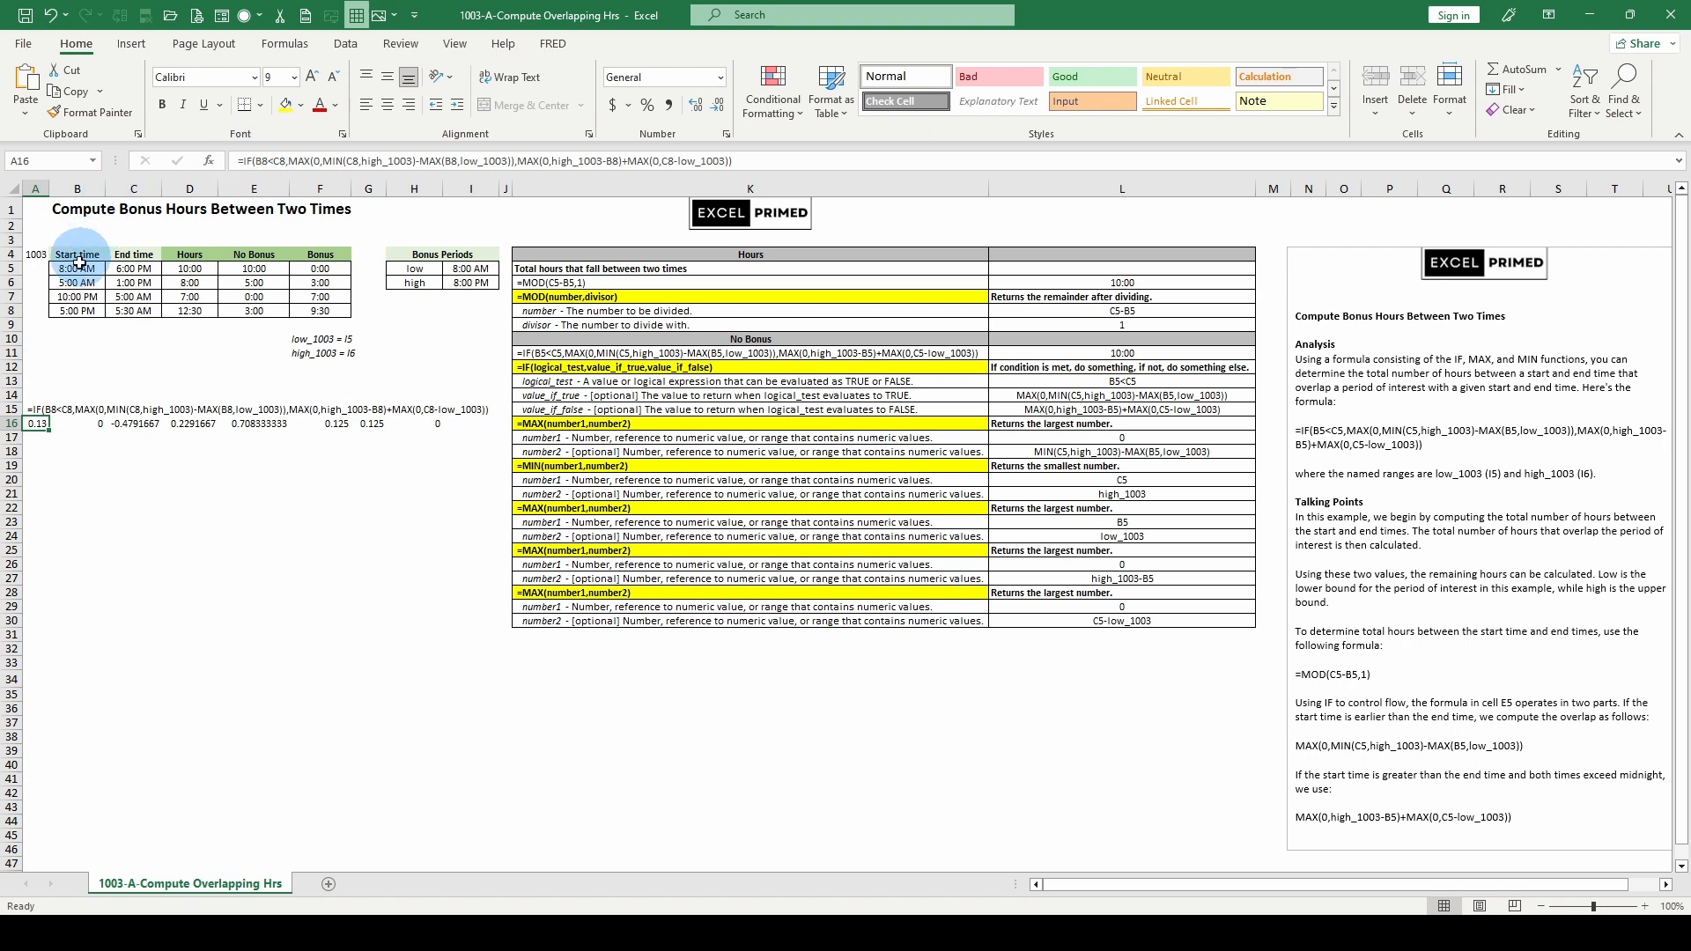
left_click(76, 296)
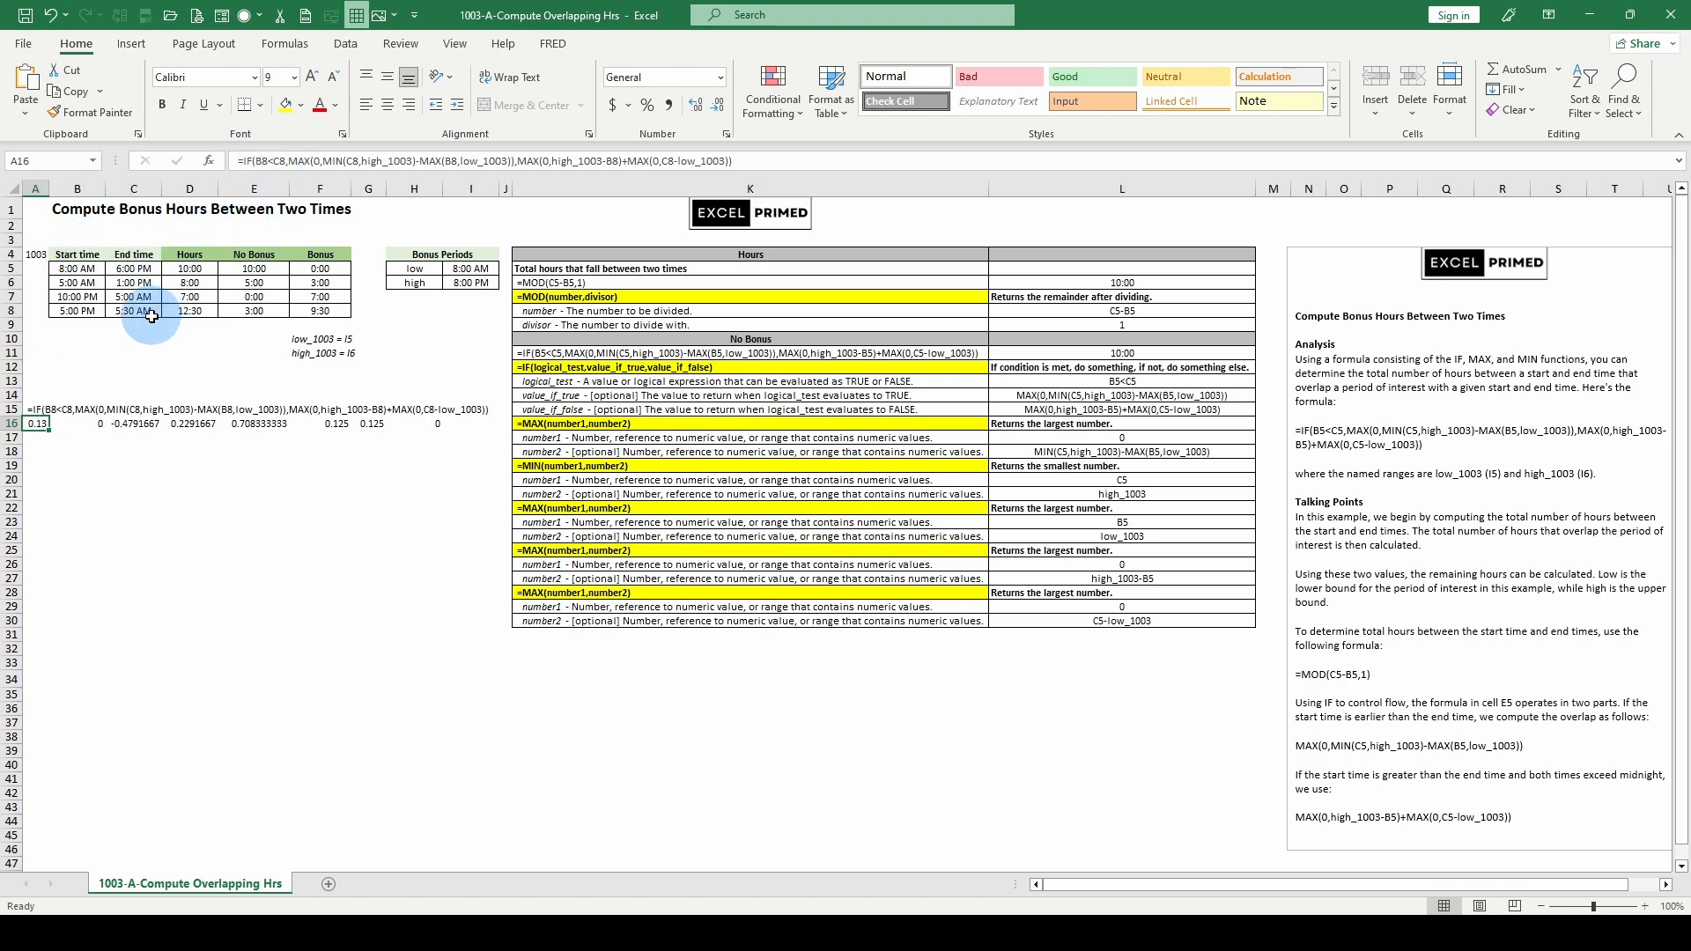
mouse_move(367, 176)
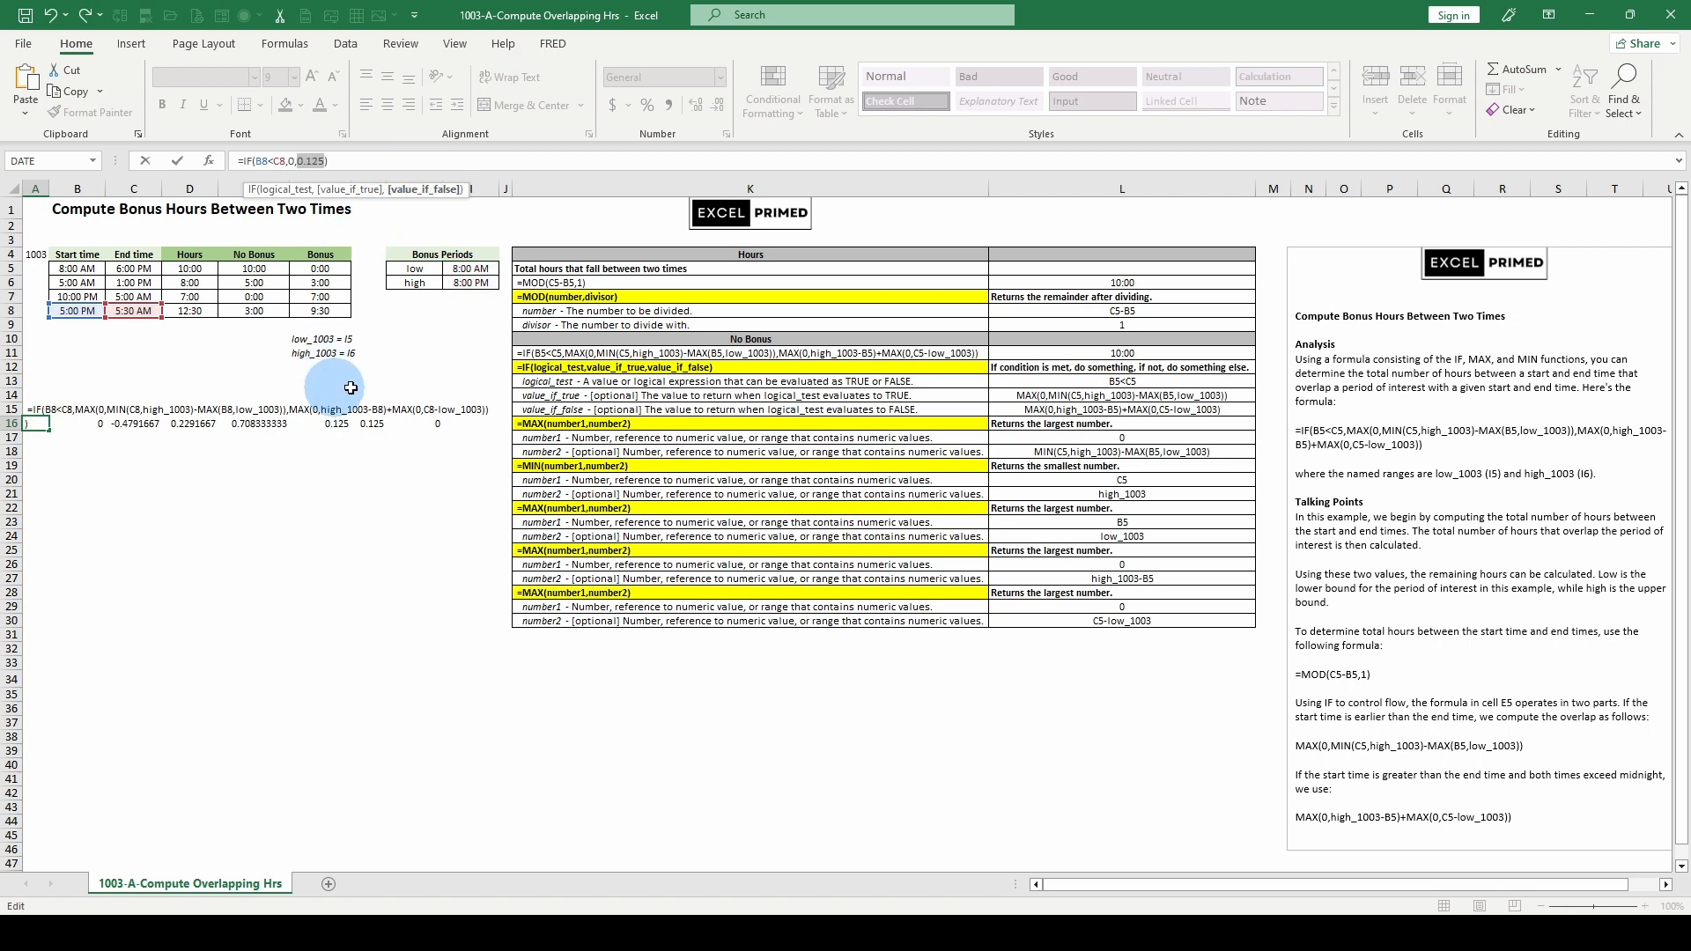
mouse_move(219, 335)
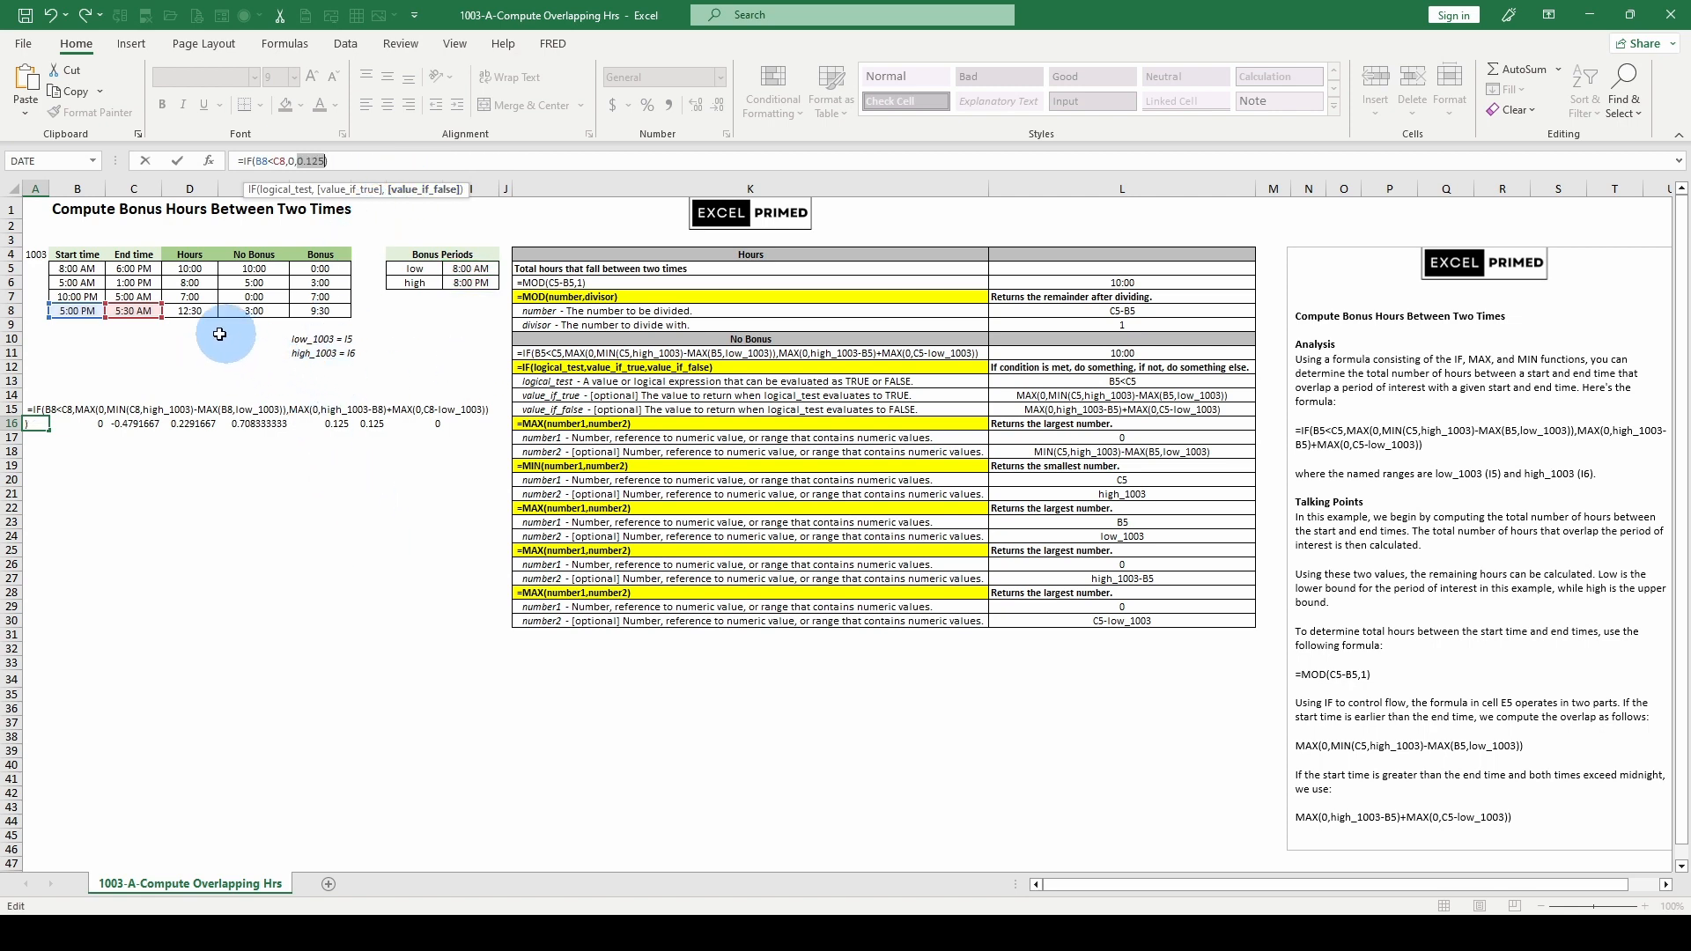
left_click(76, 309)
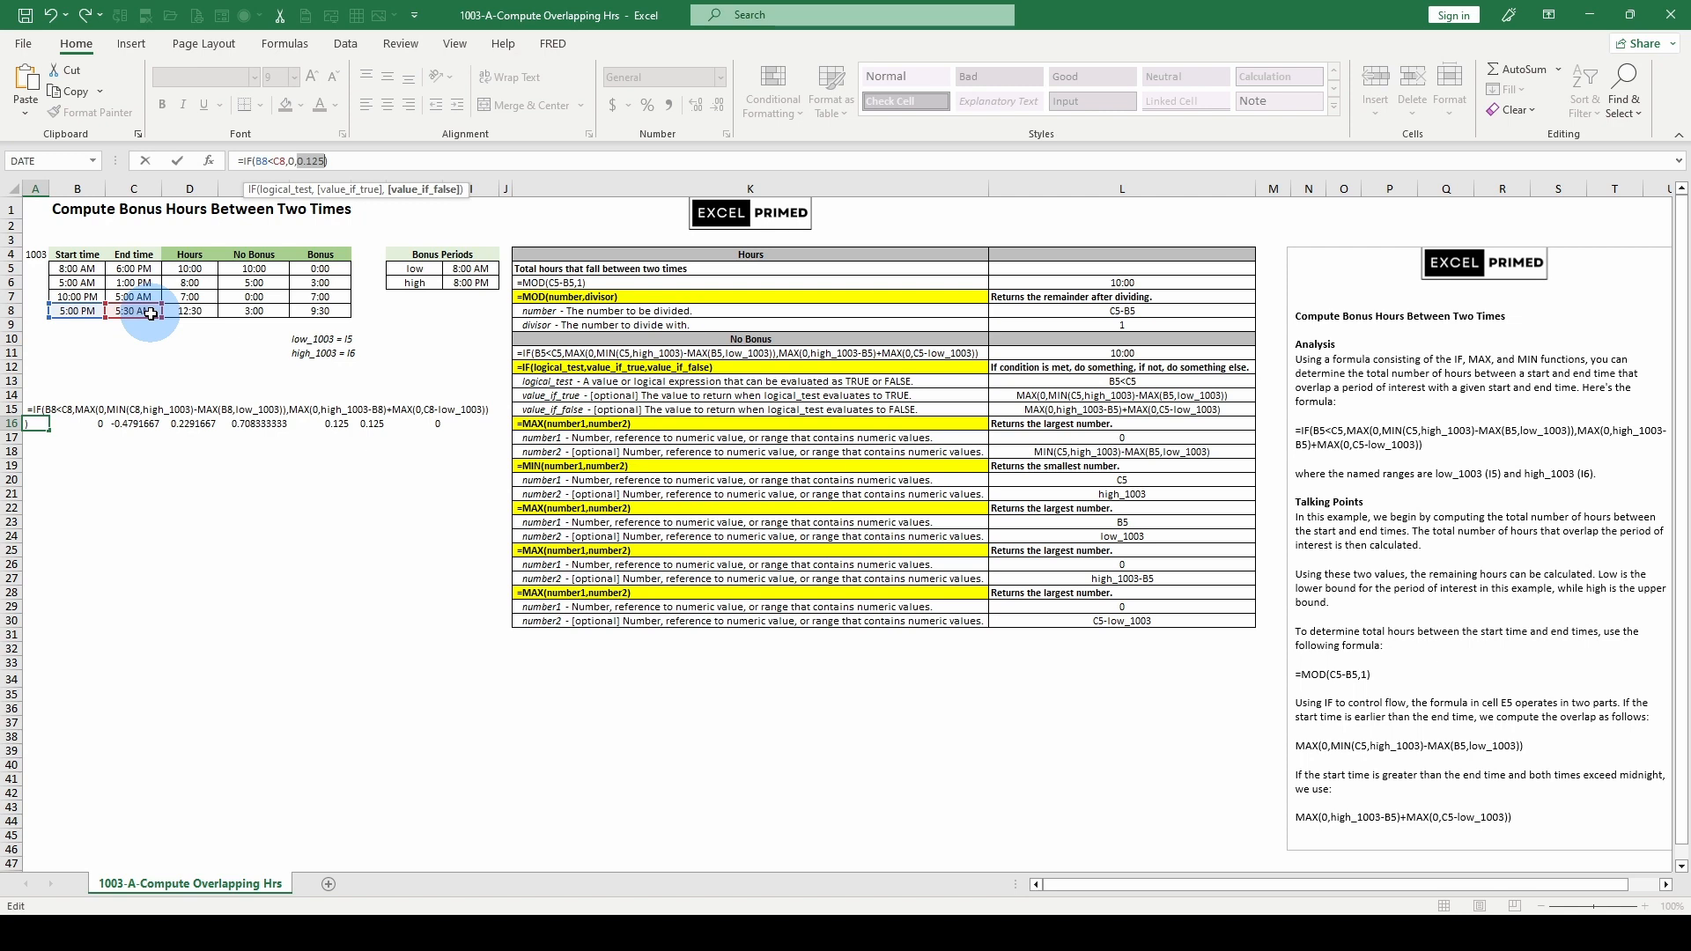
mouse_move(388, 222)
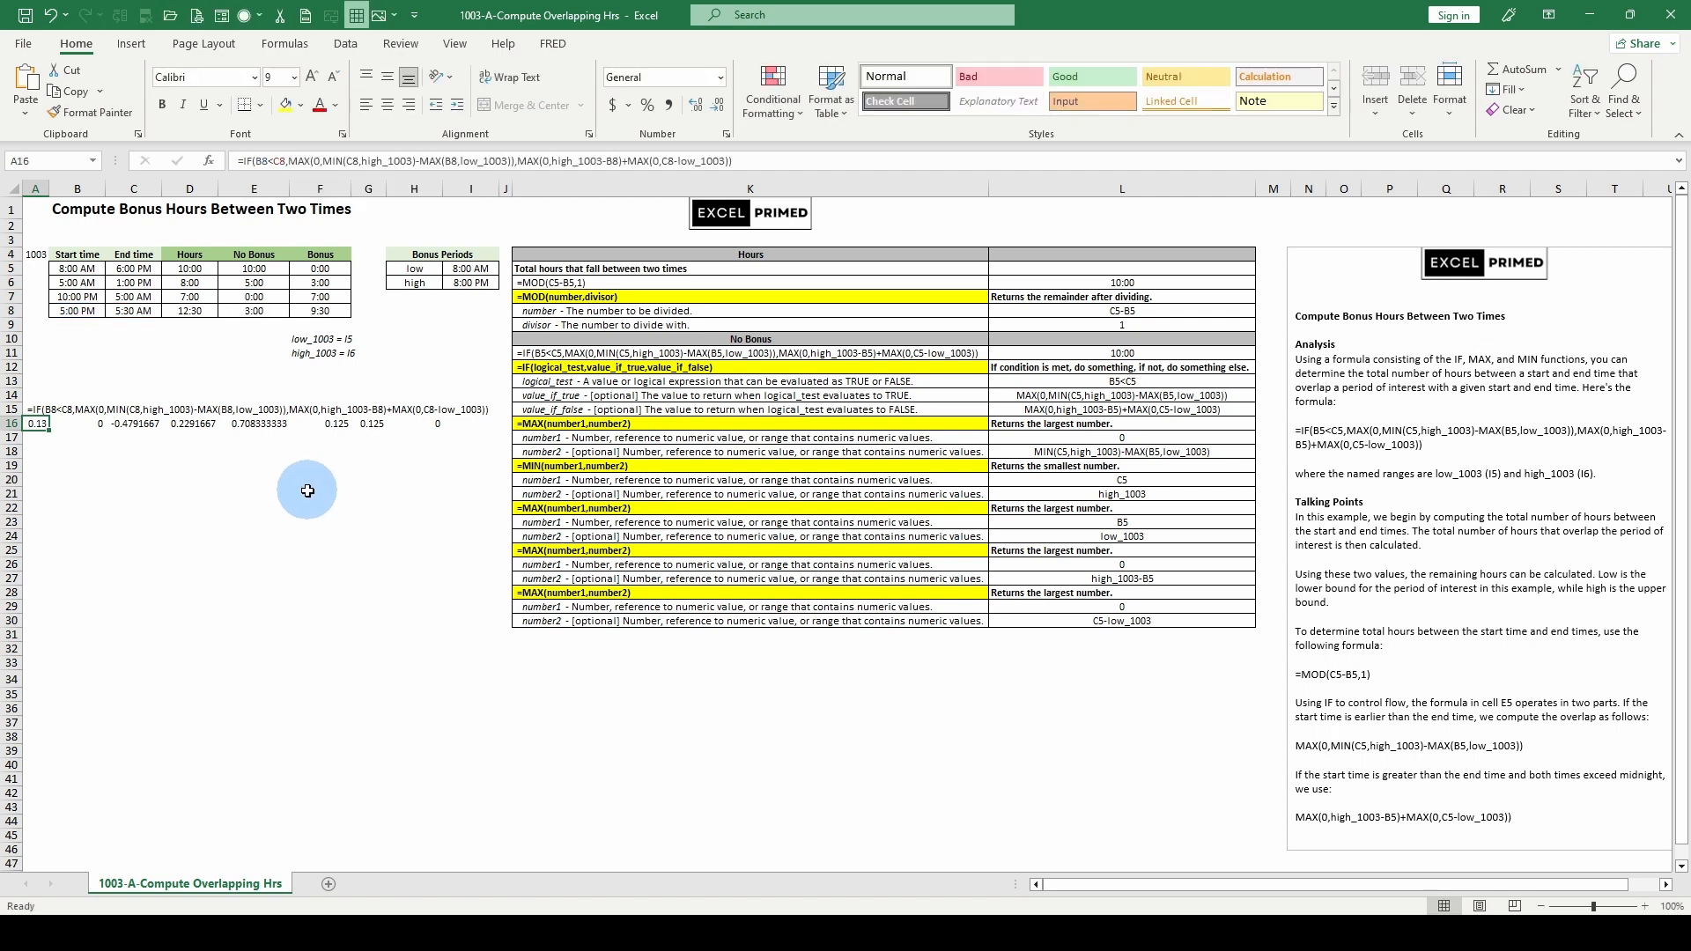
mouse_move(229, 484)
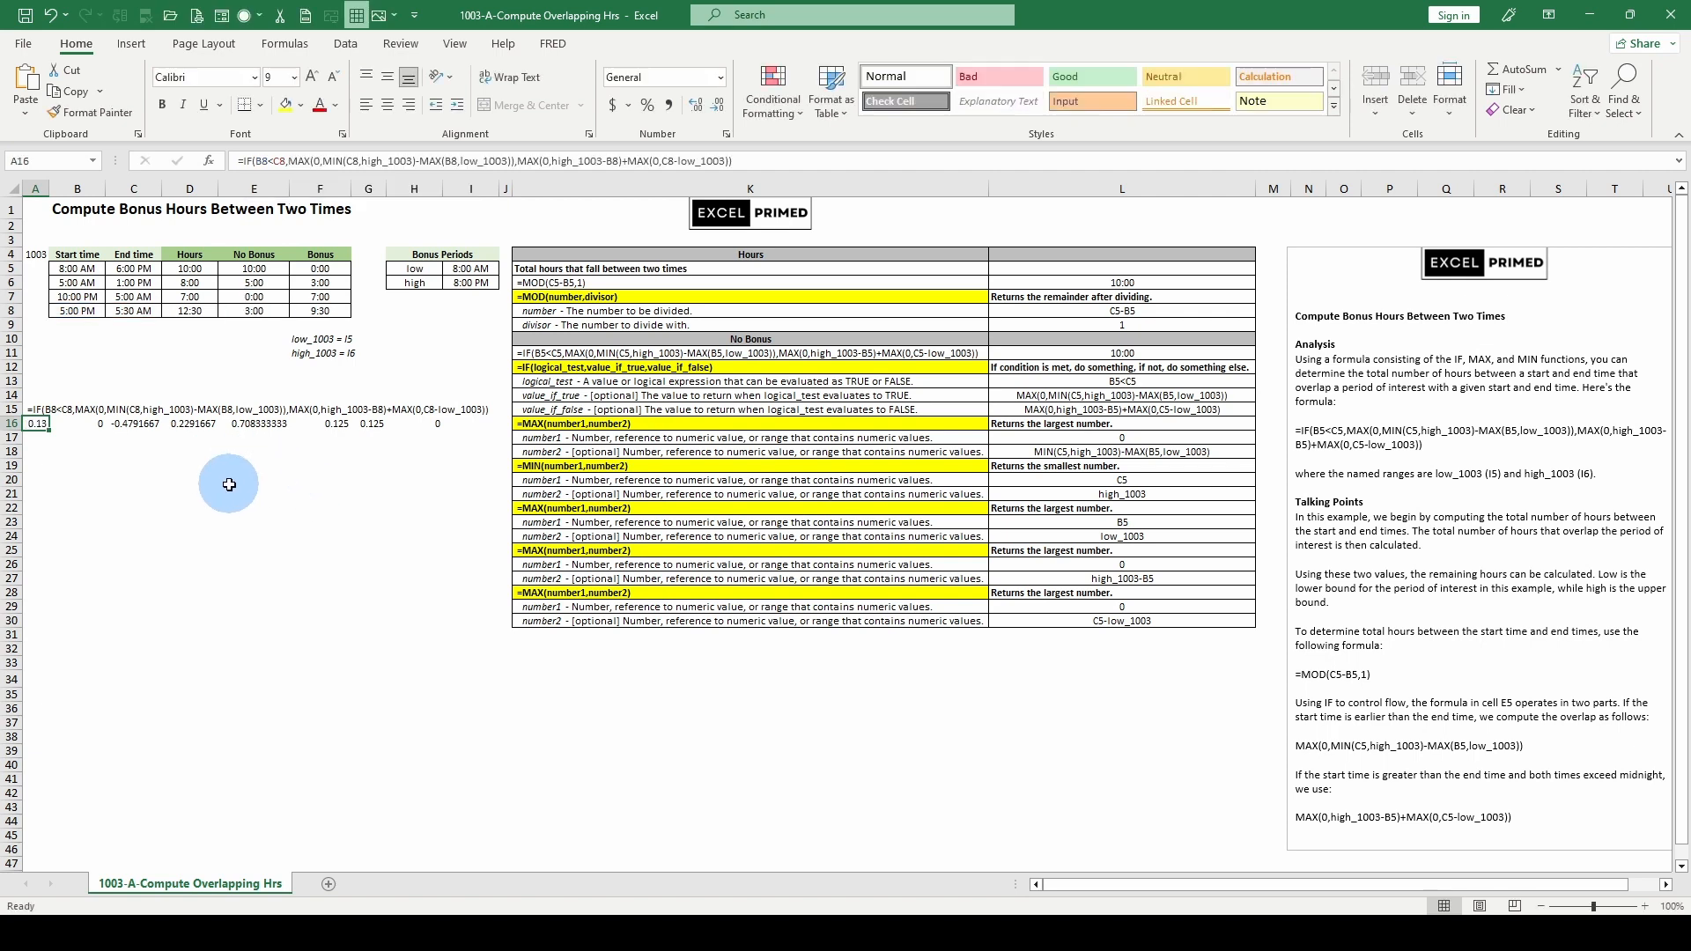